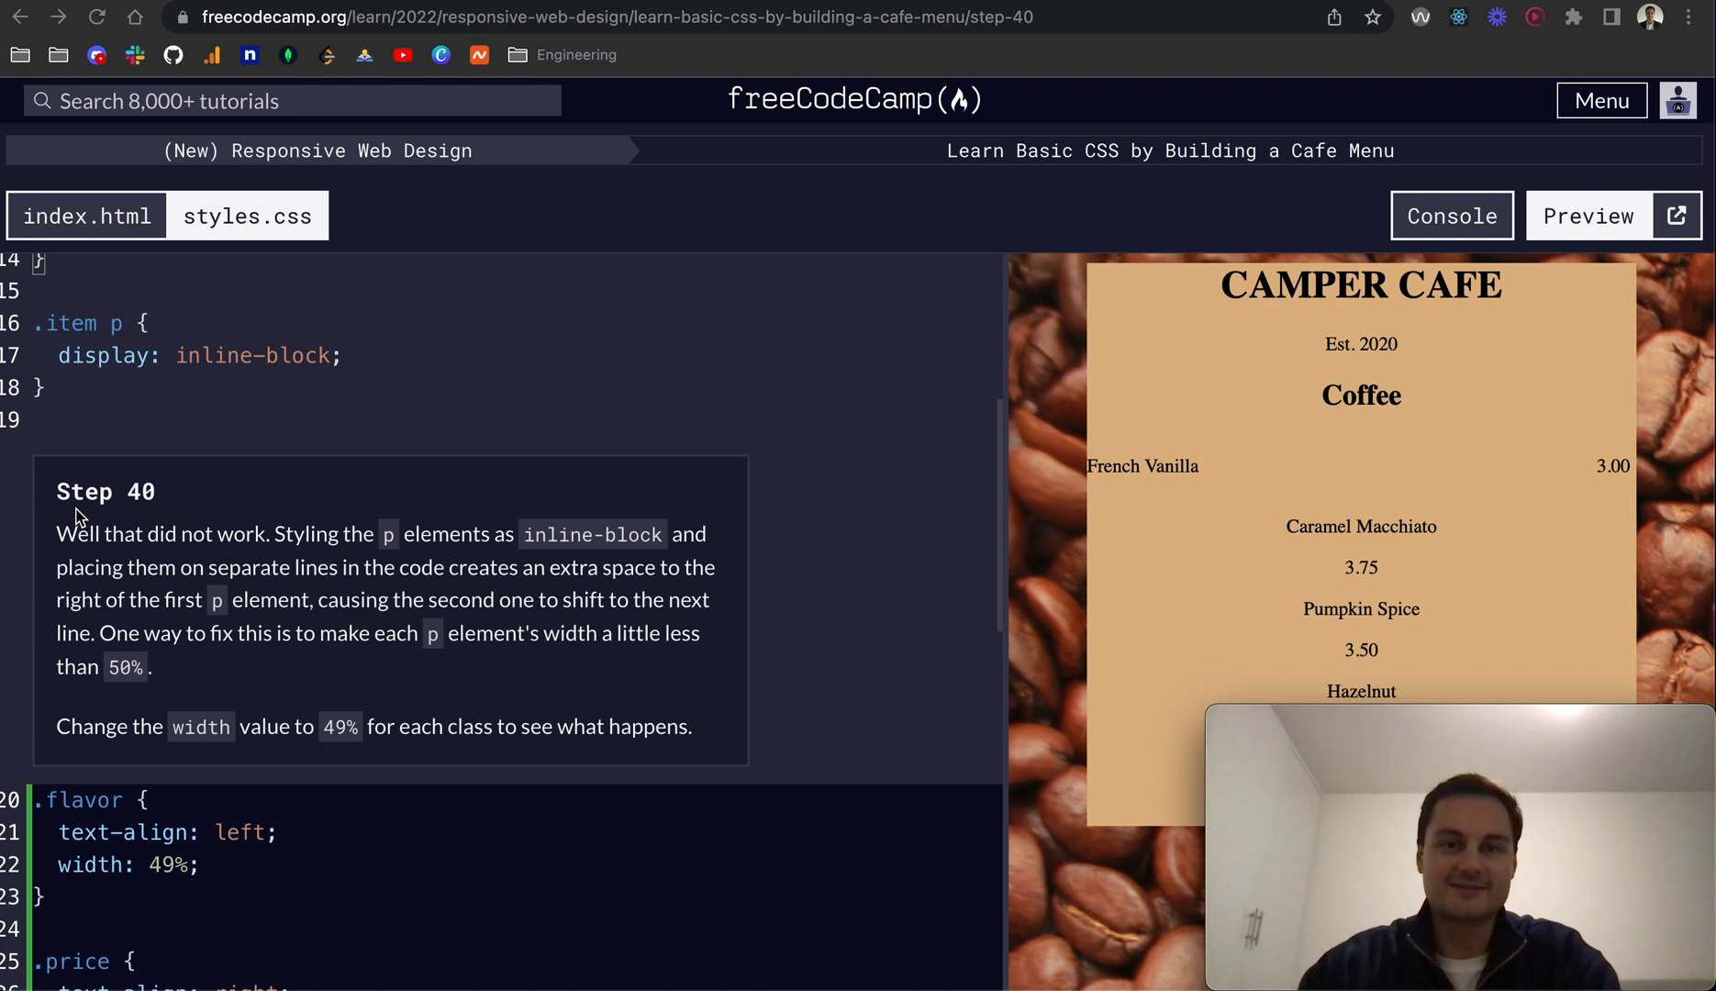
mouse_move(962, 178)
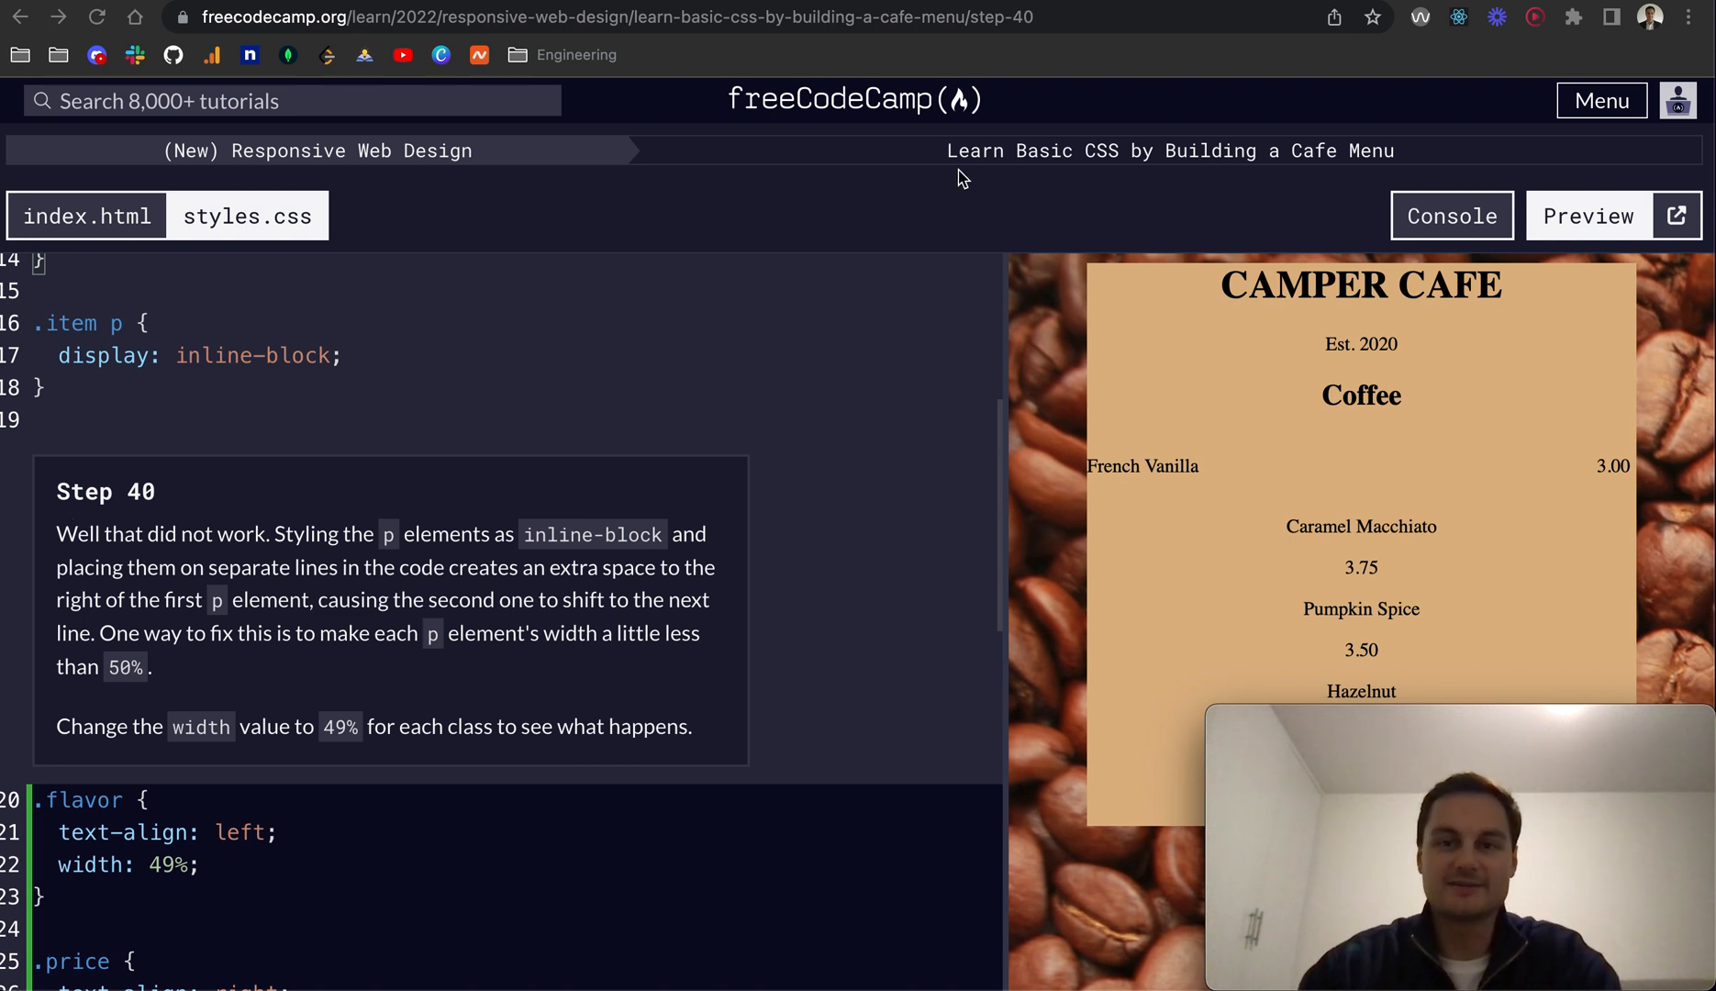
mouse_move(725, 383)
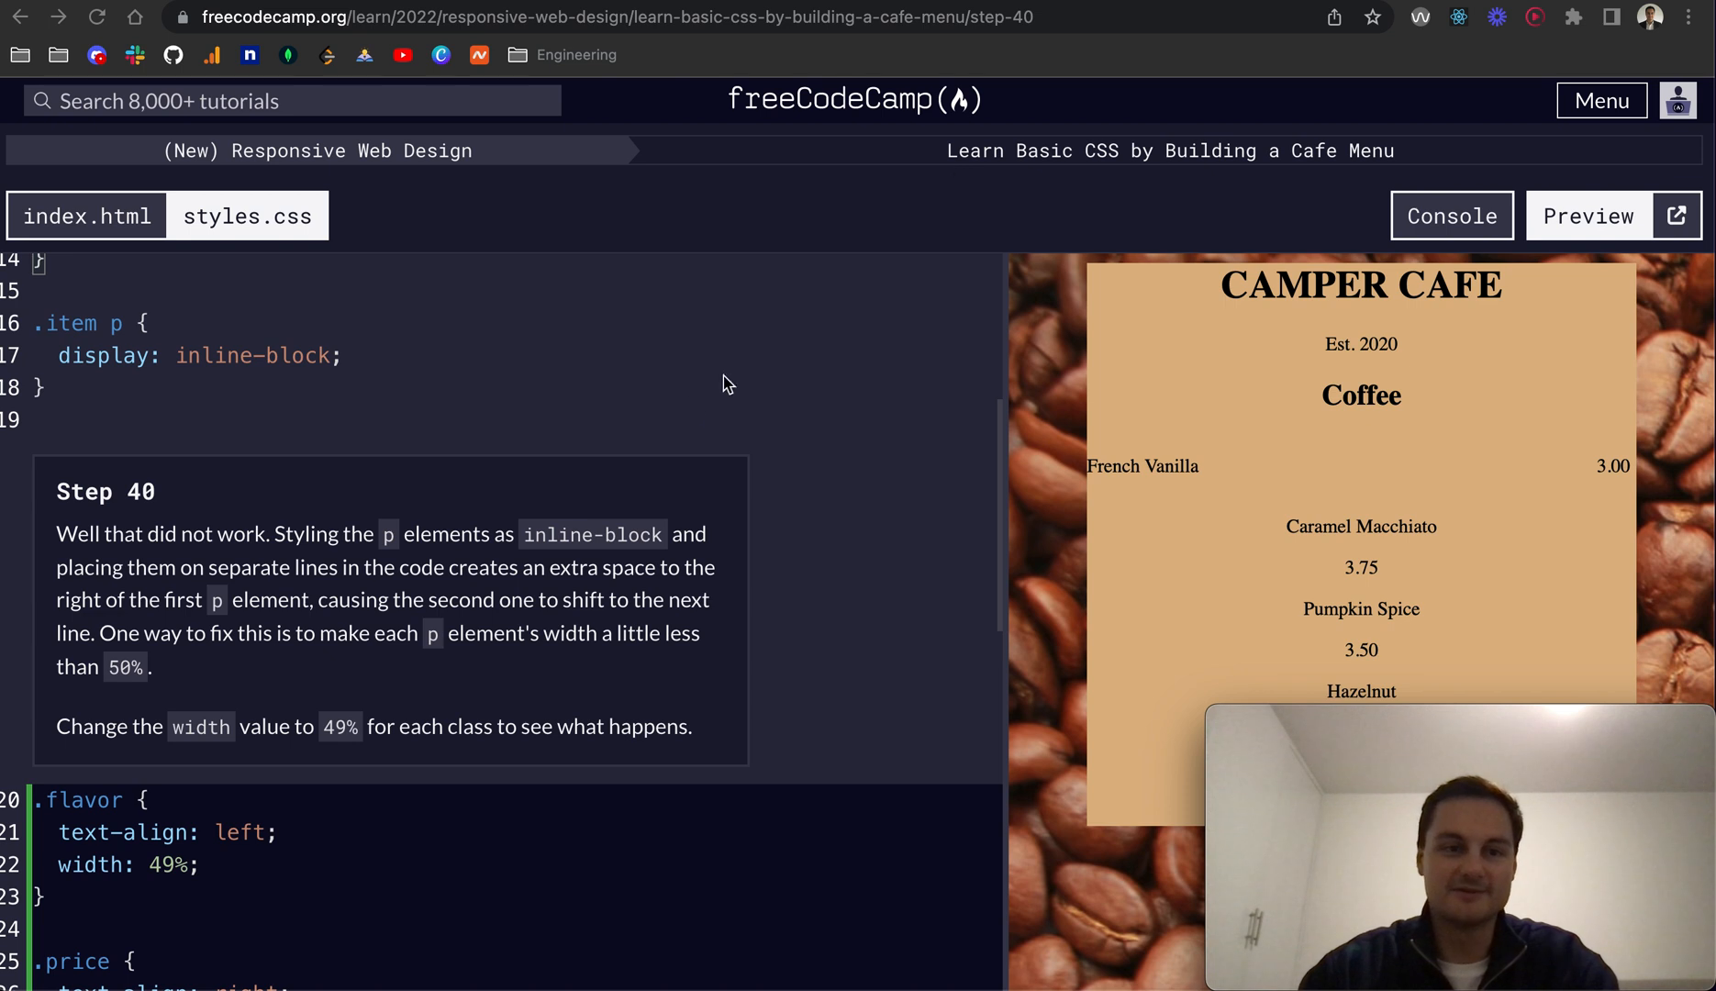
mouse_move(536, 490)
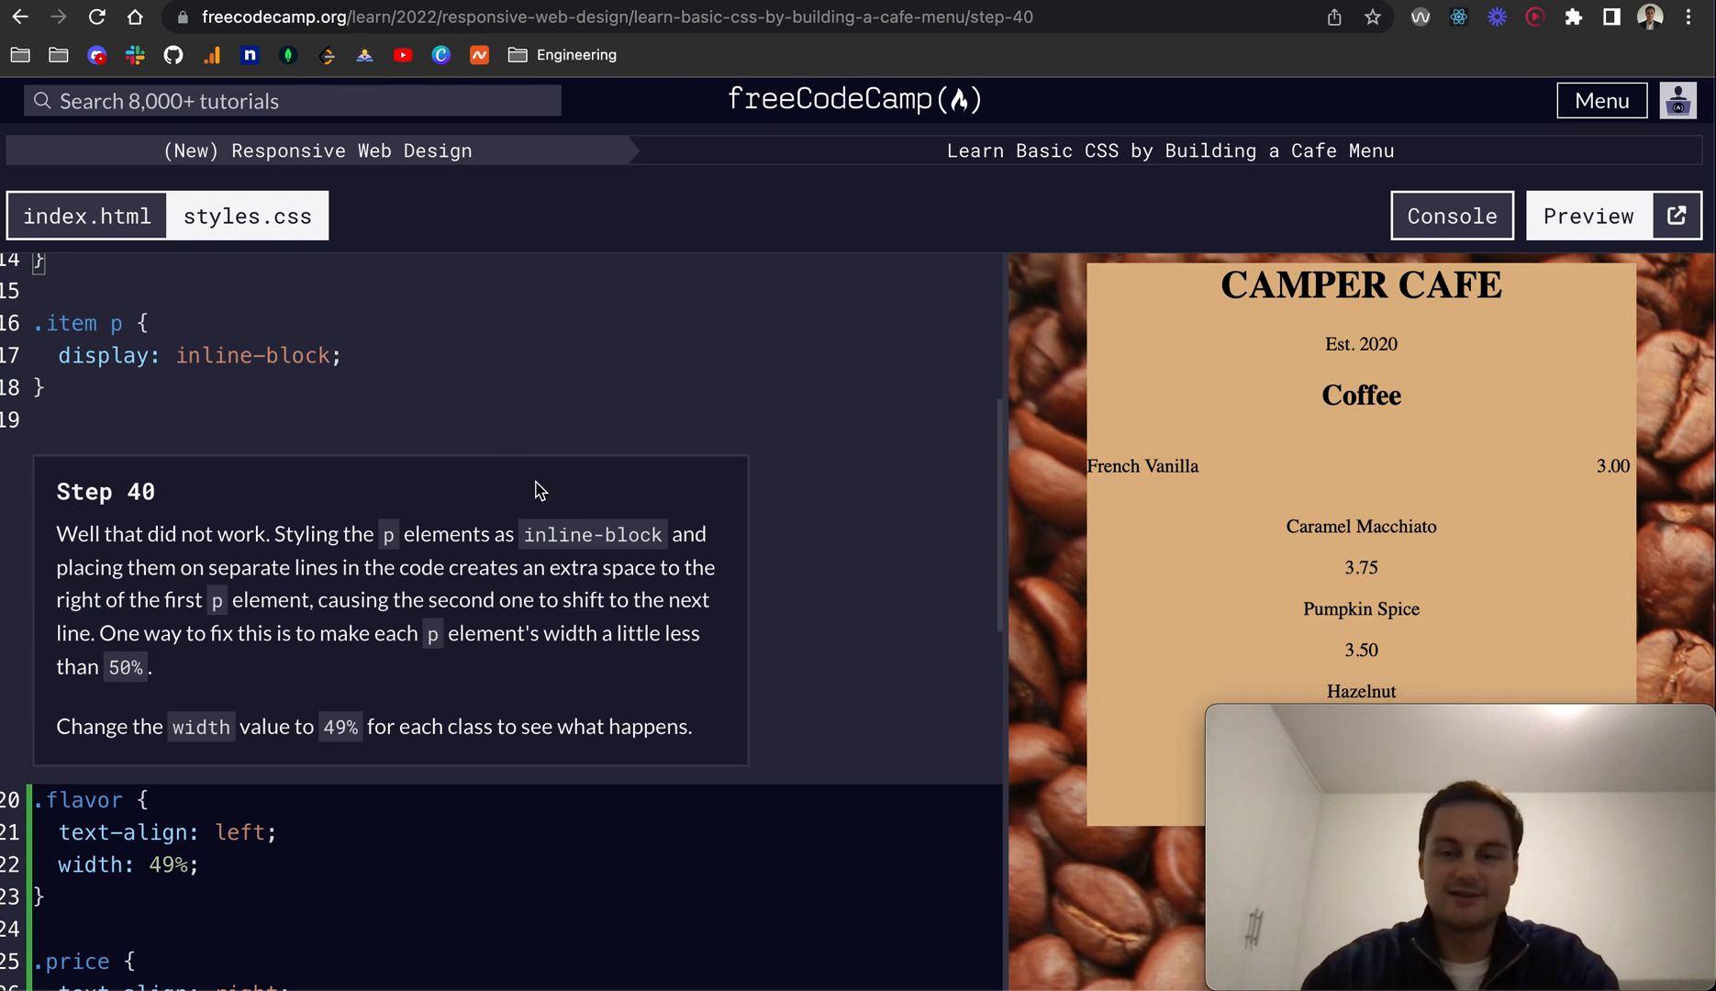
mouse_move(387, 508)
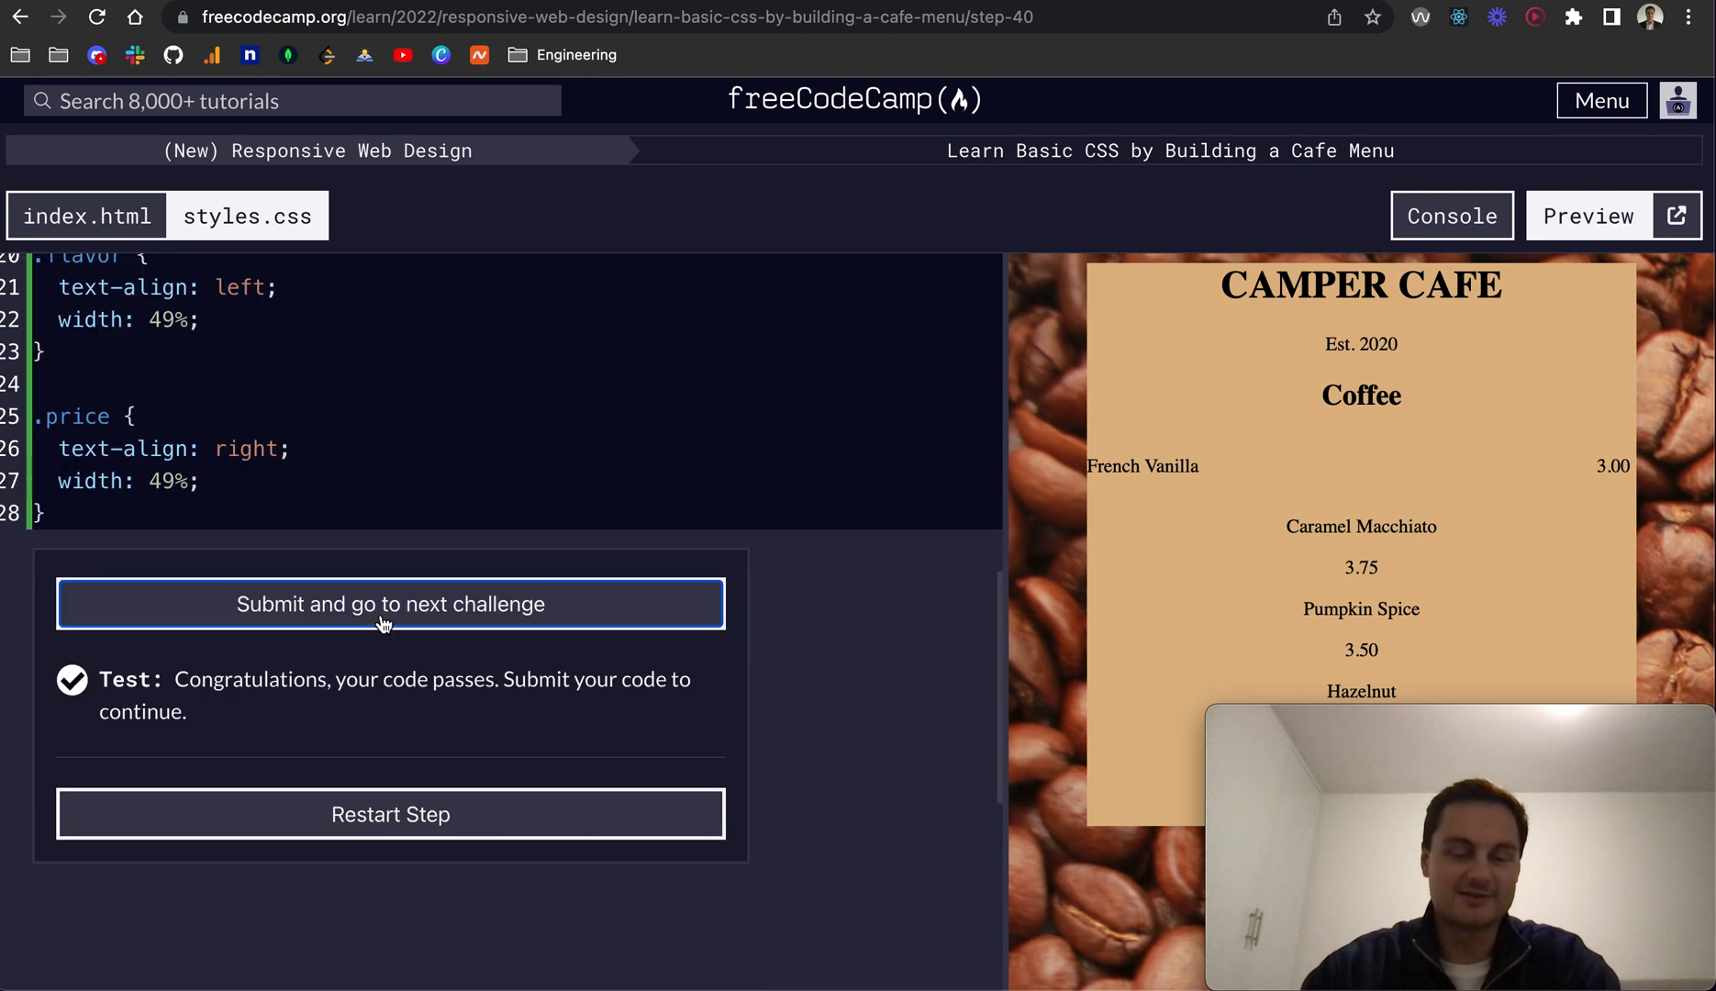
Advance to step 41 and join the French Vanilla price paragraph onto its flavor line, passing the check.
click(389, 602)
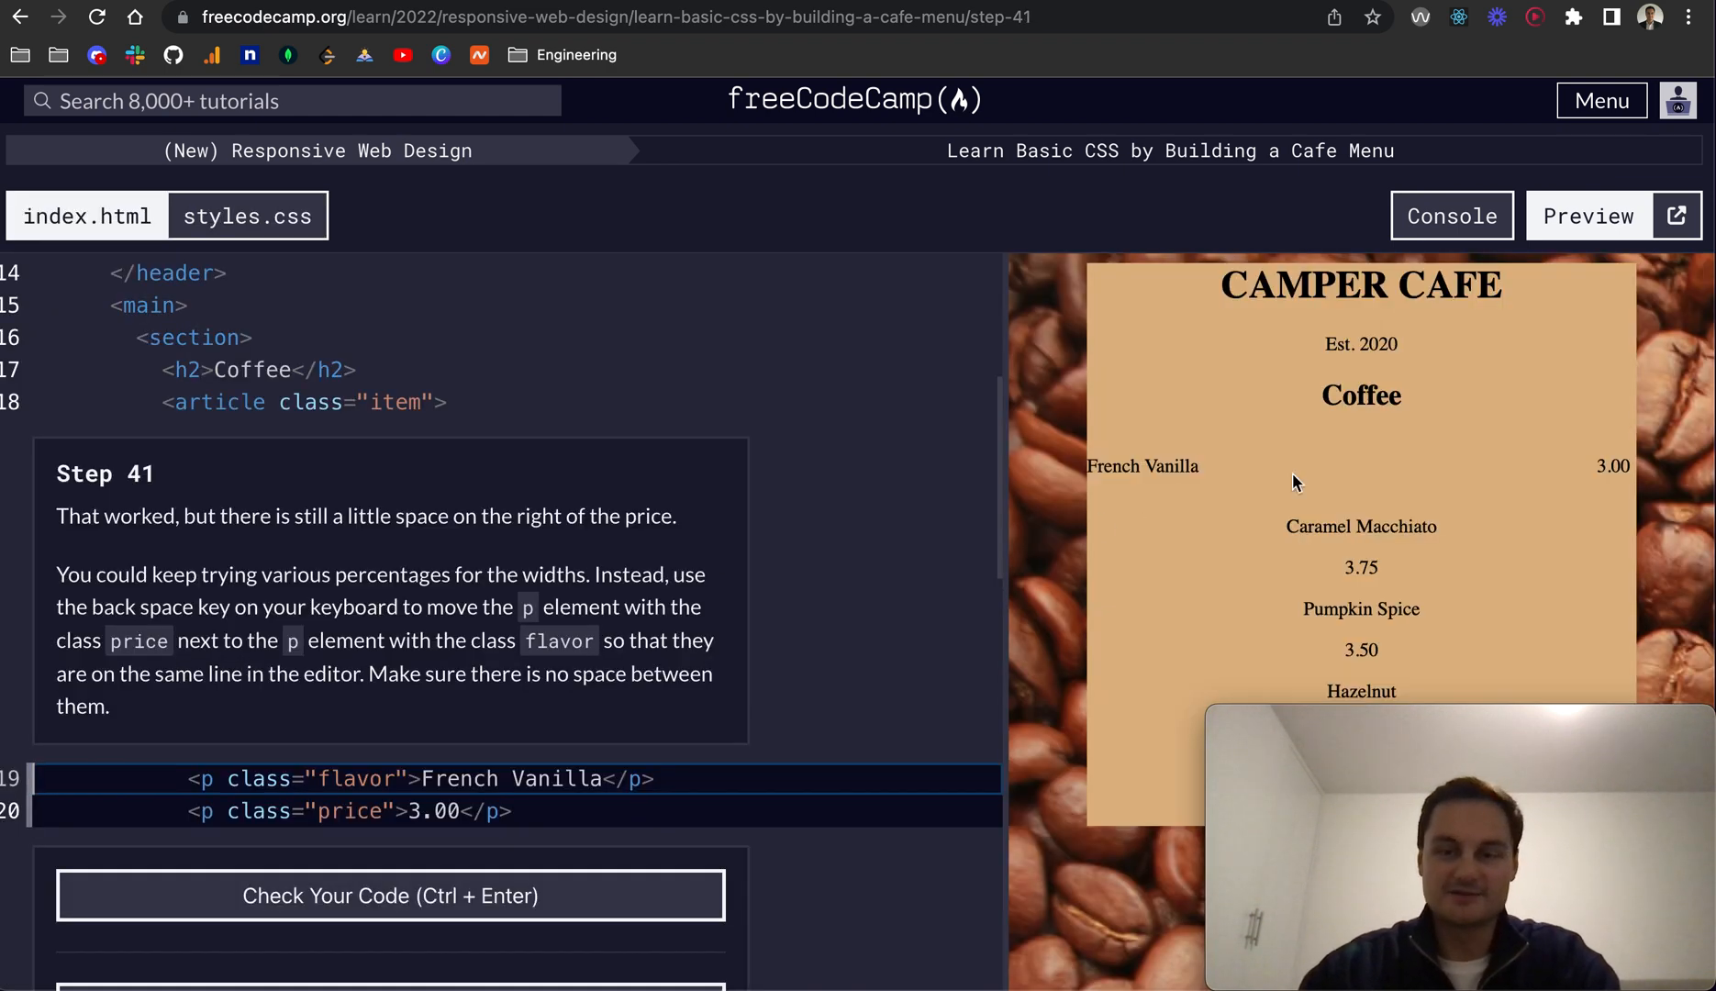
mouse_move(1497, 481)
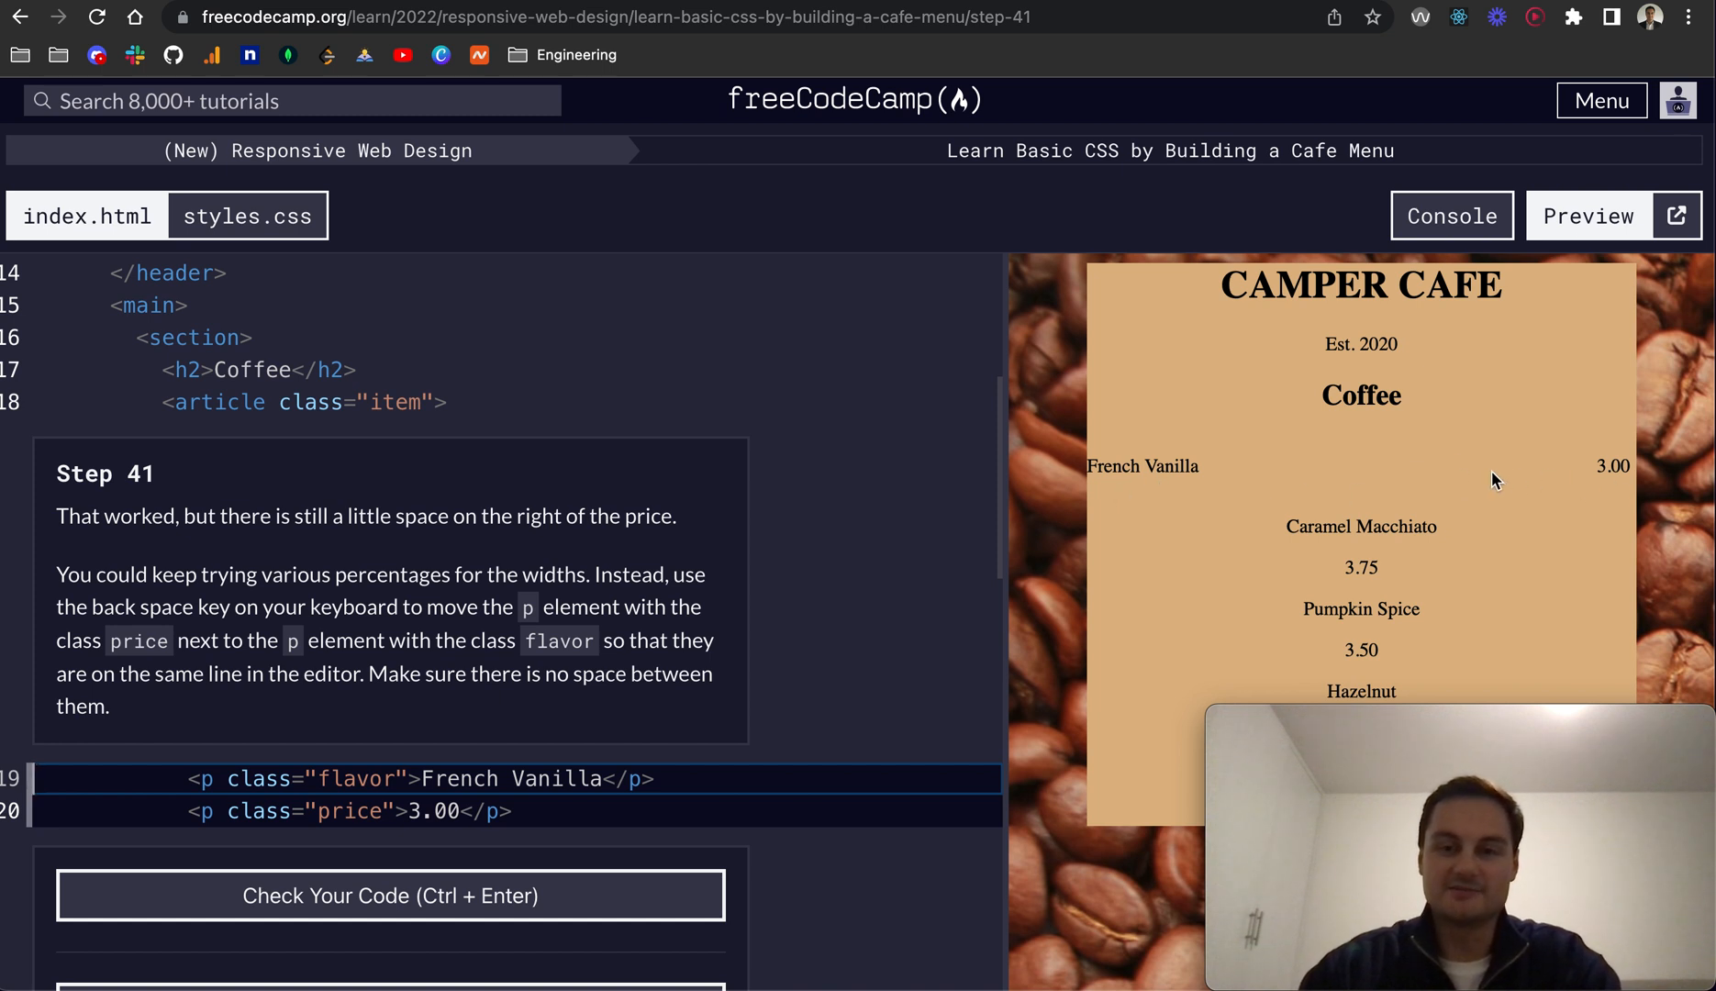
mouse_move(268, 533)
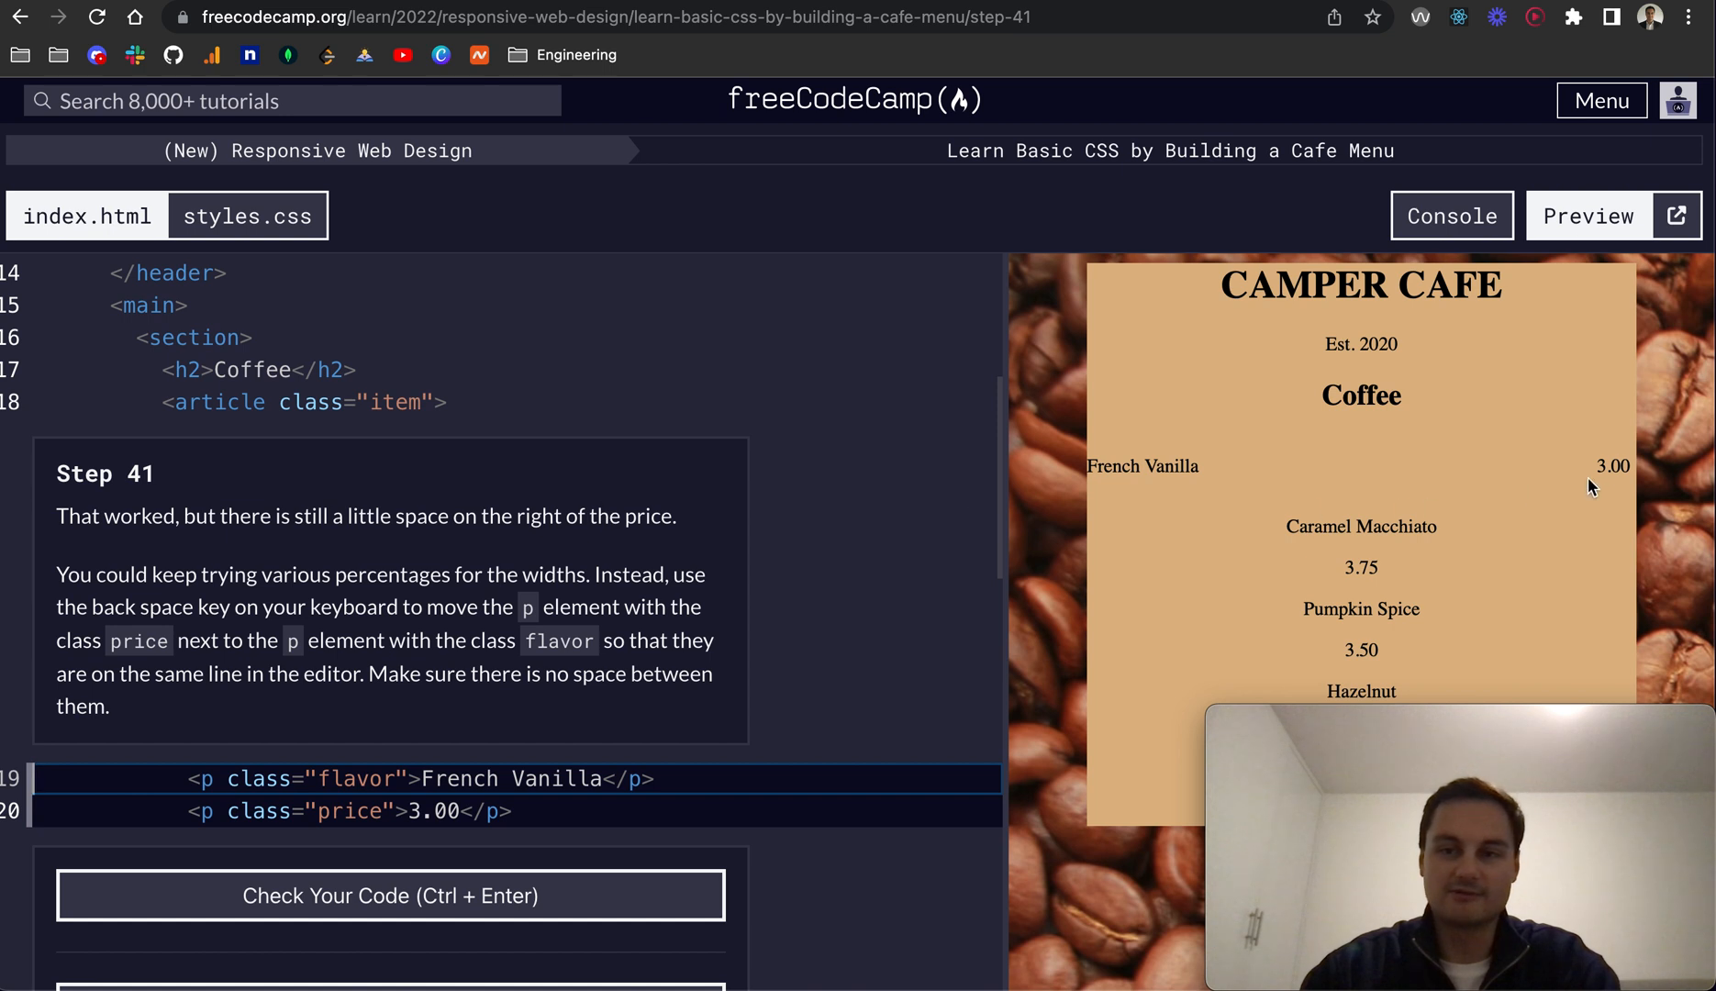
mouse_move(303, 547)
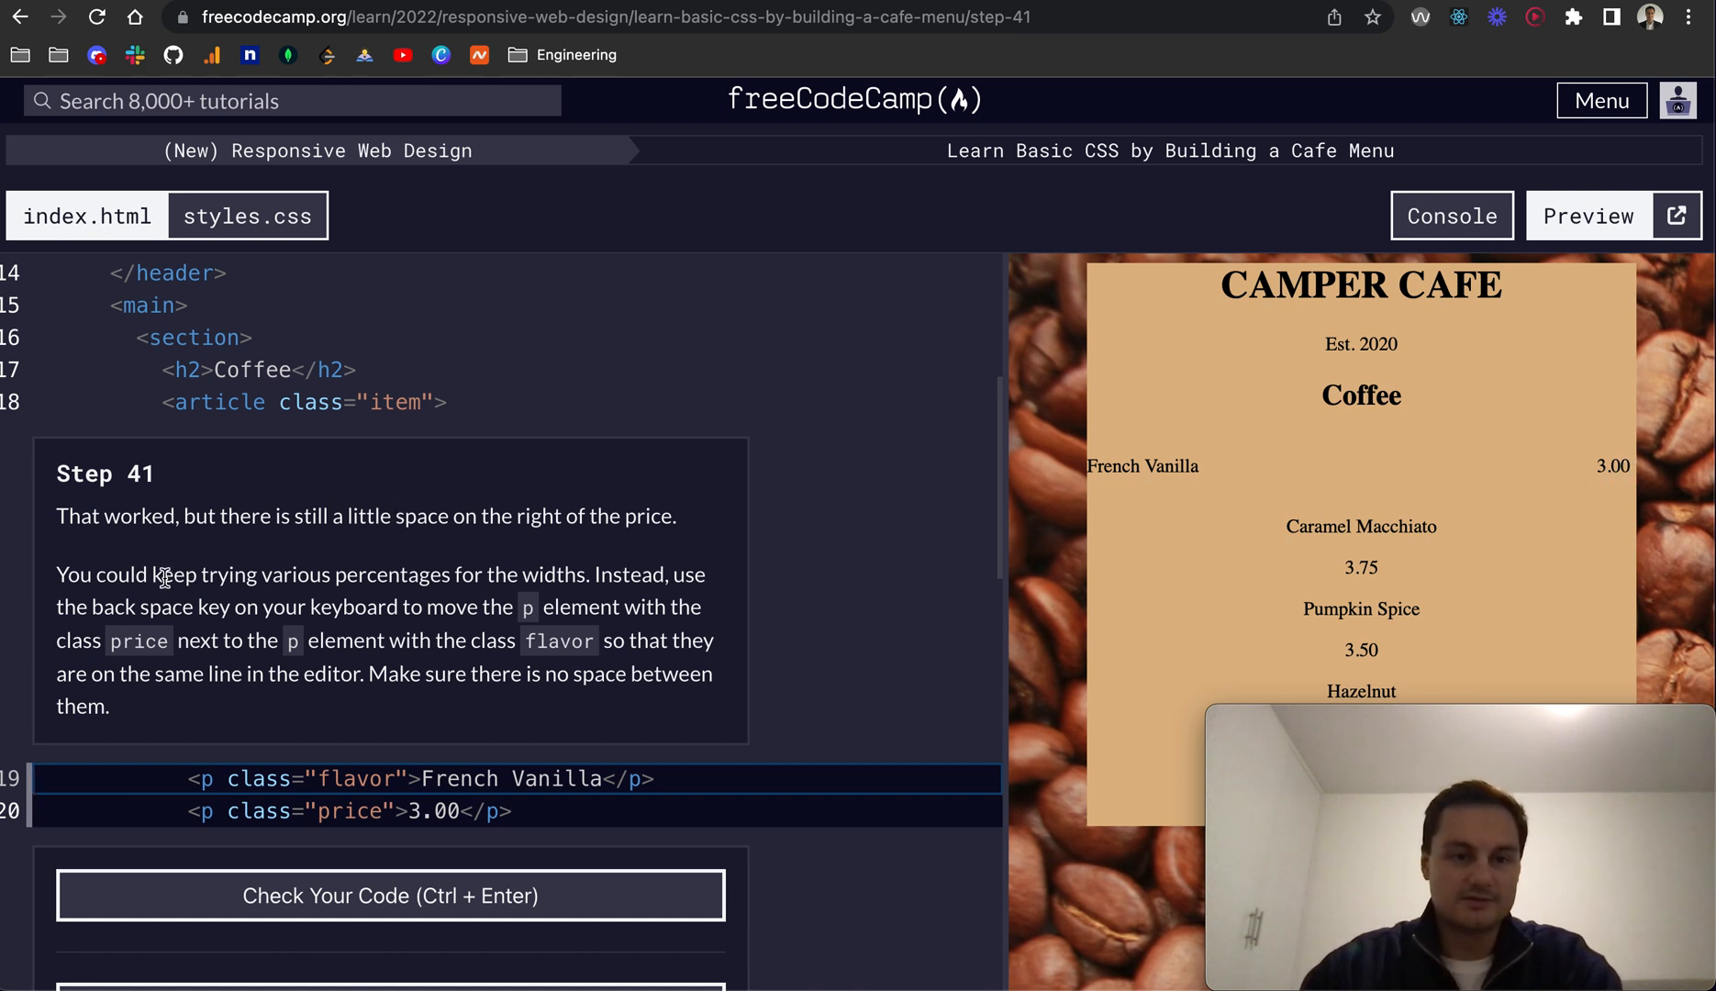
mouse_move(229, 565)
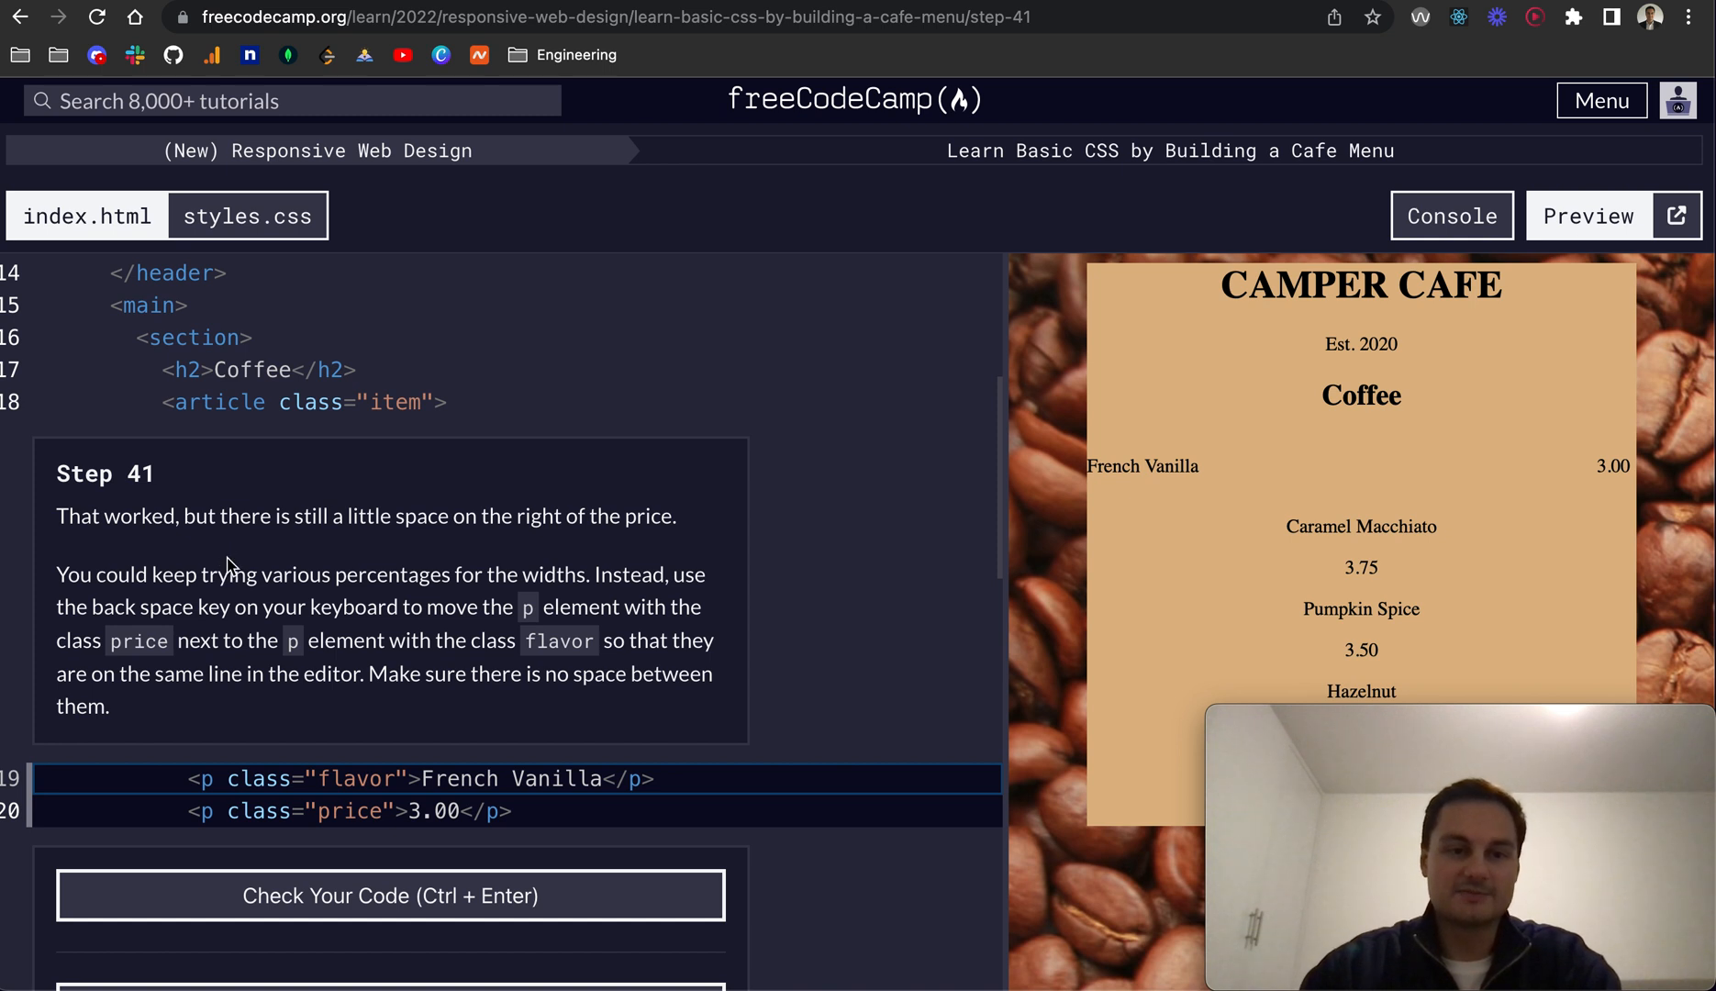
mouse_move(257, 551)
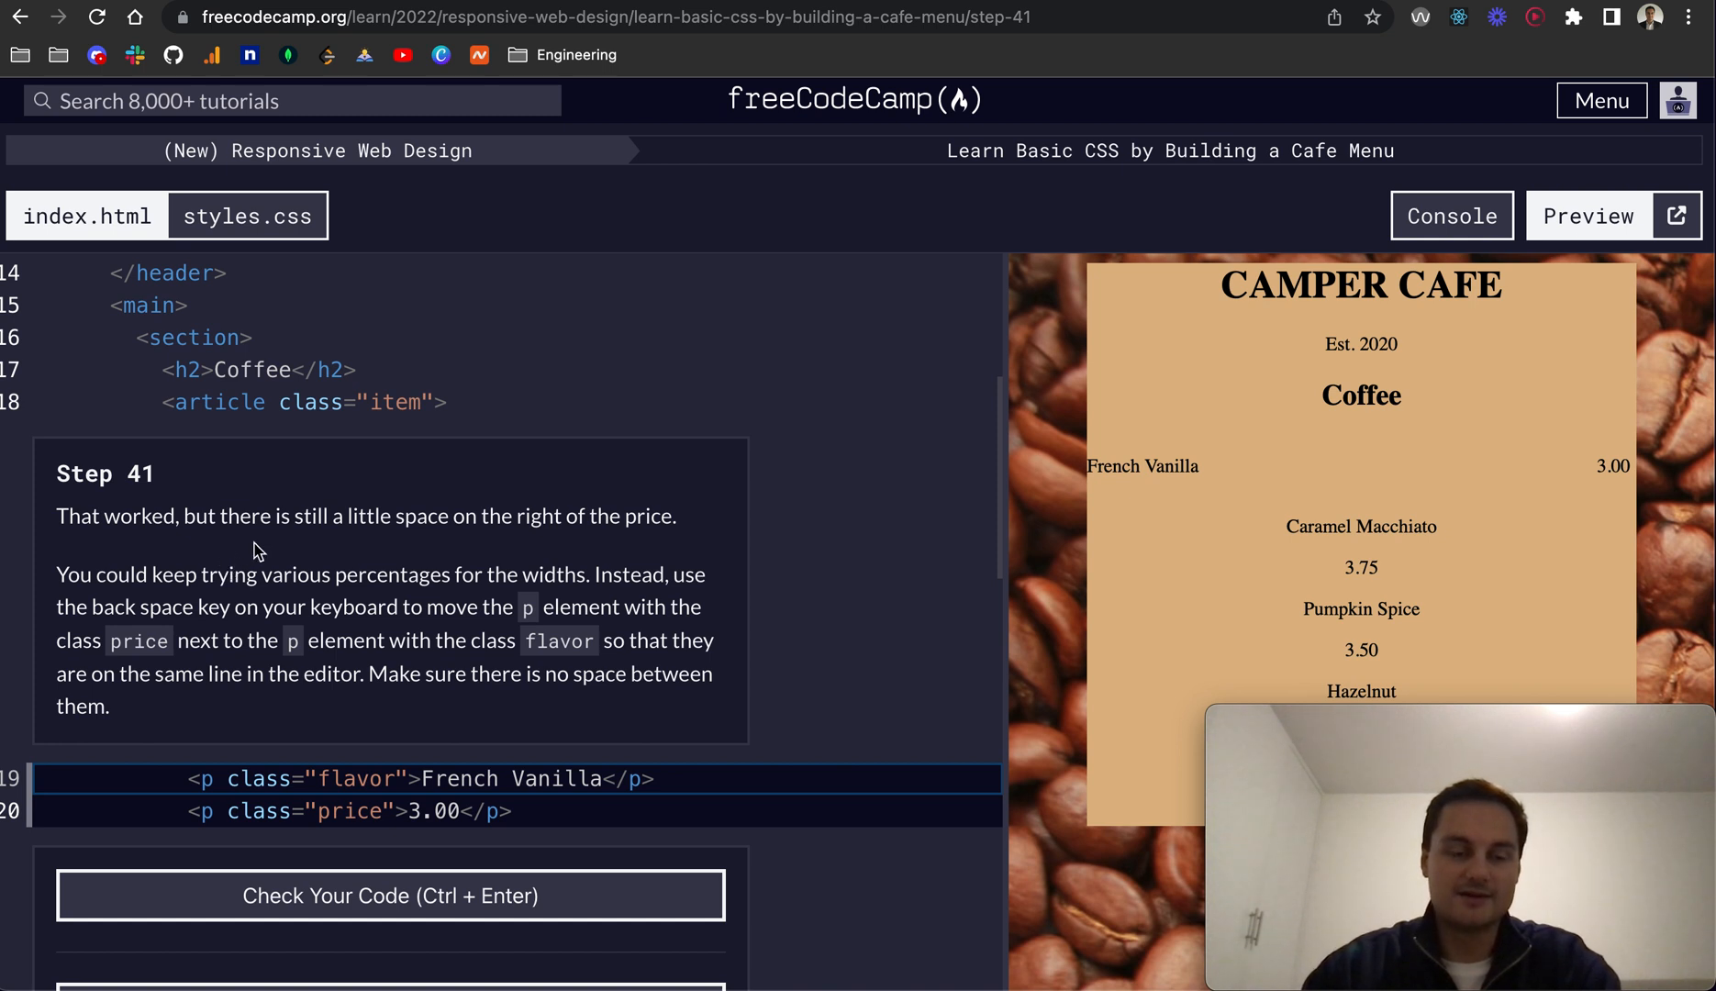
mouse_move(242, 560)
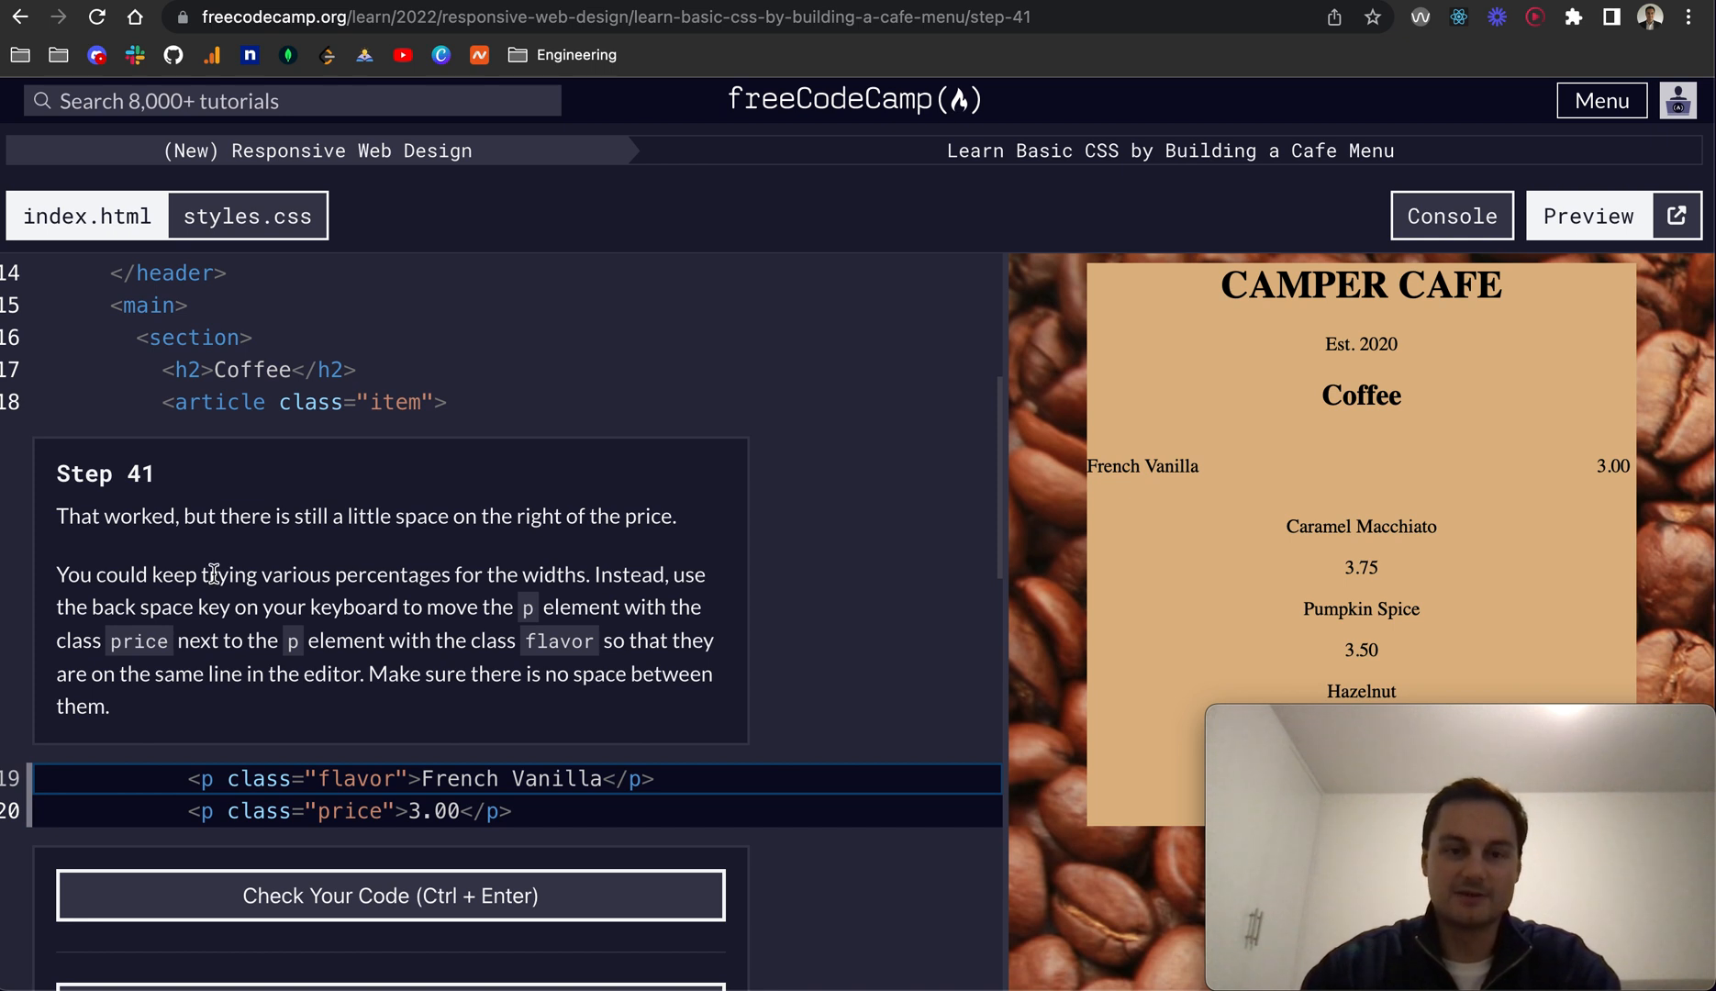
mouse_move(316, 619)
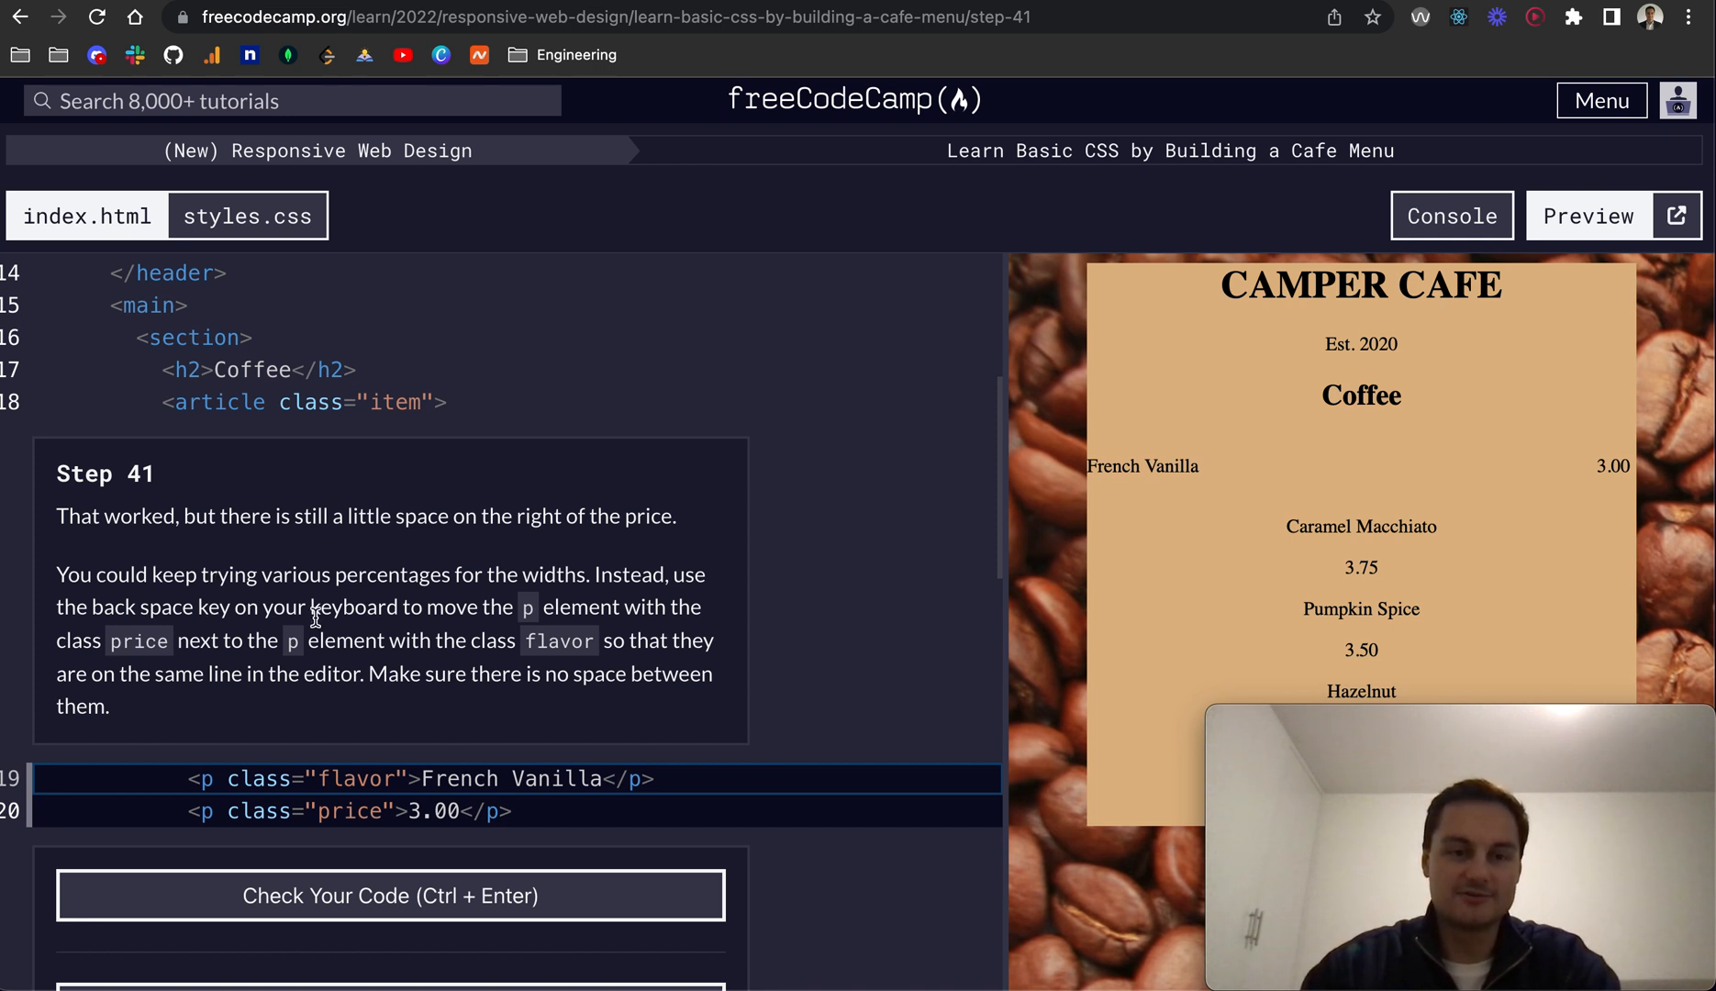
mouse_move(501, 627)
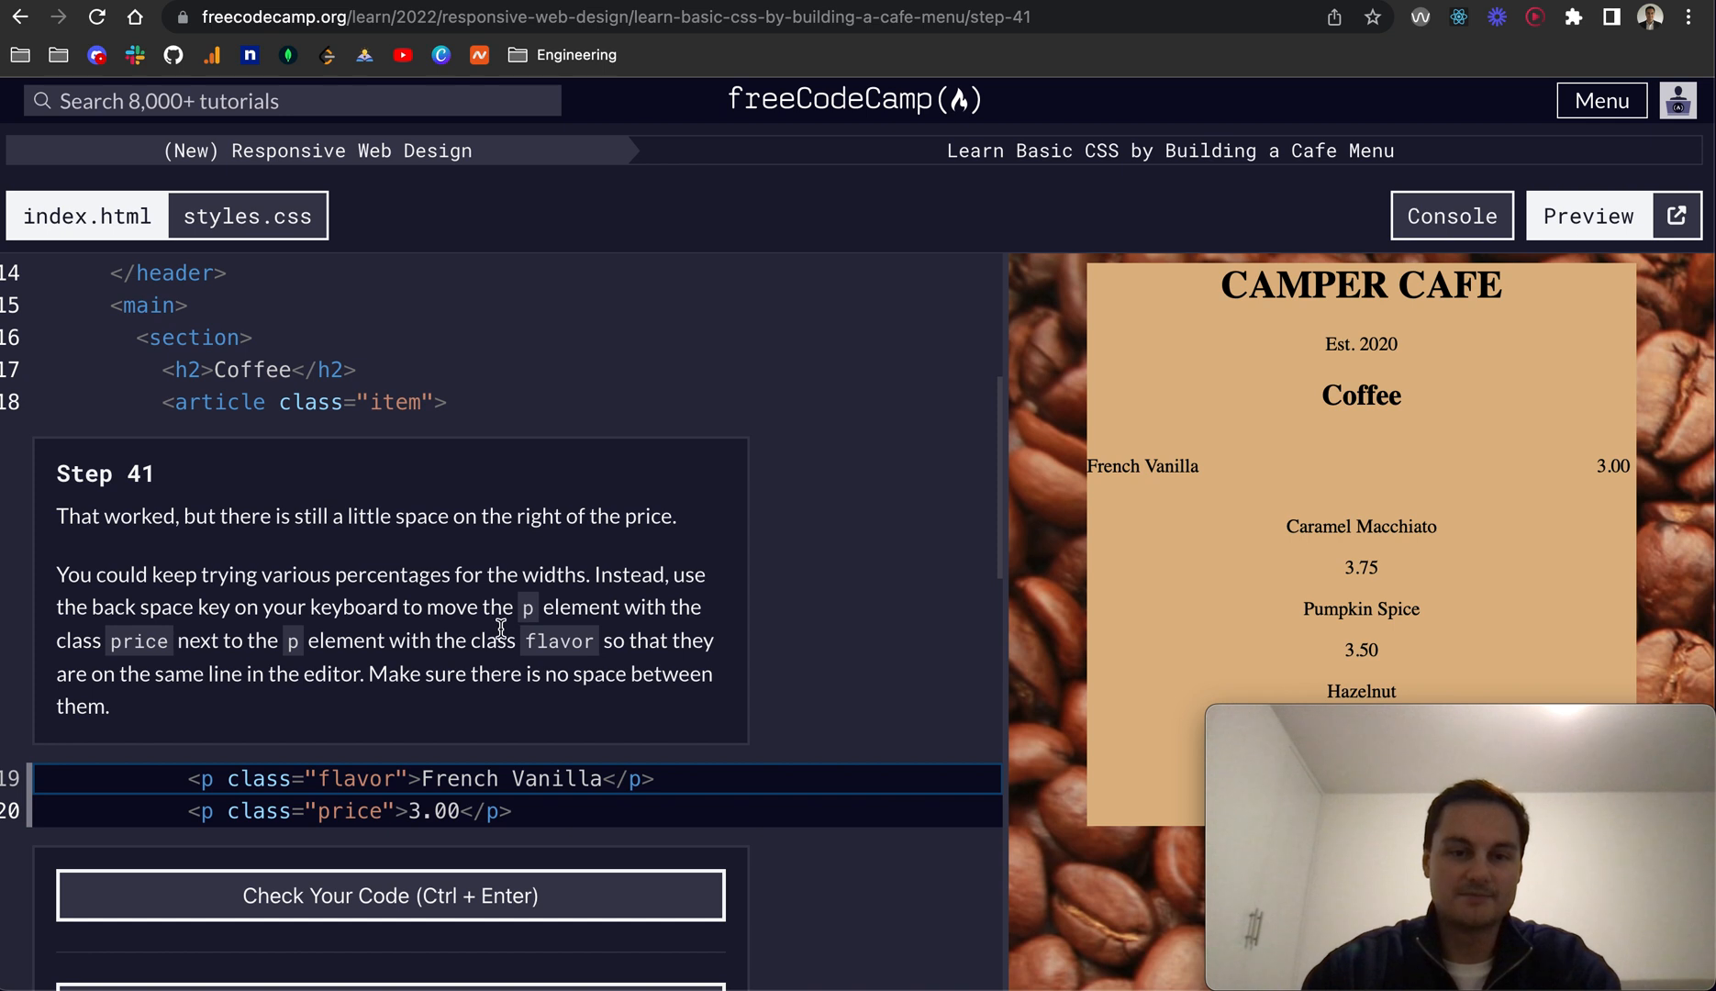
mouse_move(343, 641)
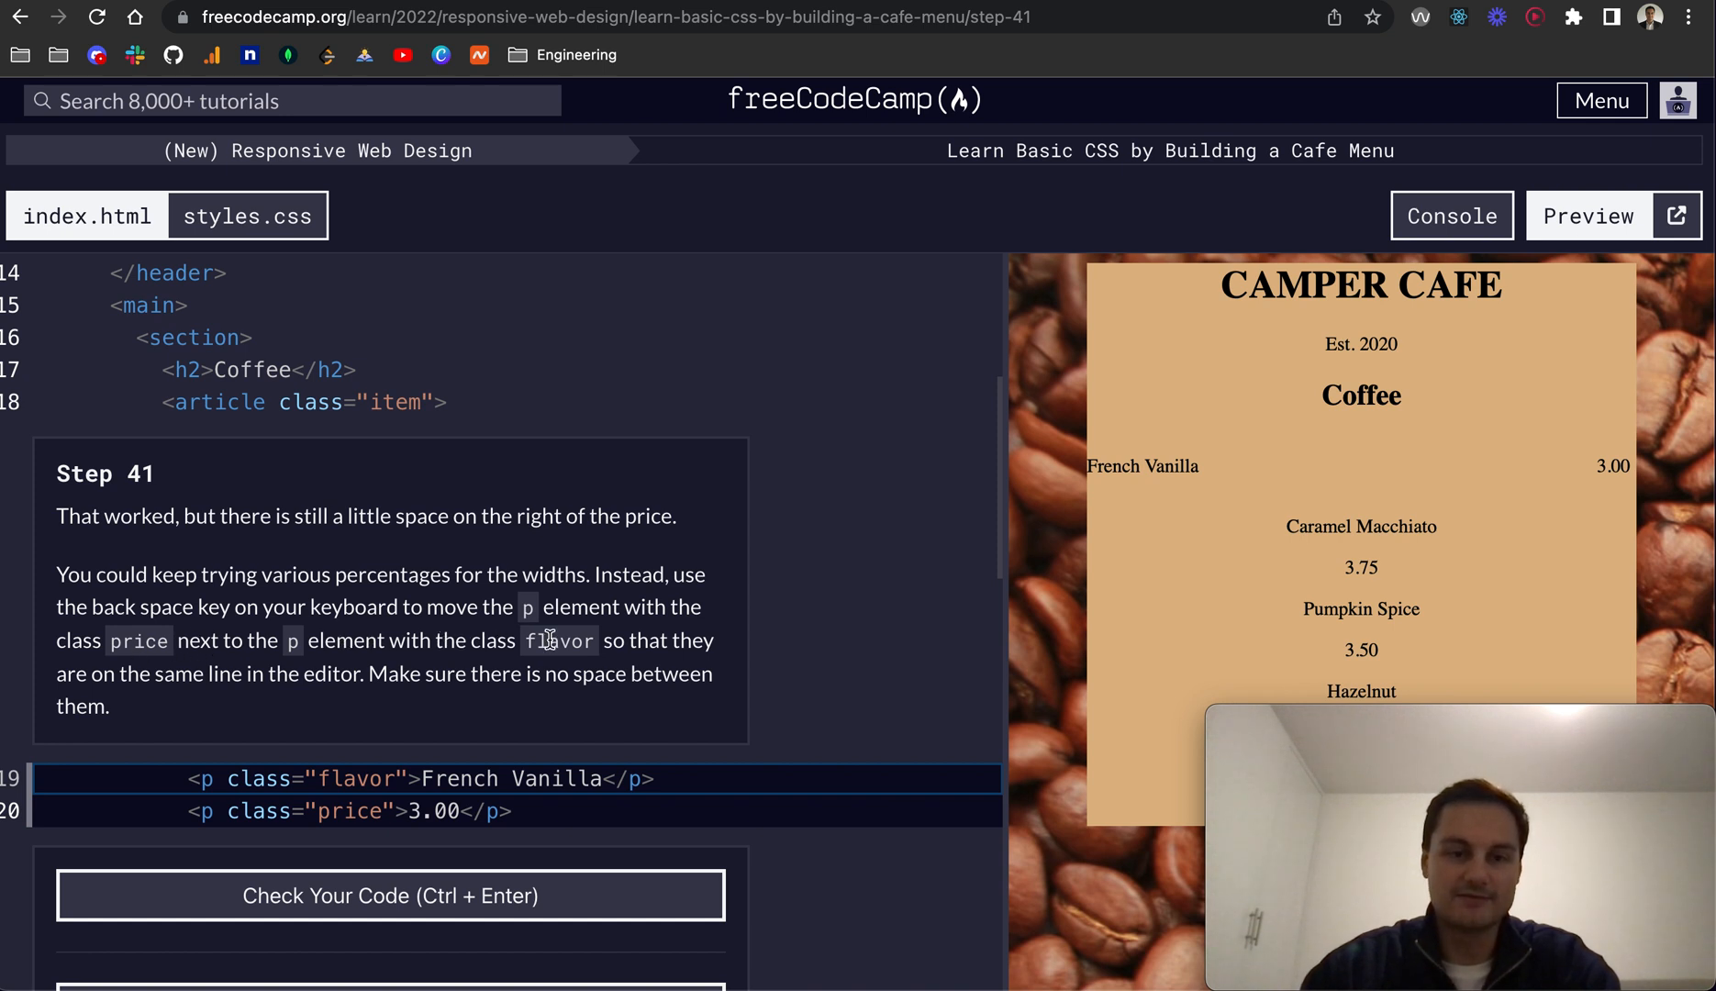
mouse_move(672, 758)
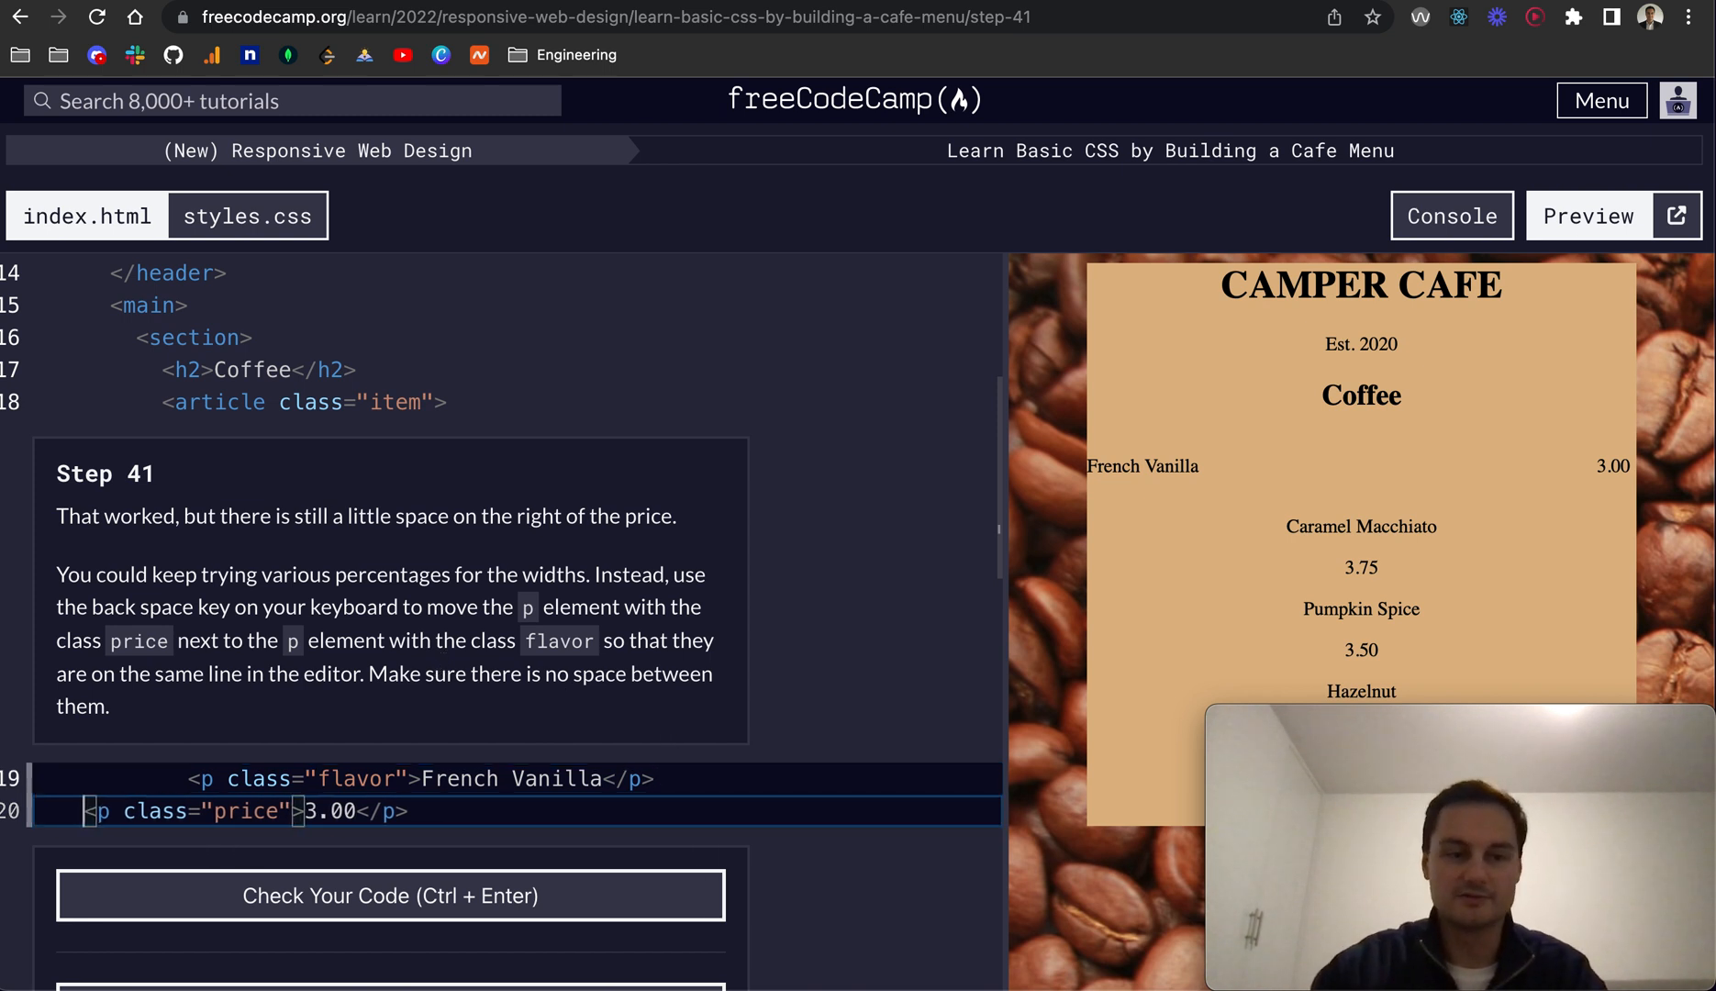
key(Backspace)
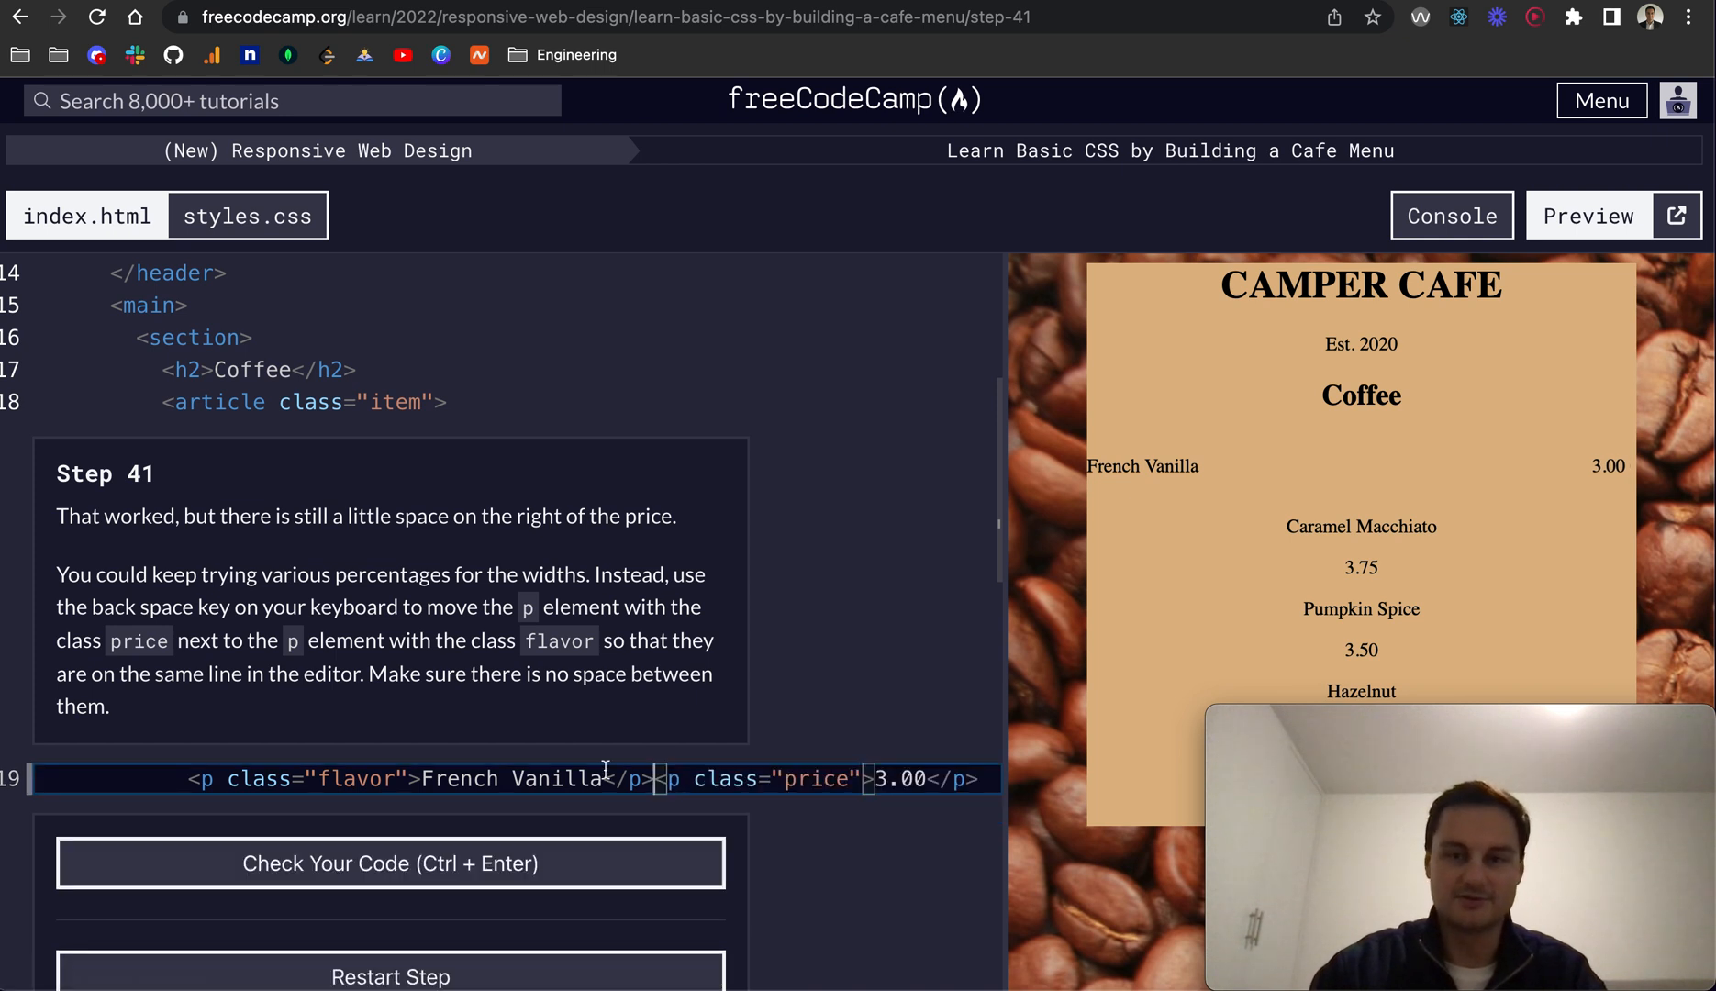
click(389, 862)
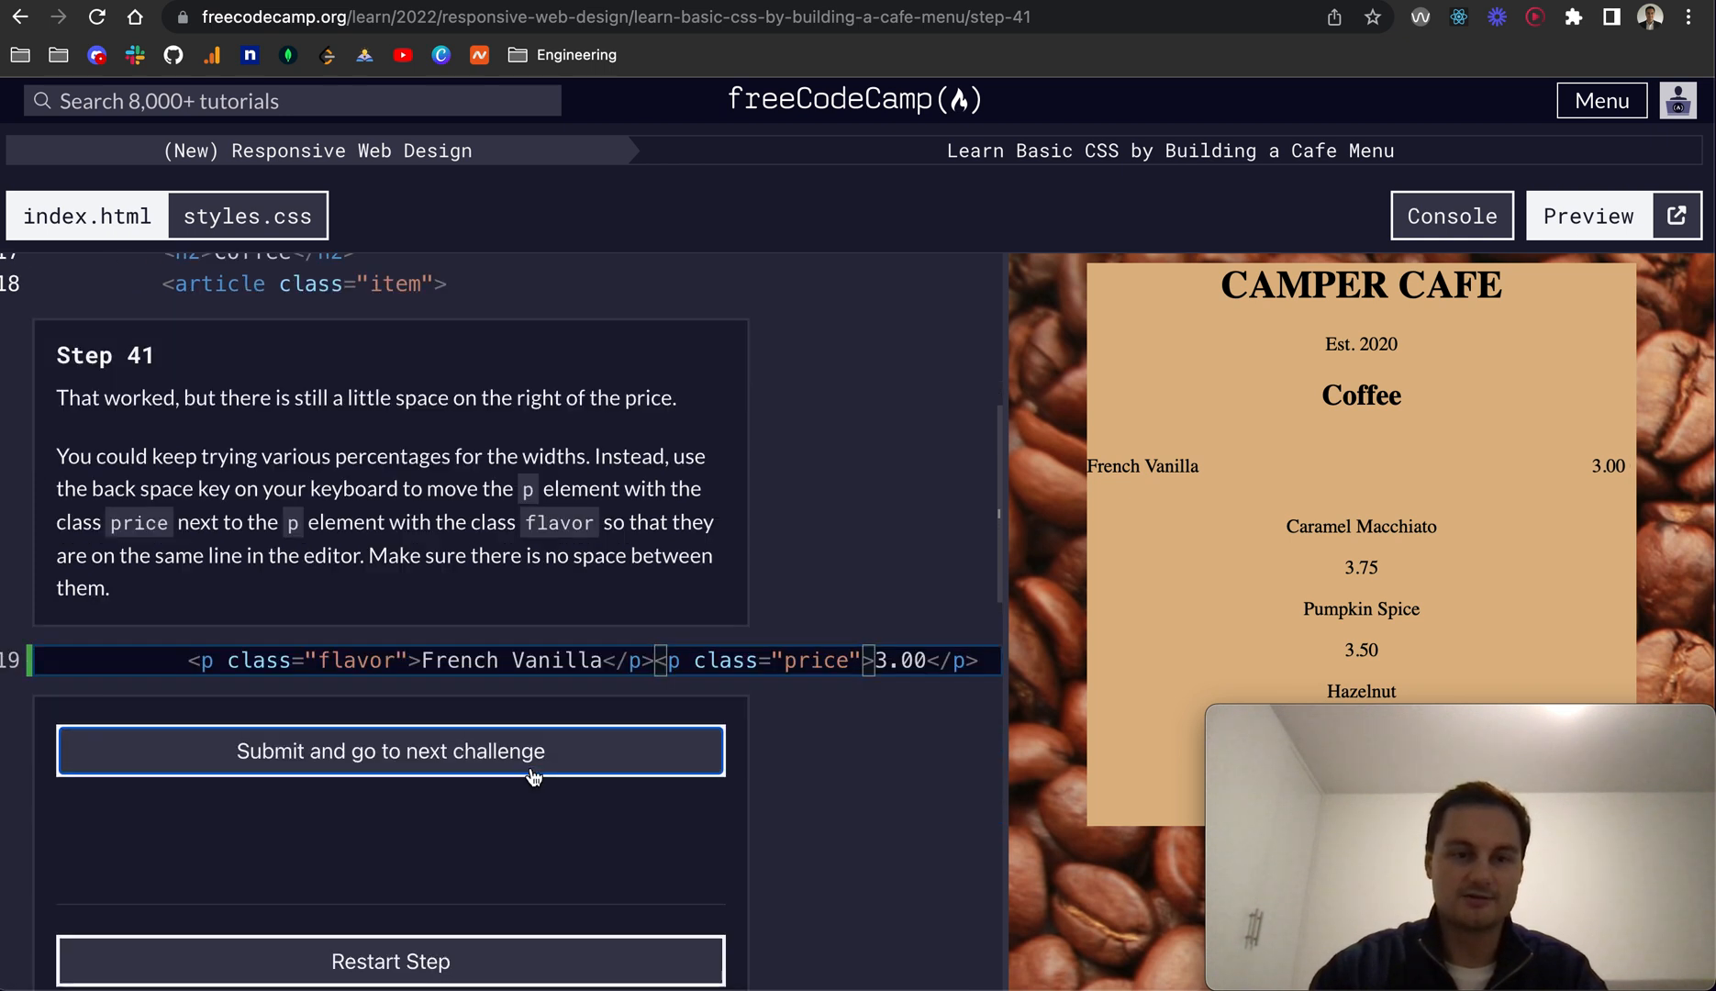
click(389, 751)
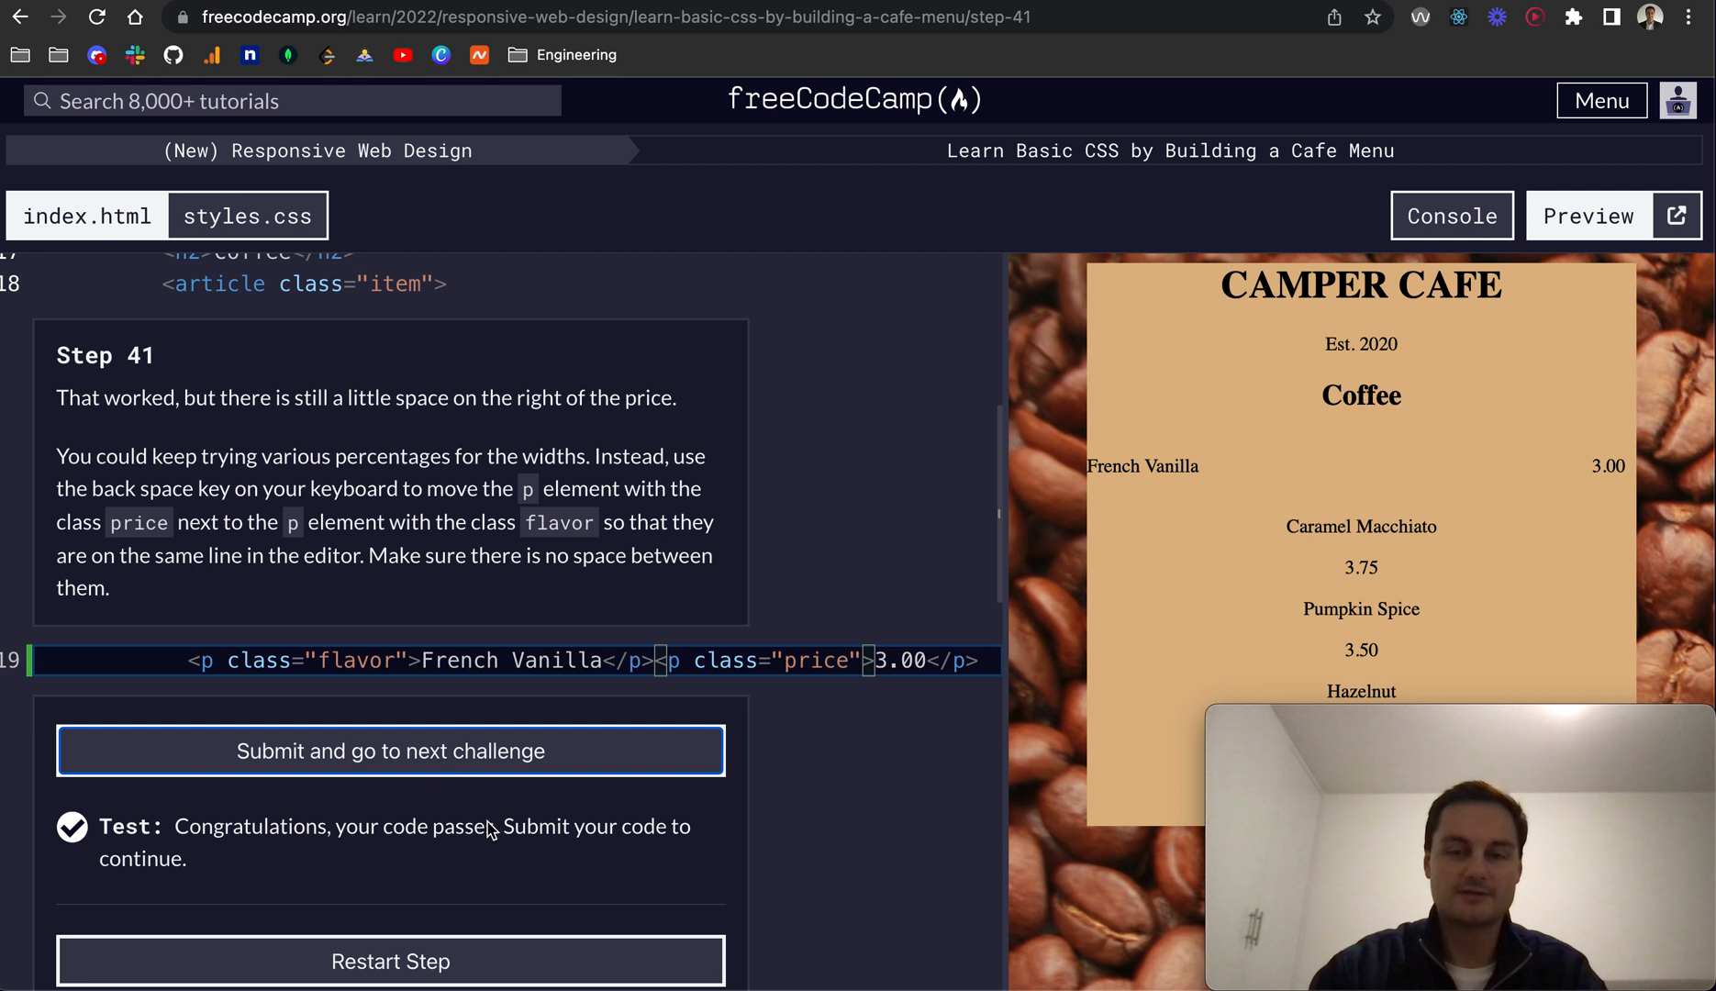
mouse_move(962, 629)
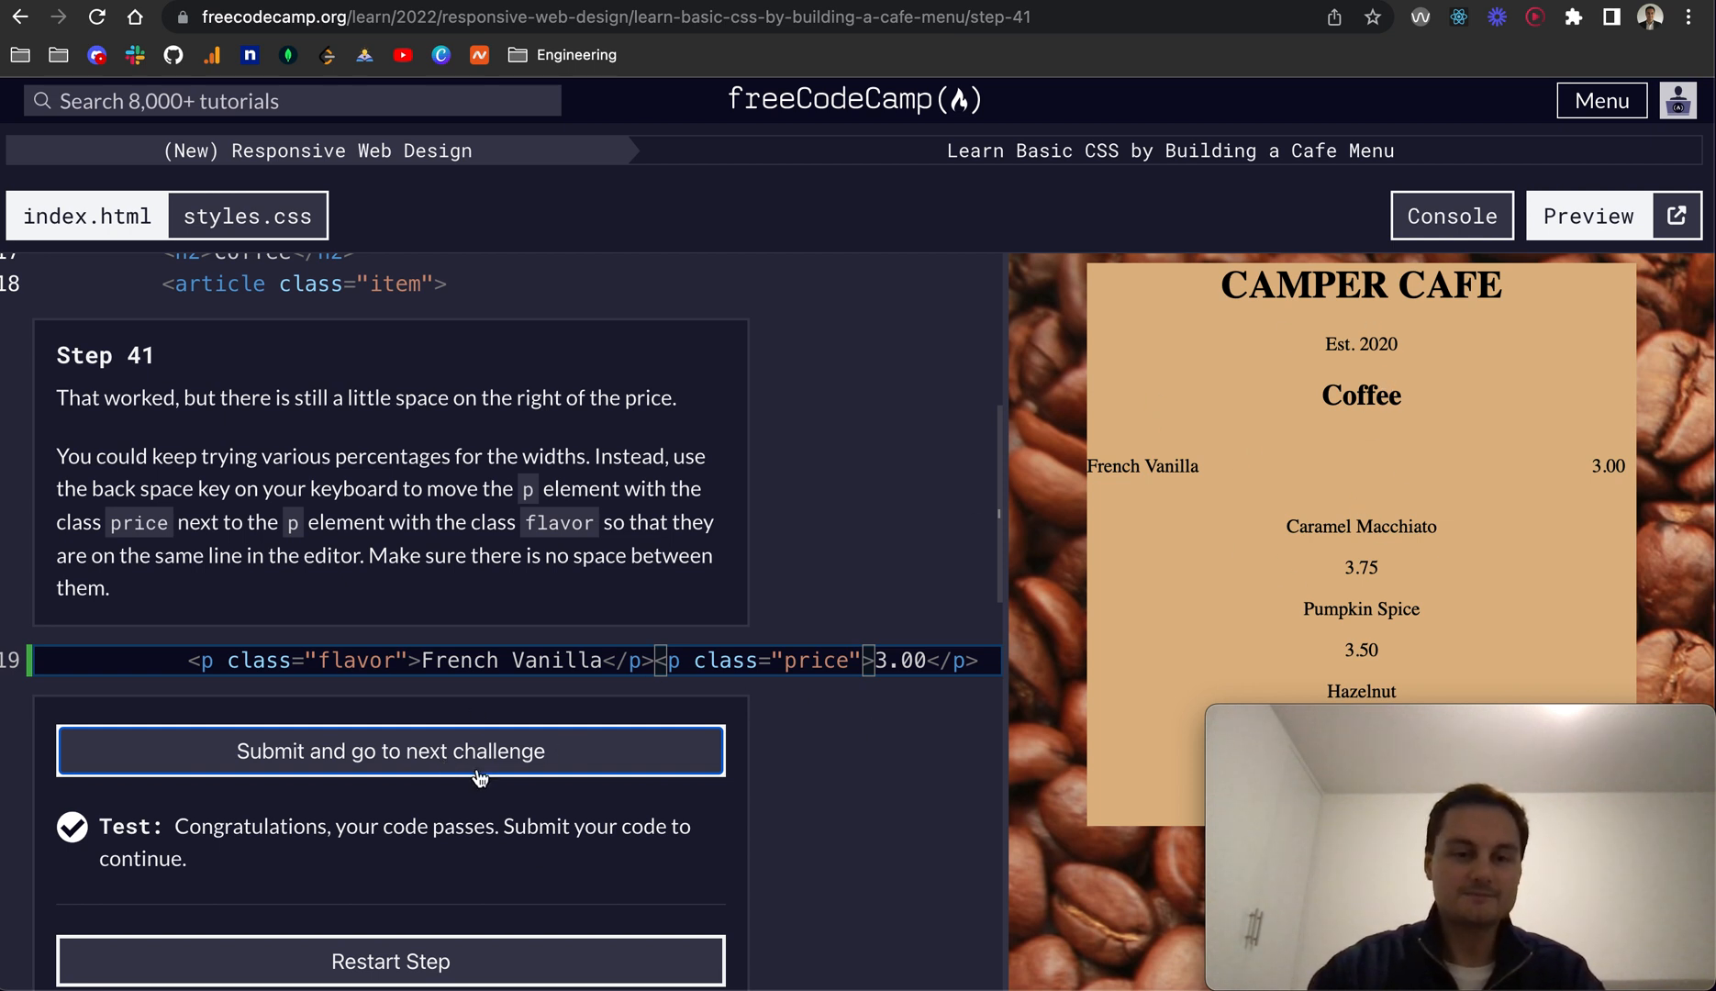
Set .flavor and .price widths back to 50%, pass step 42, and advance to step 43.
click(389, 750)
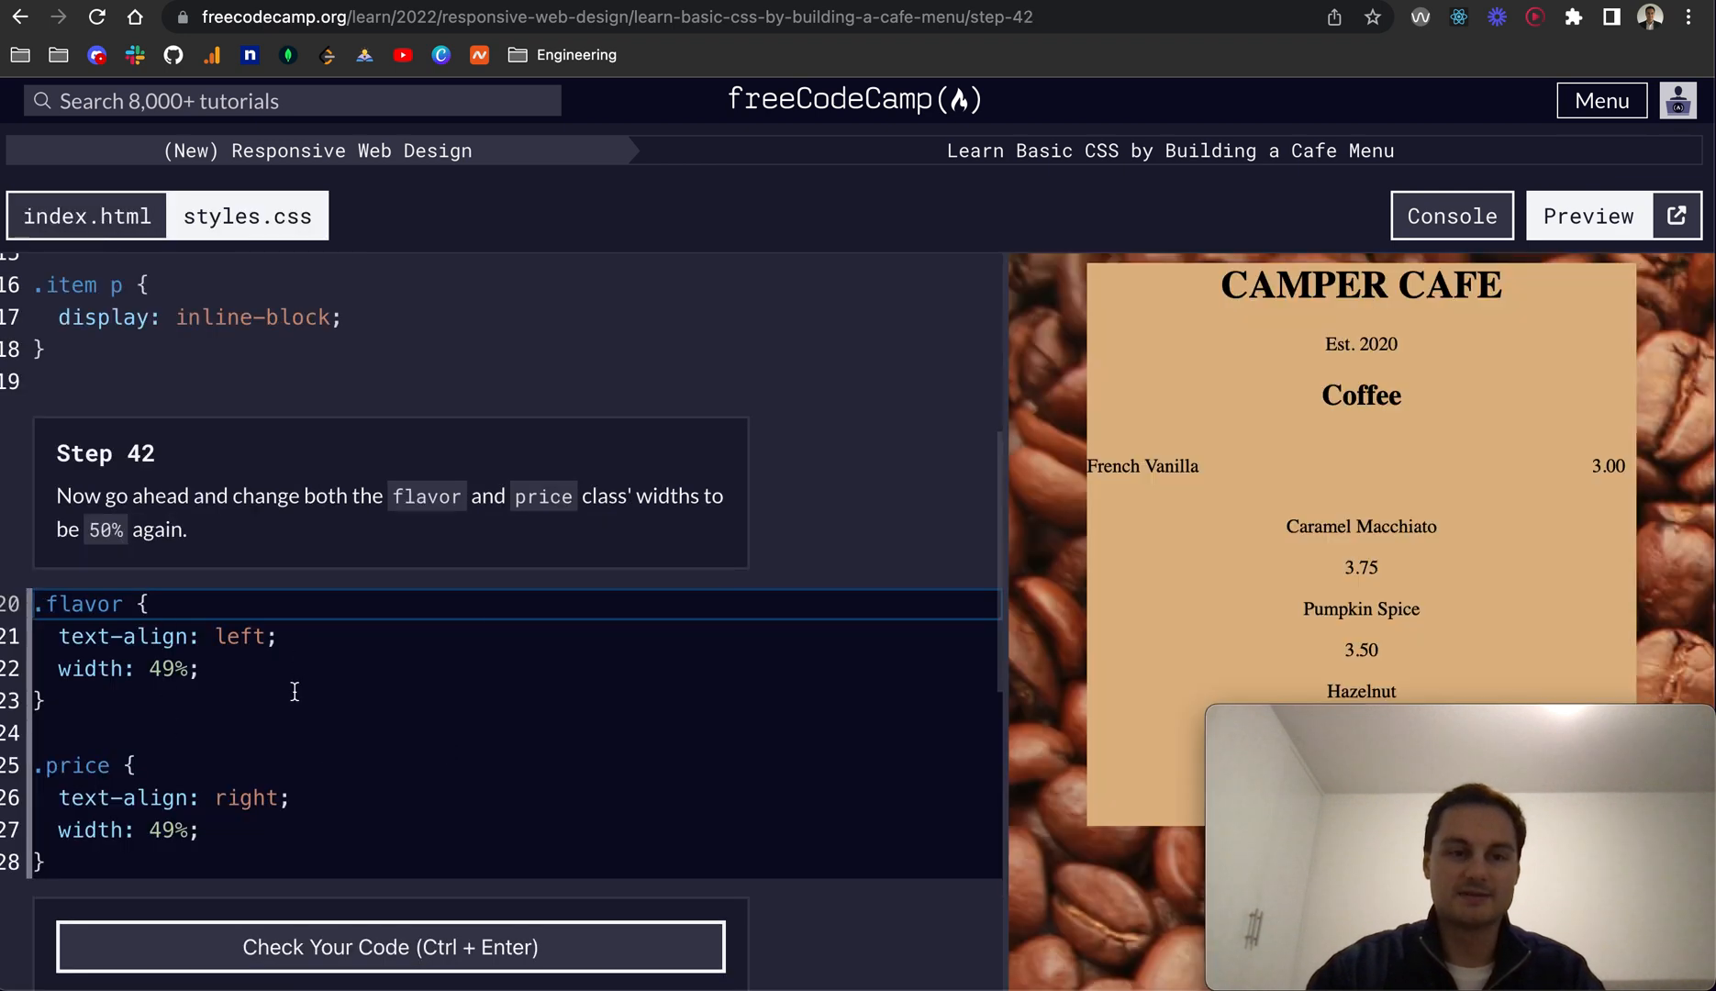
mouse_move(230, 545)
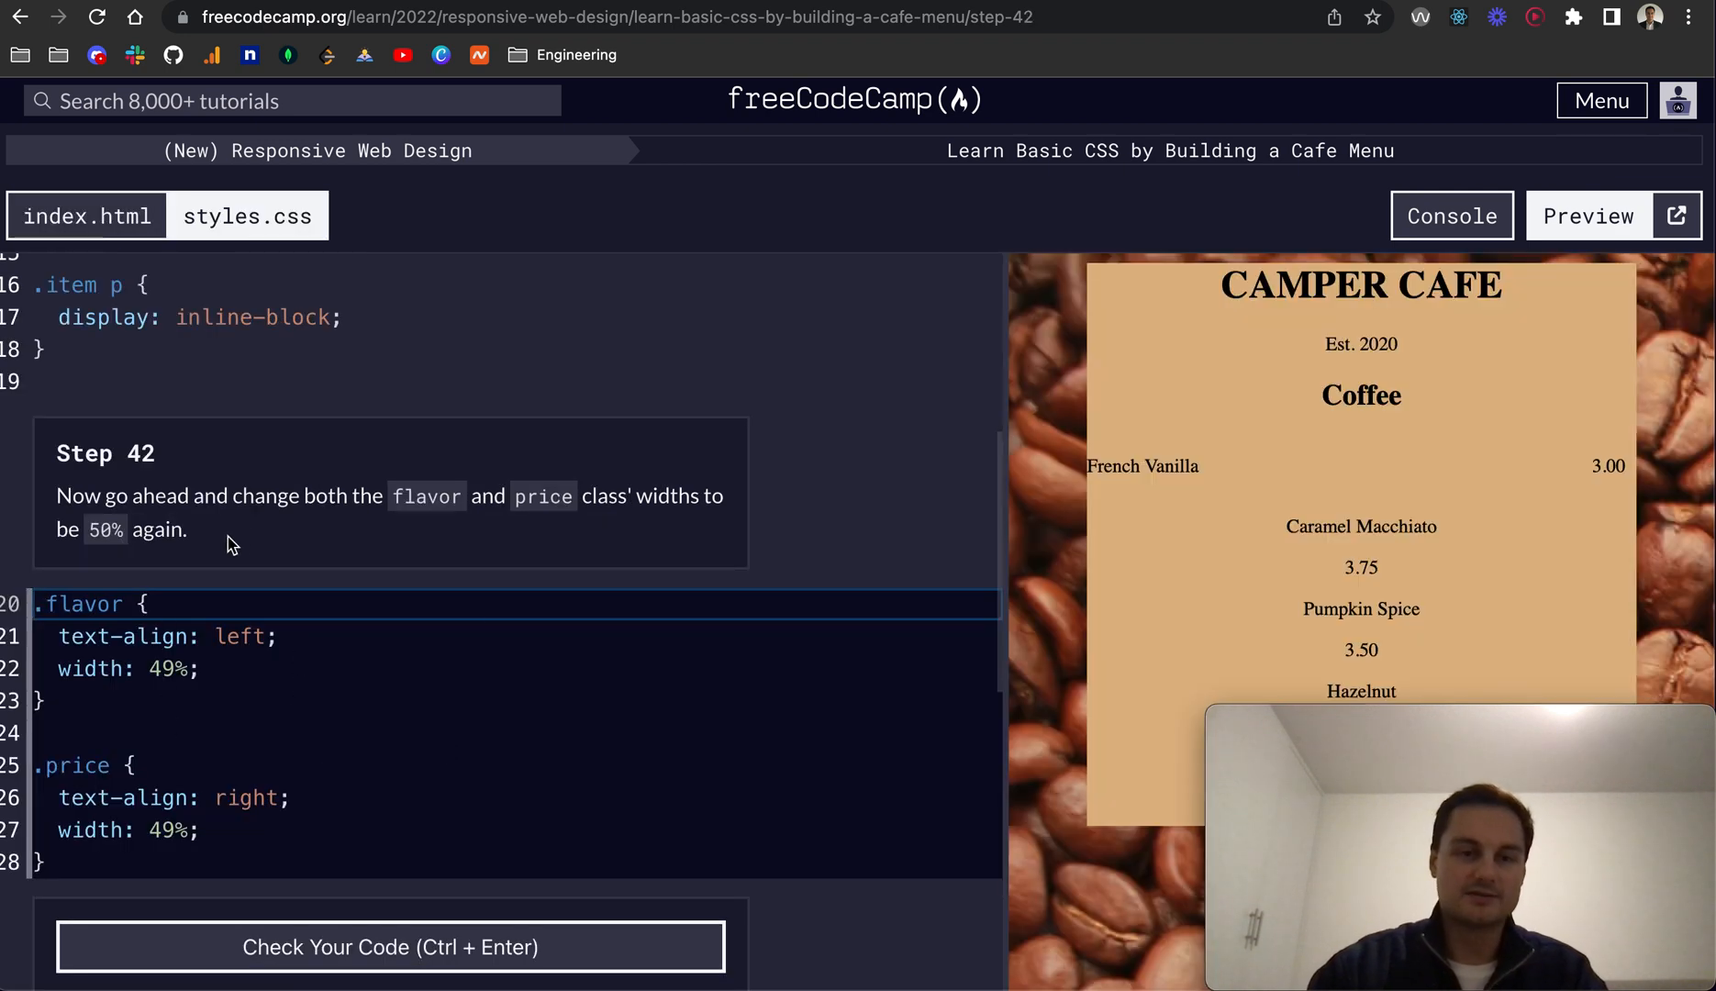
mouse_move(248, 492)
text(50)
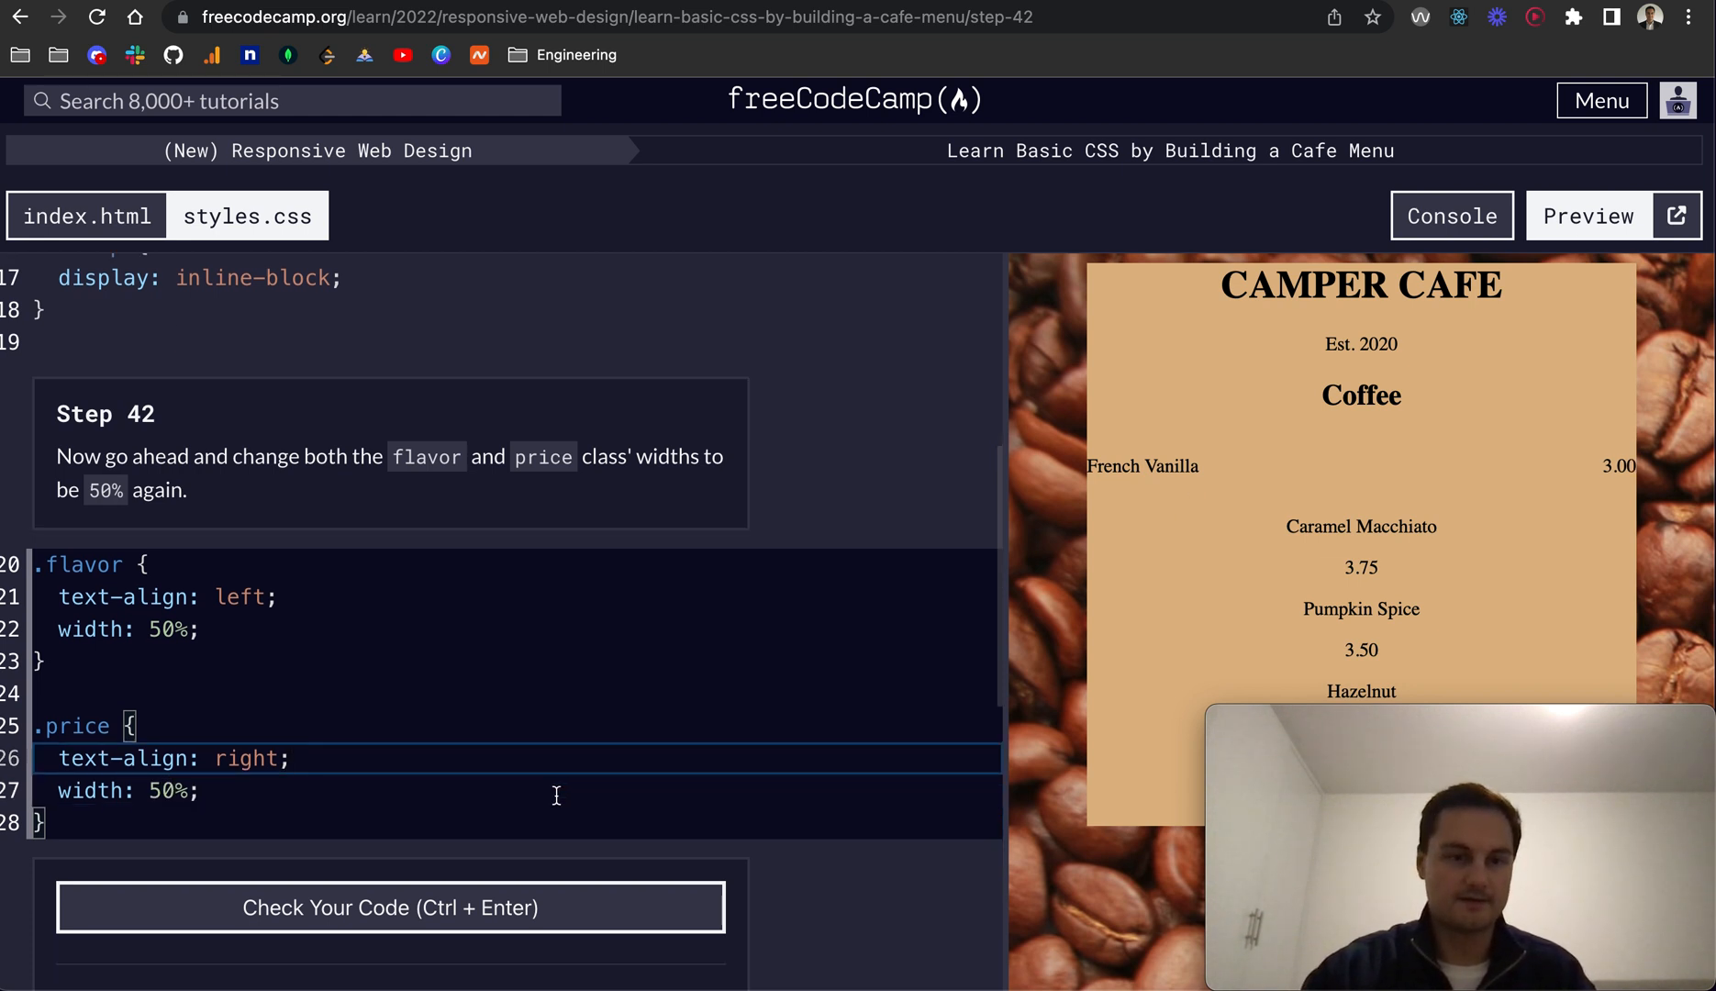
click(389, 907)
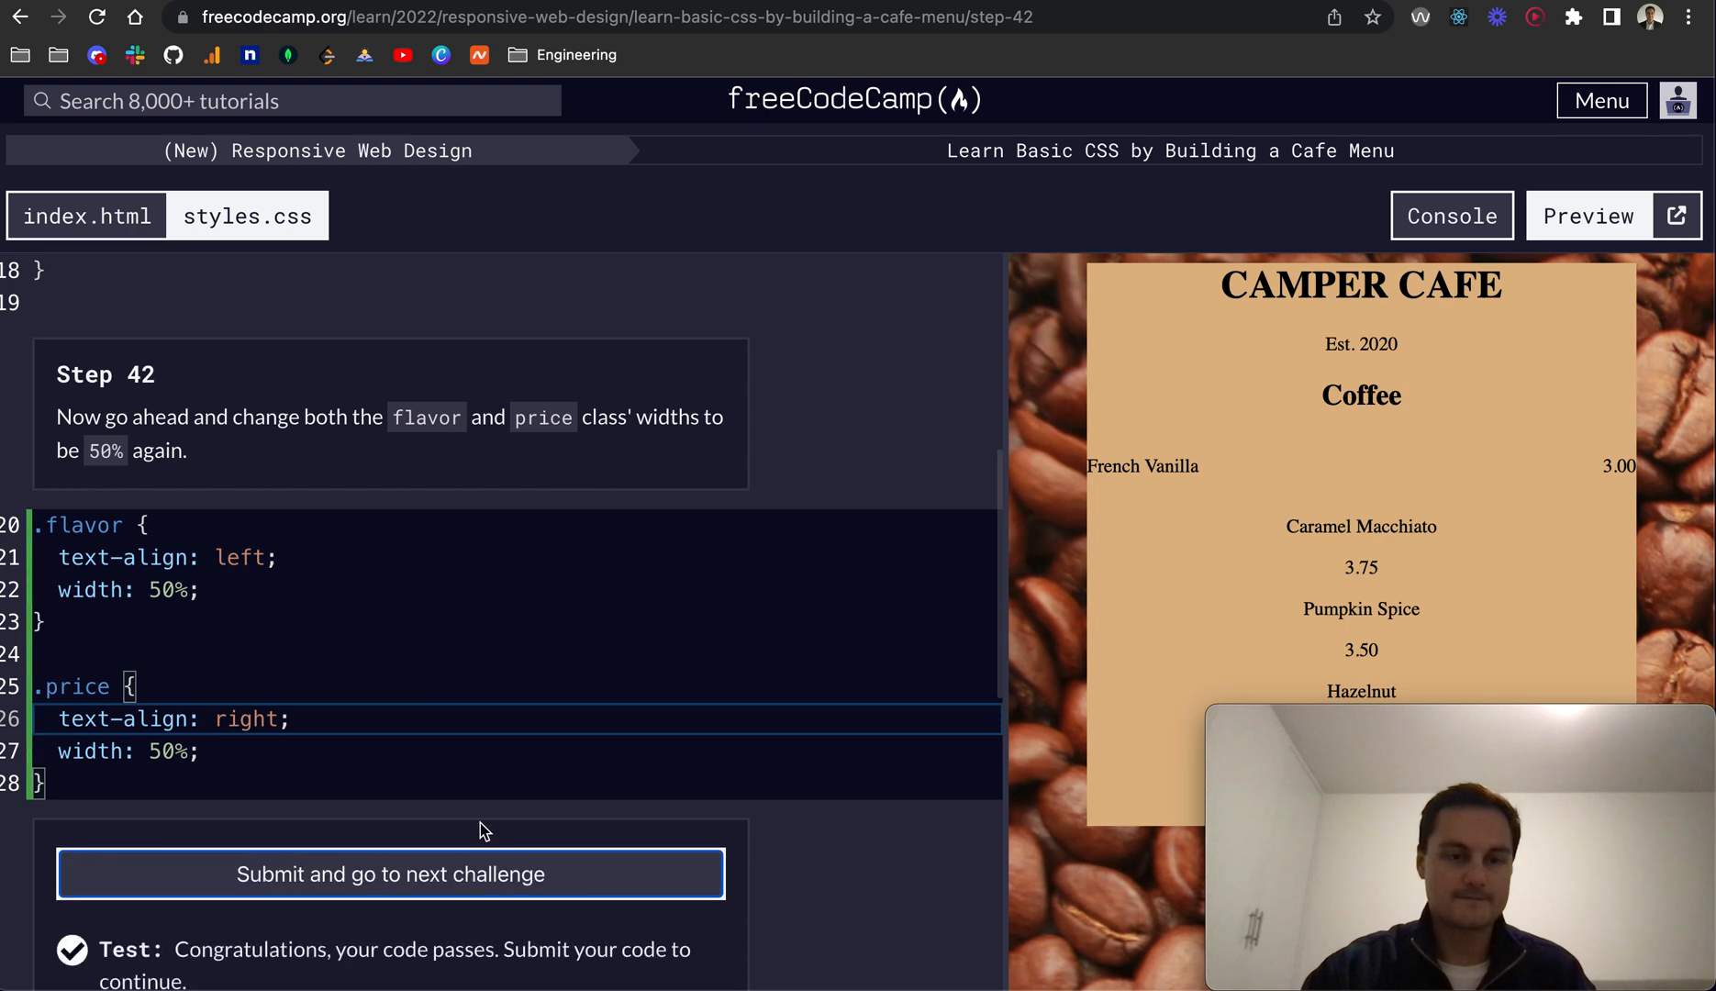
click(389, 873)
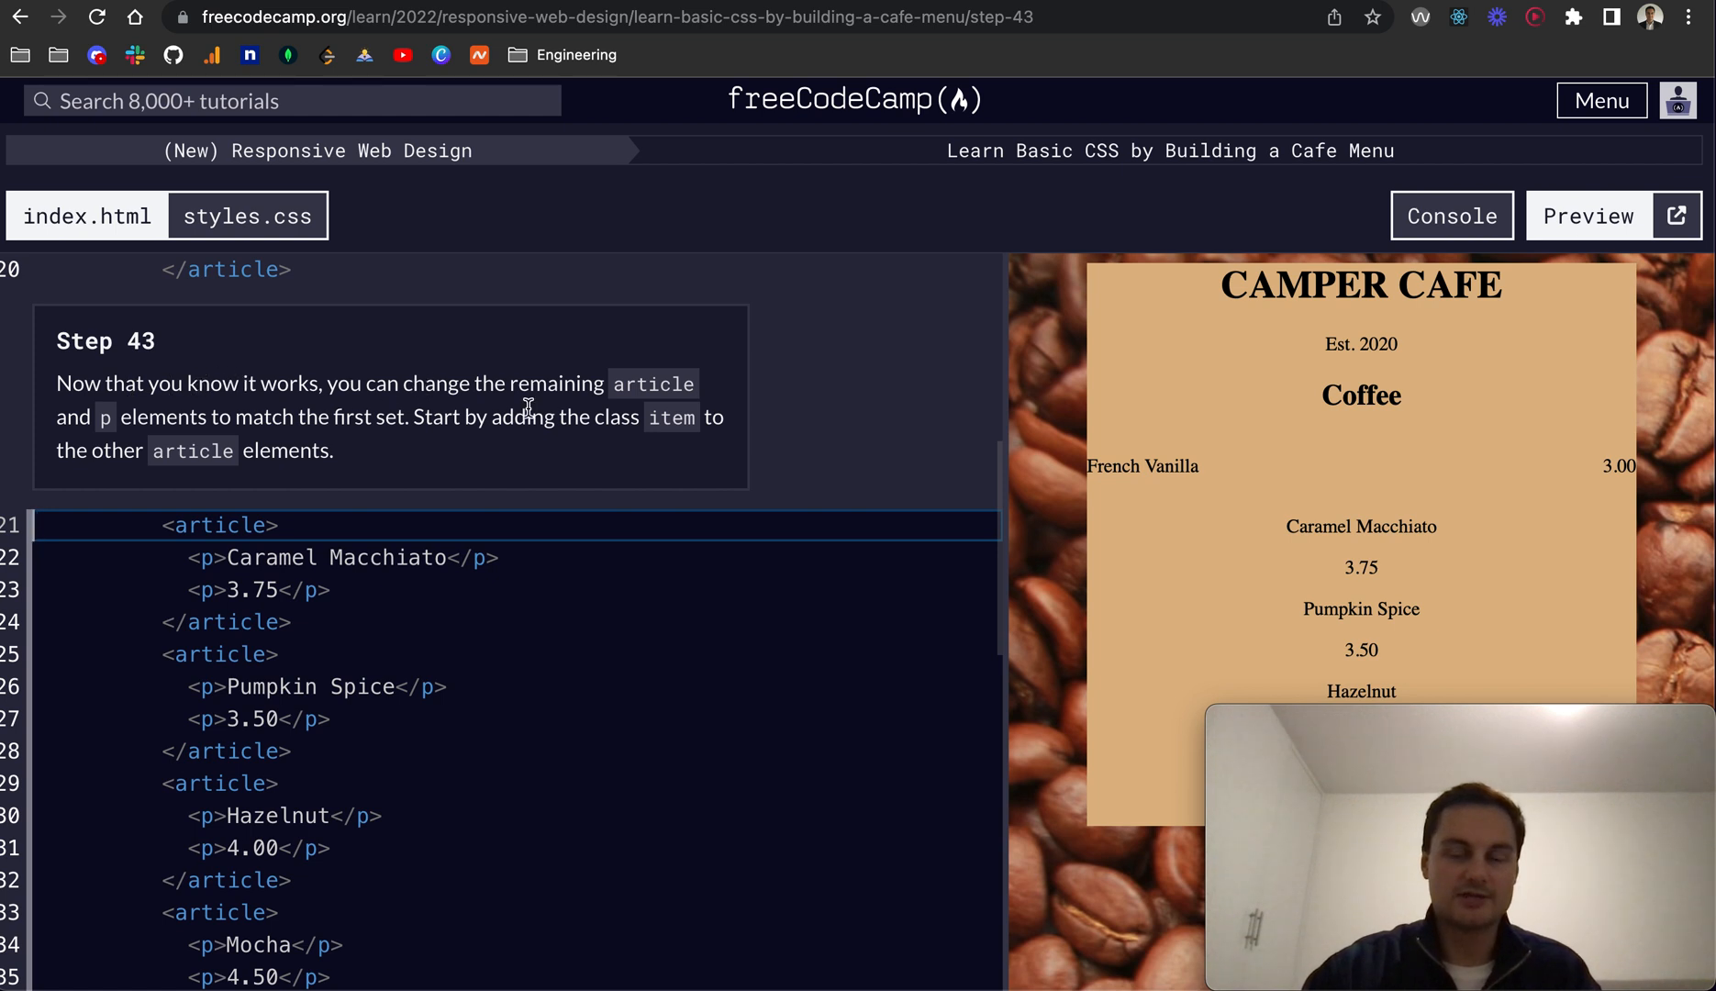
mouse_move(110, 415)
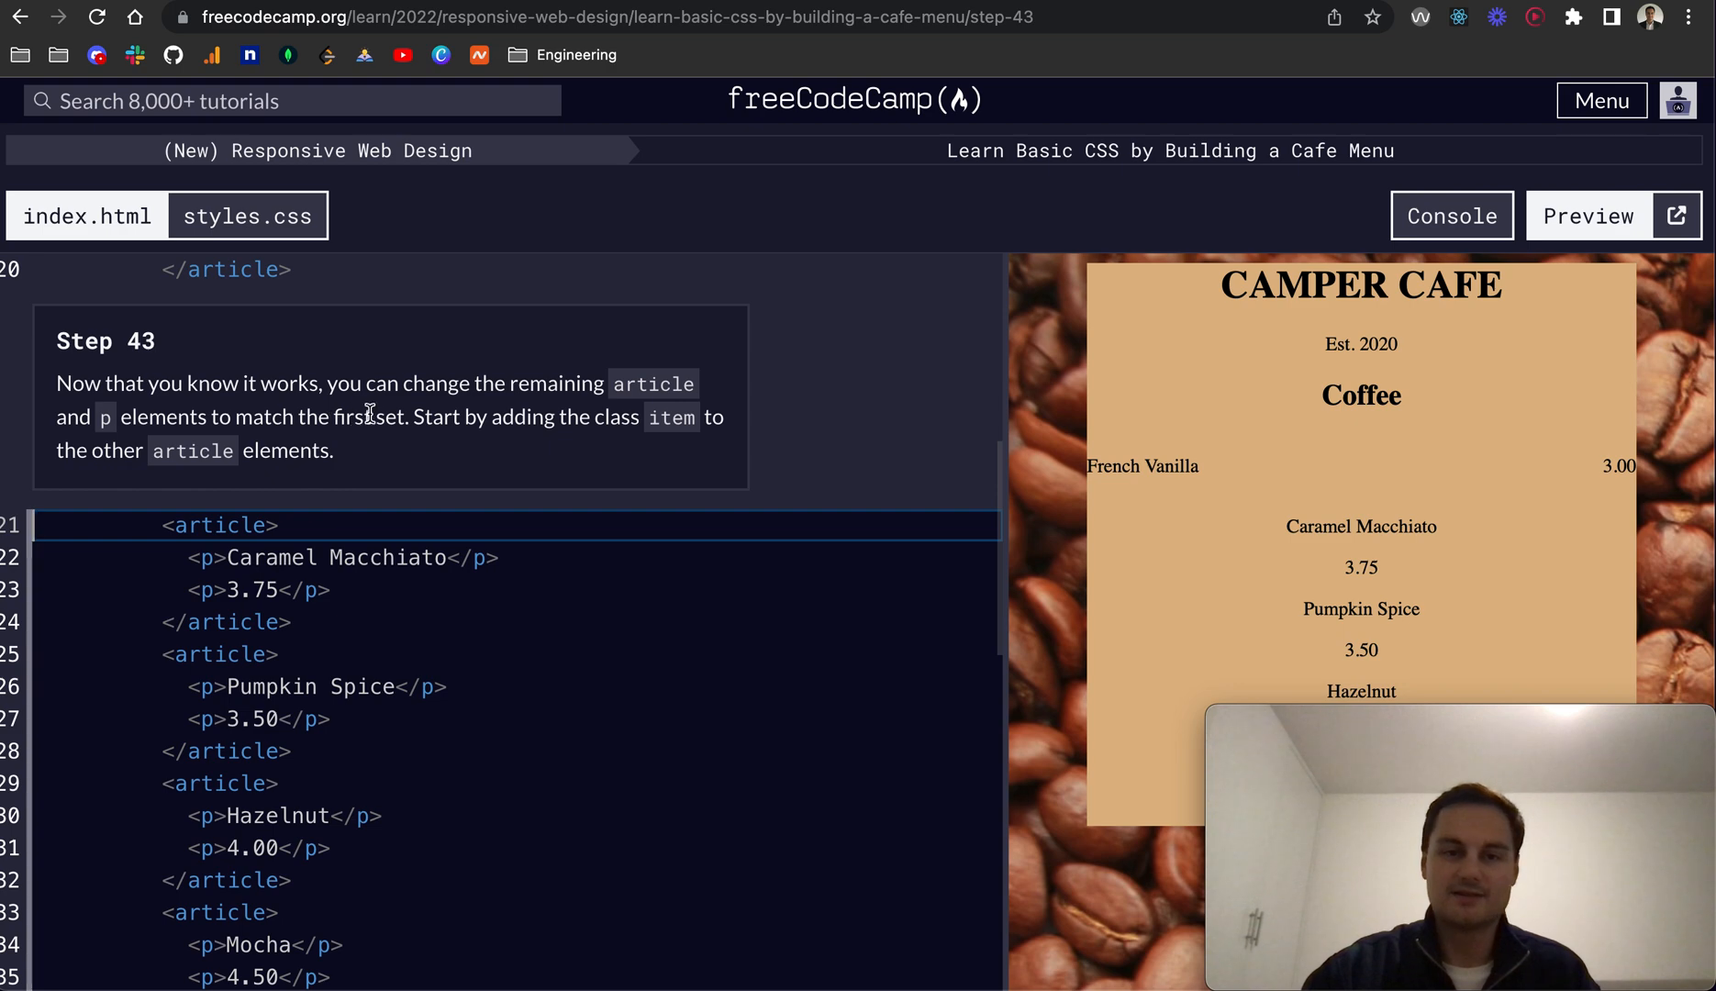
mouse_move(413, 459)
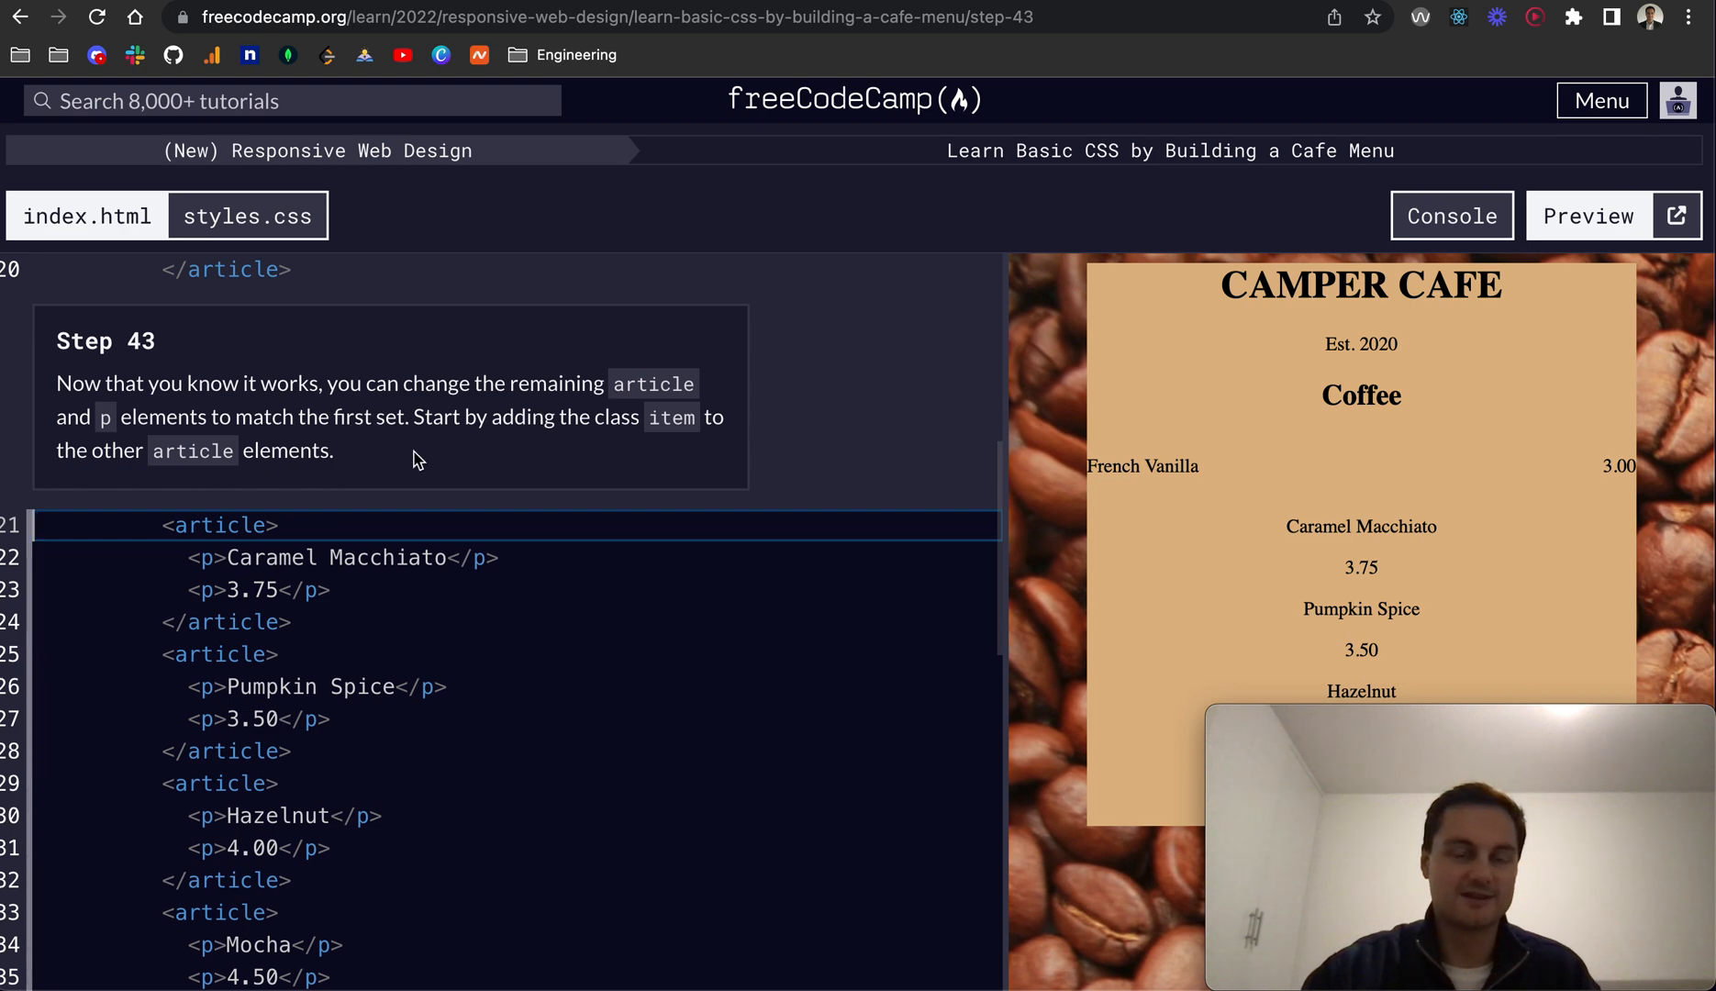
Add class="item" to the Caramel Macchiato, Pumpkin Spice, Hazelnut and Mocha articles and advance to step 44.
scroll(down, 3)
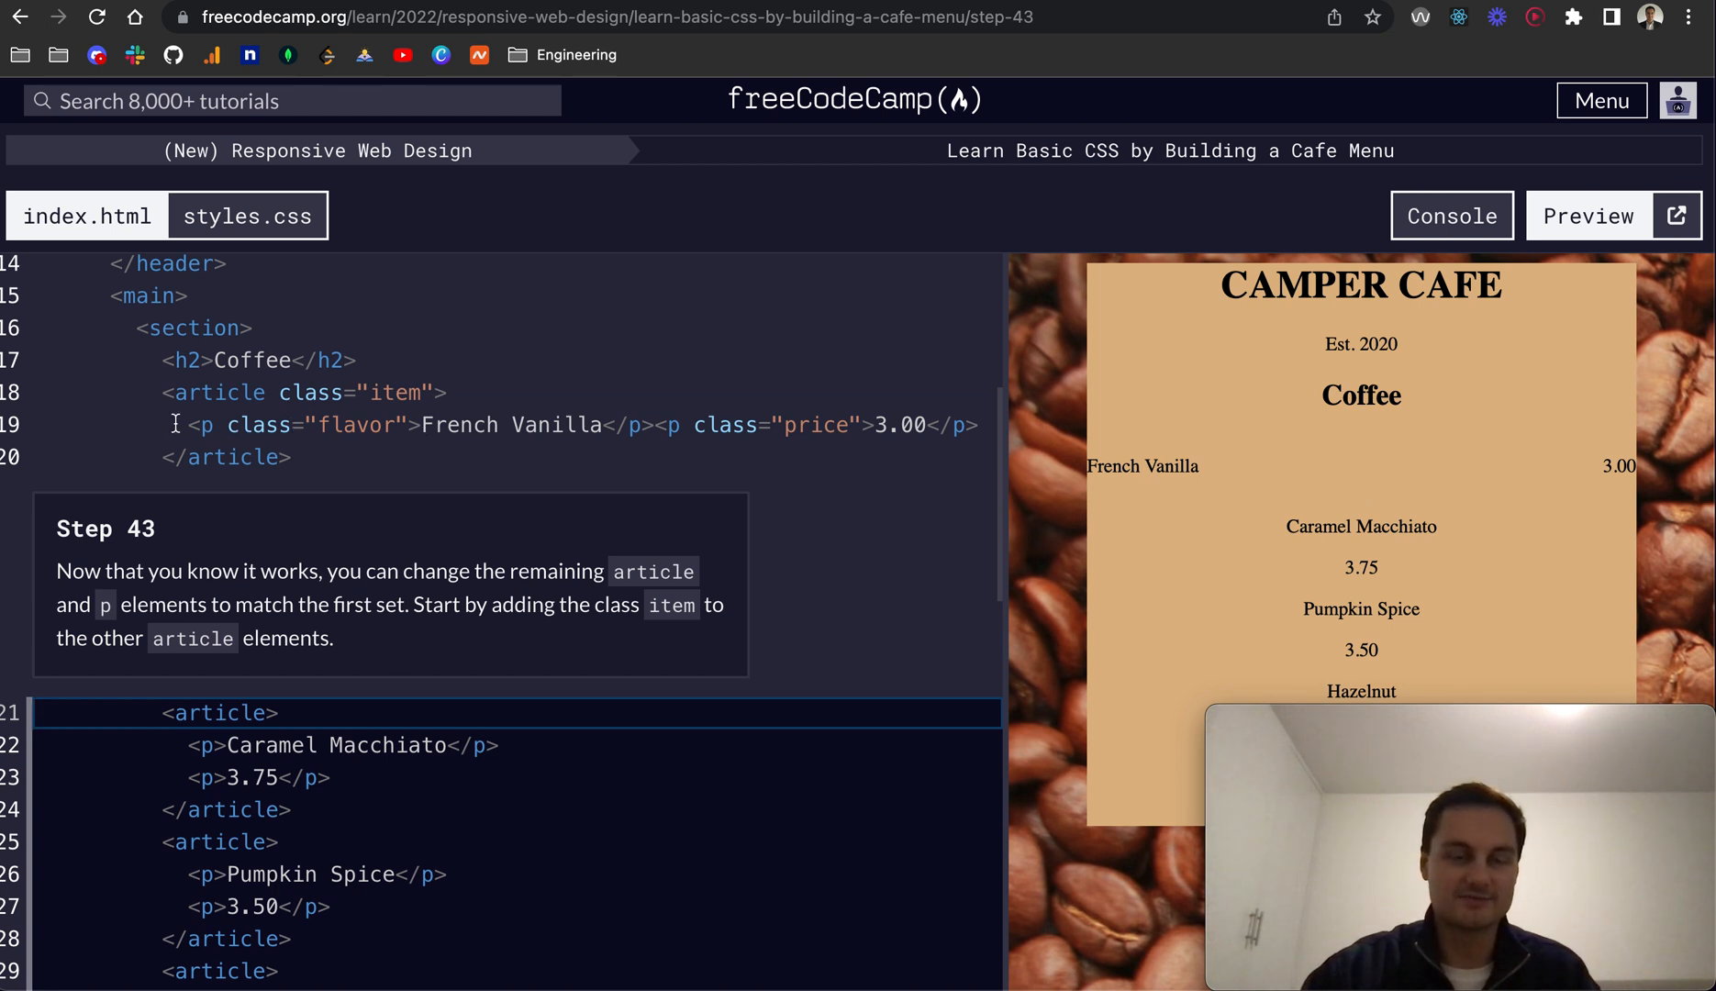
click(660, 426)
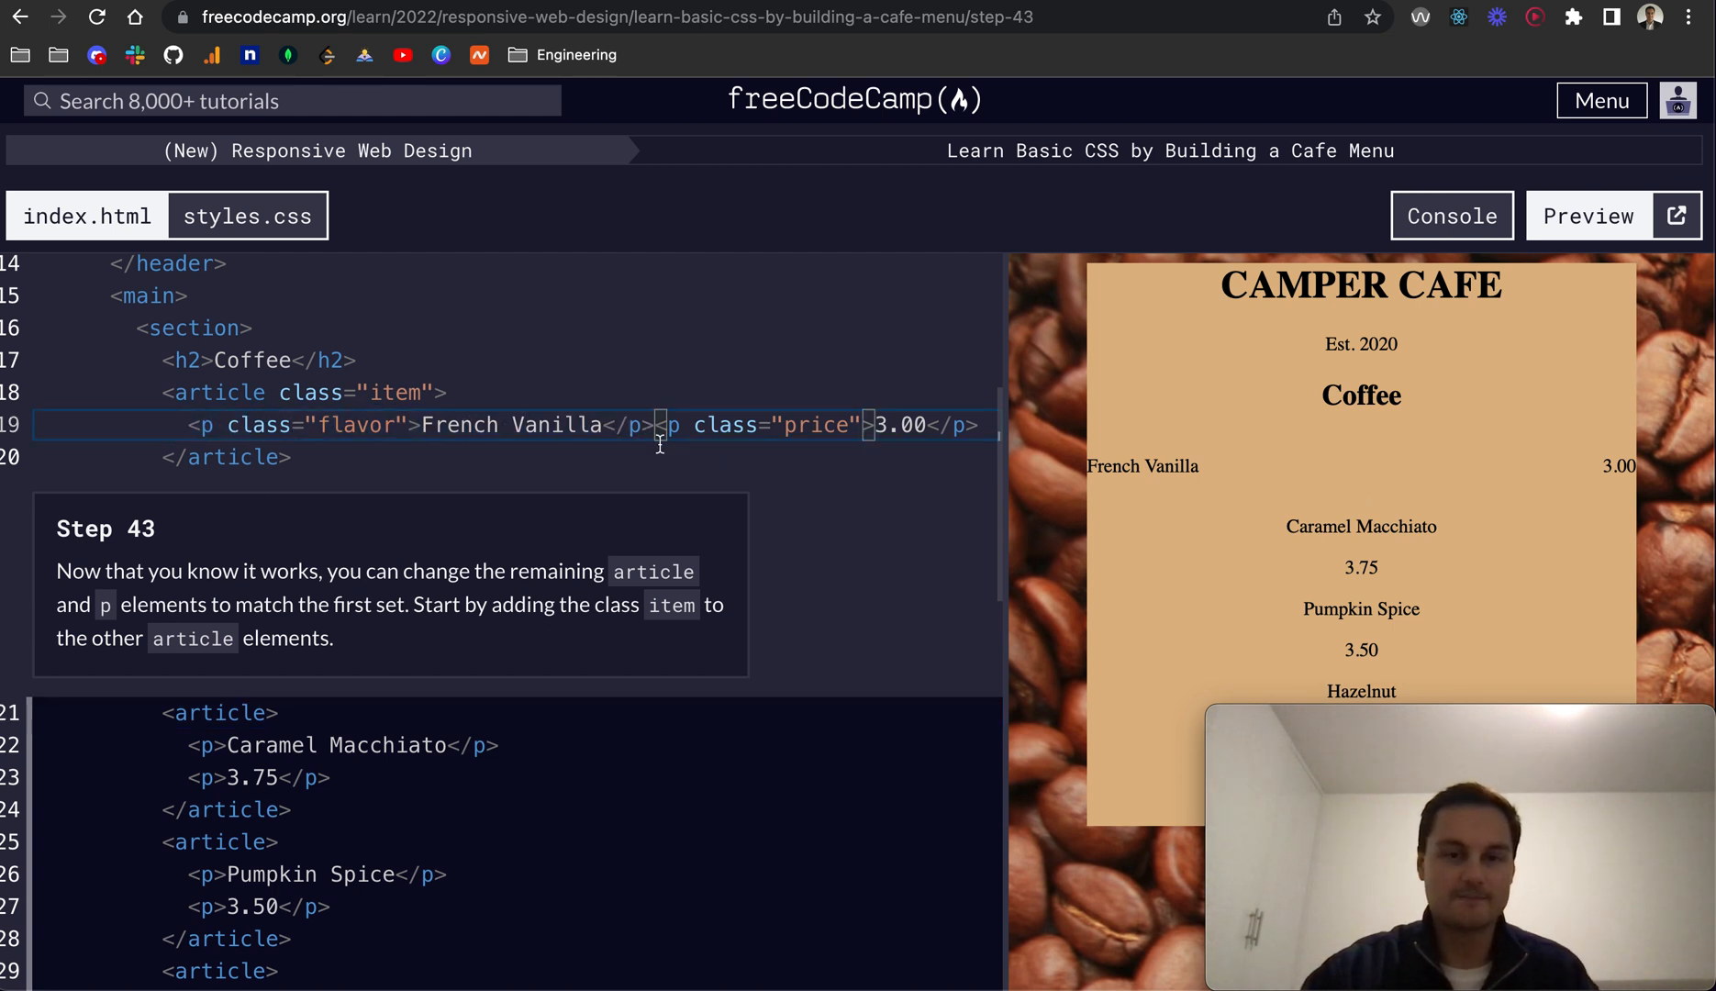
key(Enter)
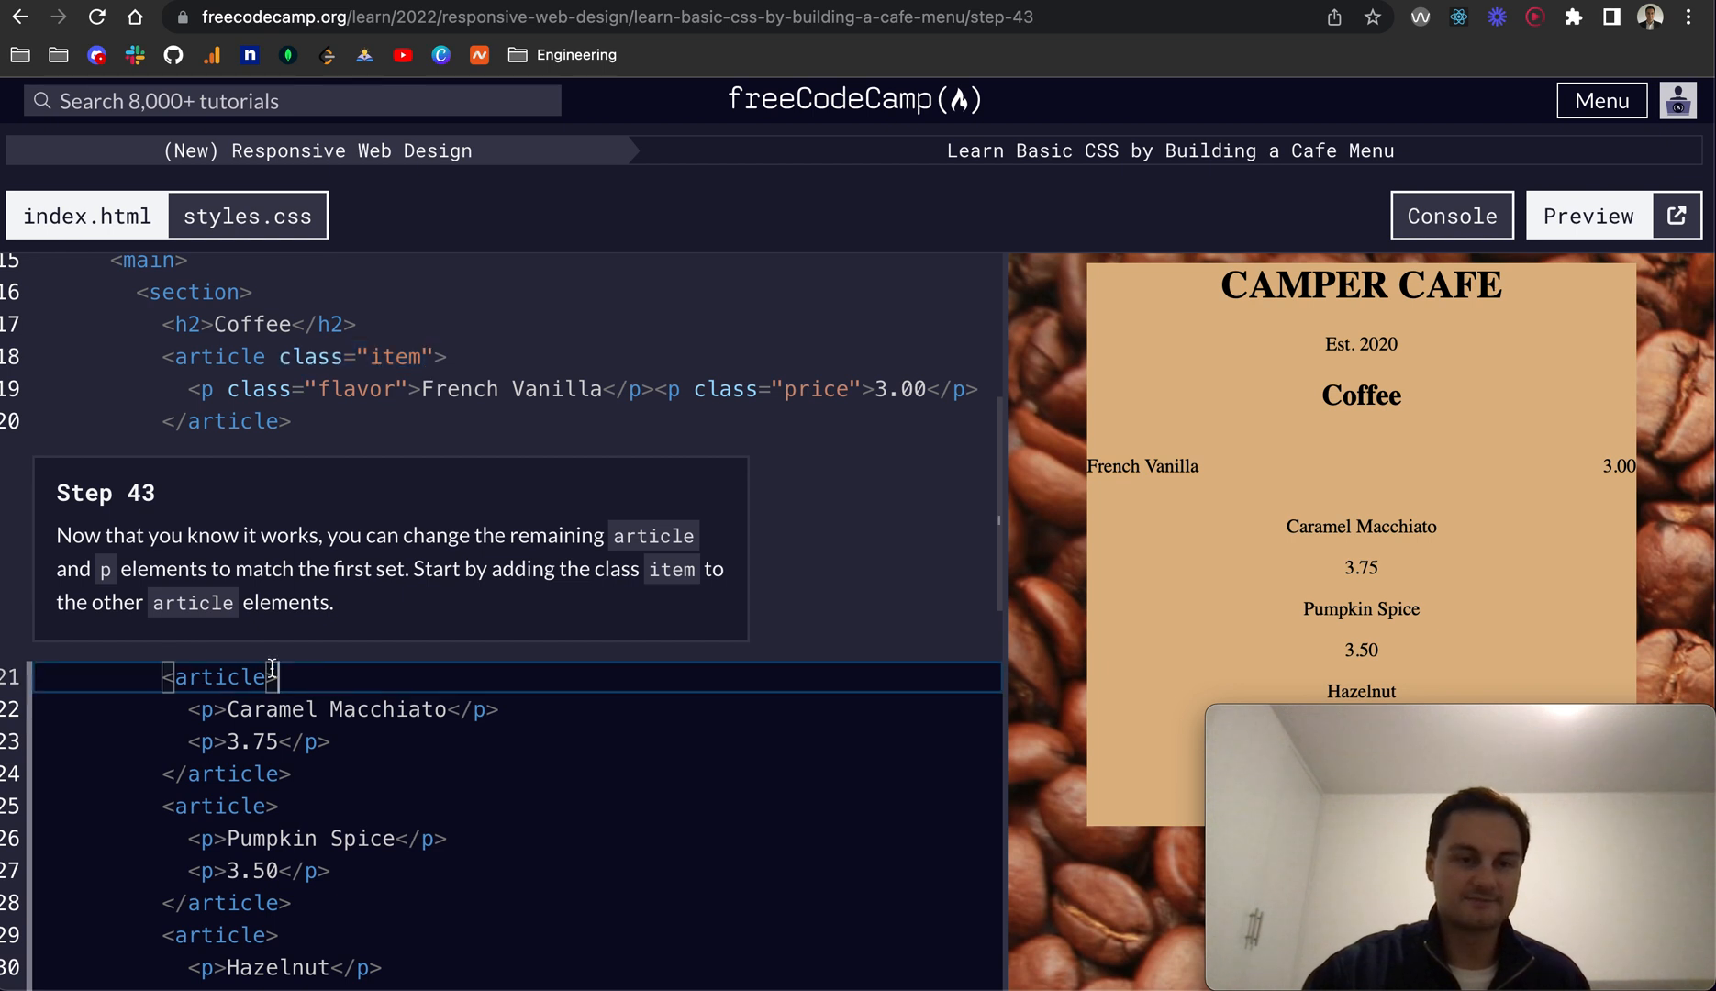
text(class="item">)
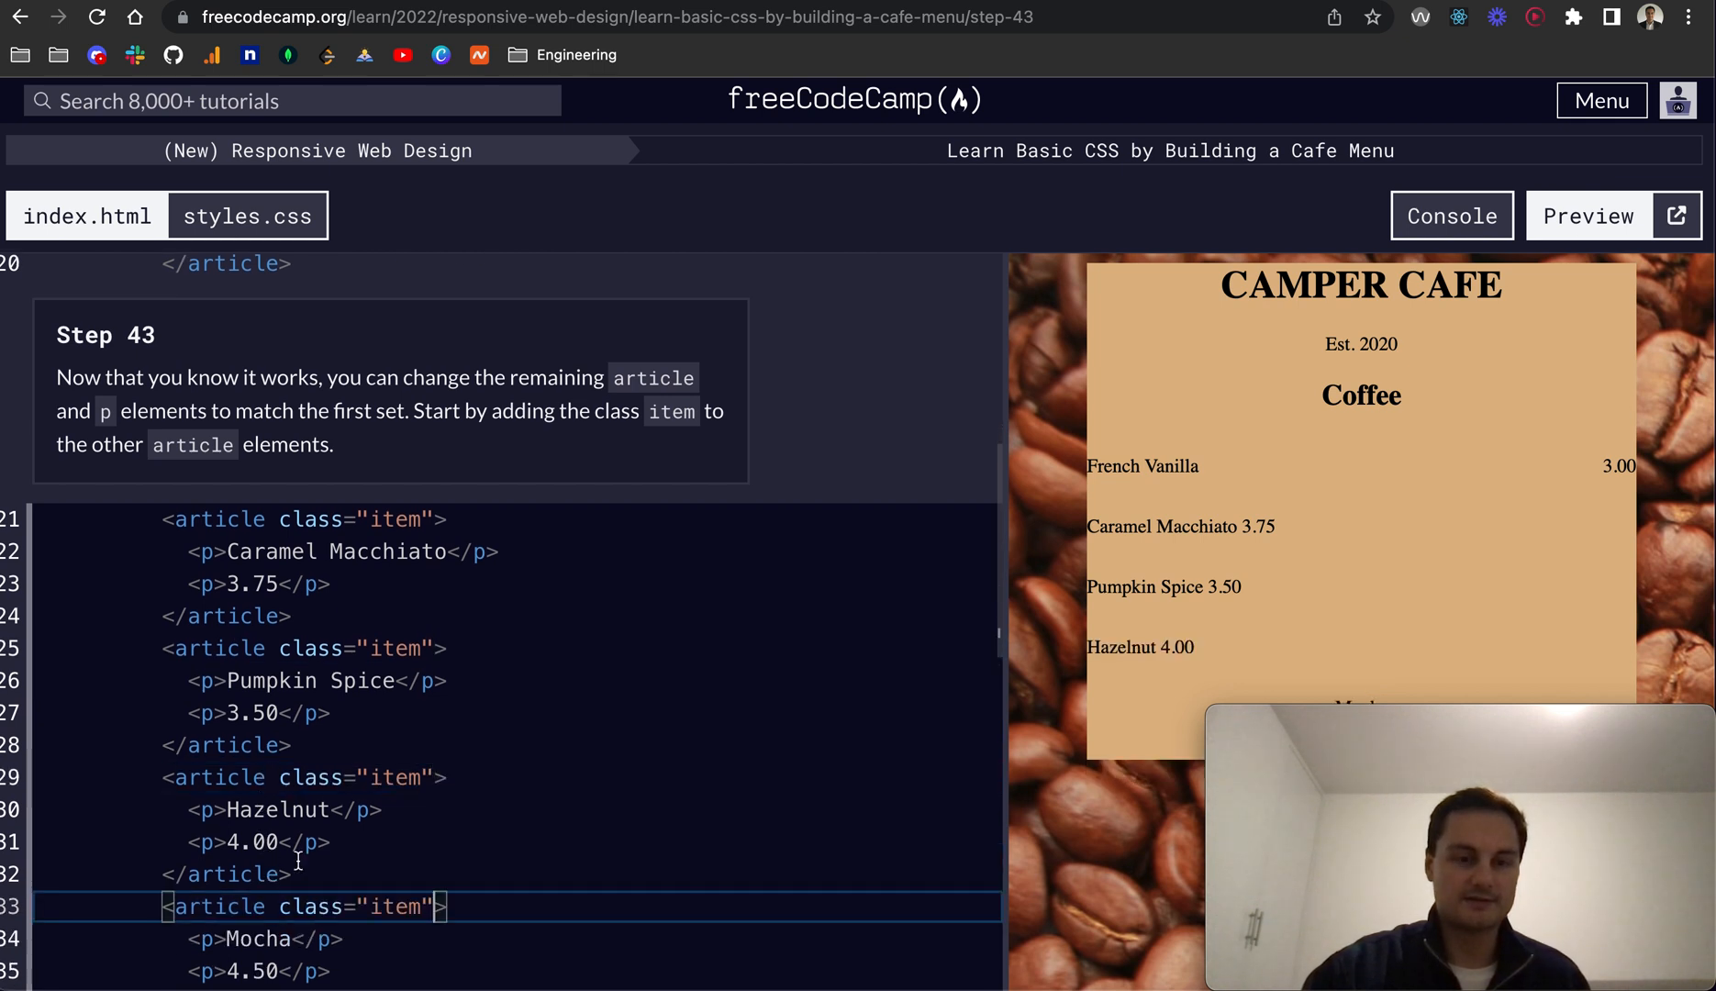
scroll(down, 3)
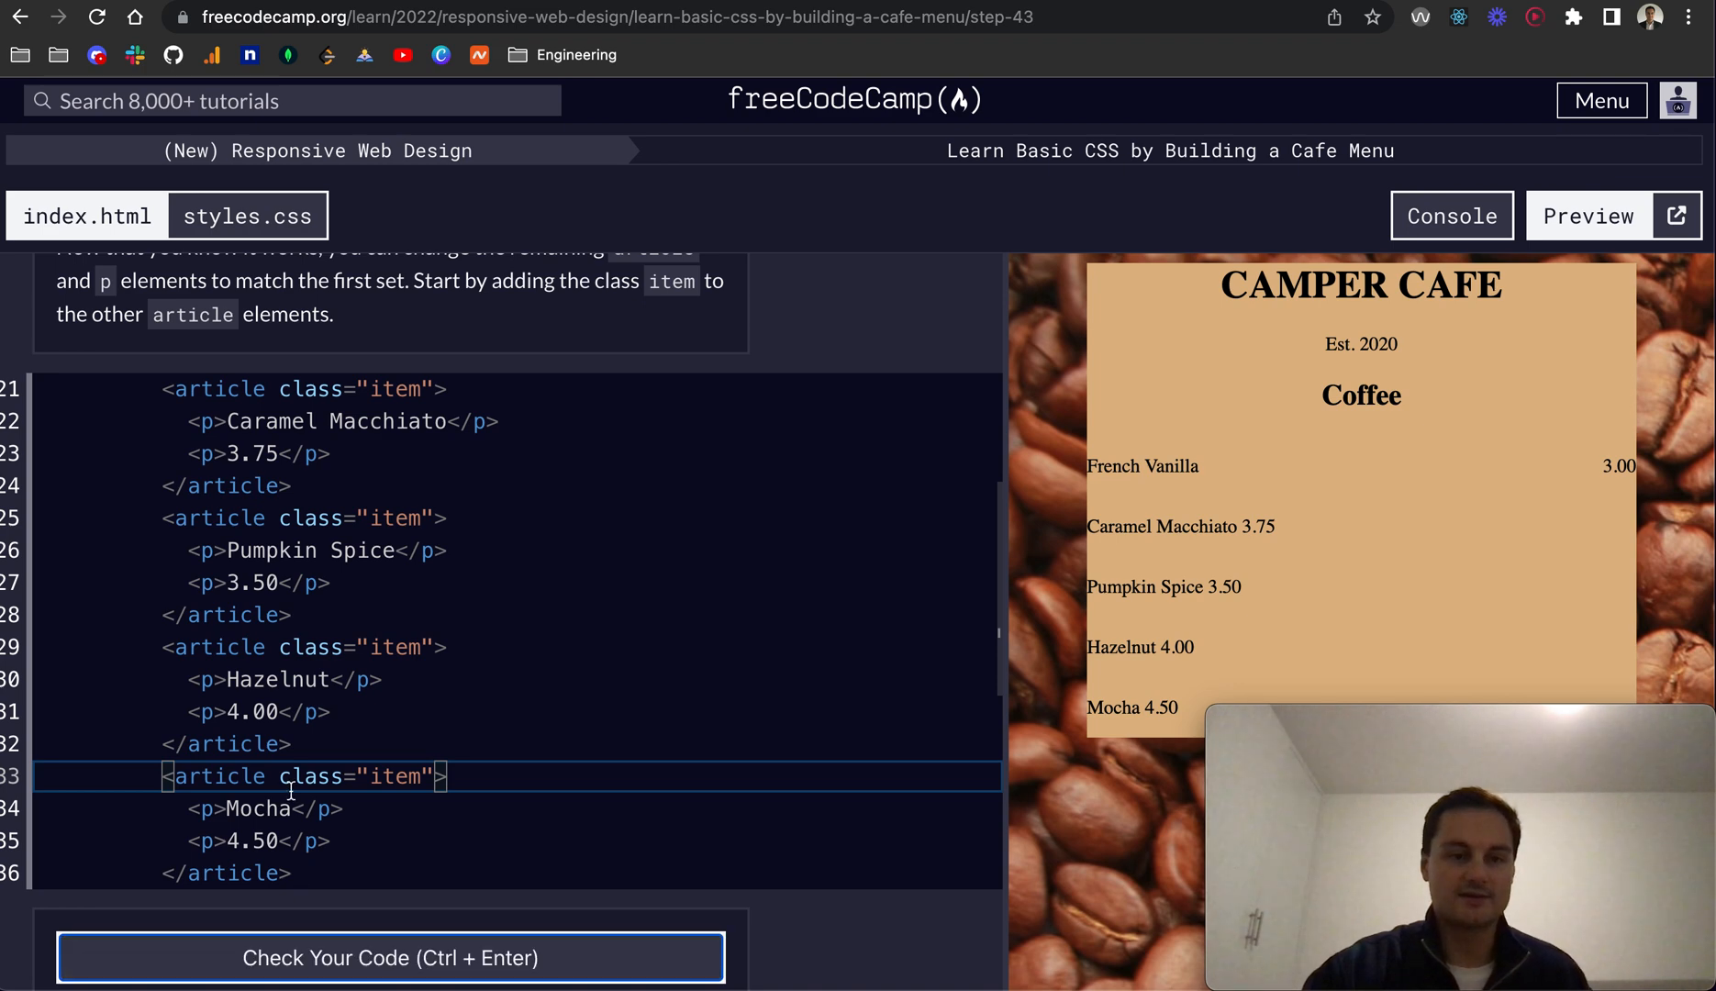
click(389, 958)
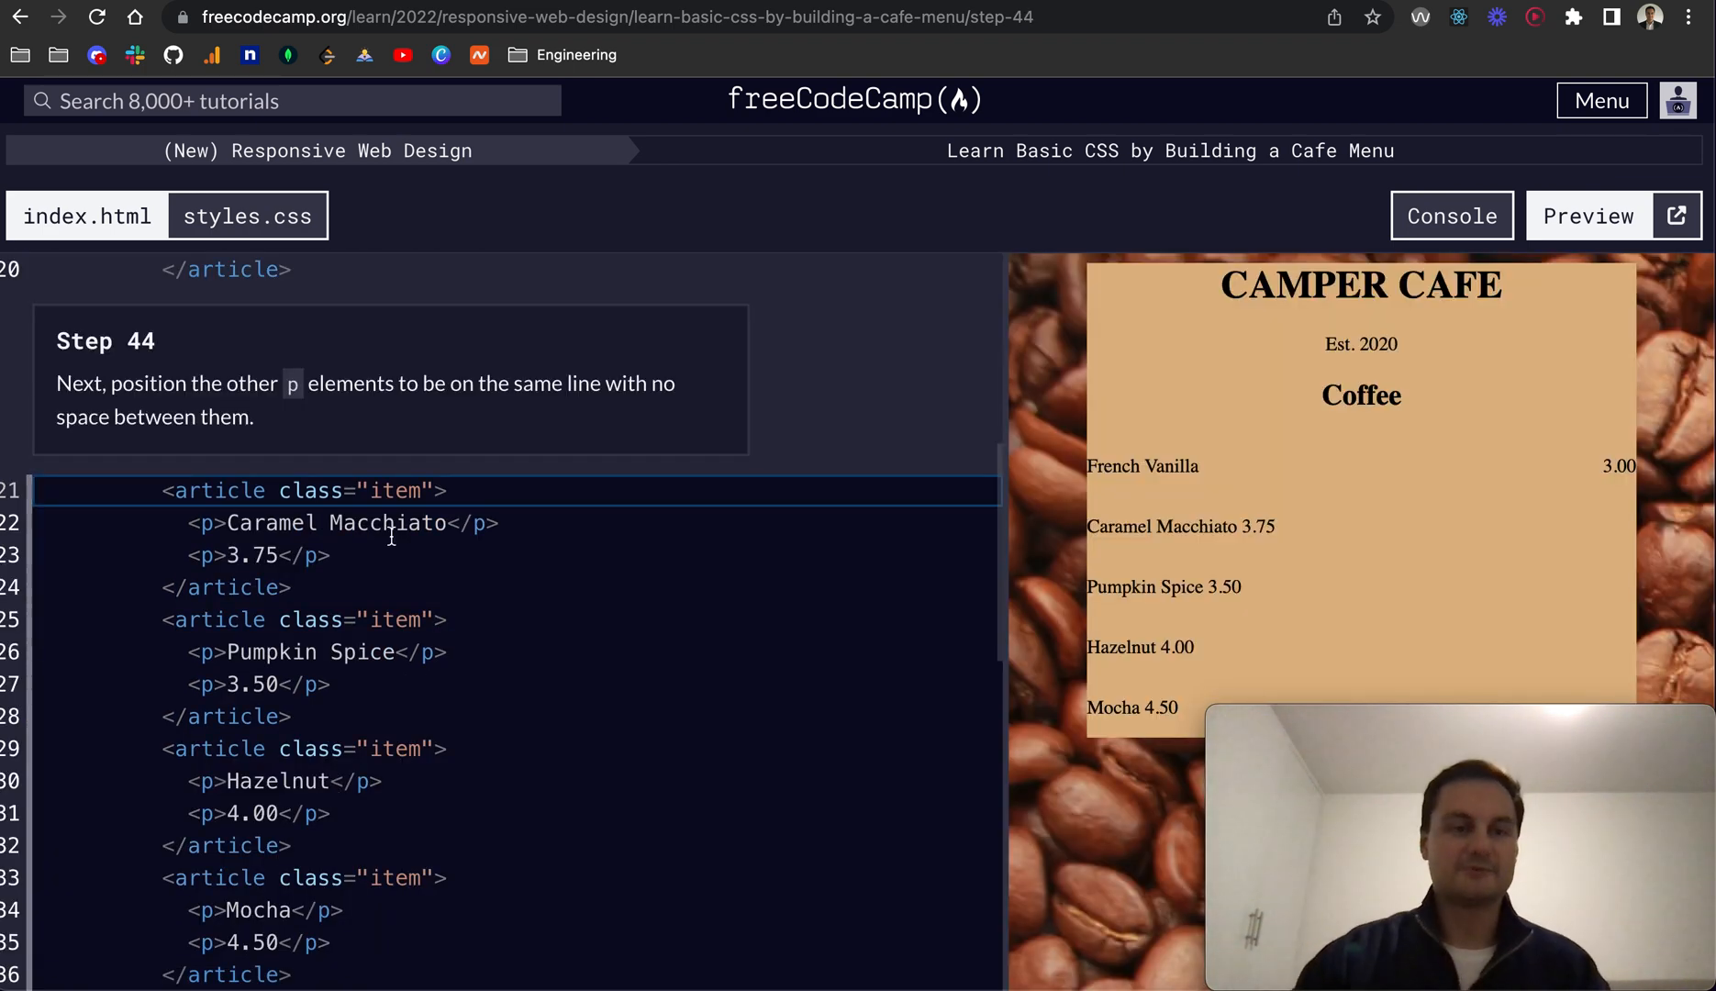
mouse_move(244, 373)
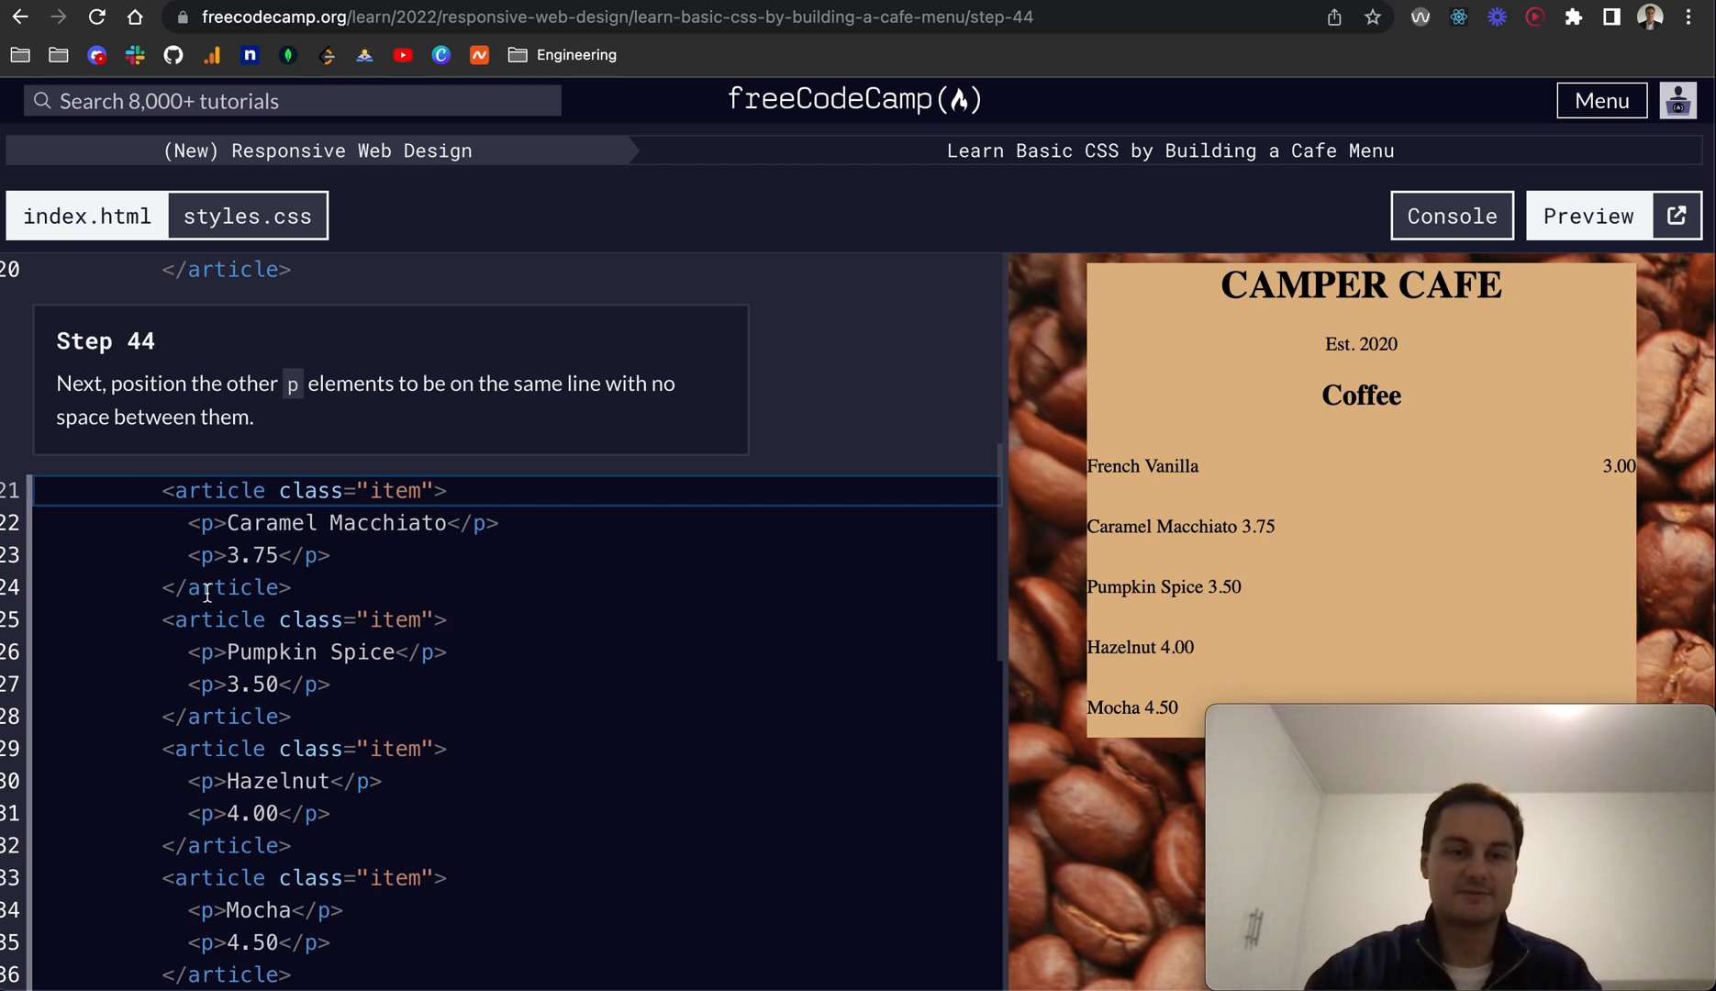
Join each remaining coffee's price paragraph onto its flavor line with no space and check step 44.
click(152, 555)
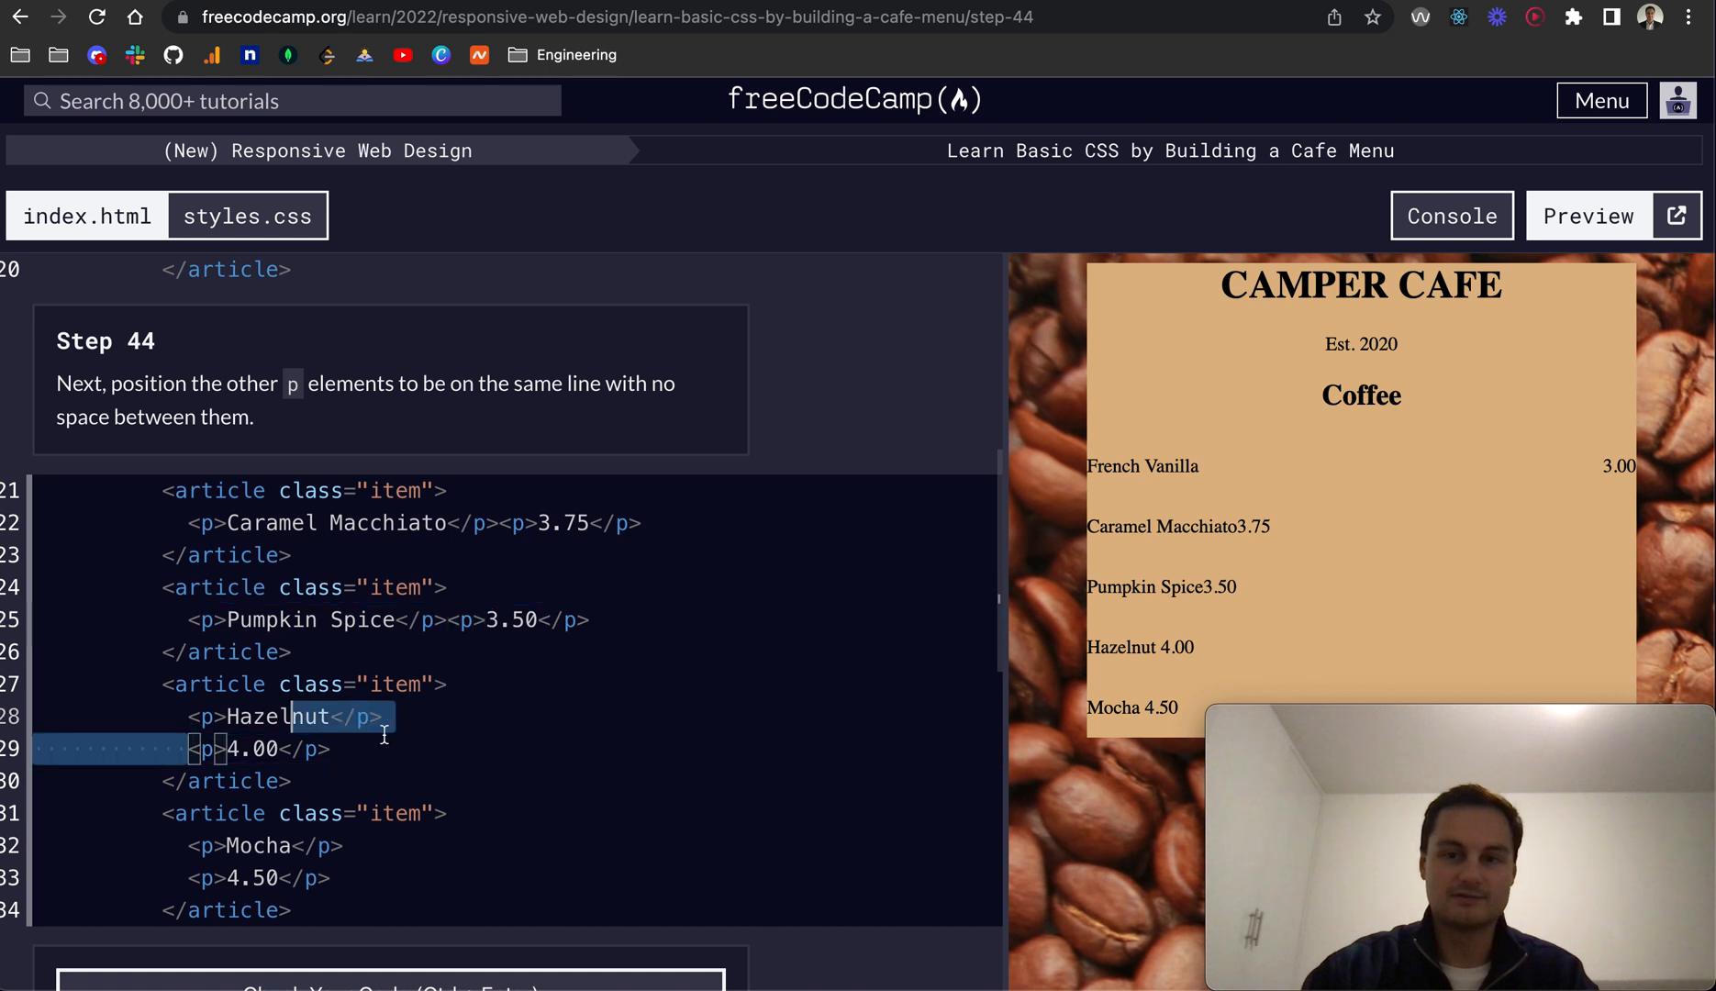
key(Backspace)
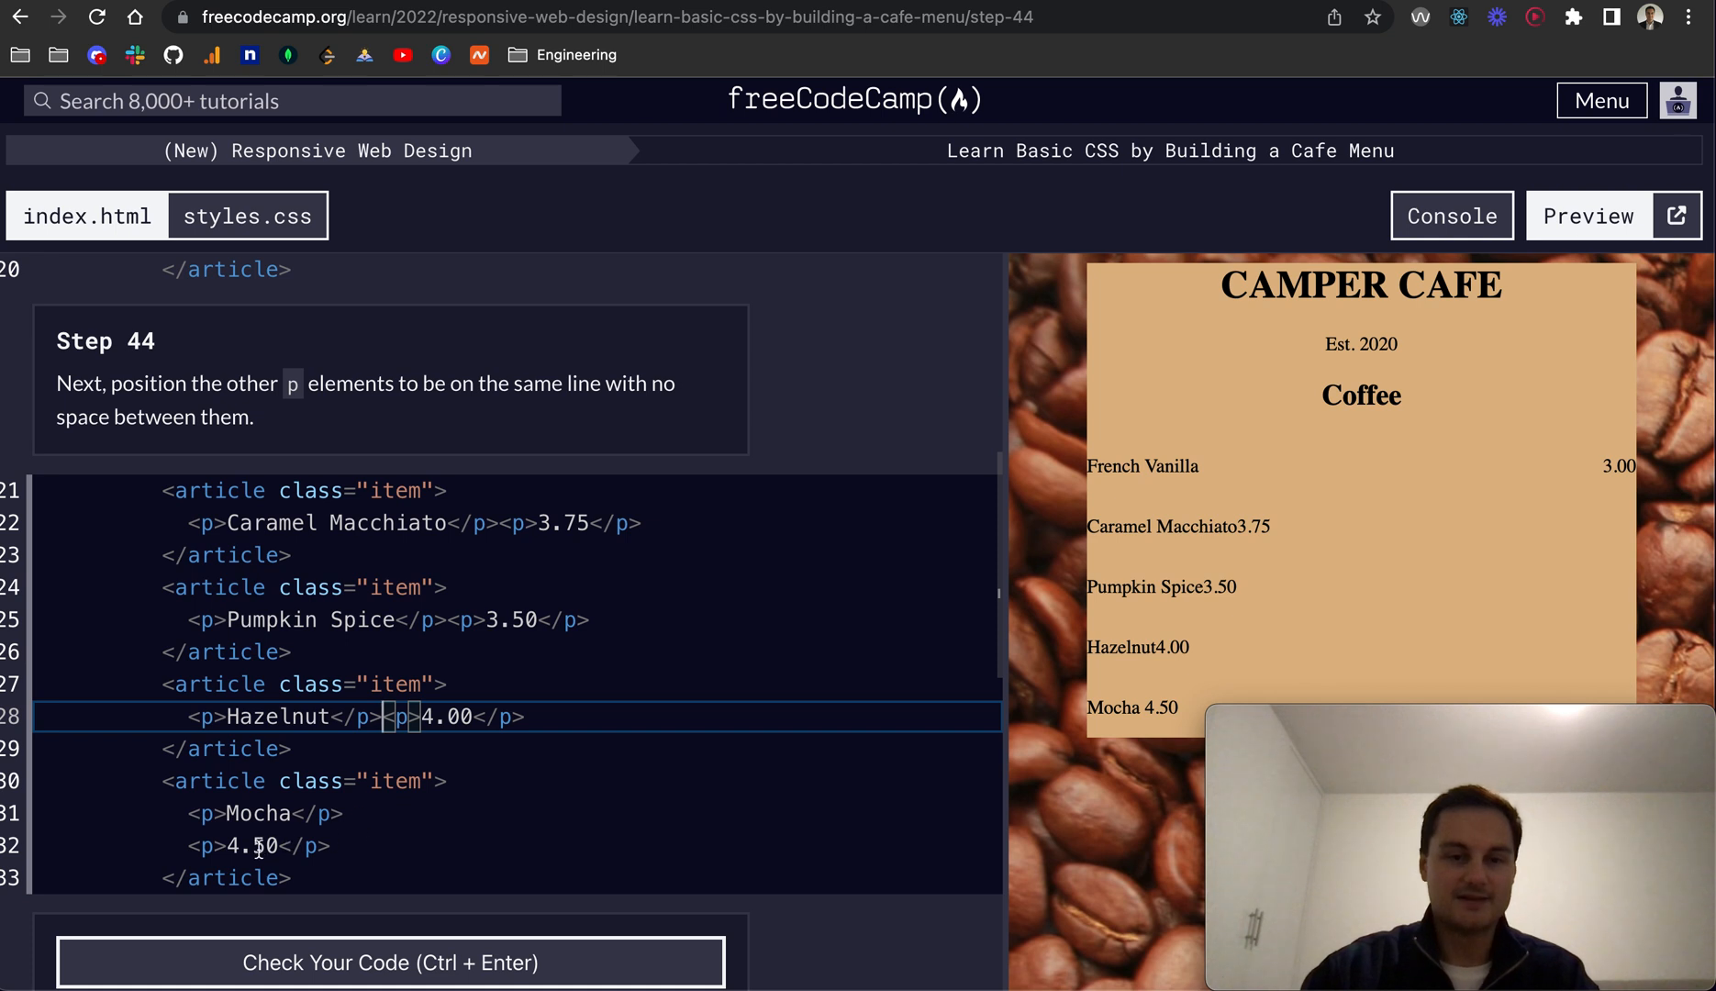
click(348, 813)
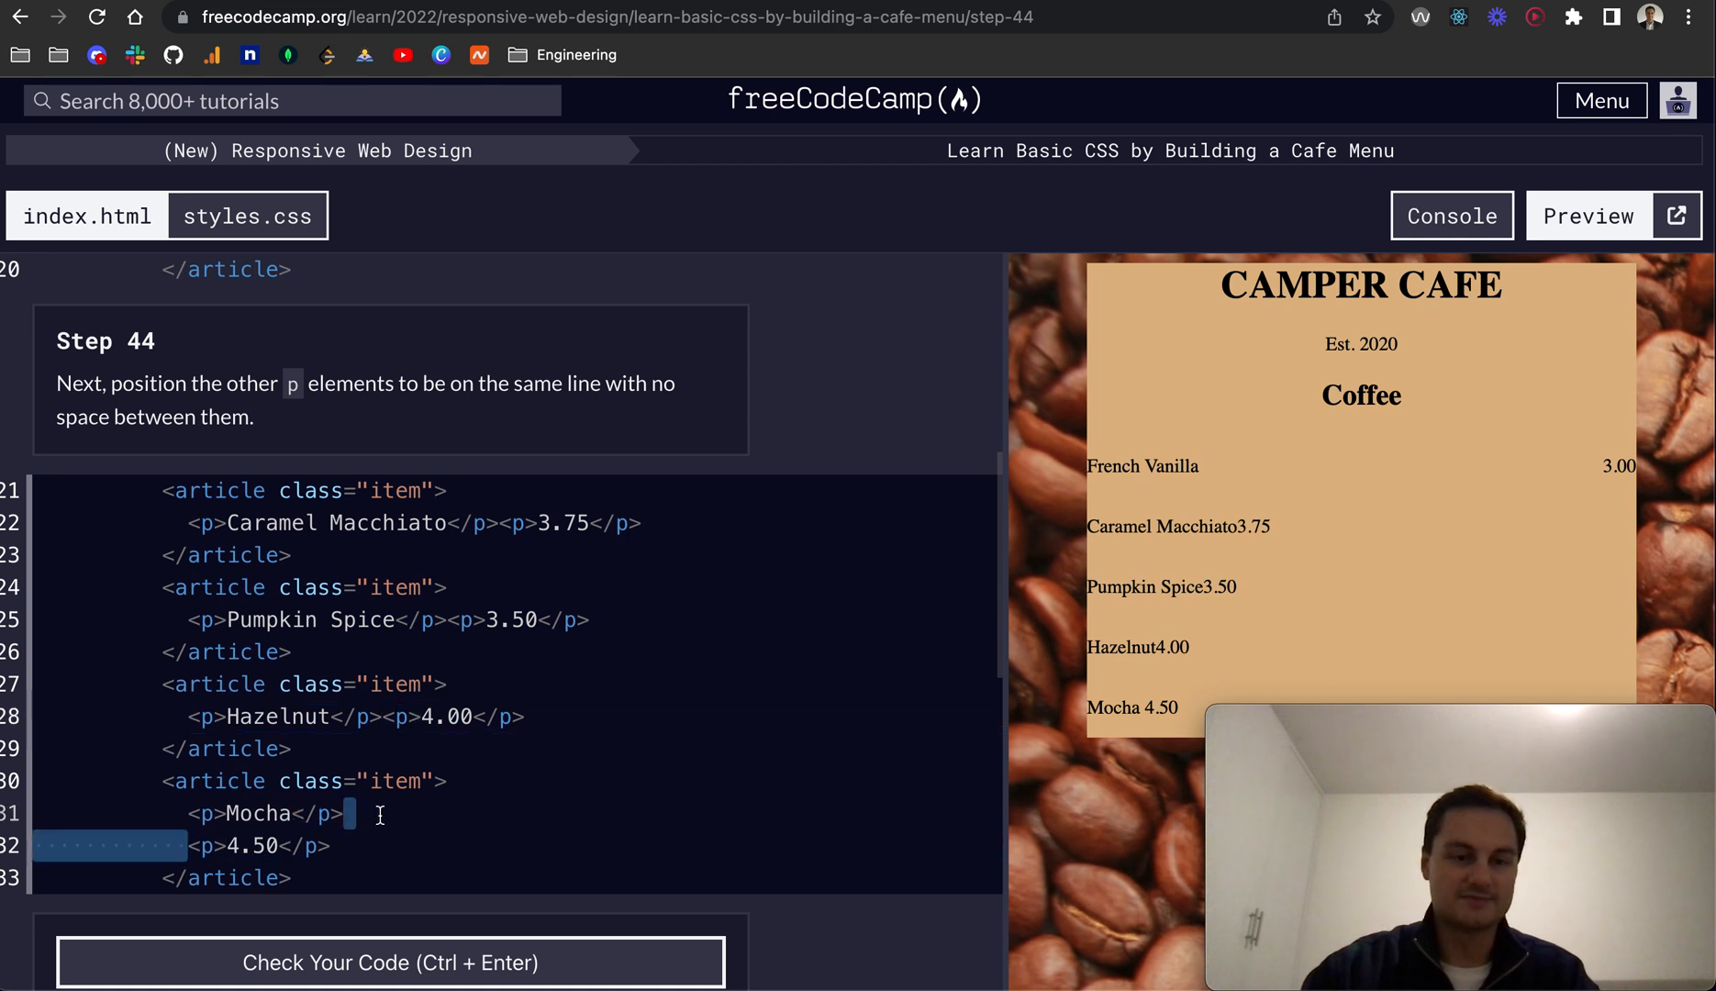
key(Delete)
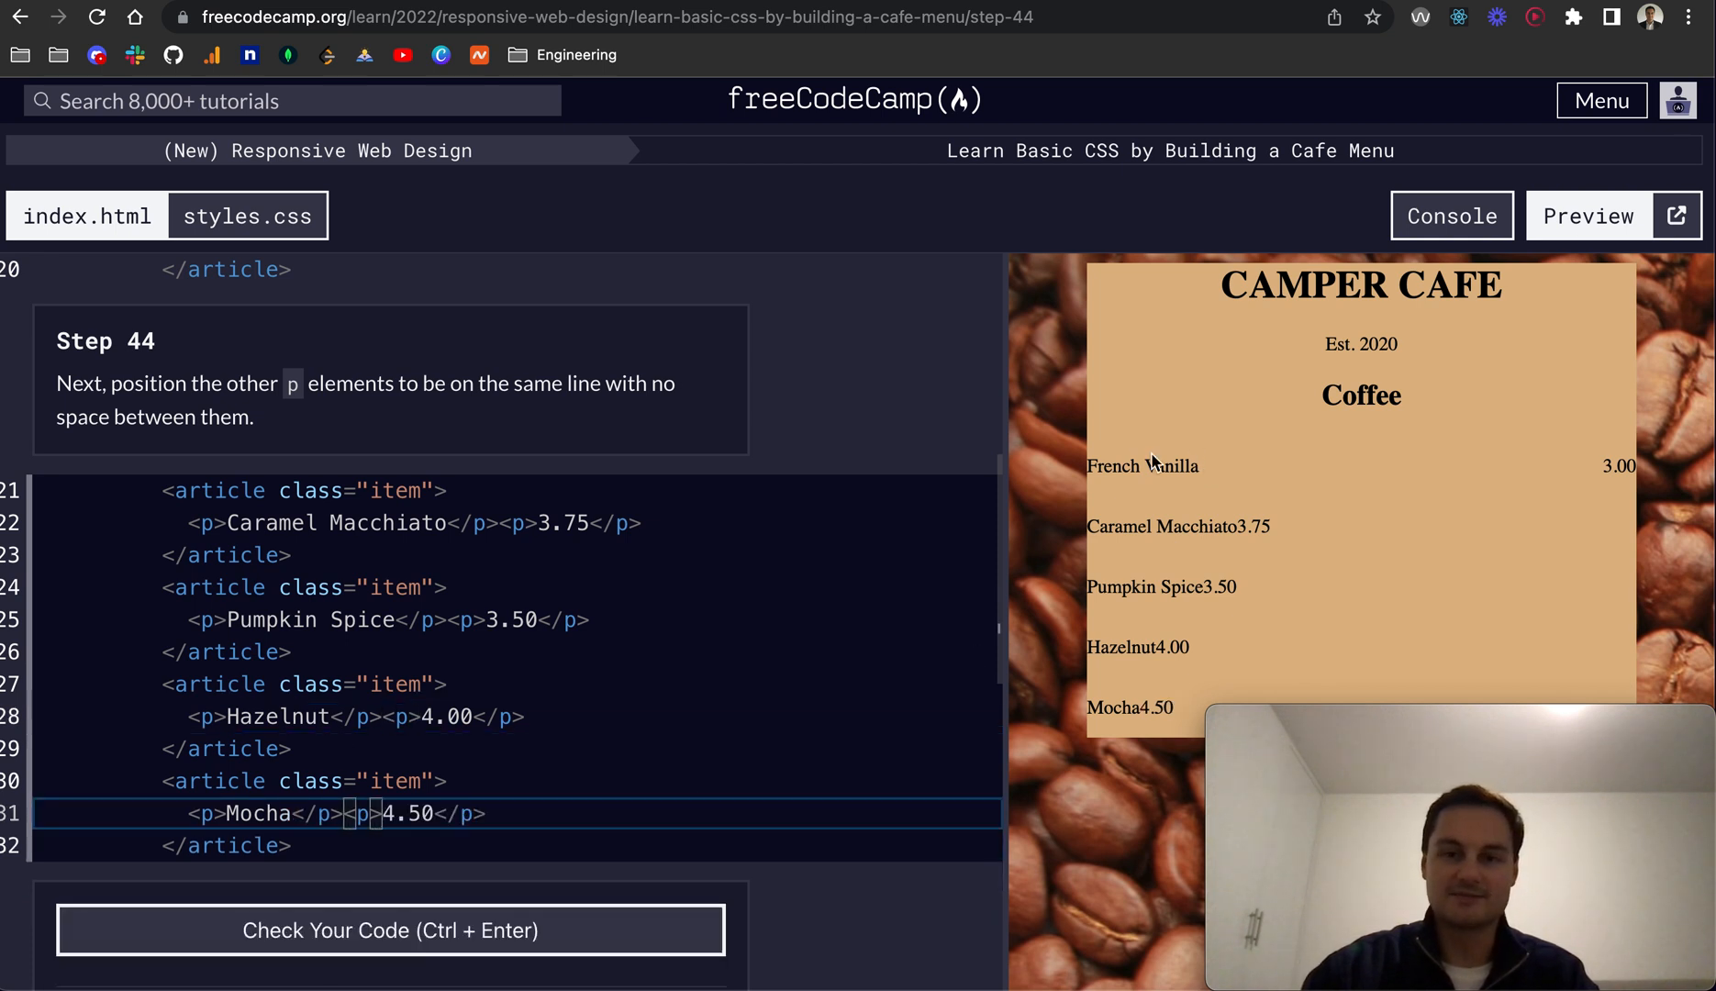
click(391, 930)
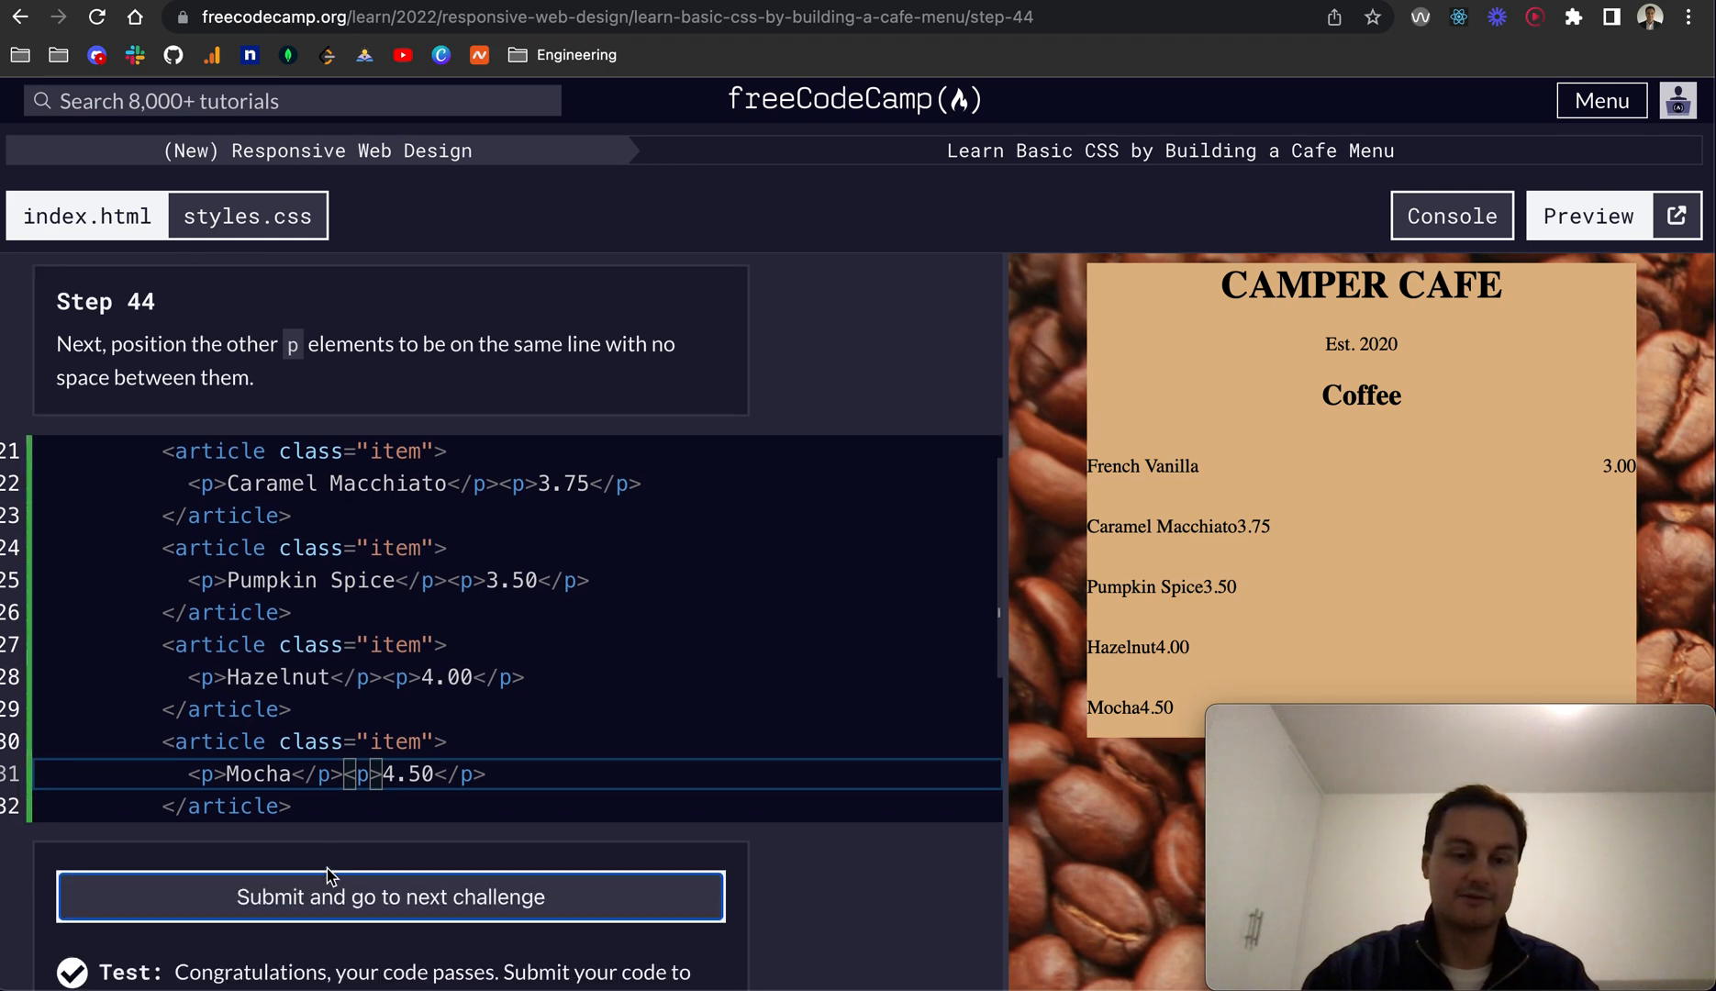
Advance to step 45 and add class="flavor" and class="price" to the Caramel Macchiato paragraphs.
click(389, 896)
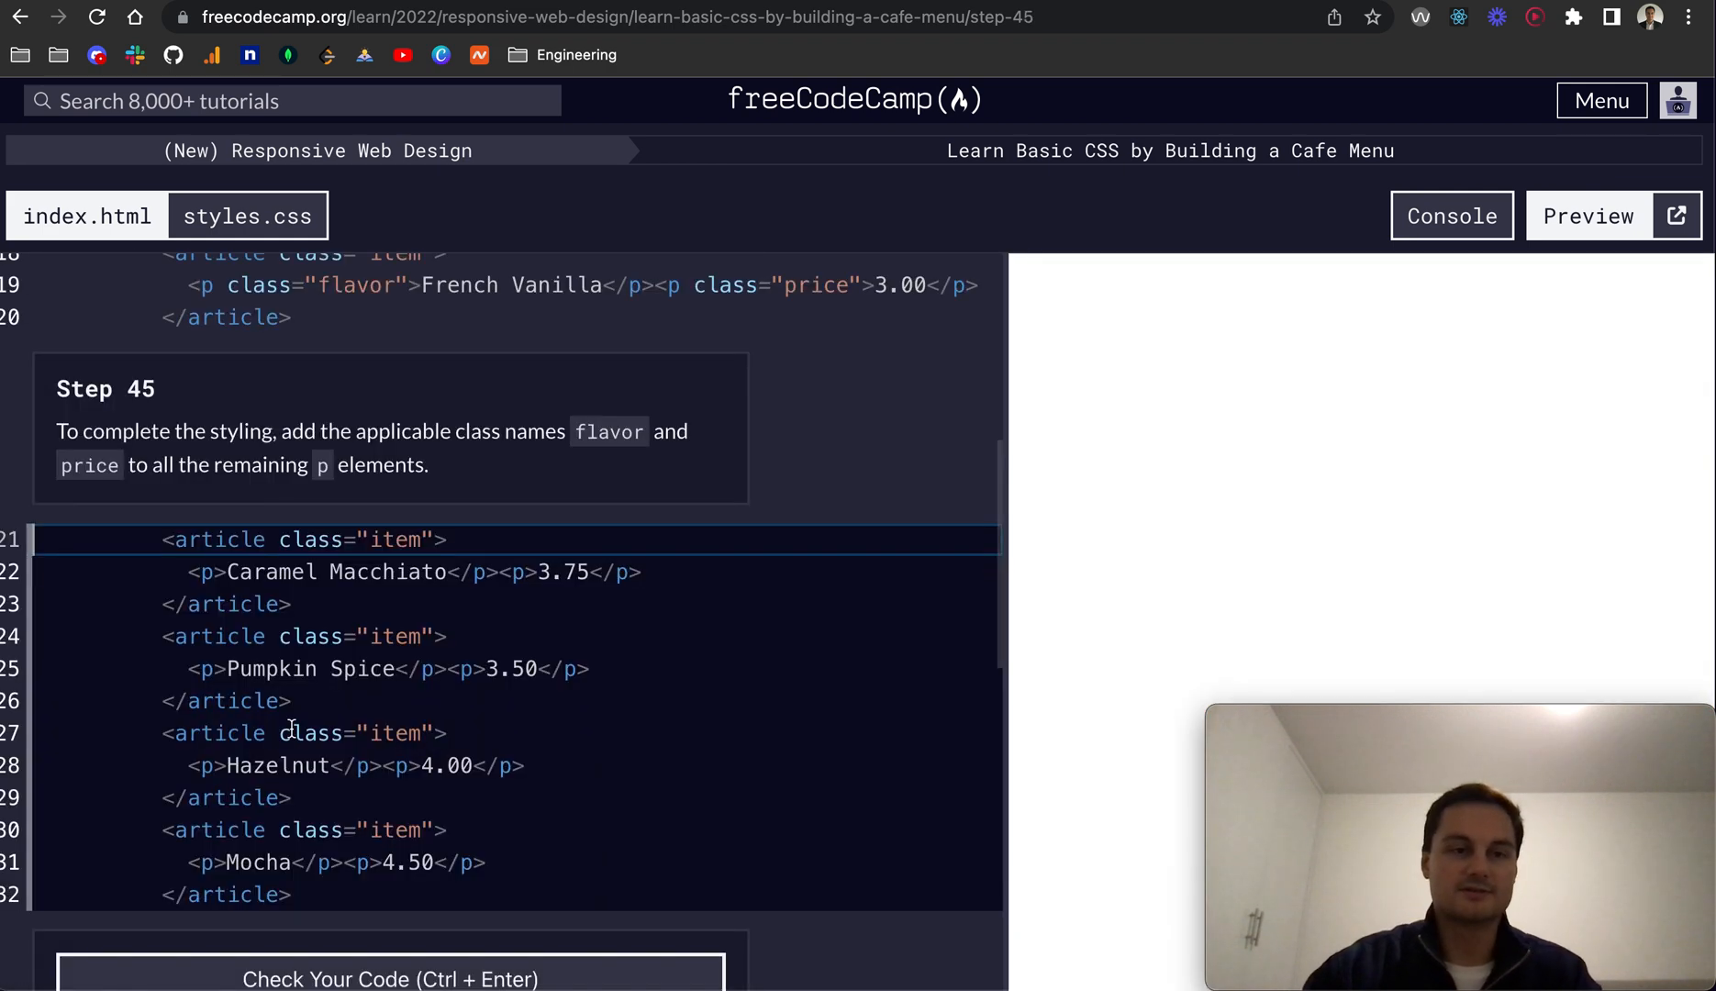
click(1587, 215)
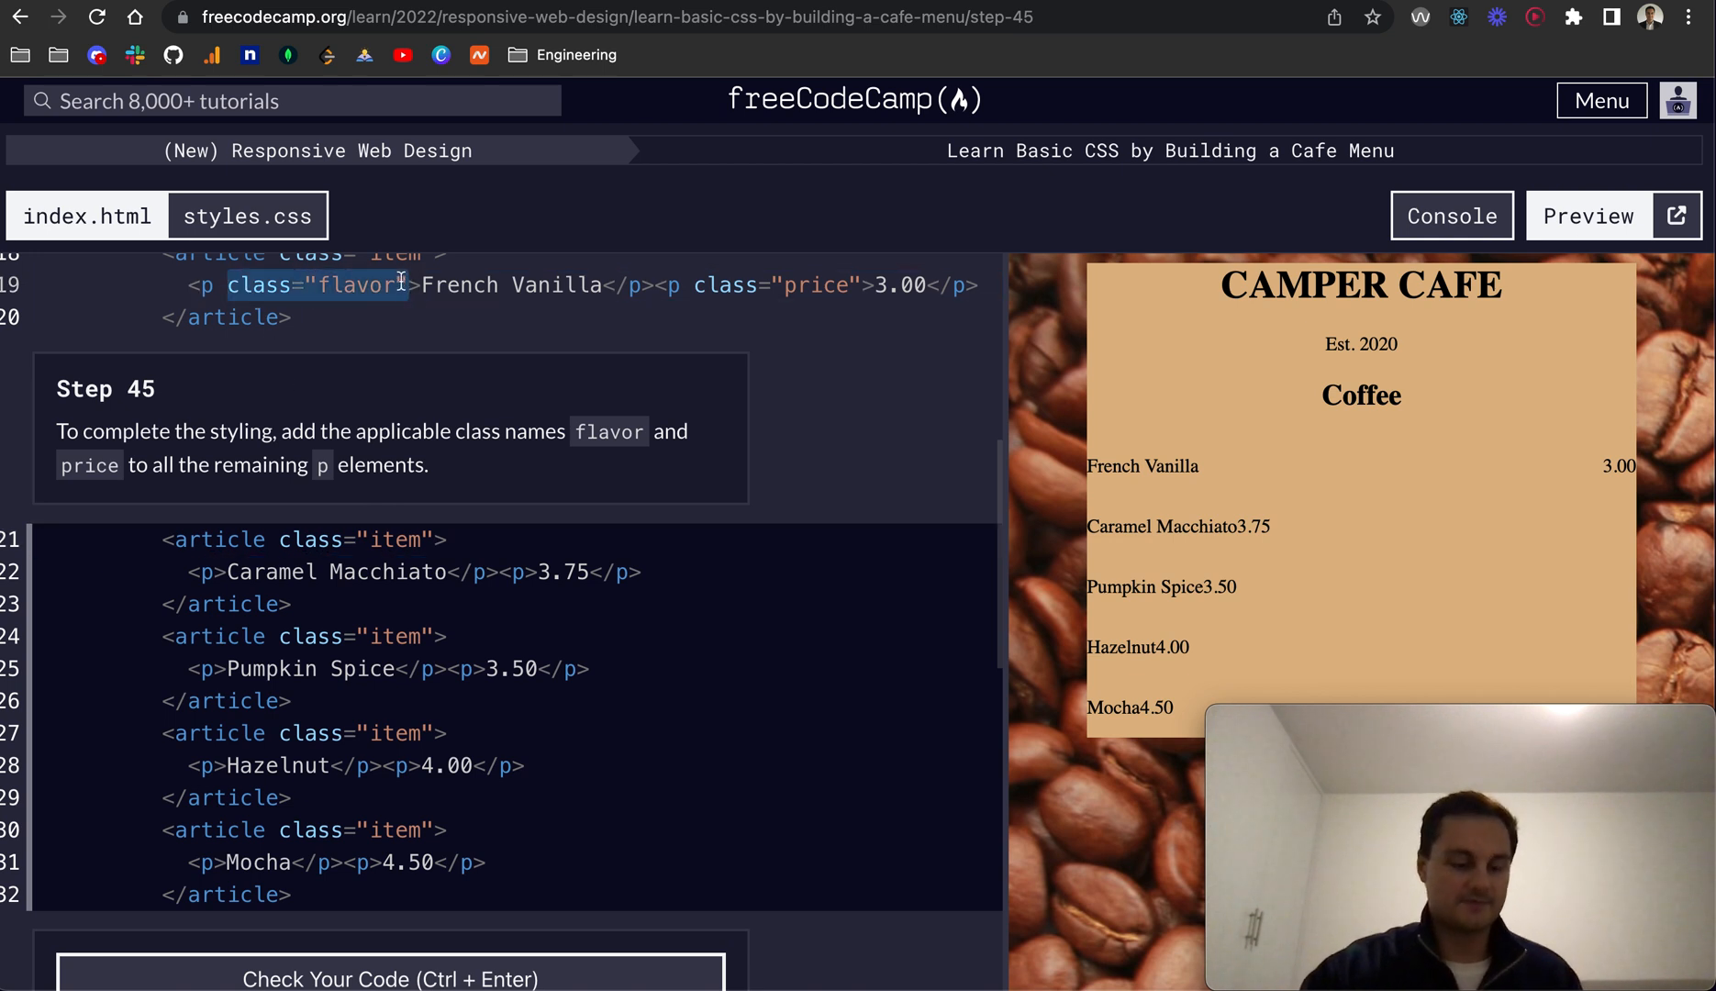
click(219, 573)
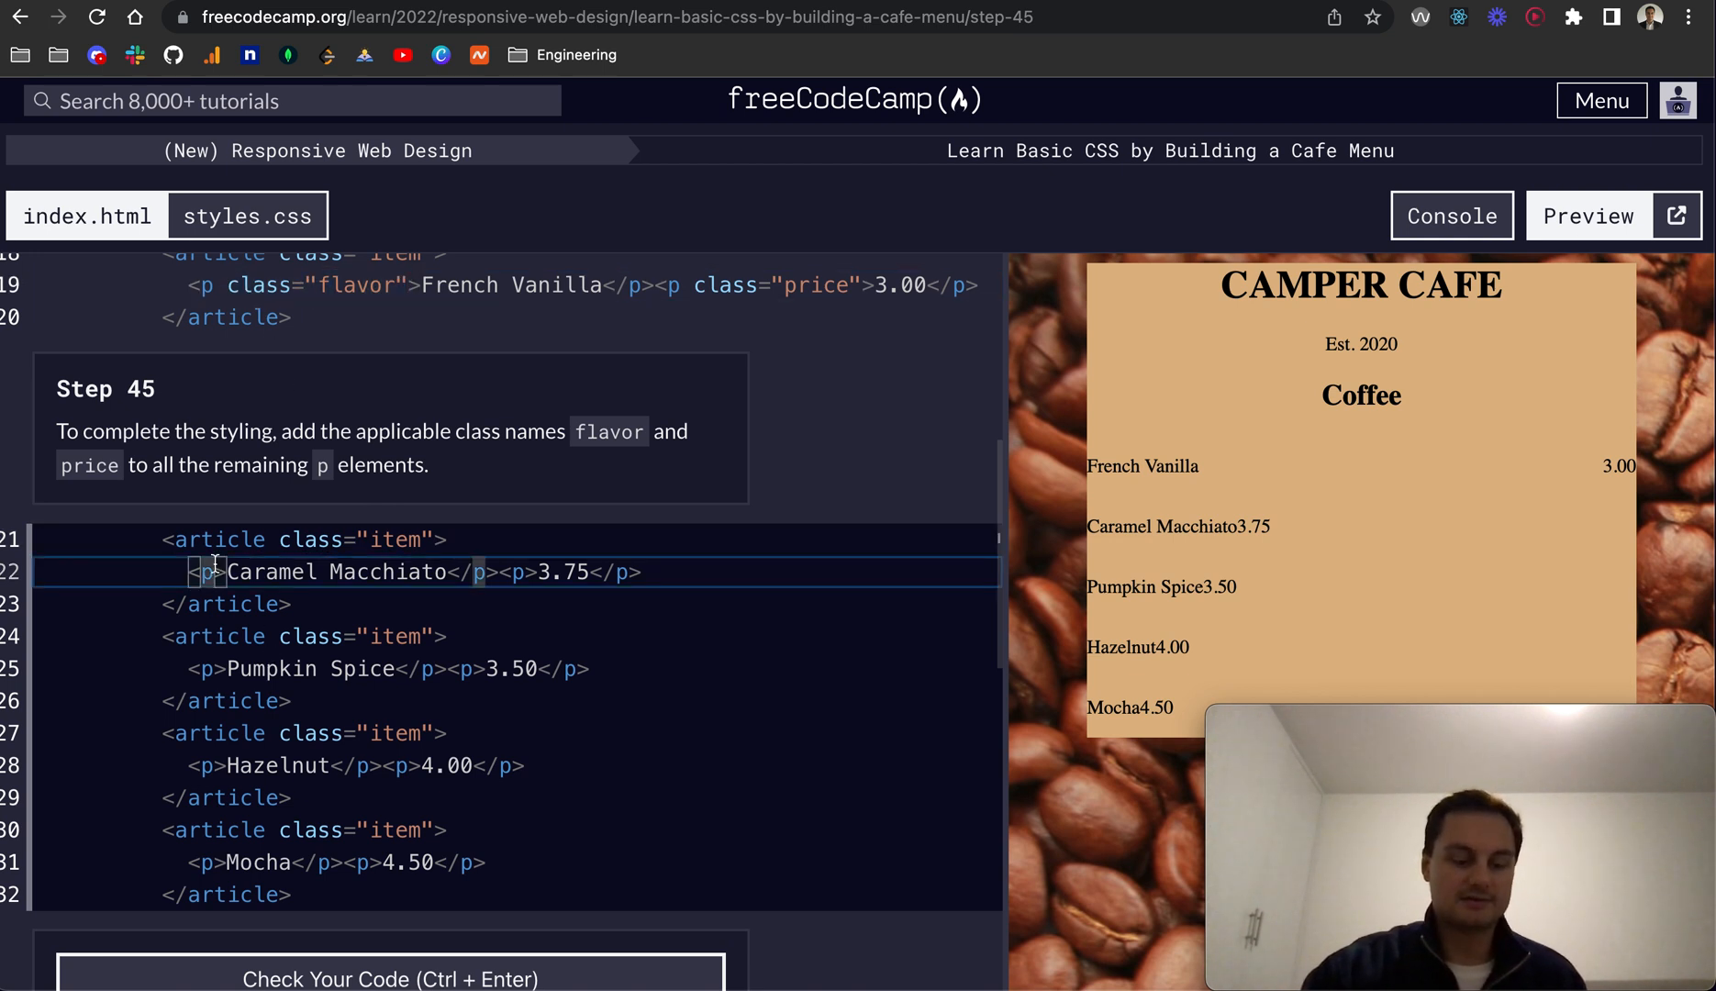
text(class="flavor")
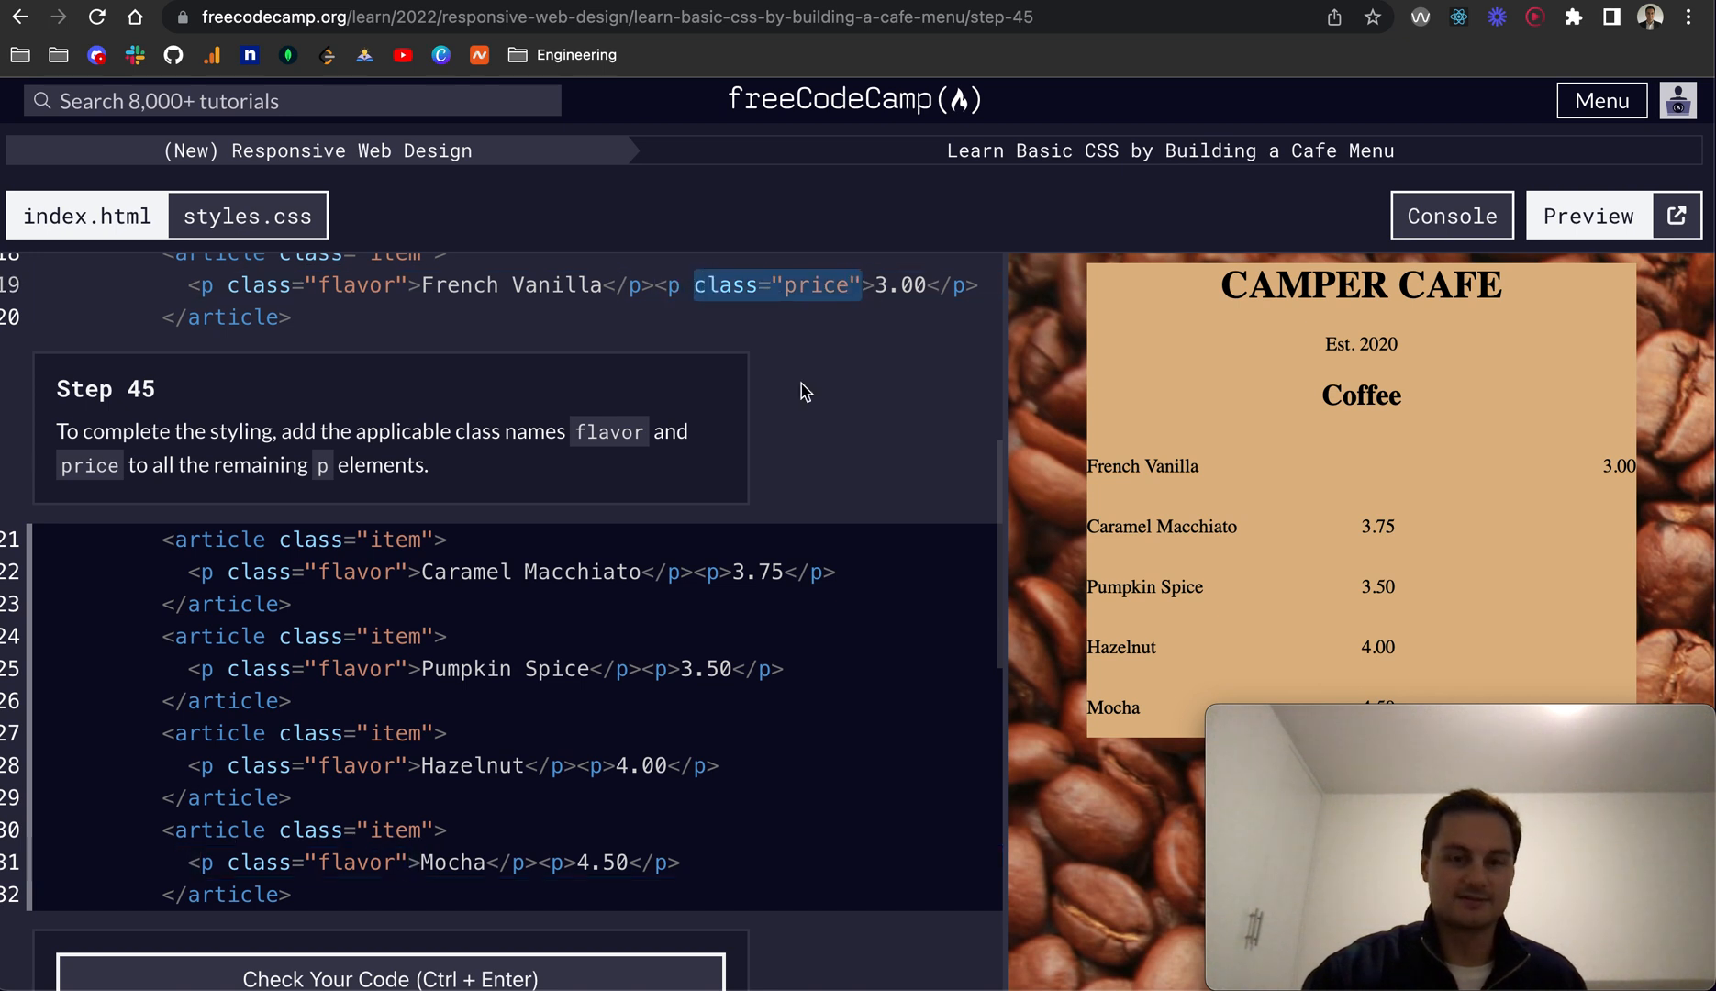
click(720, 570)
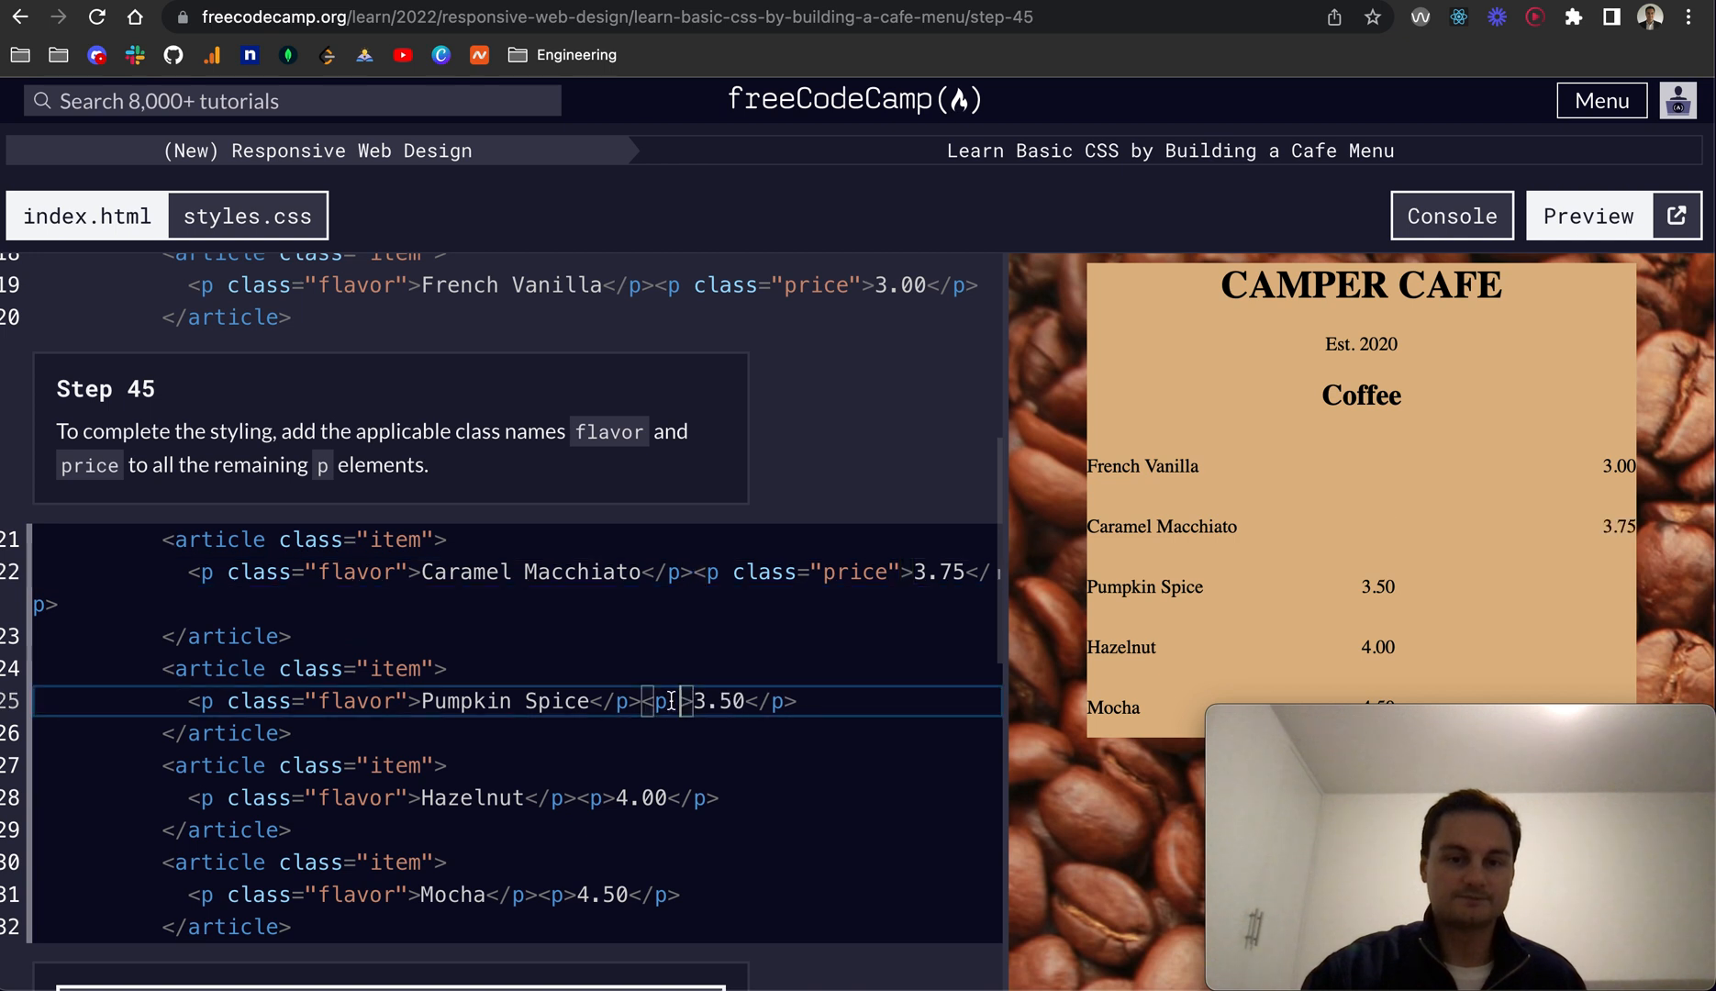
text(class="price")
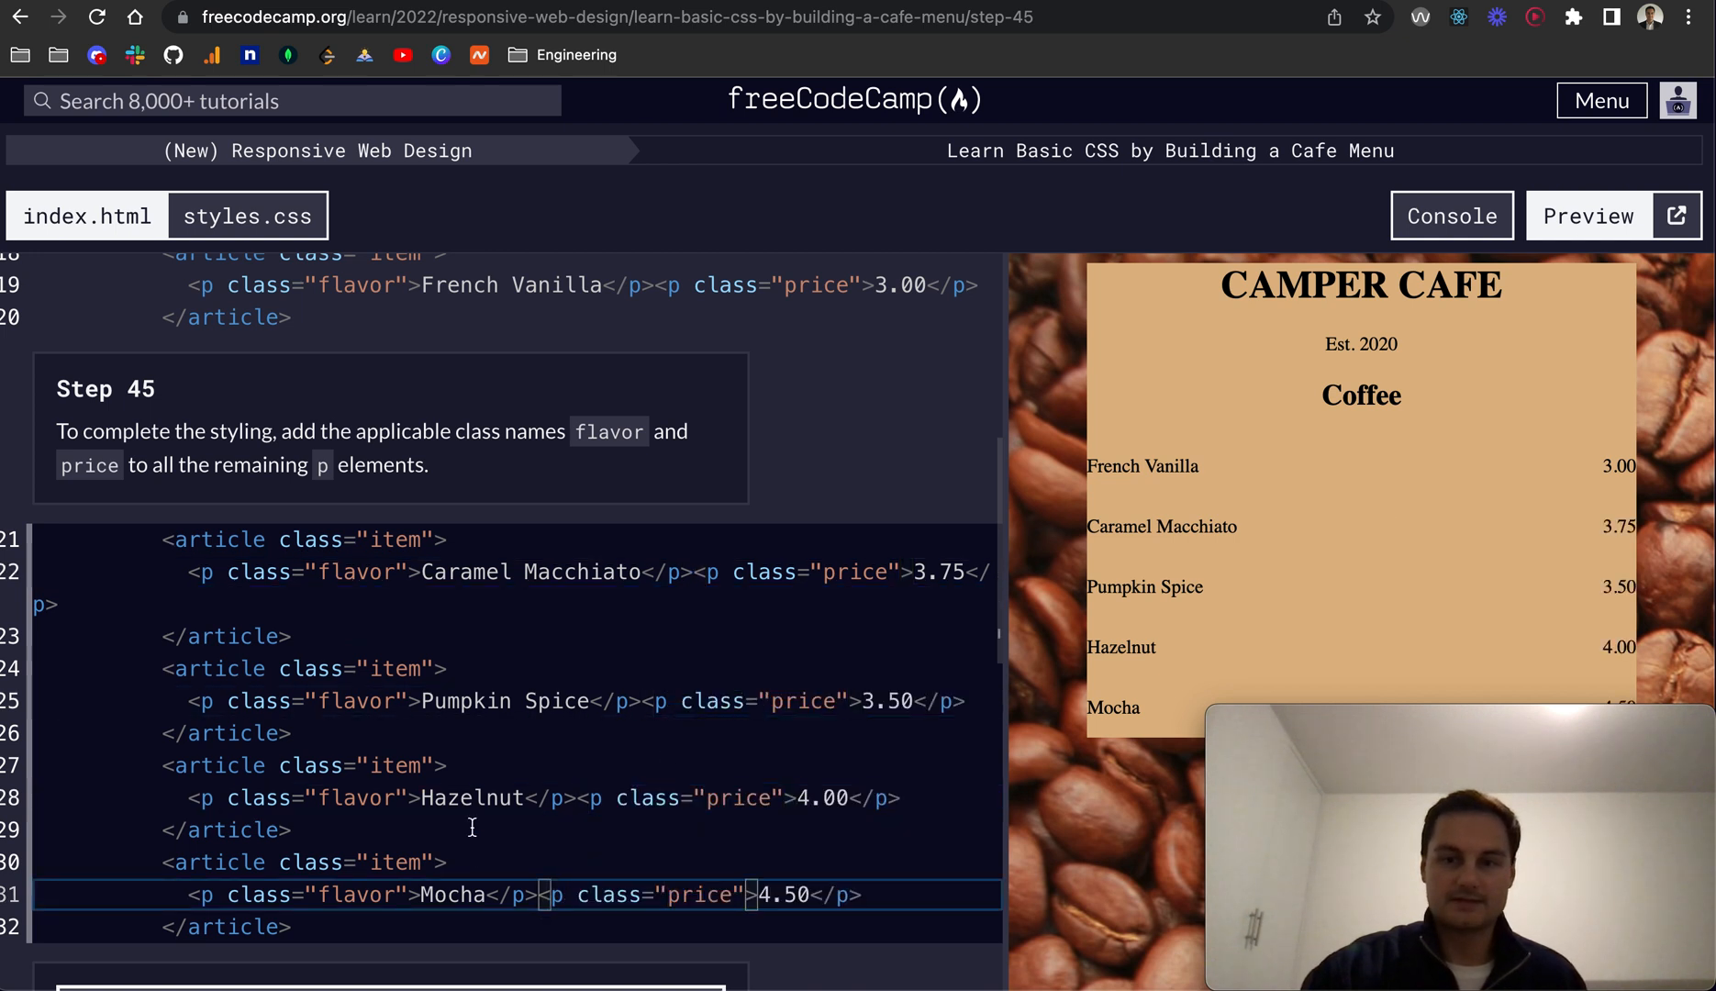
mouse_move(1142, 268)
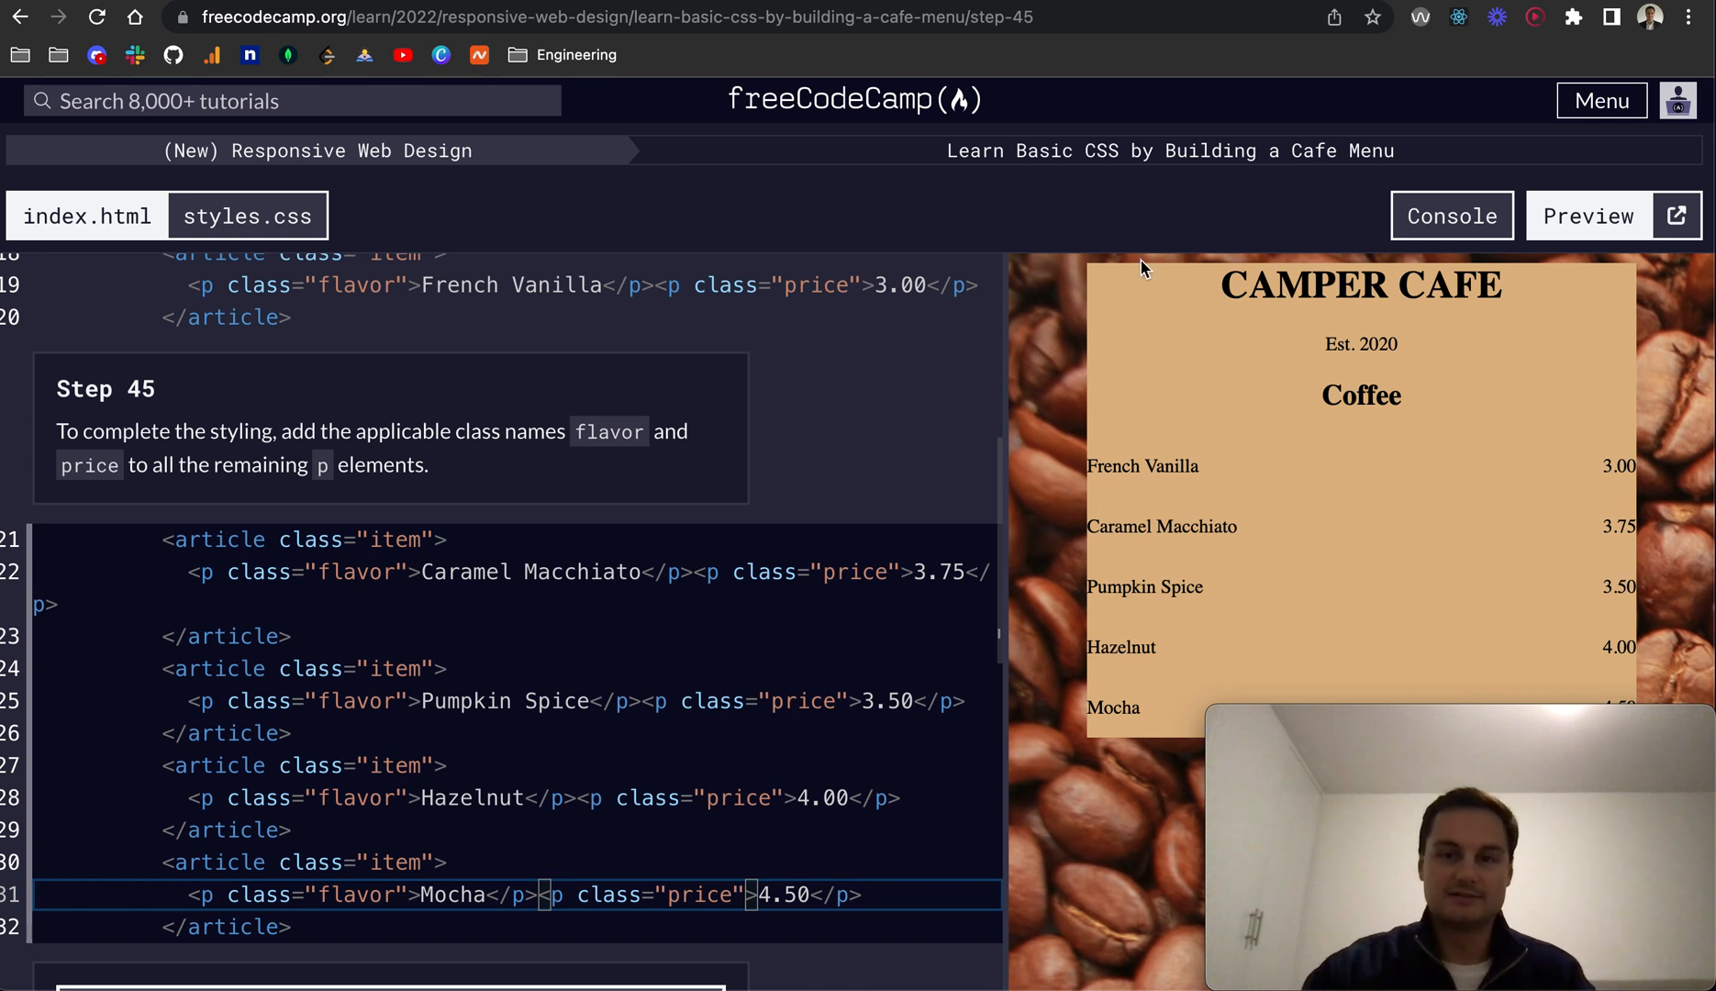
Check the flavor and price classes pass step 45 and advance to step 46.
scroll(down, 3)
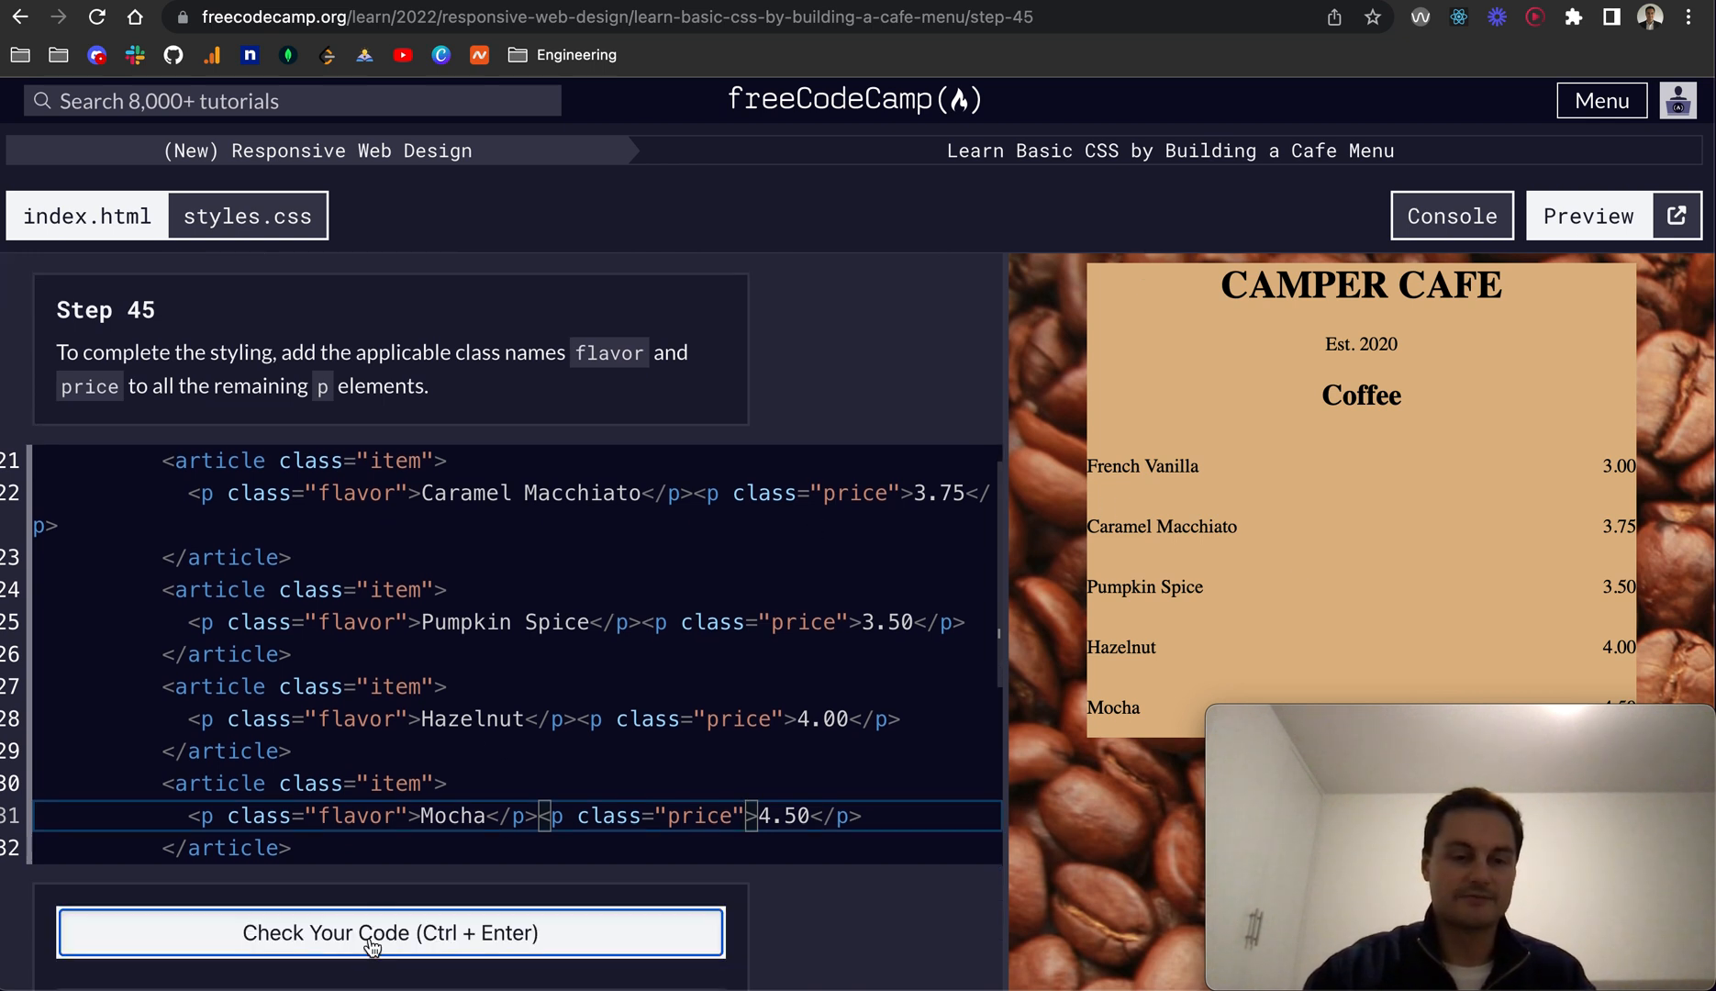
click(391, 932)
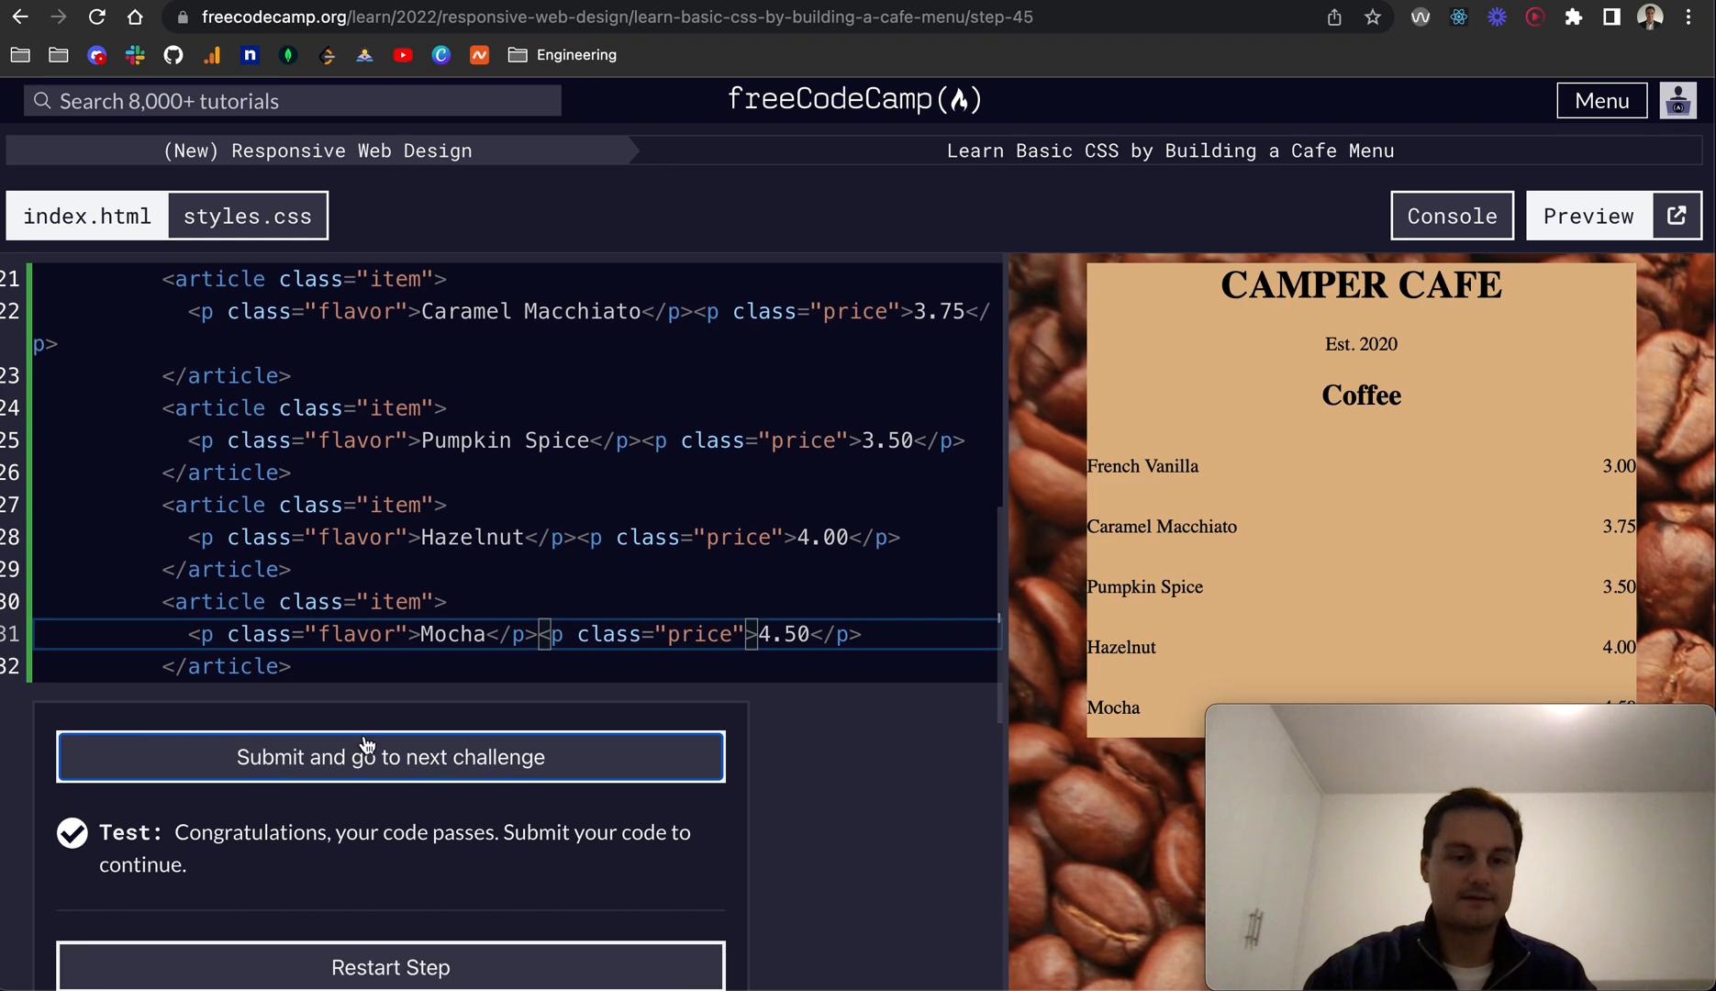
click(389, 756)
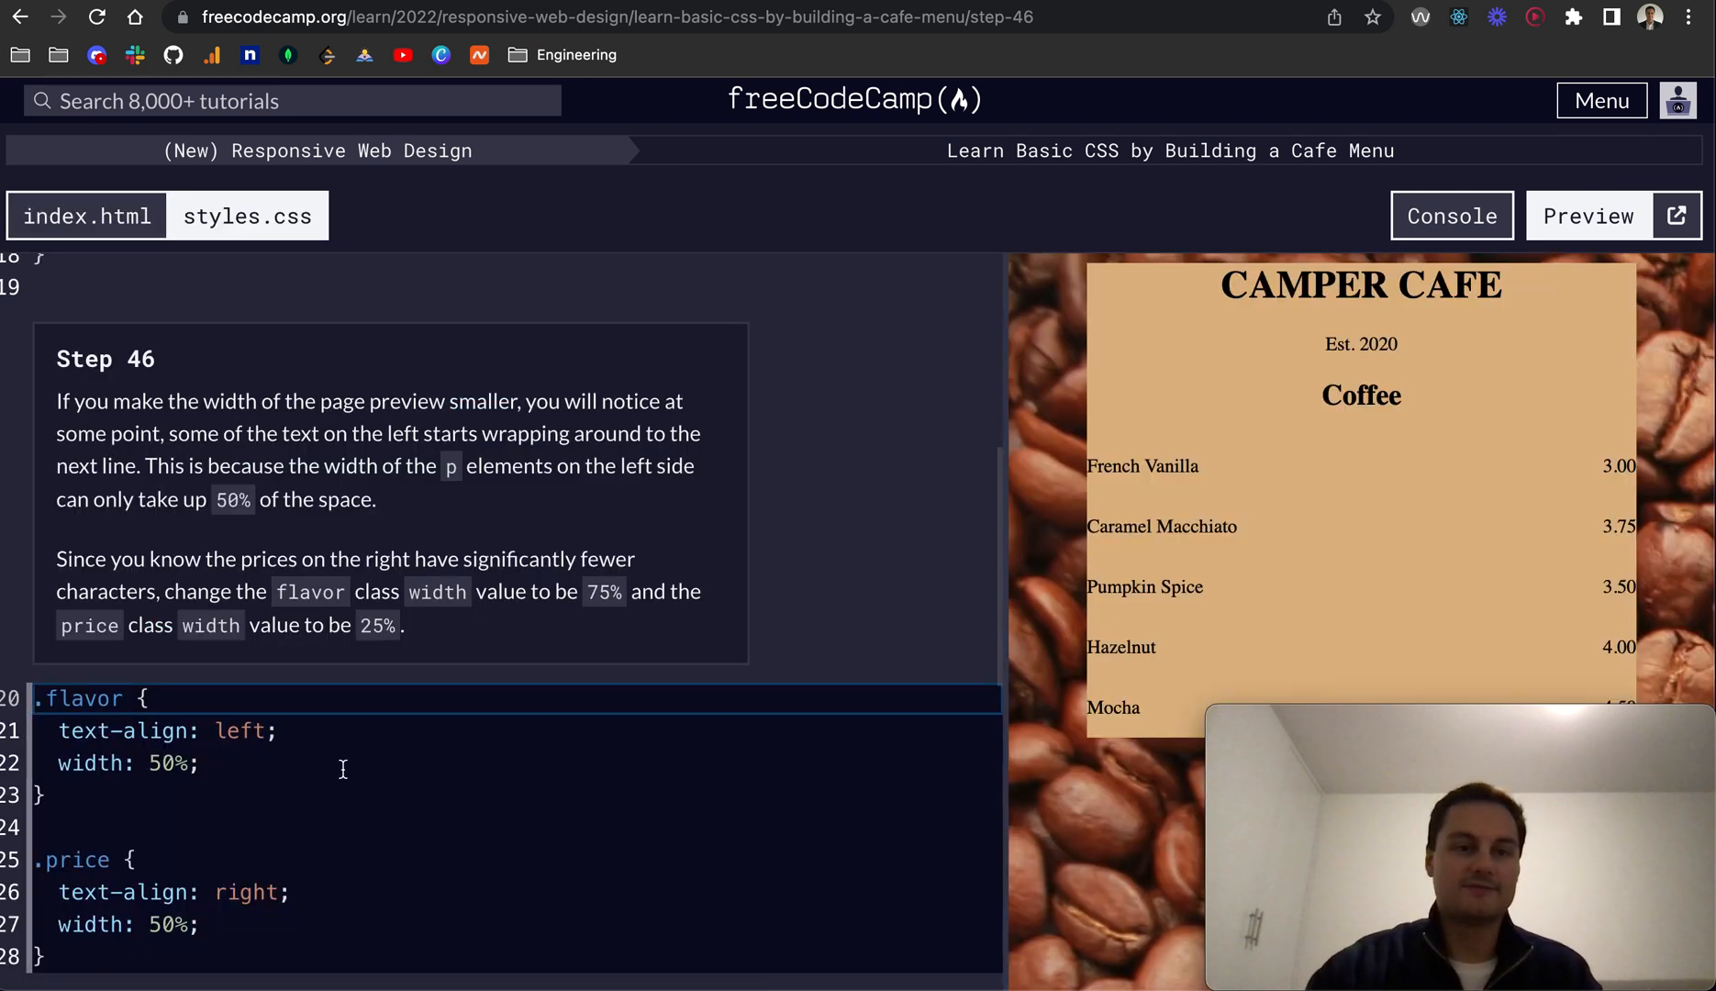
mouse_move(343, 424)
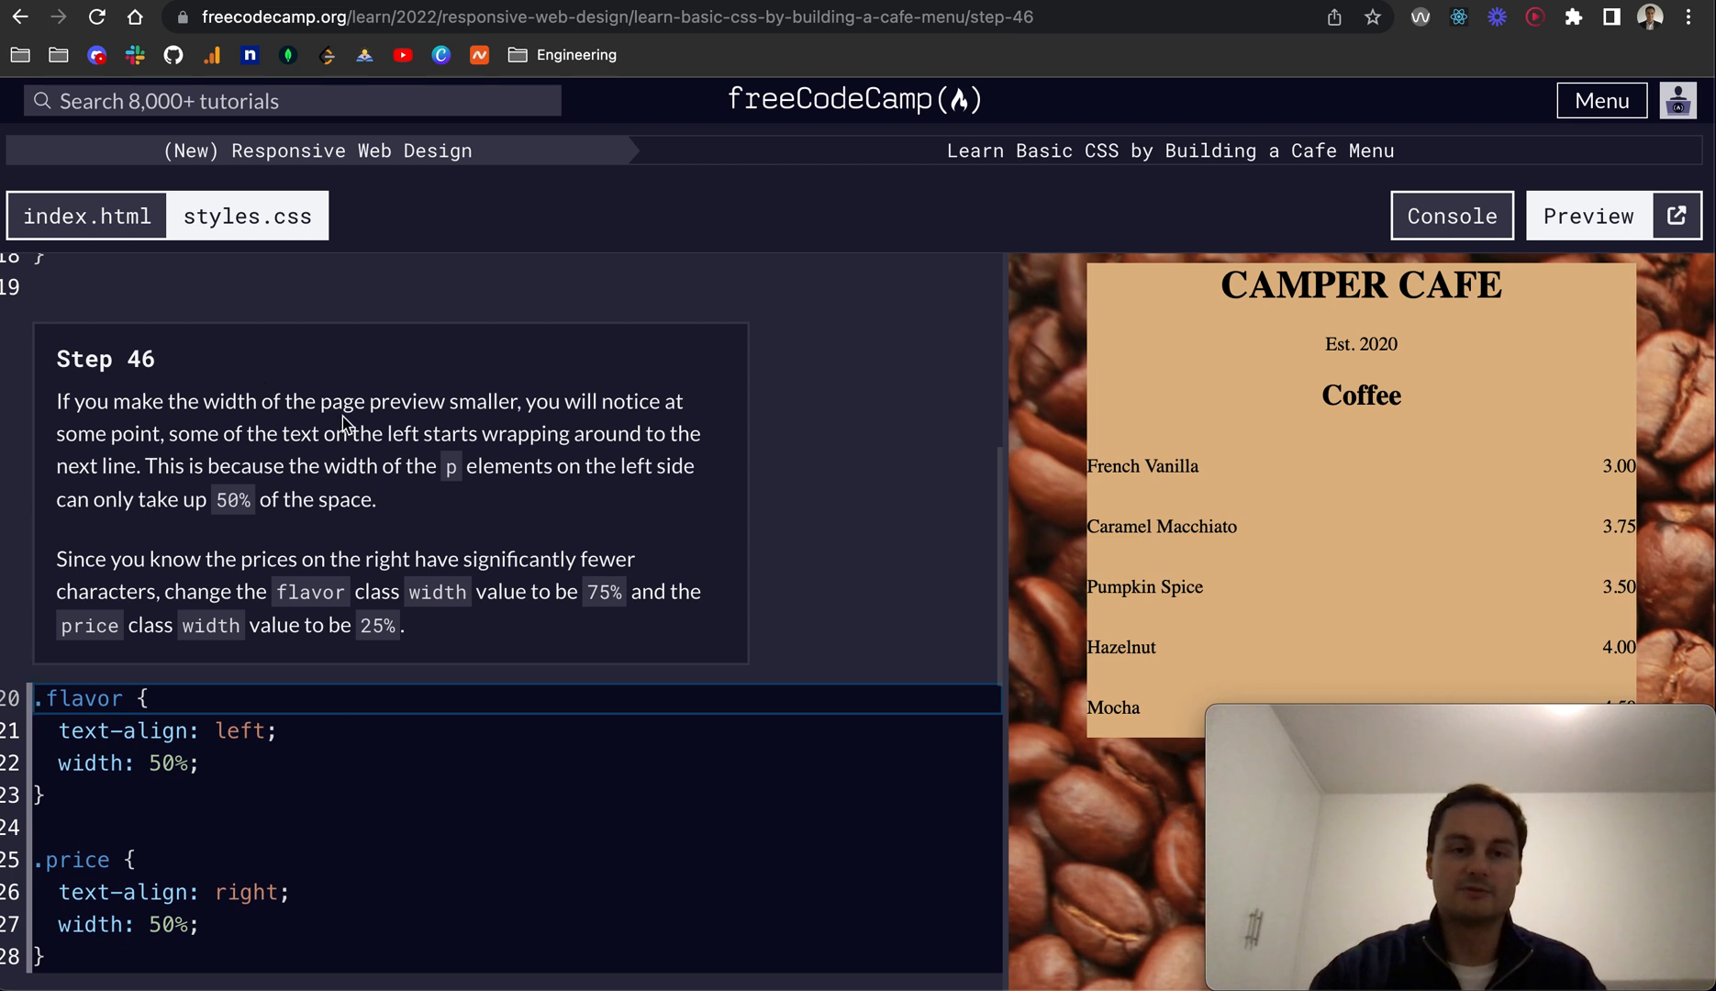
mouse_move(400, 505)
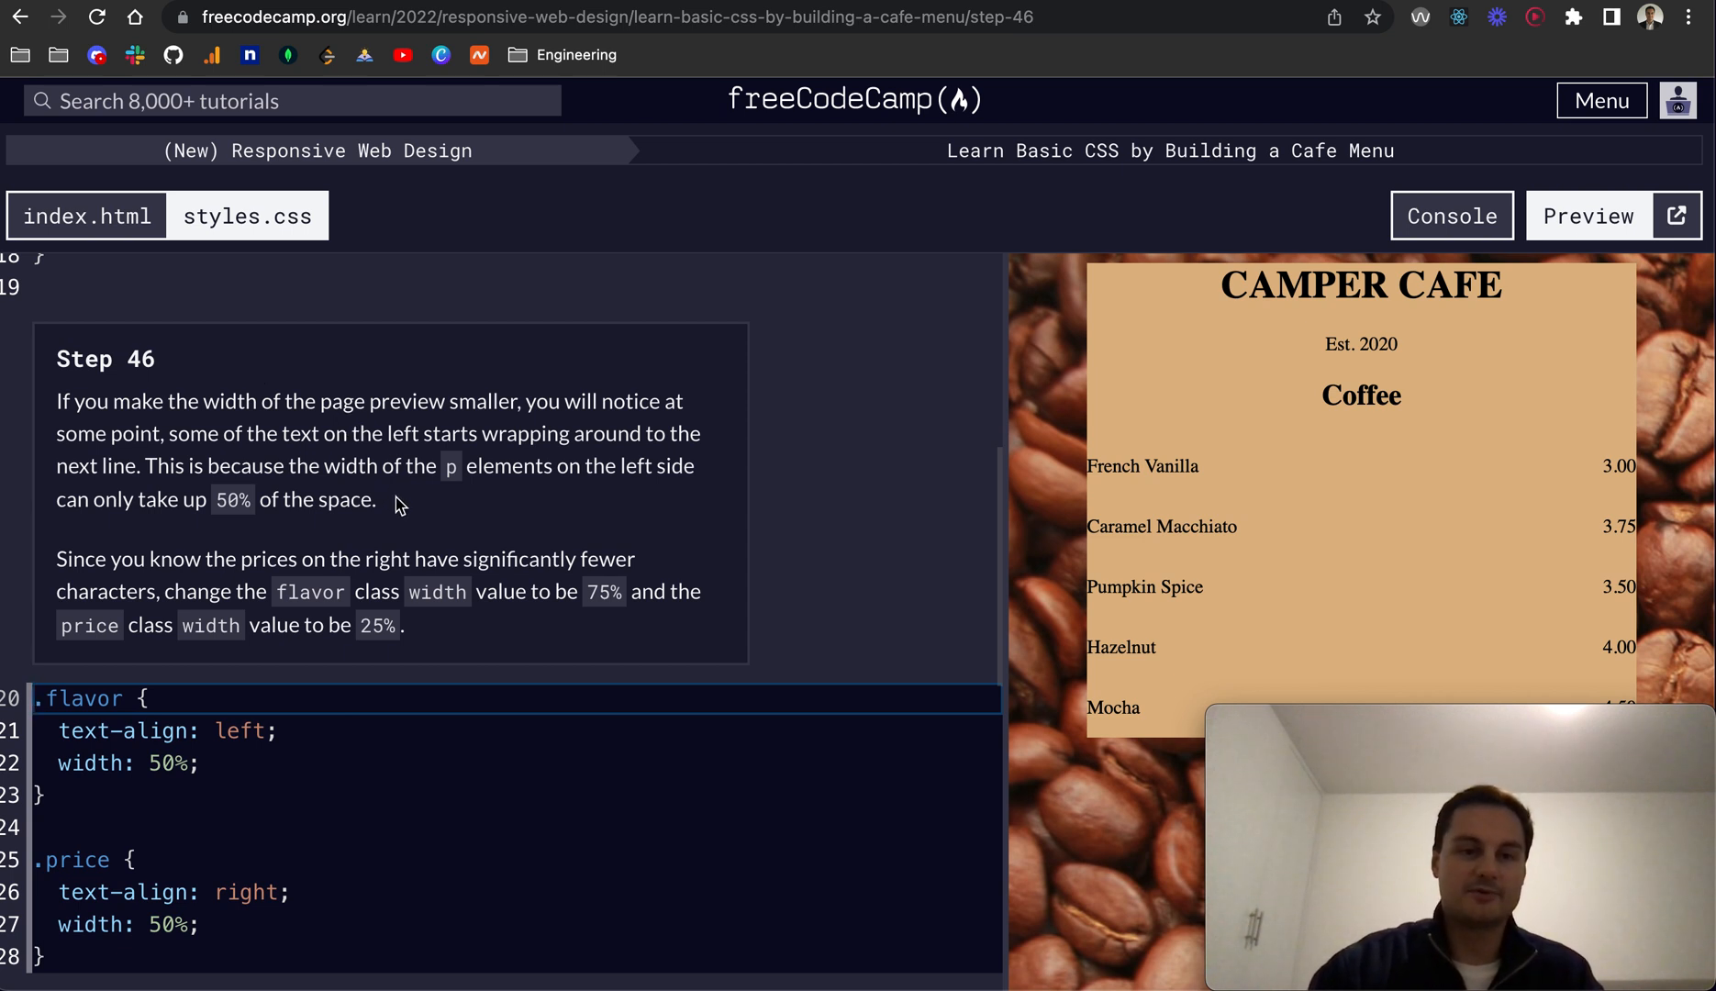
mouse_move(701, 475)
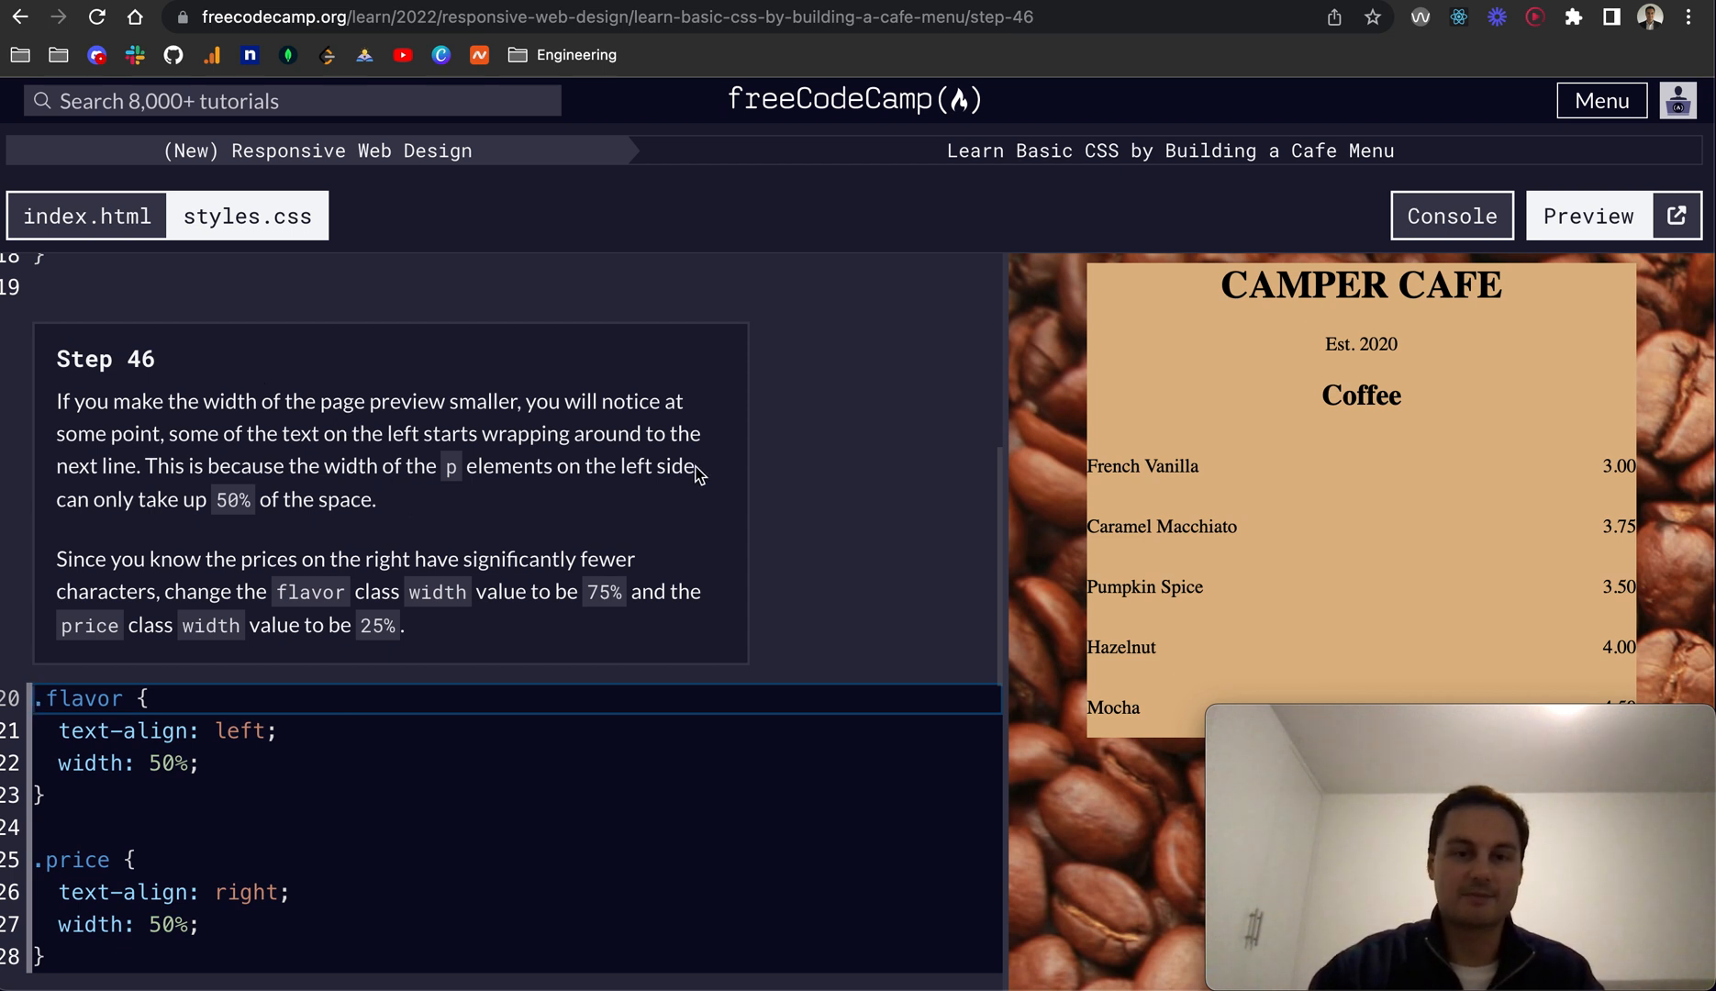
mouse_move(405, 442)
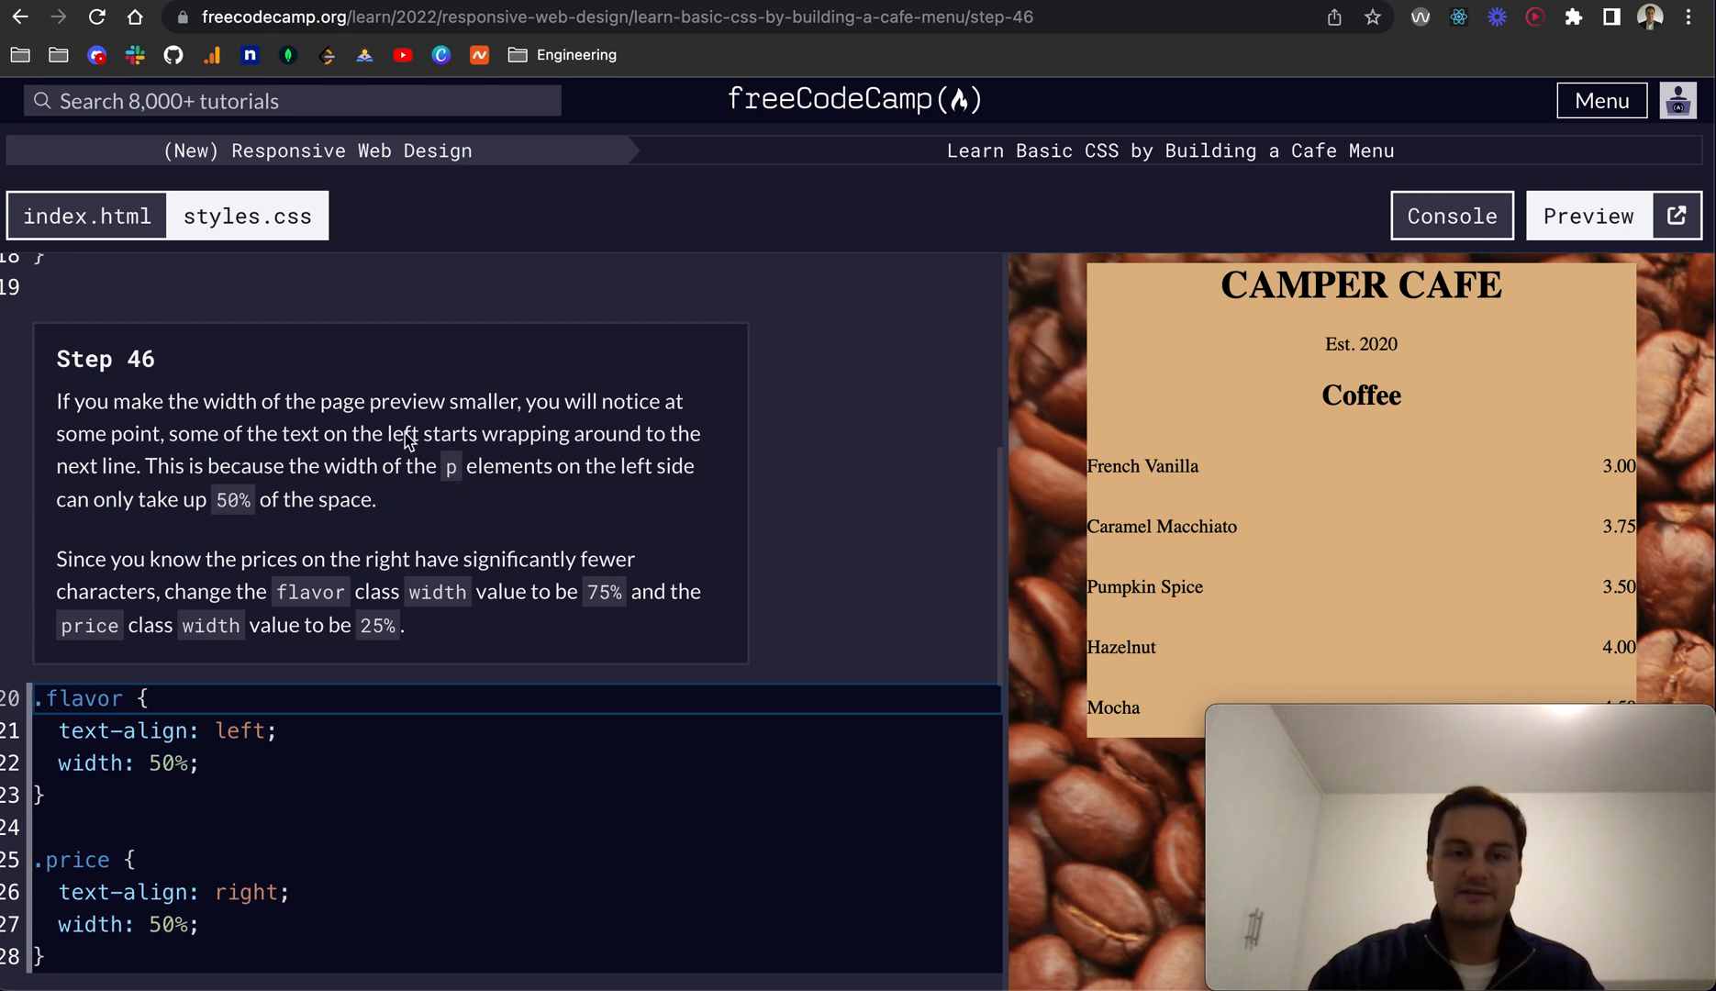
mouse_move(448, 493)
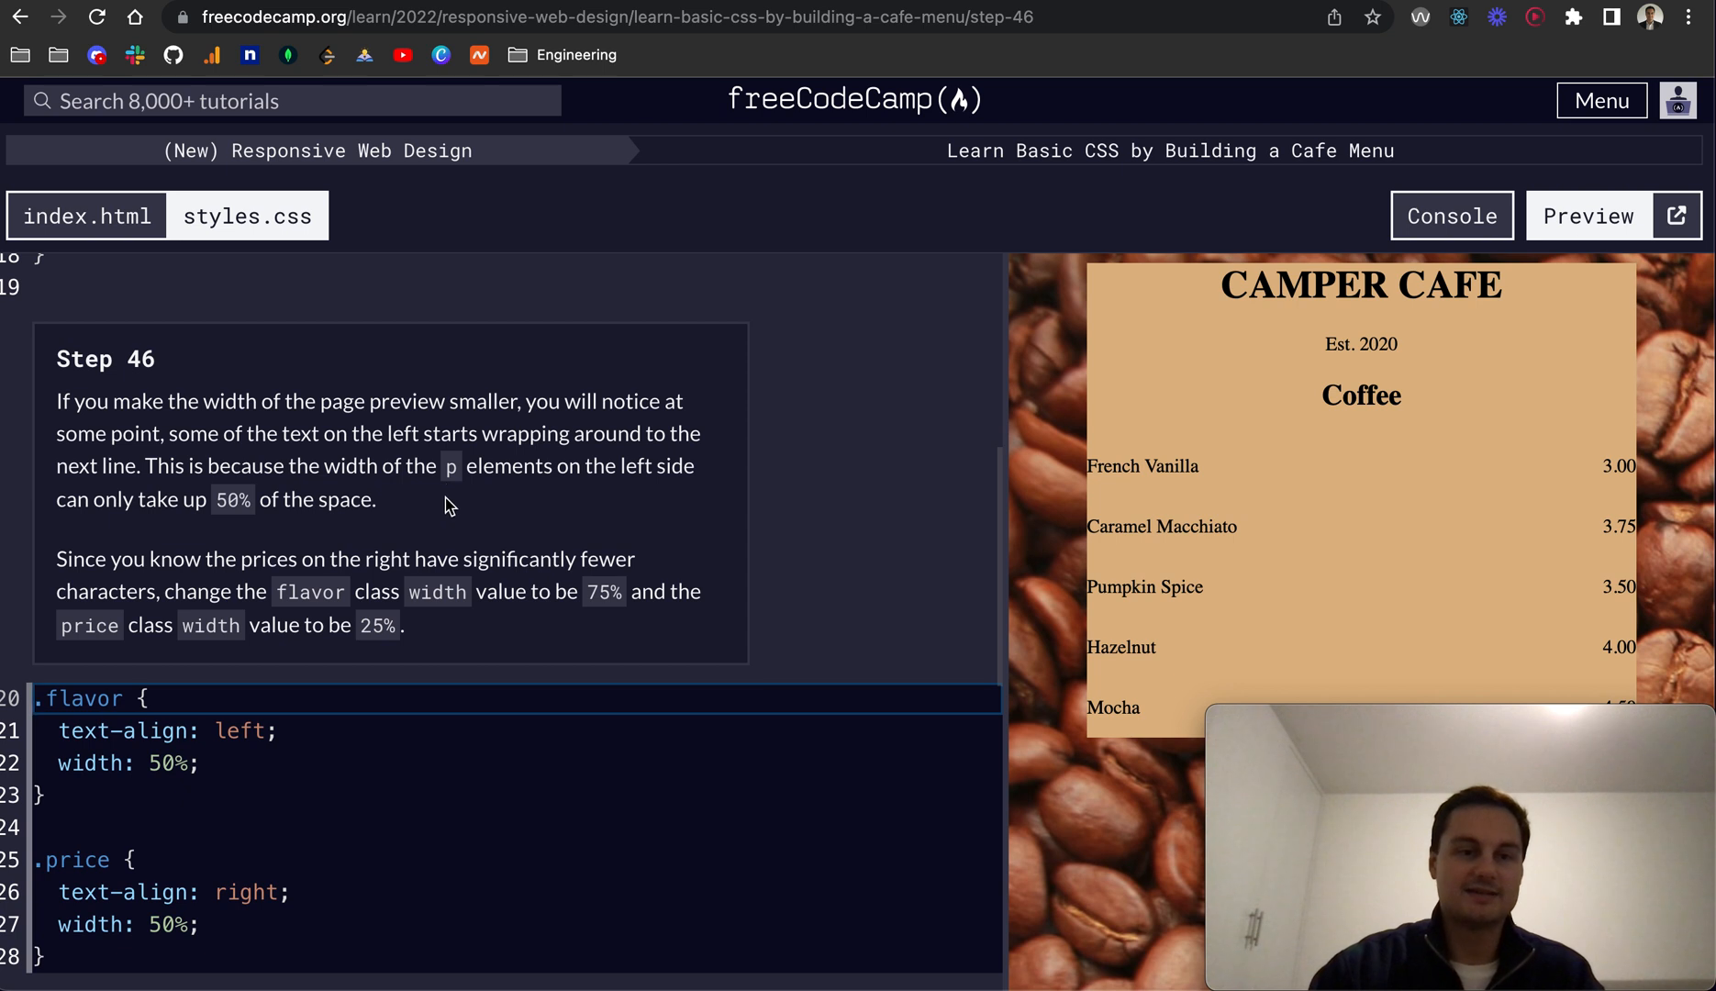
mouse_move(150, 532)
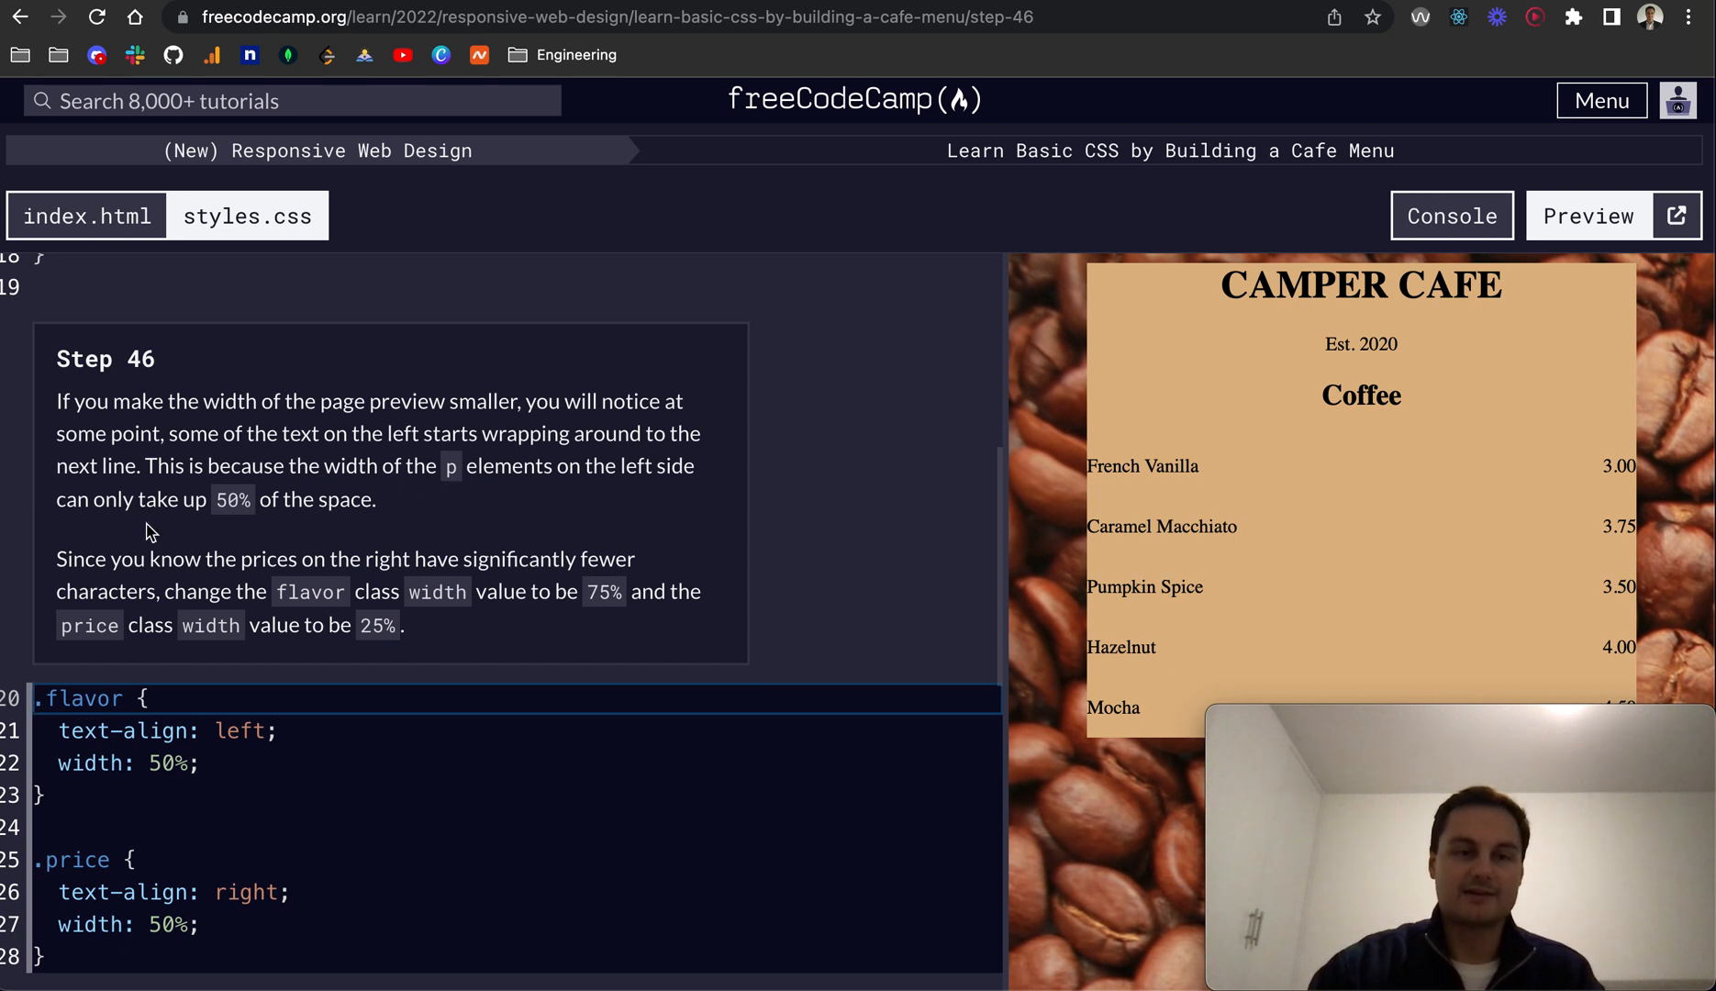
mouse_move(1347, 473)
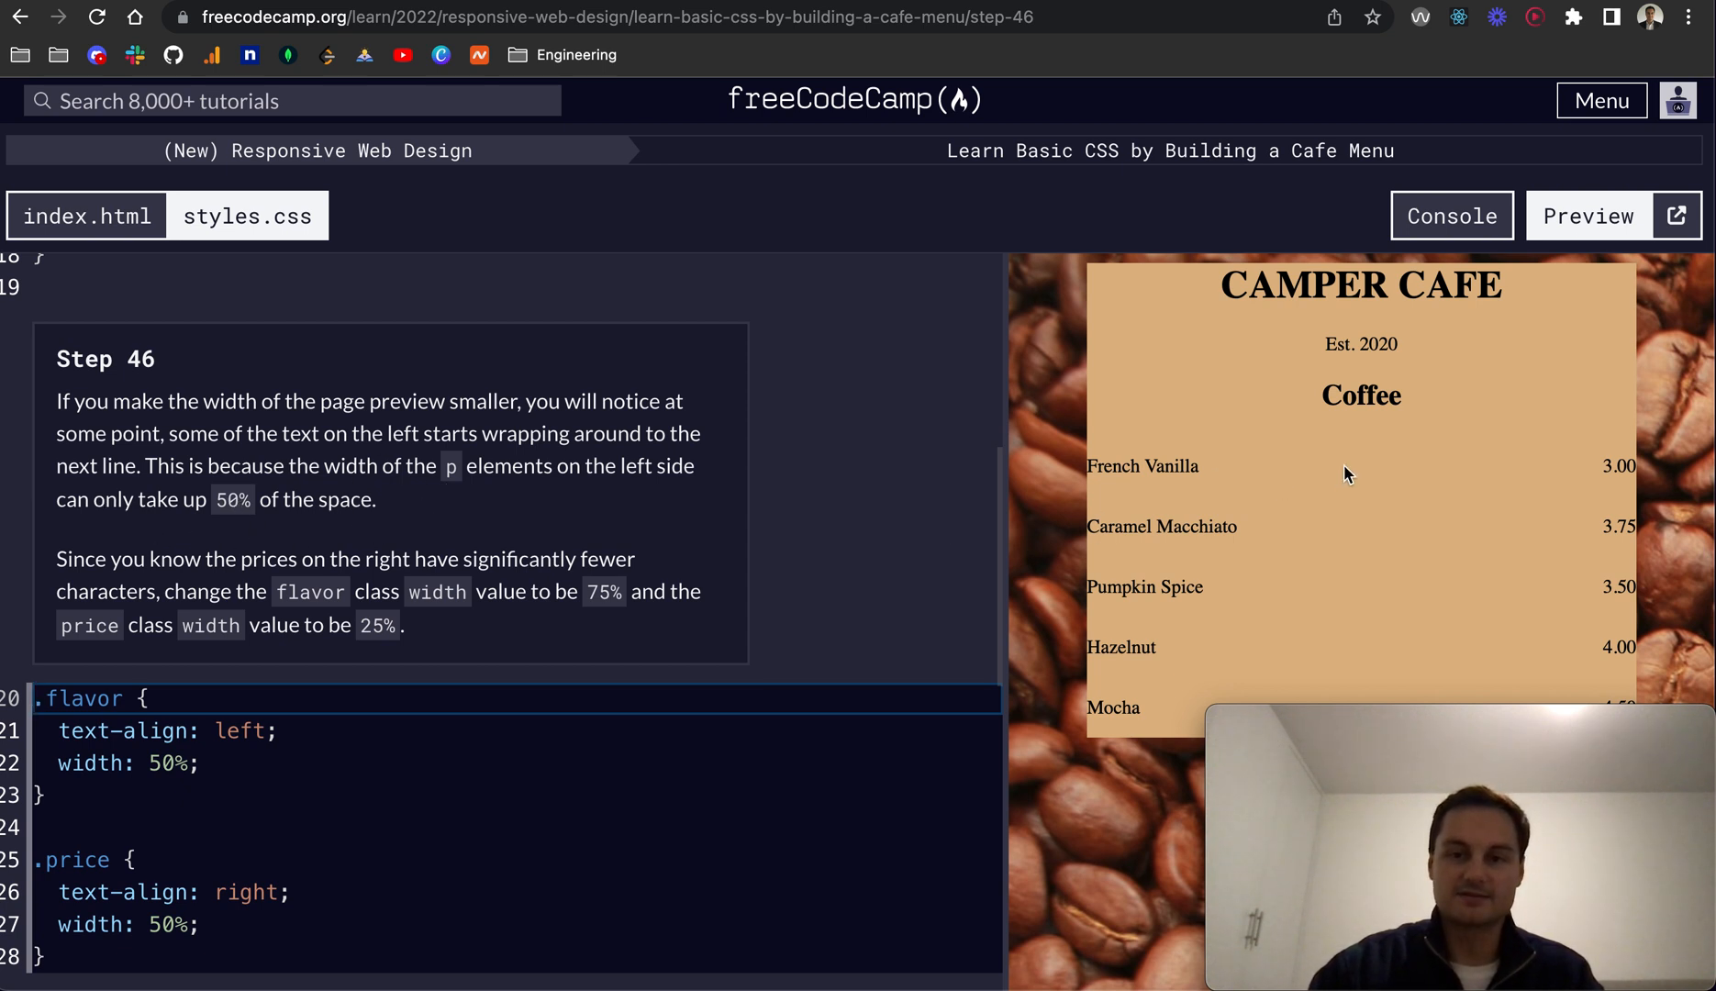
mouse_move(1374, 479)
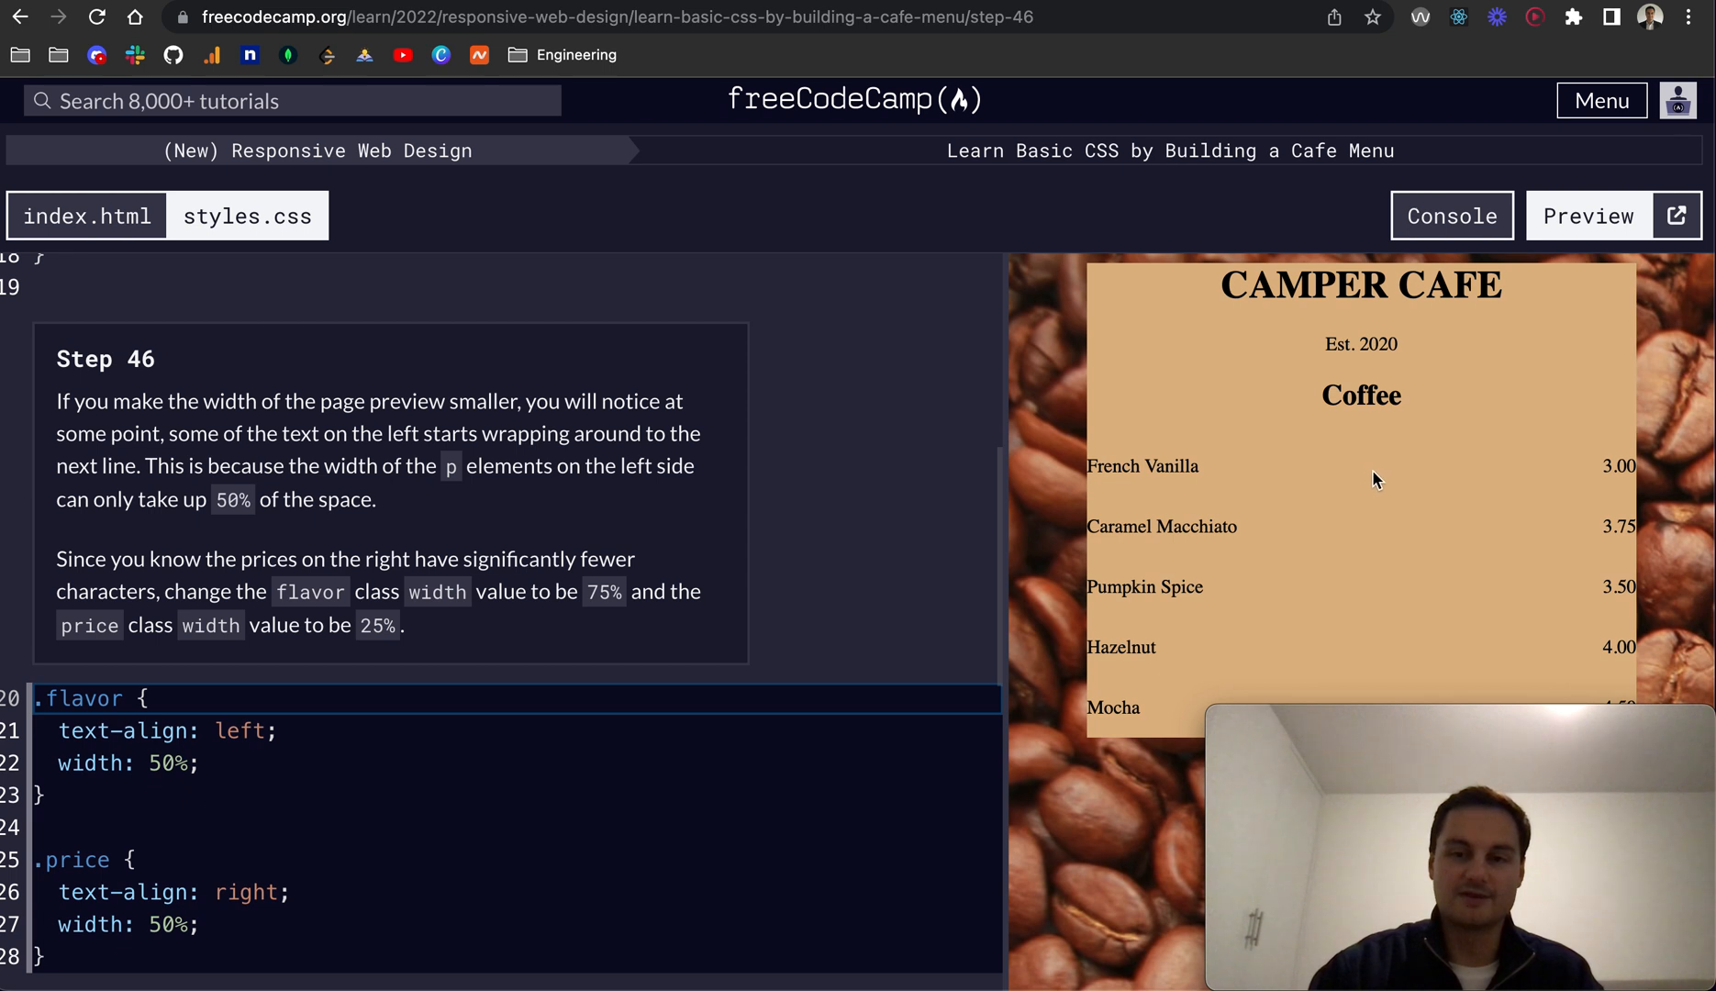
mouse_move(1387, 476)
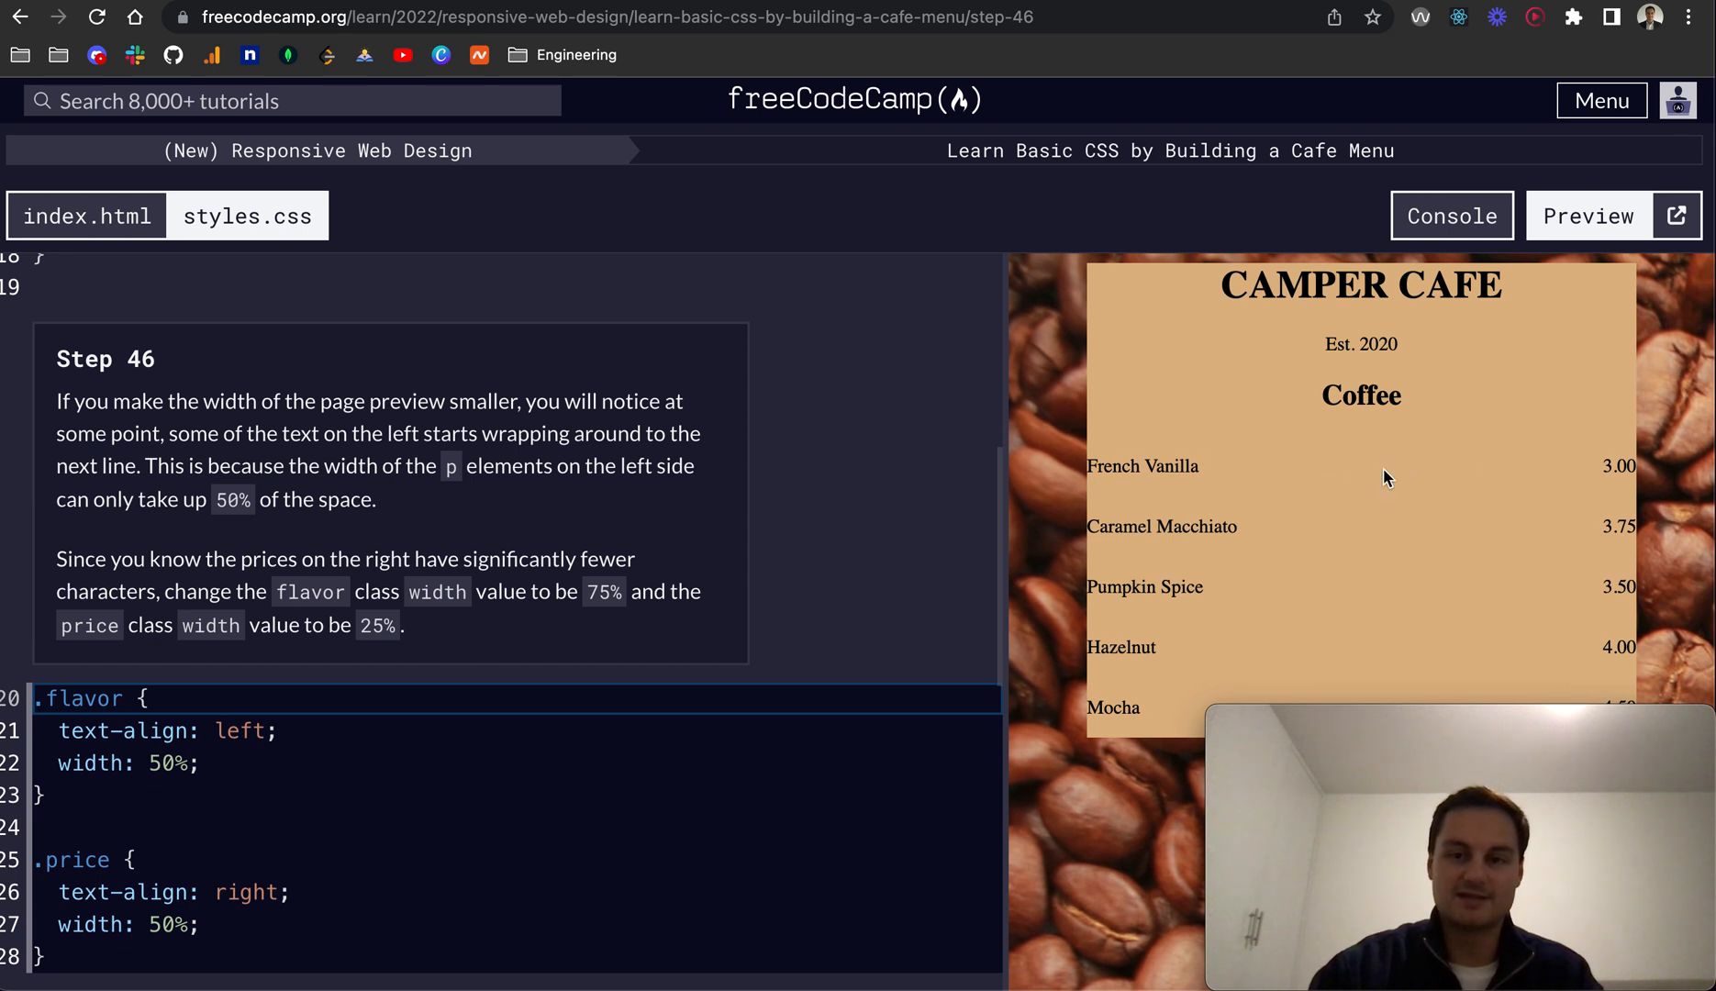
mouse_move(1054, 532)
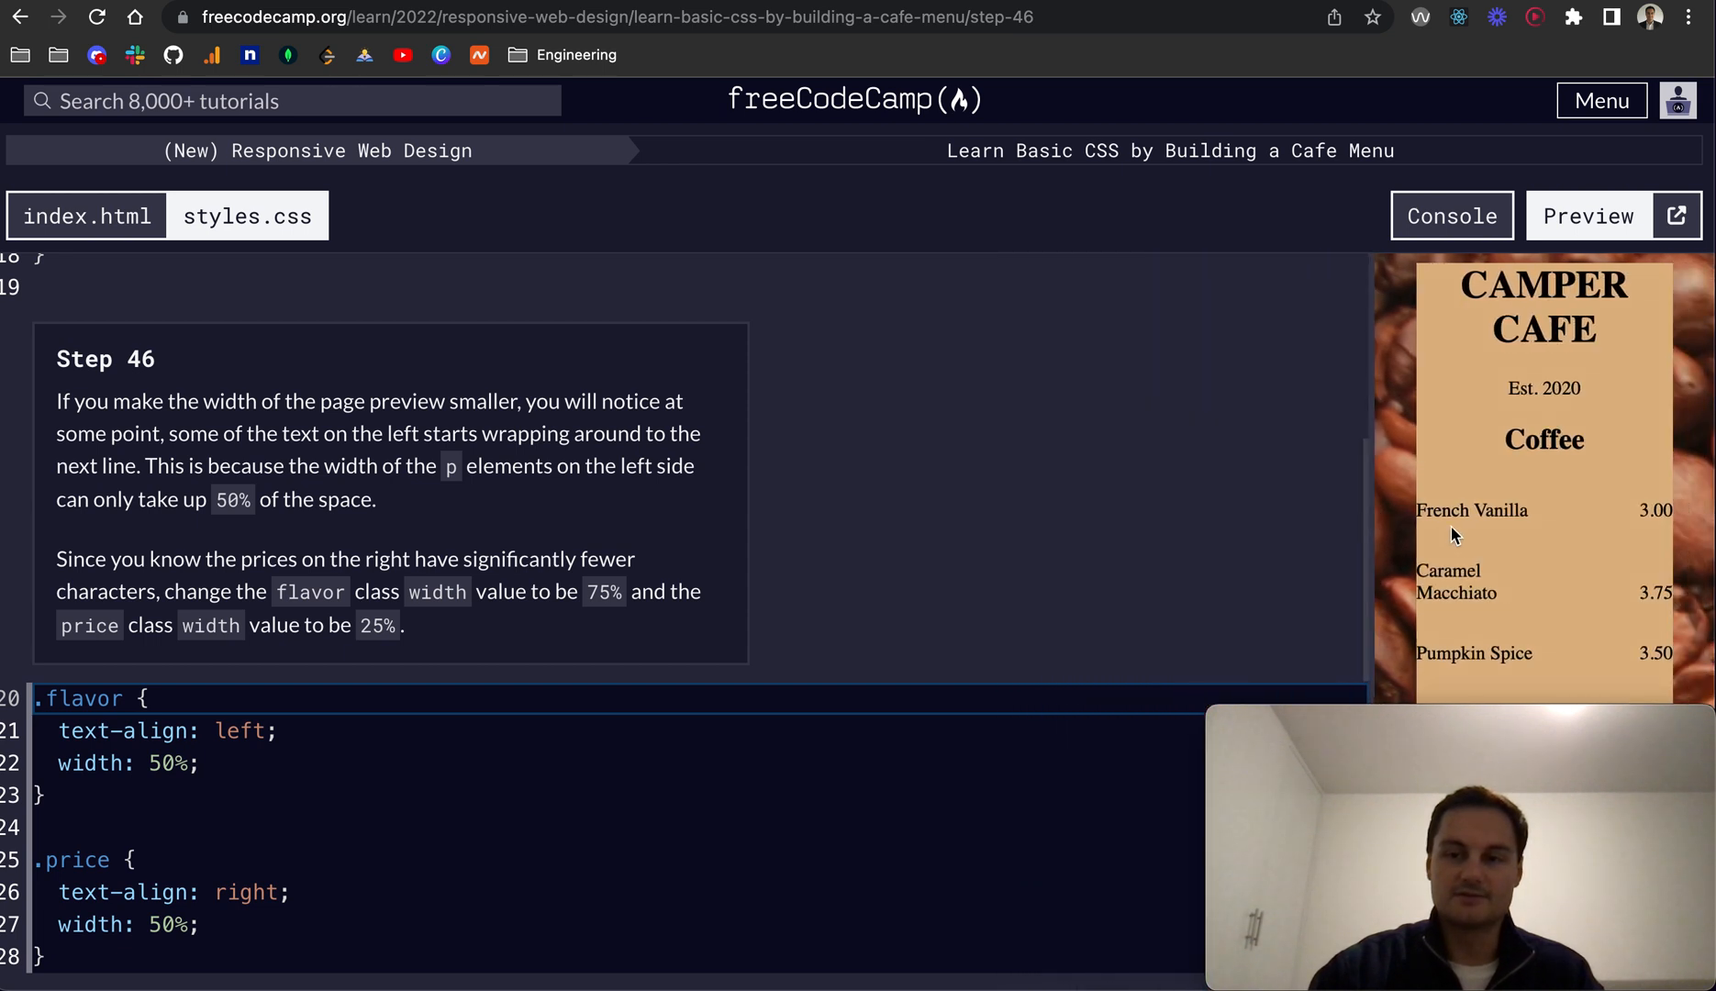
mouse_move(1553, 595)
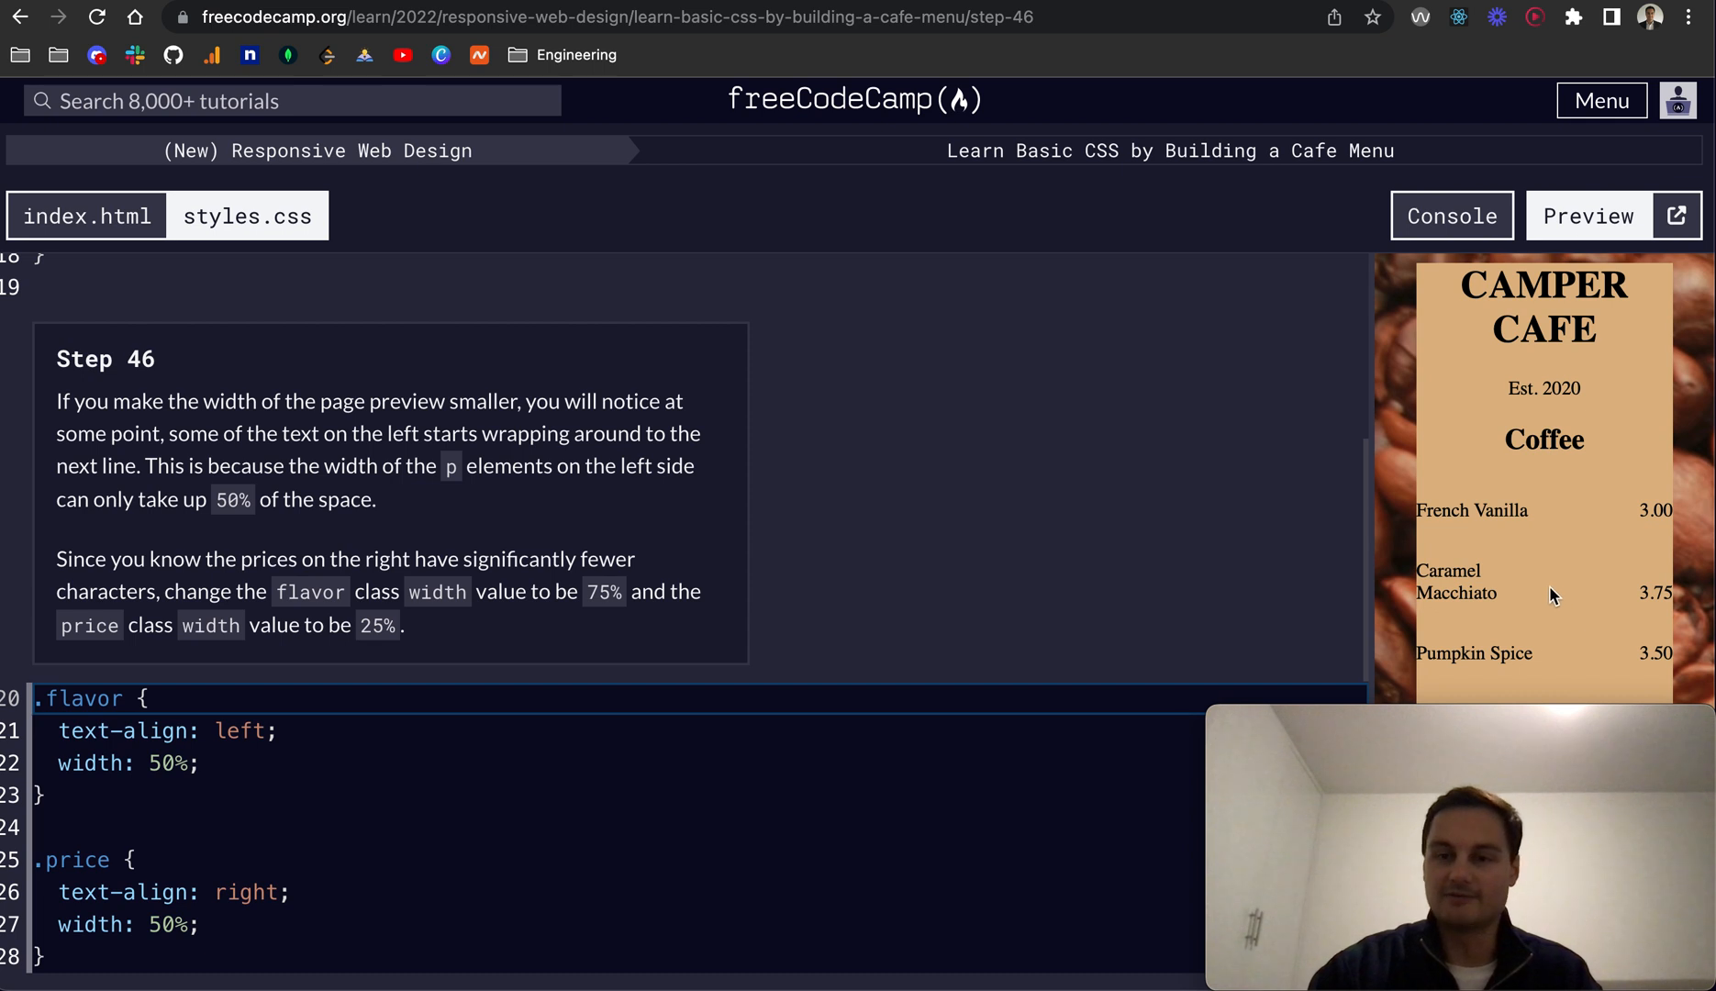
mouse_move(1366, 567)
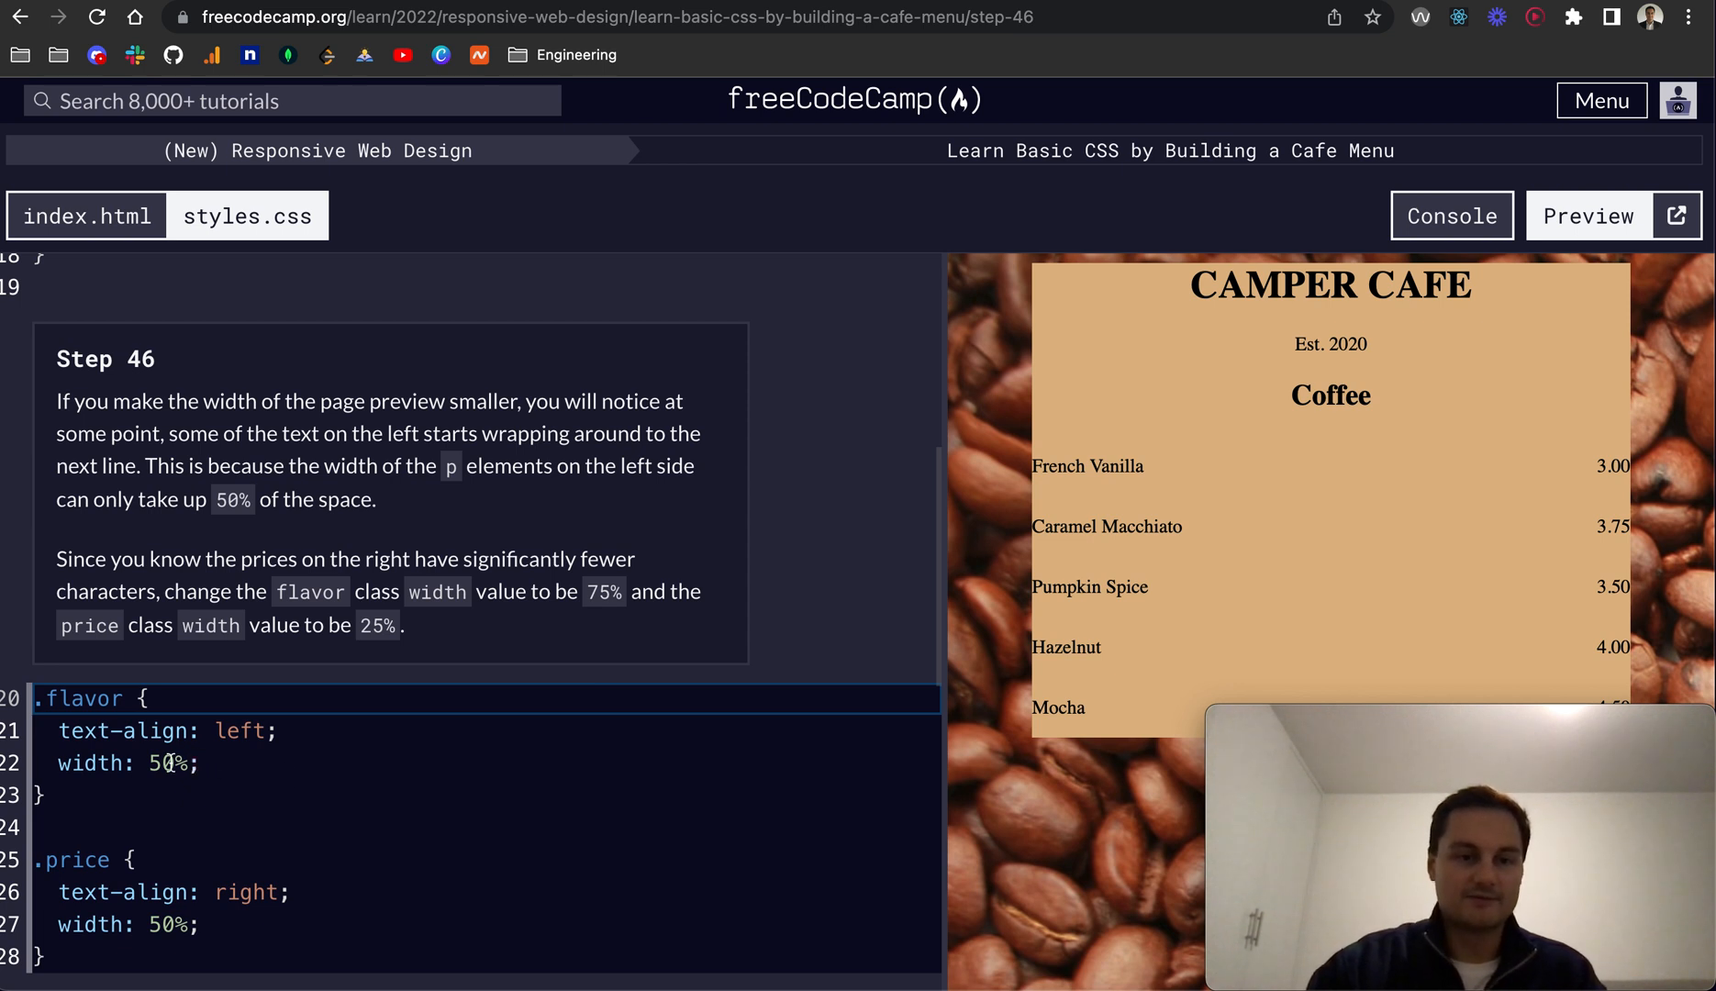
Set .flavor width to 75% and .price width to 25% and check step 46.
text(75)
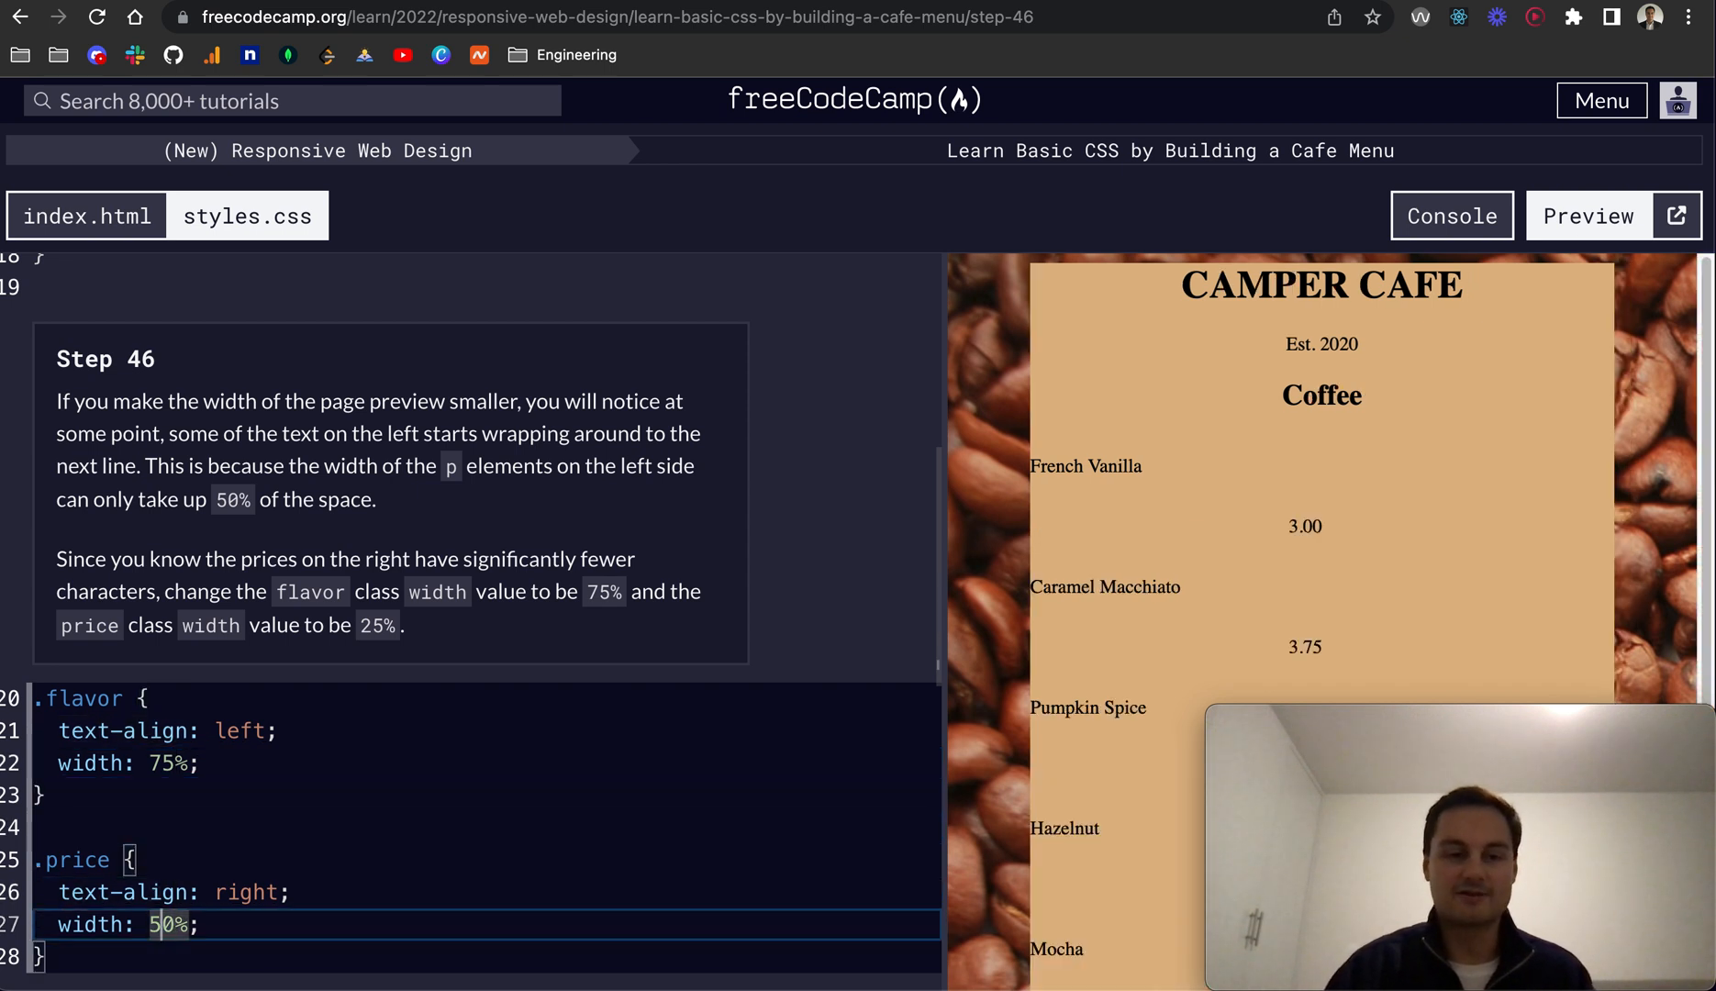
text(25%)
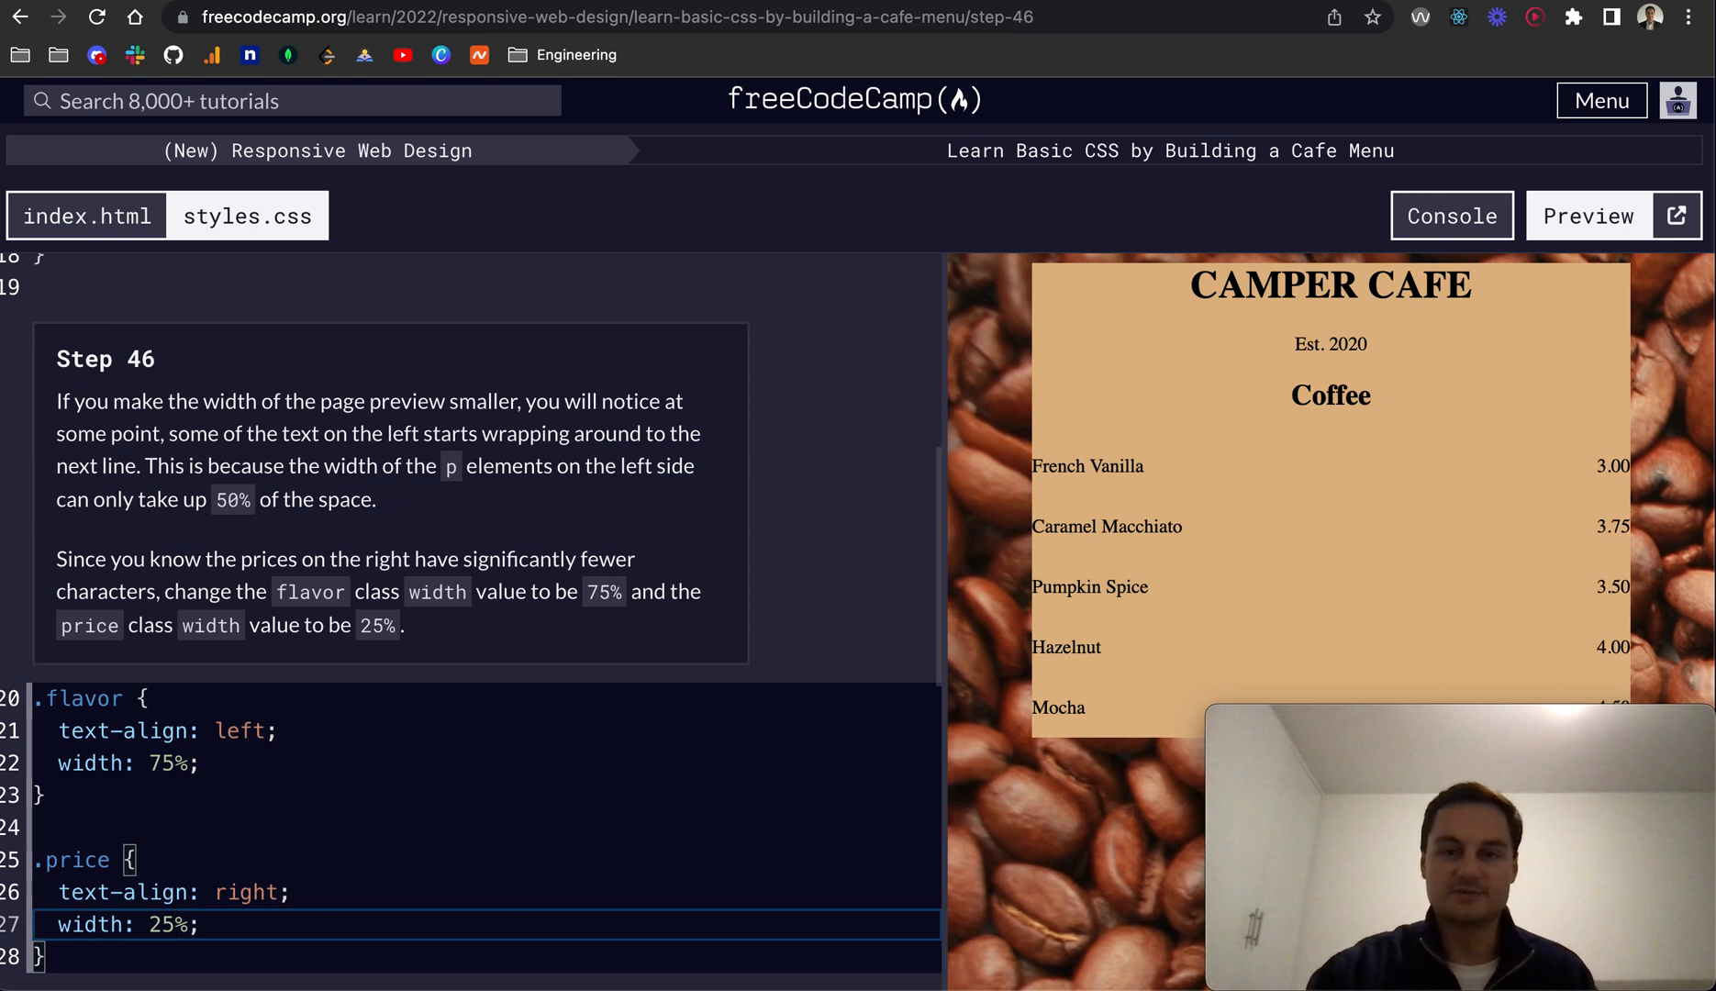
mouse_move(938, 497)
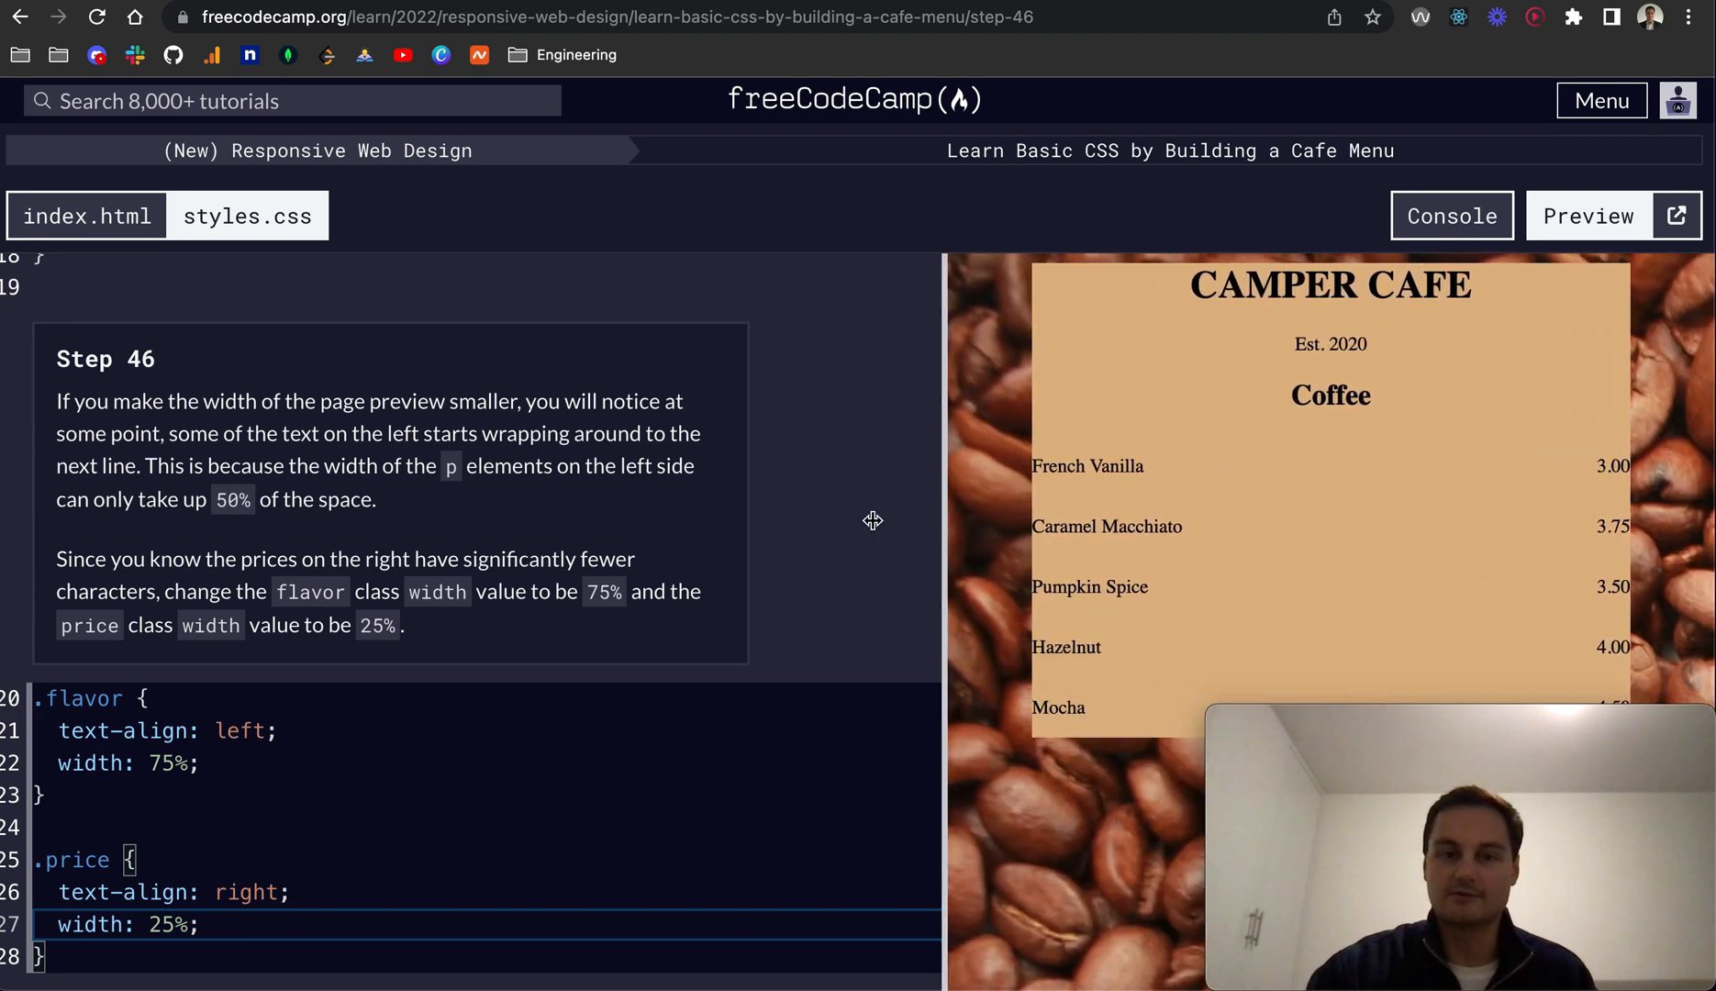
scroll(down, 3)
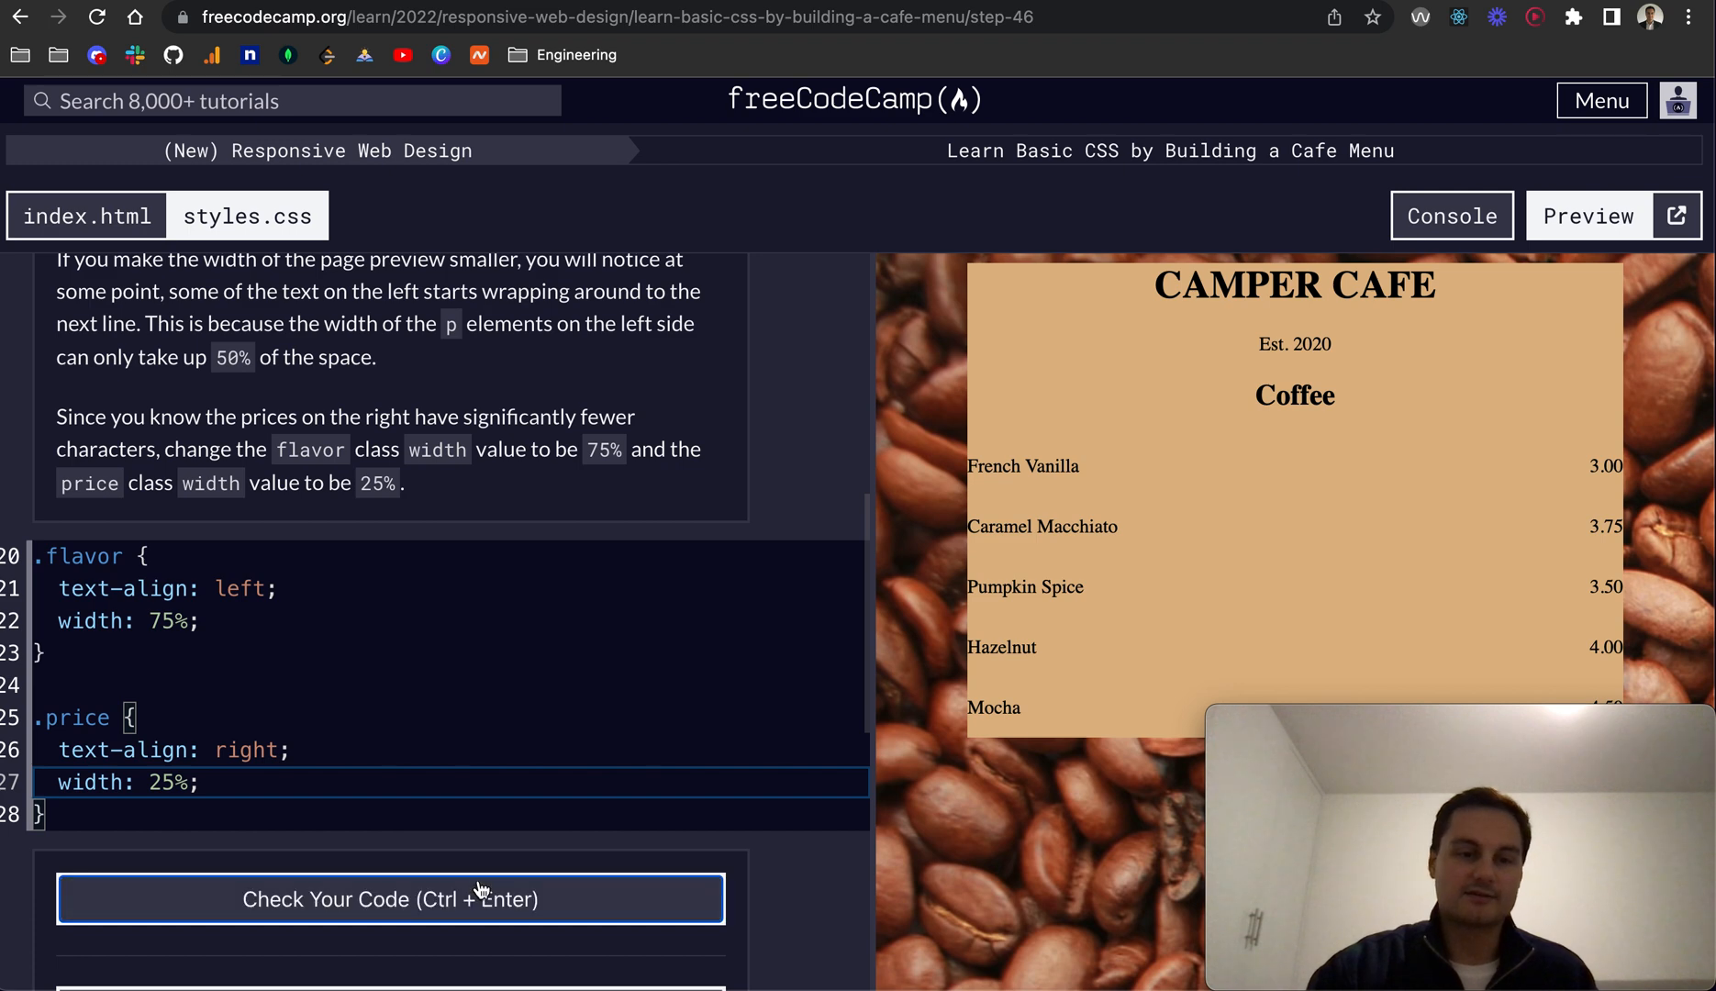
click(389, 898)
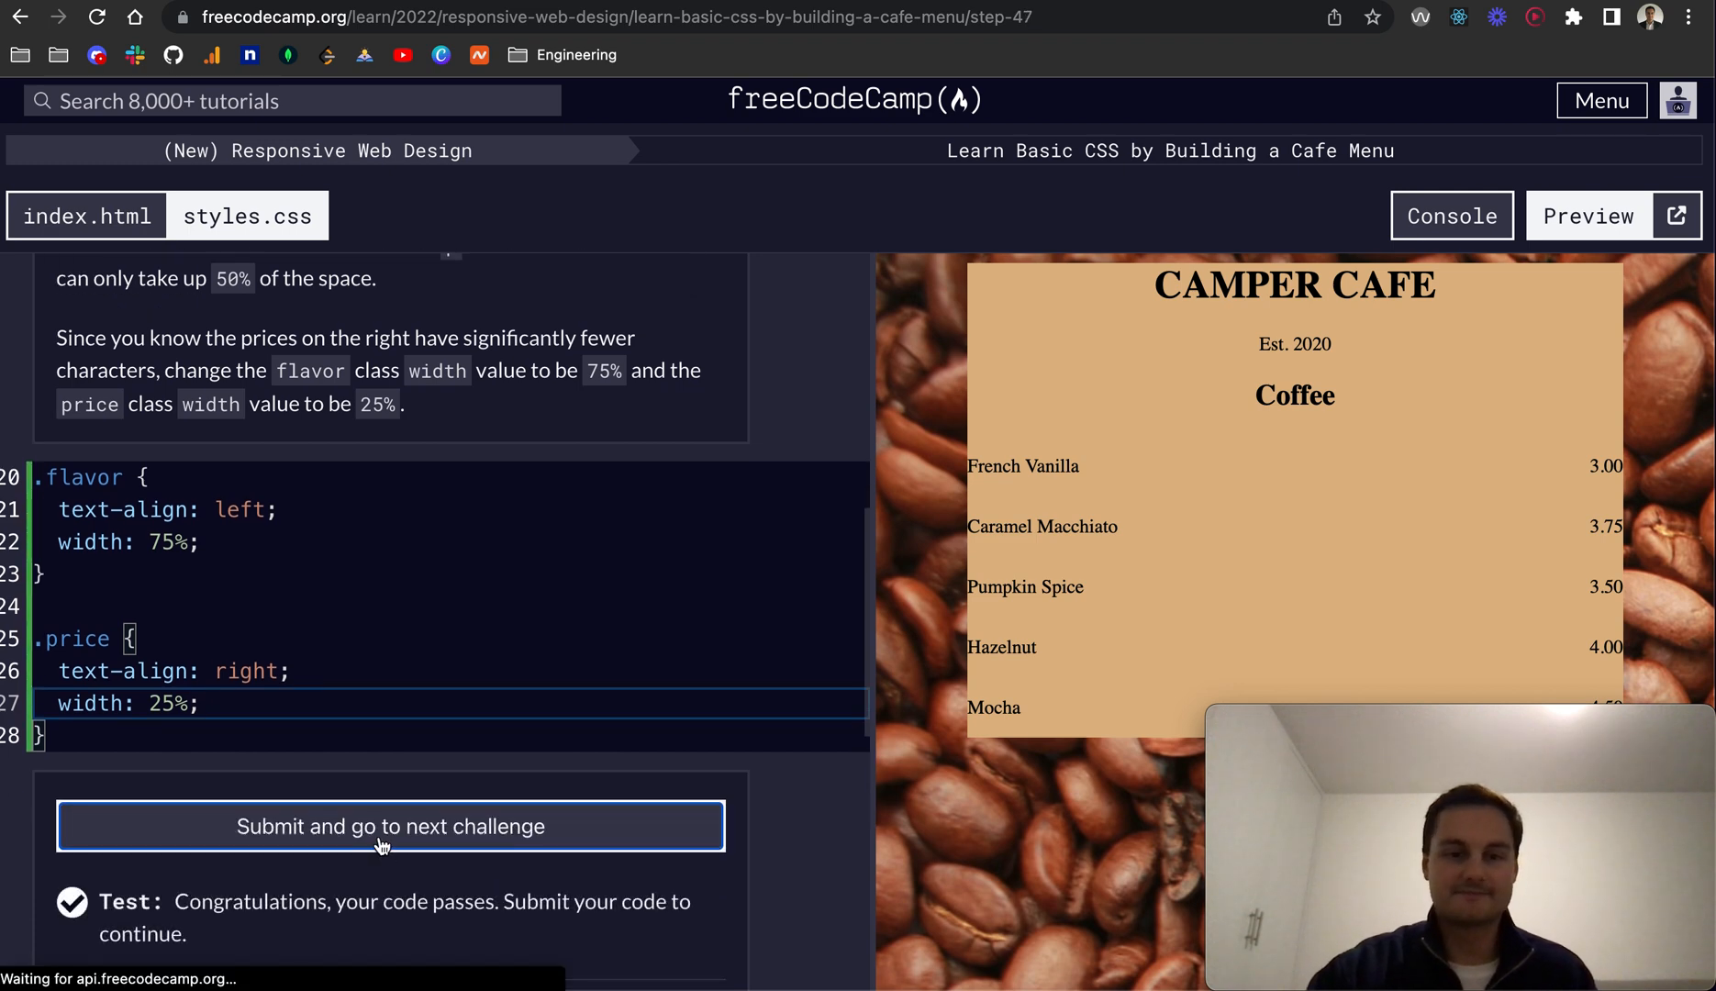
Advance to step 47, add an empty <section></section> below the Coffee section, and check it.
click(389, 826)
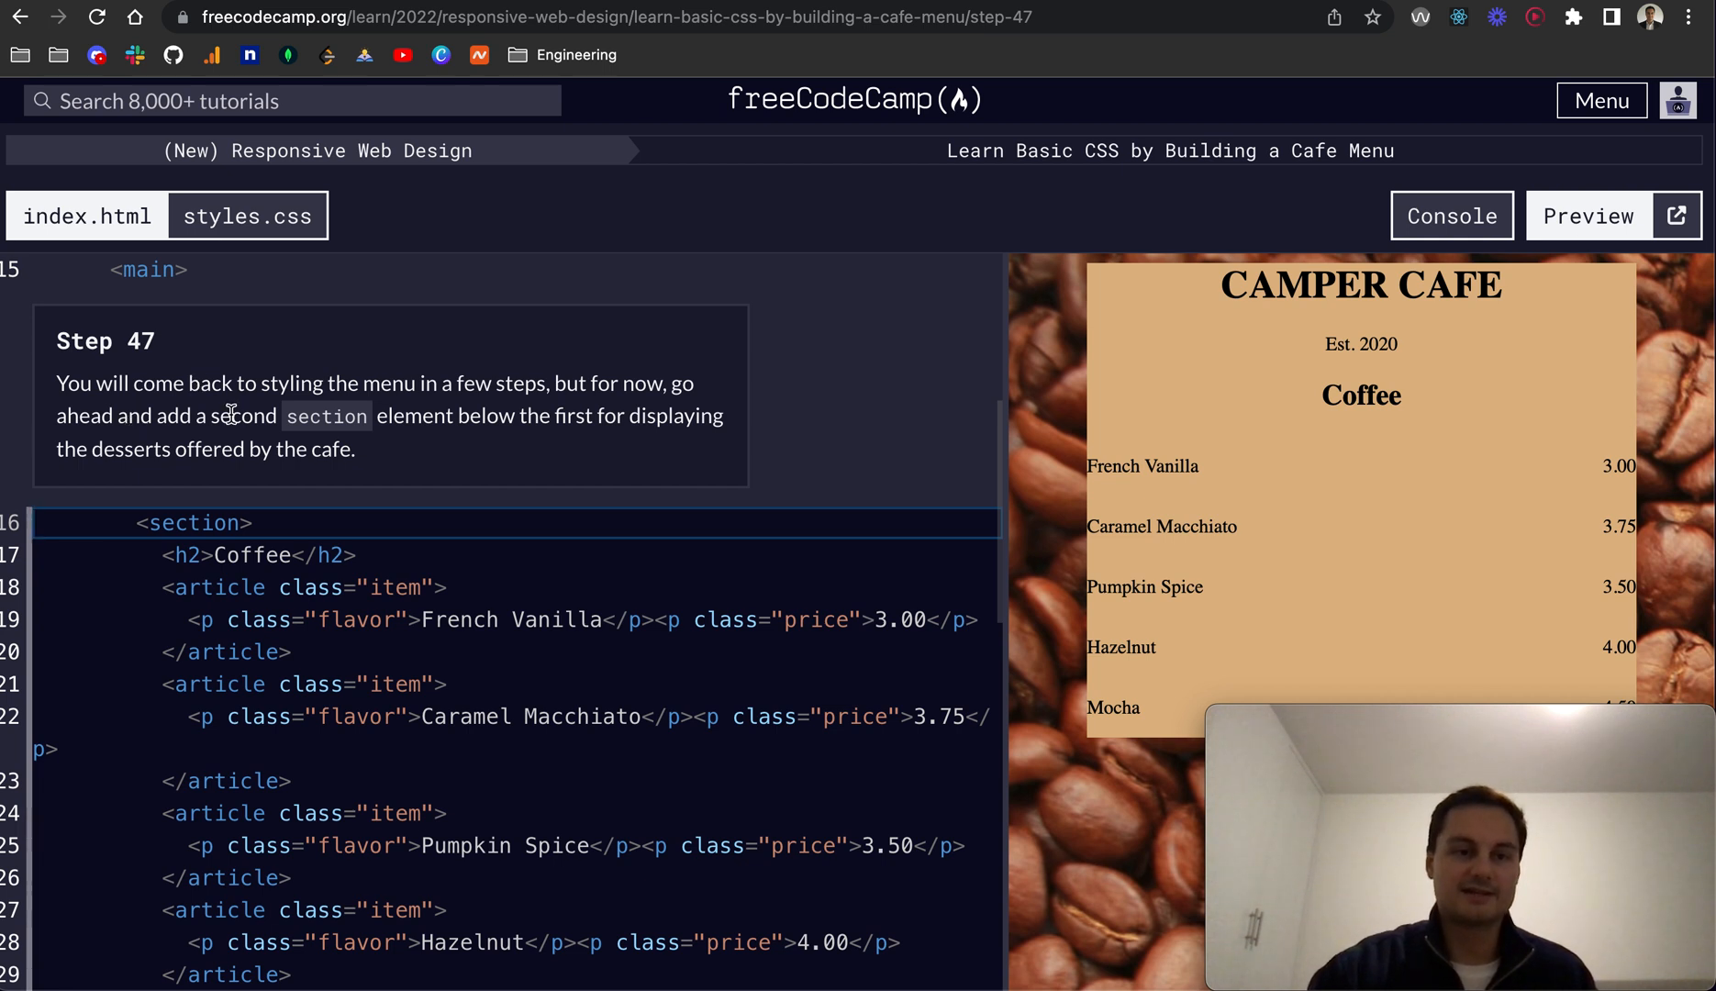
mouse_move(525, 407)
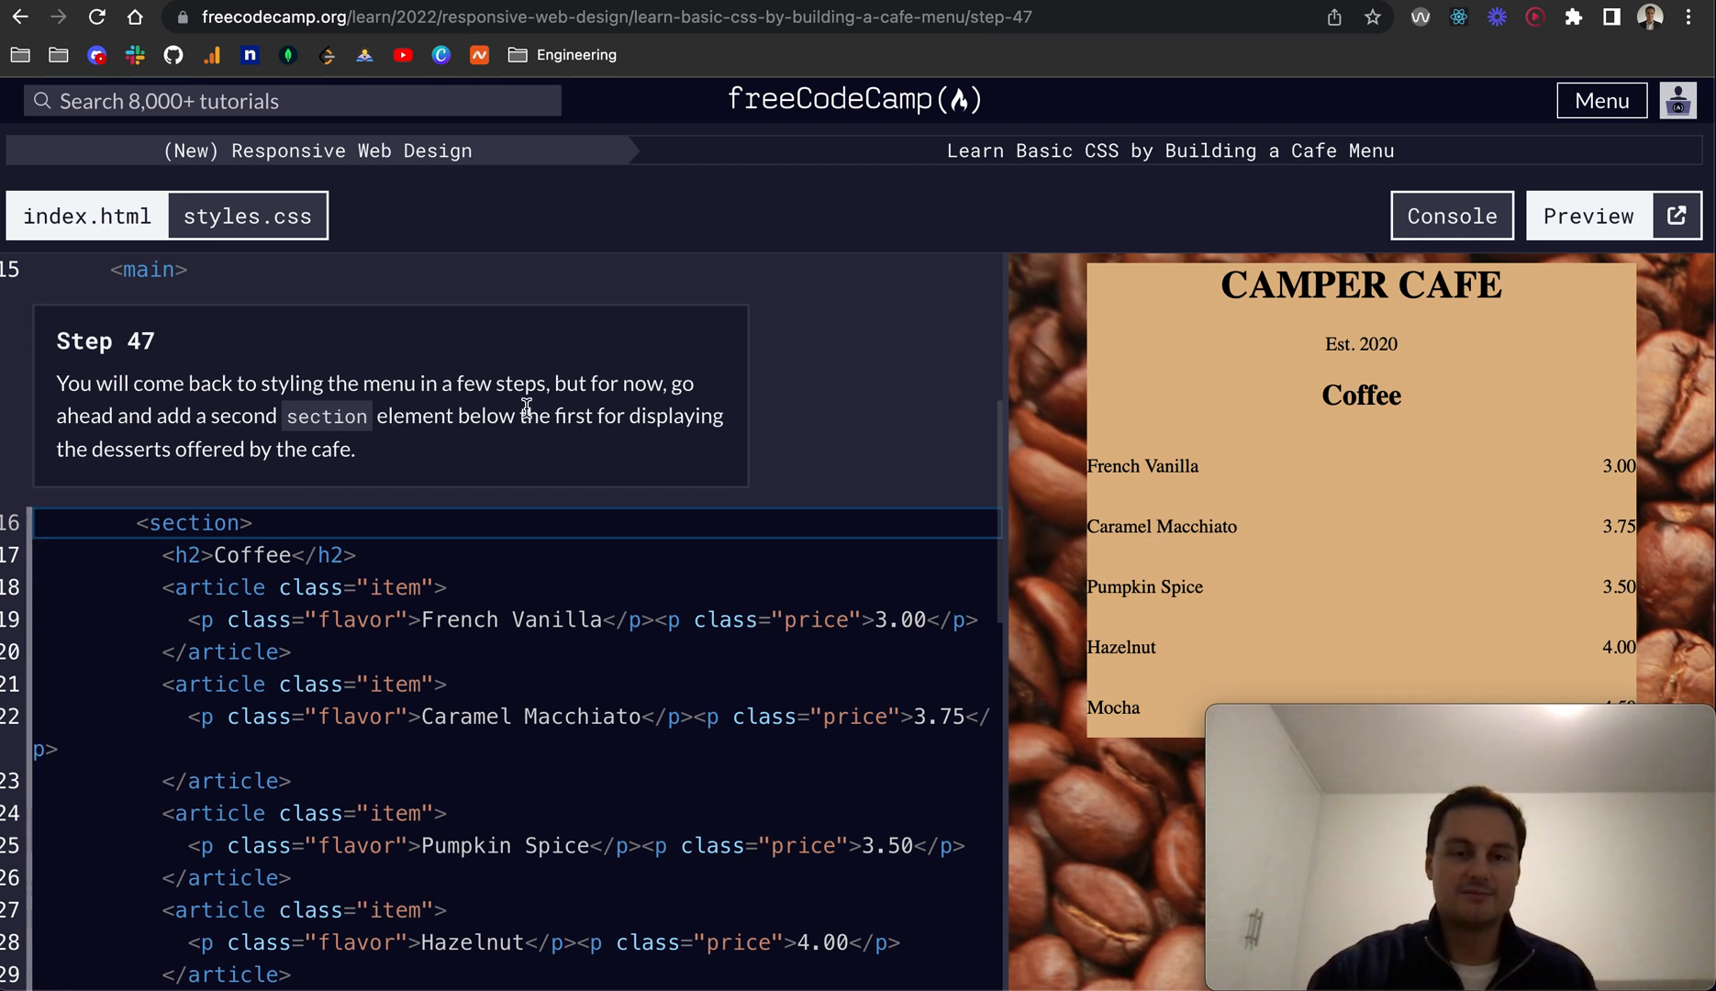
mouse_move(143, 451)
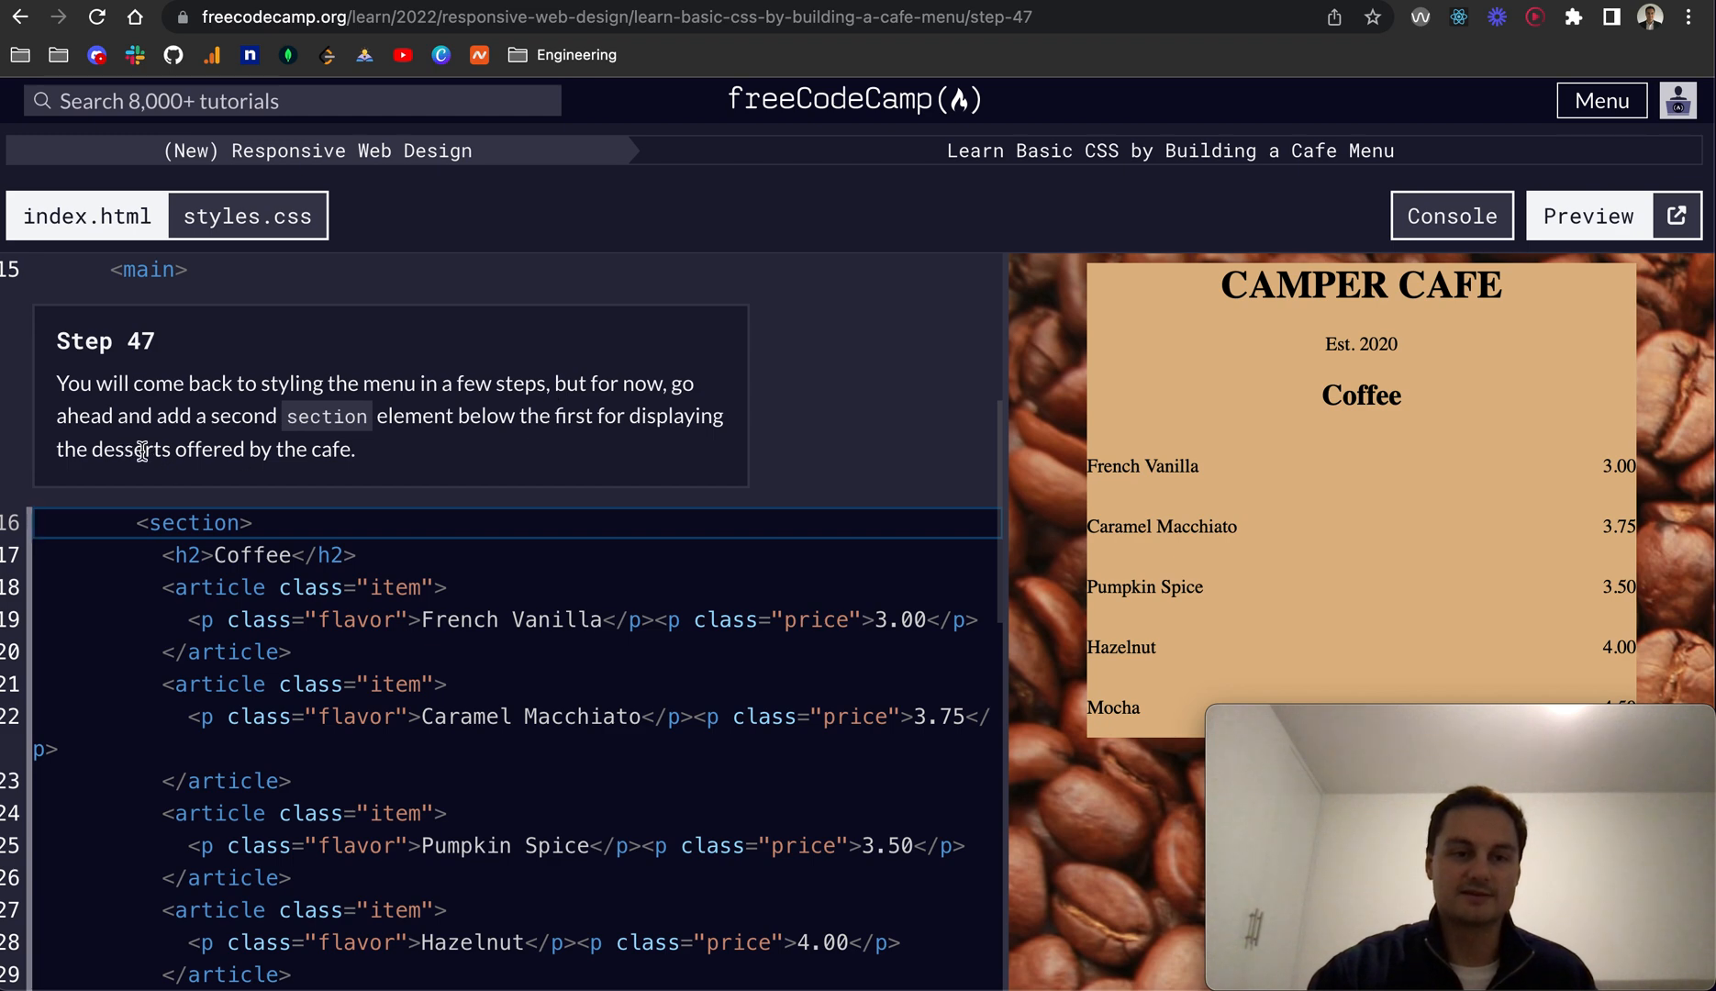
scroll(down, 3)
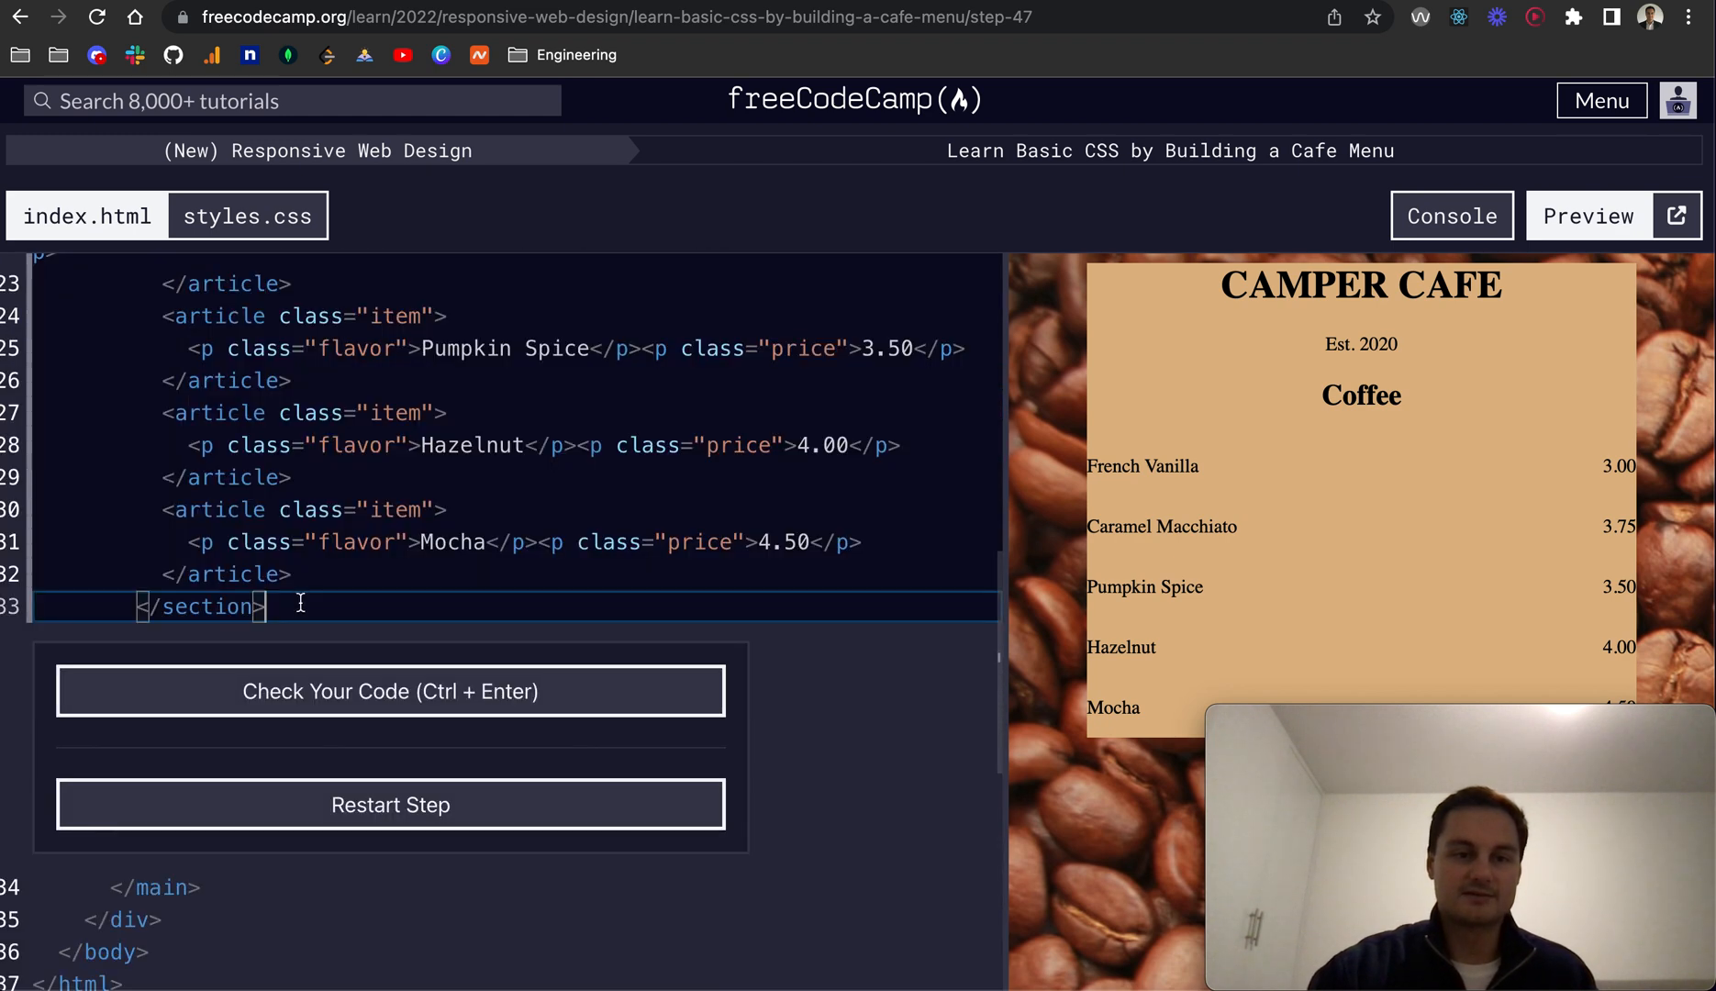
text(<section>)
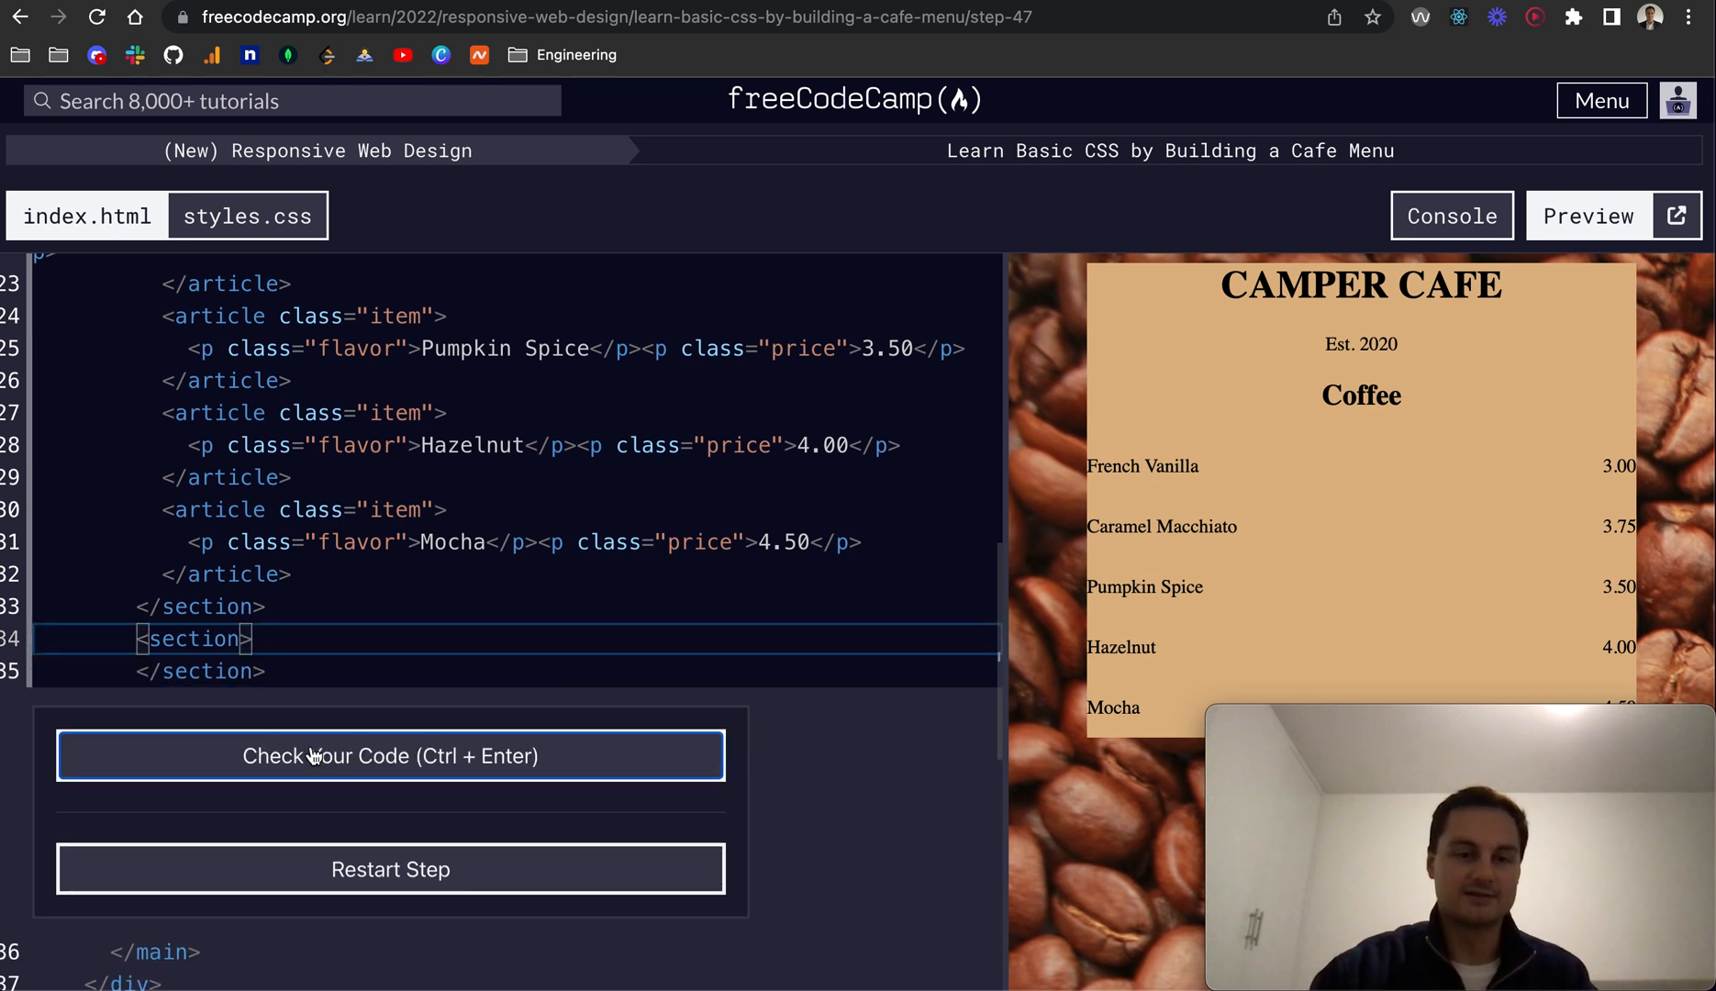
click(389, 756)
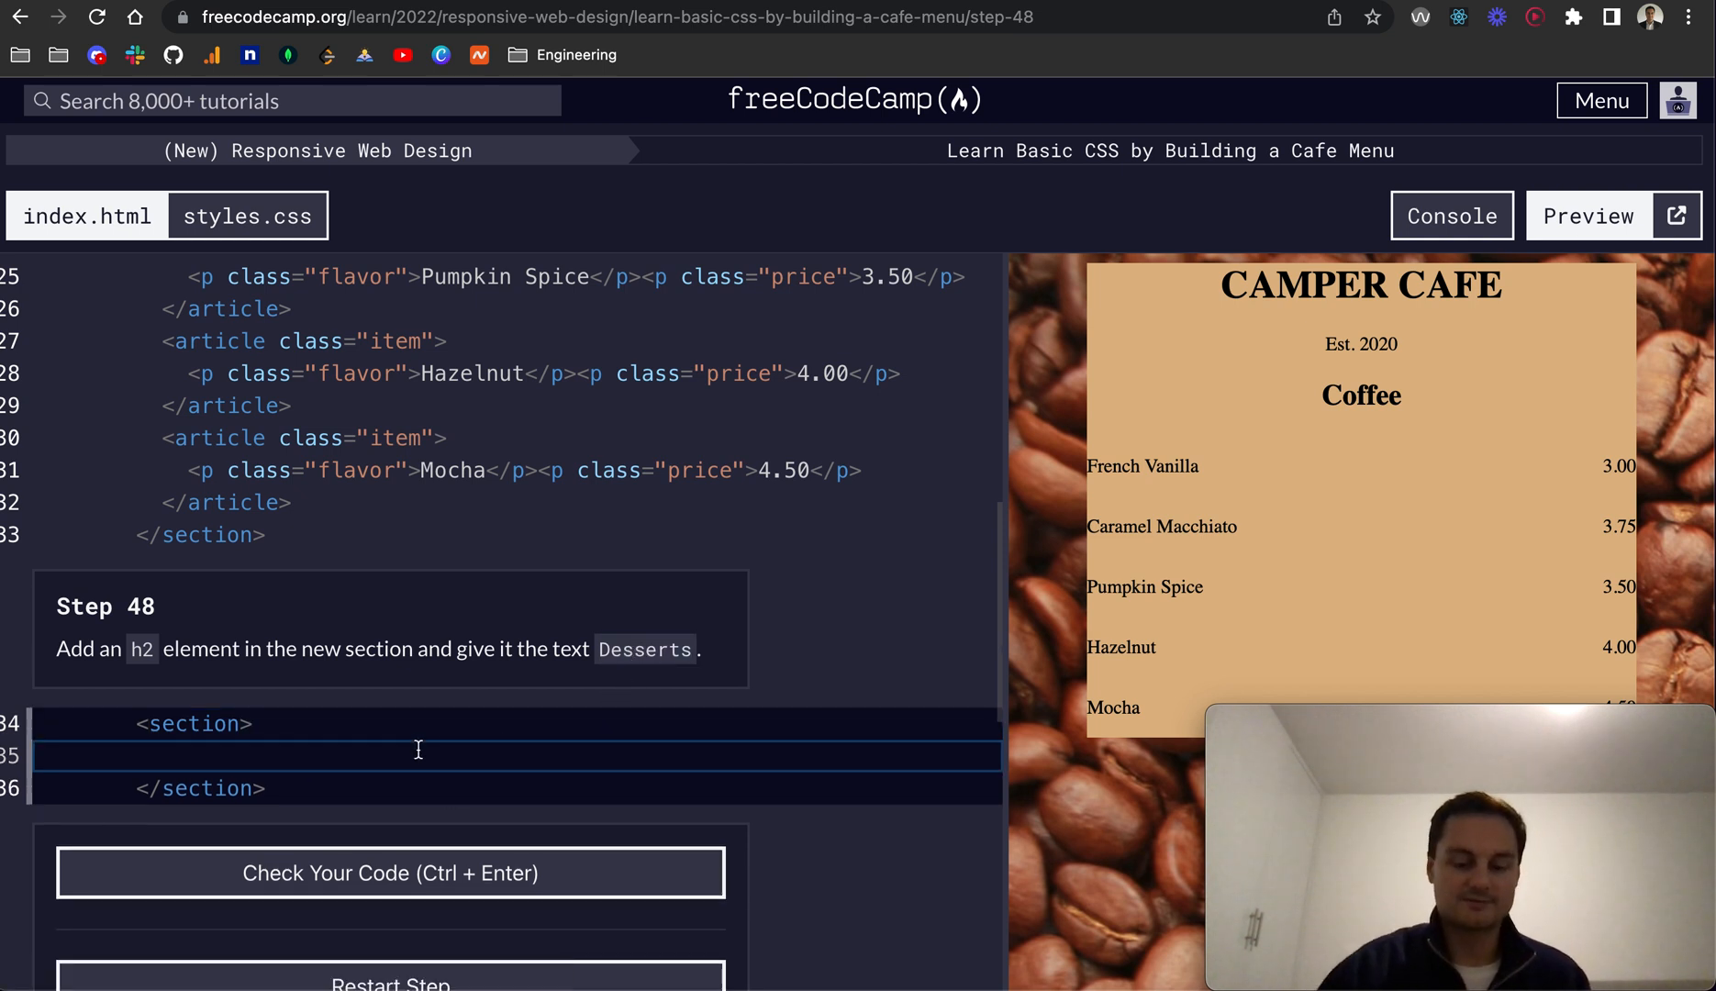
Add an <h2>Desserts</h2> heading inside the new section, pass step 48, and advance to step 49.
text(<h2></h2>)
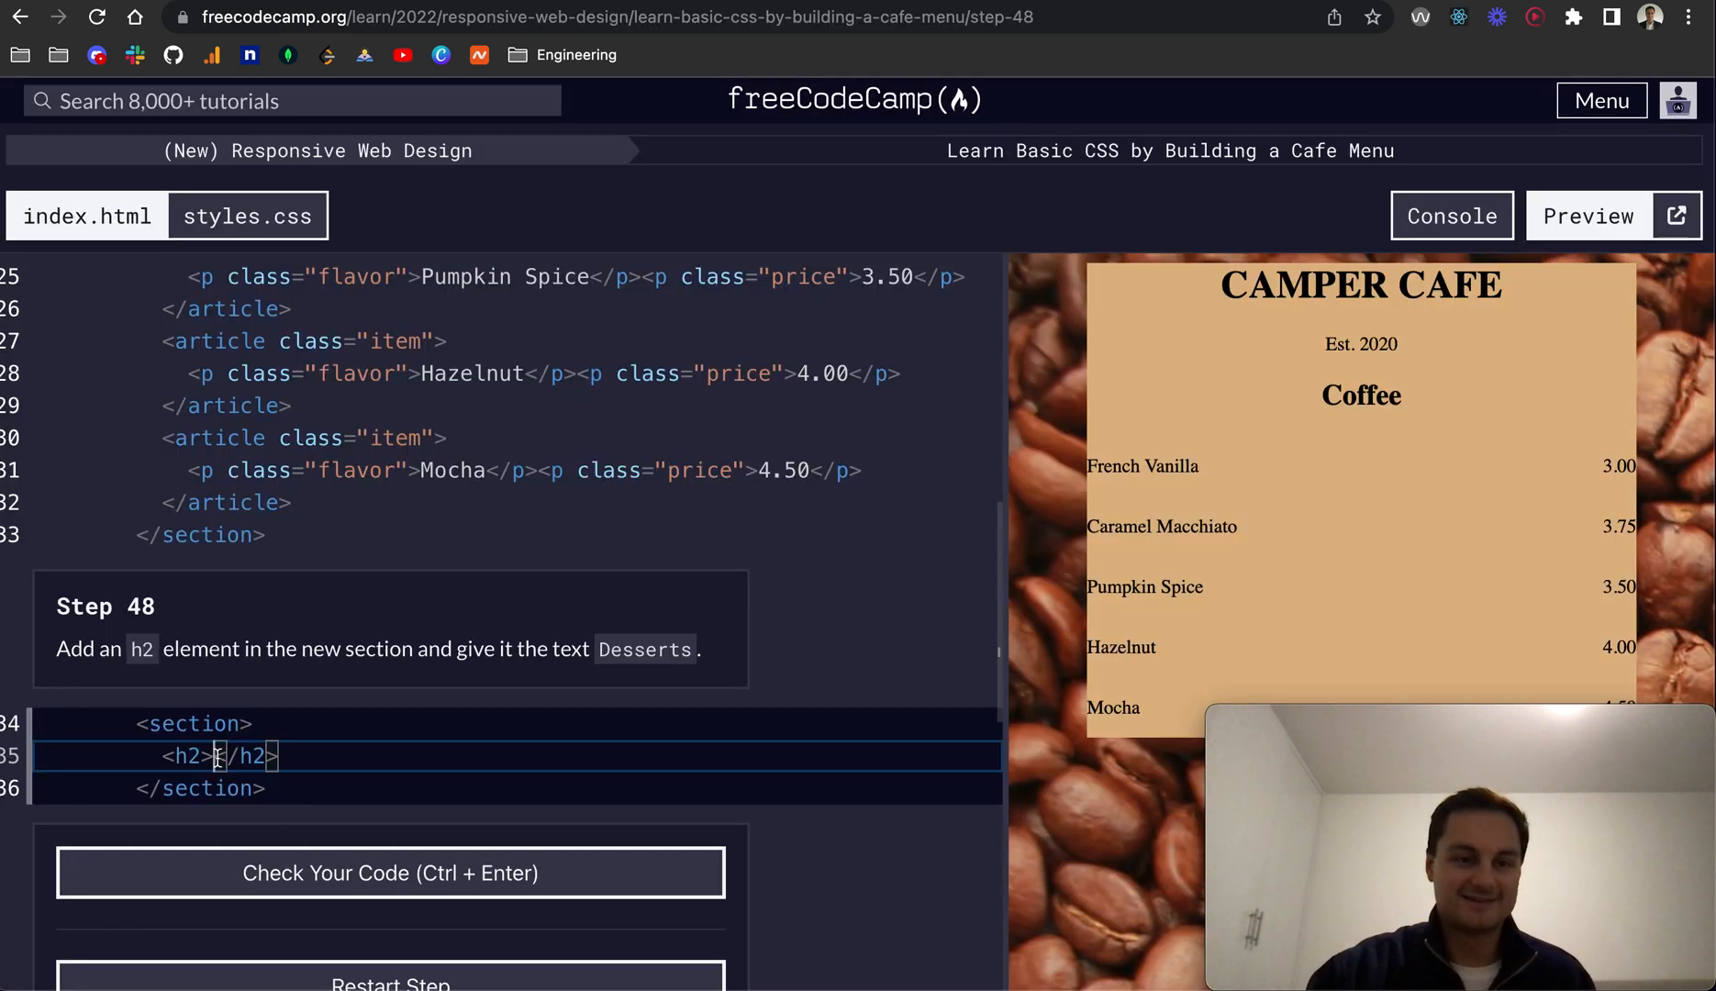
text(Desserts)
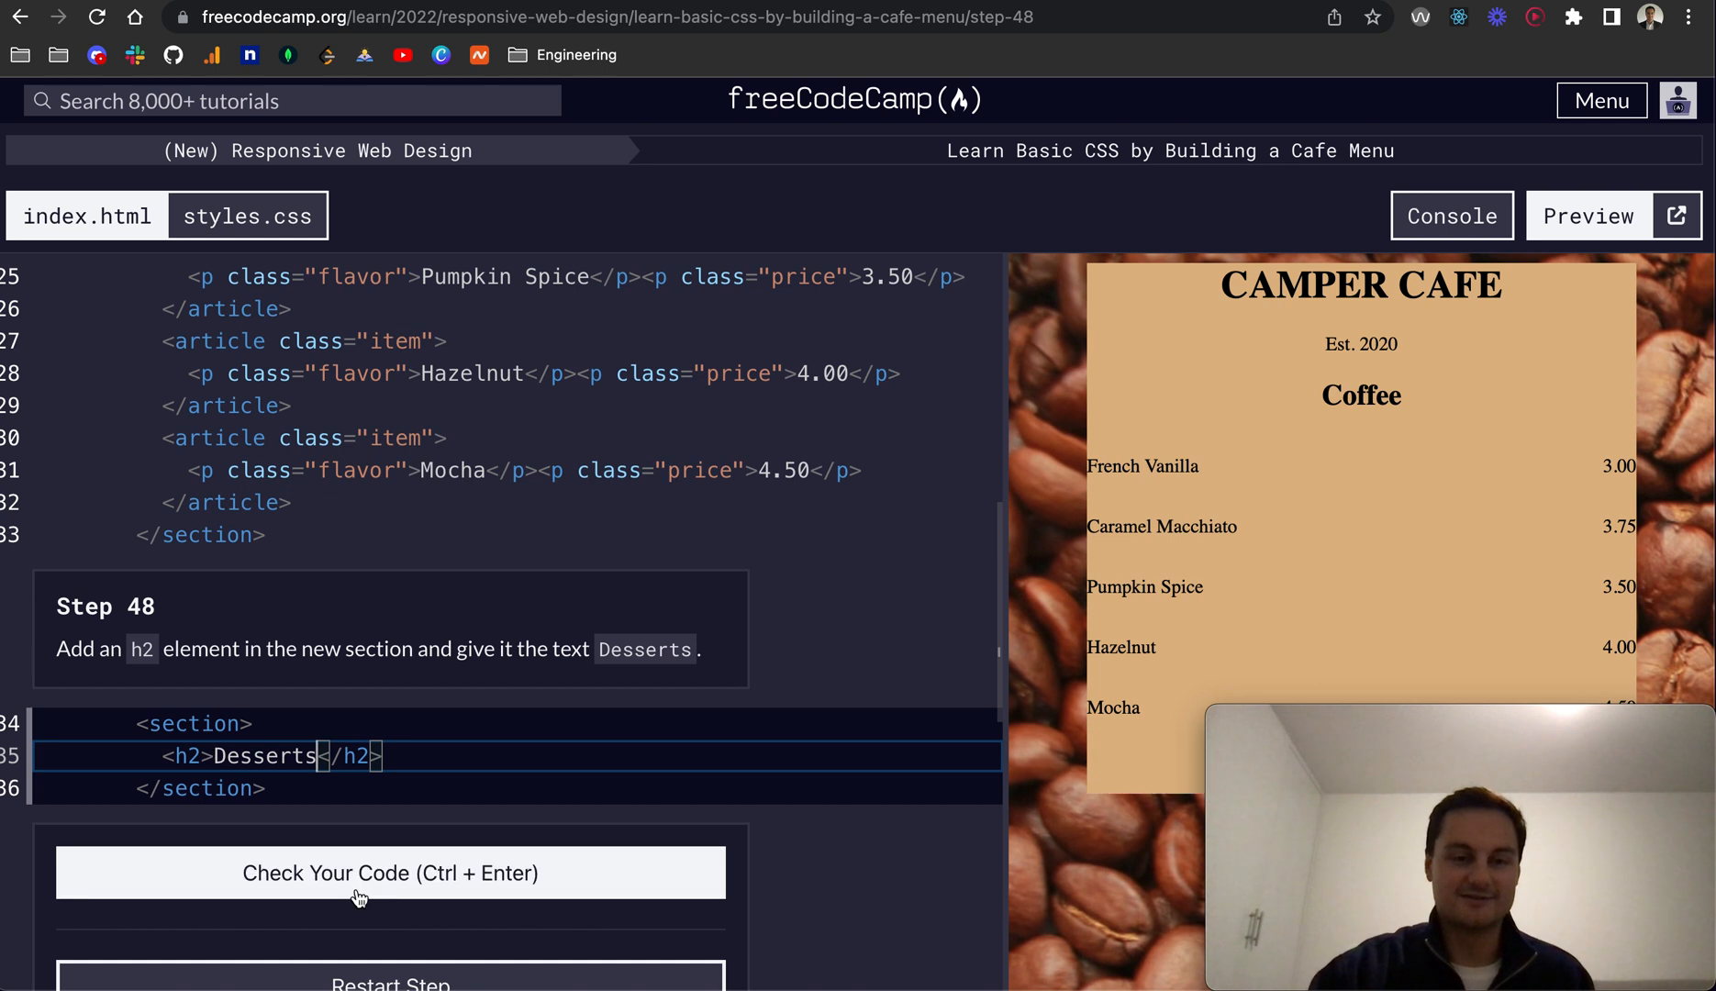
click(389, 872)
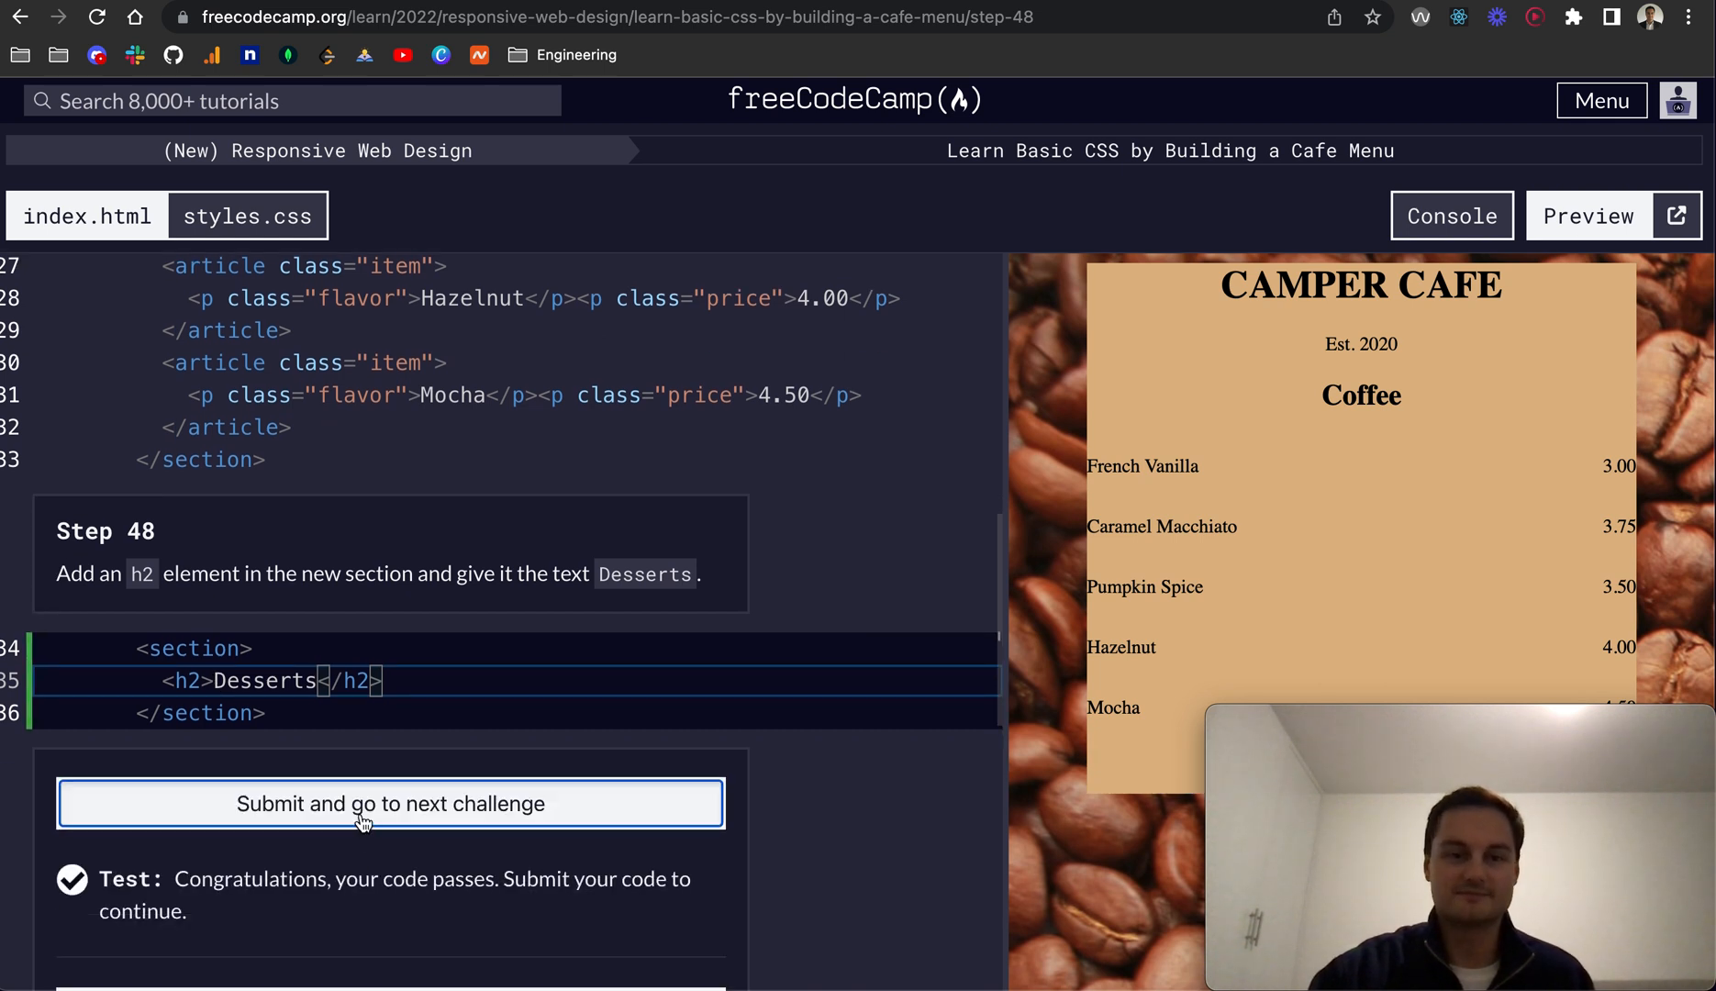
click(389, 802)
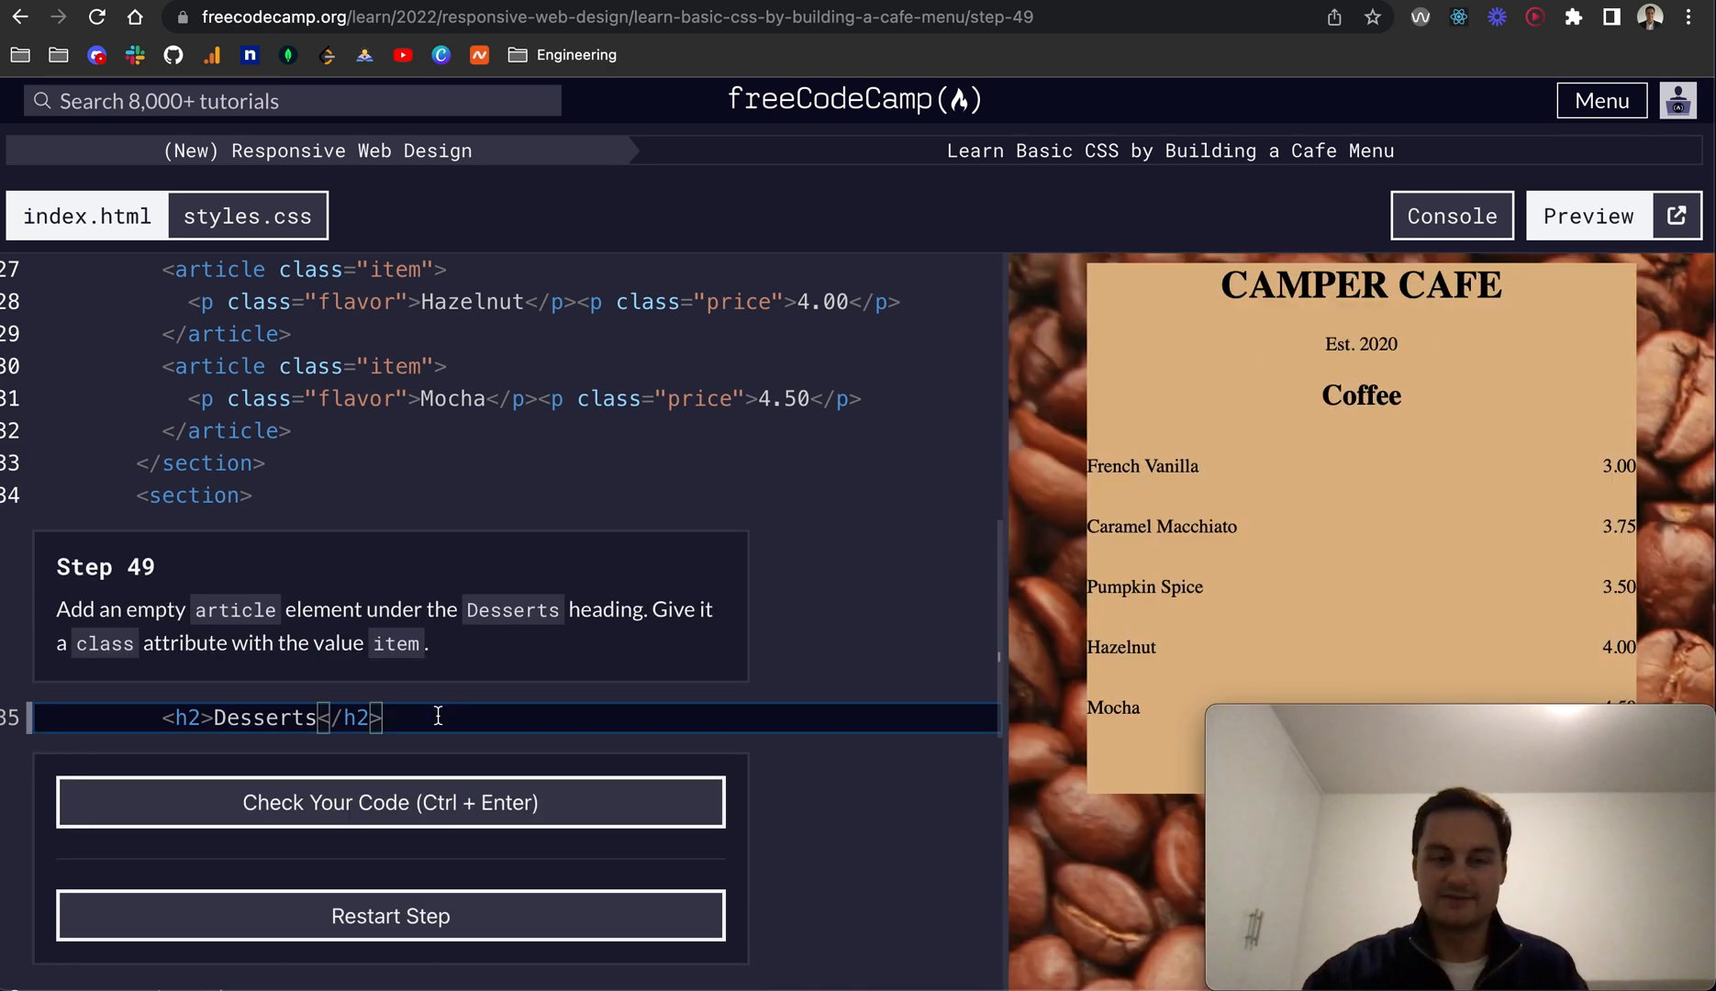
Add an empty <article class="item"></article> under the Desserts heading, pass step 49, and advance to step 50.
key(enter)
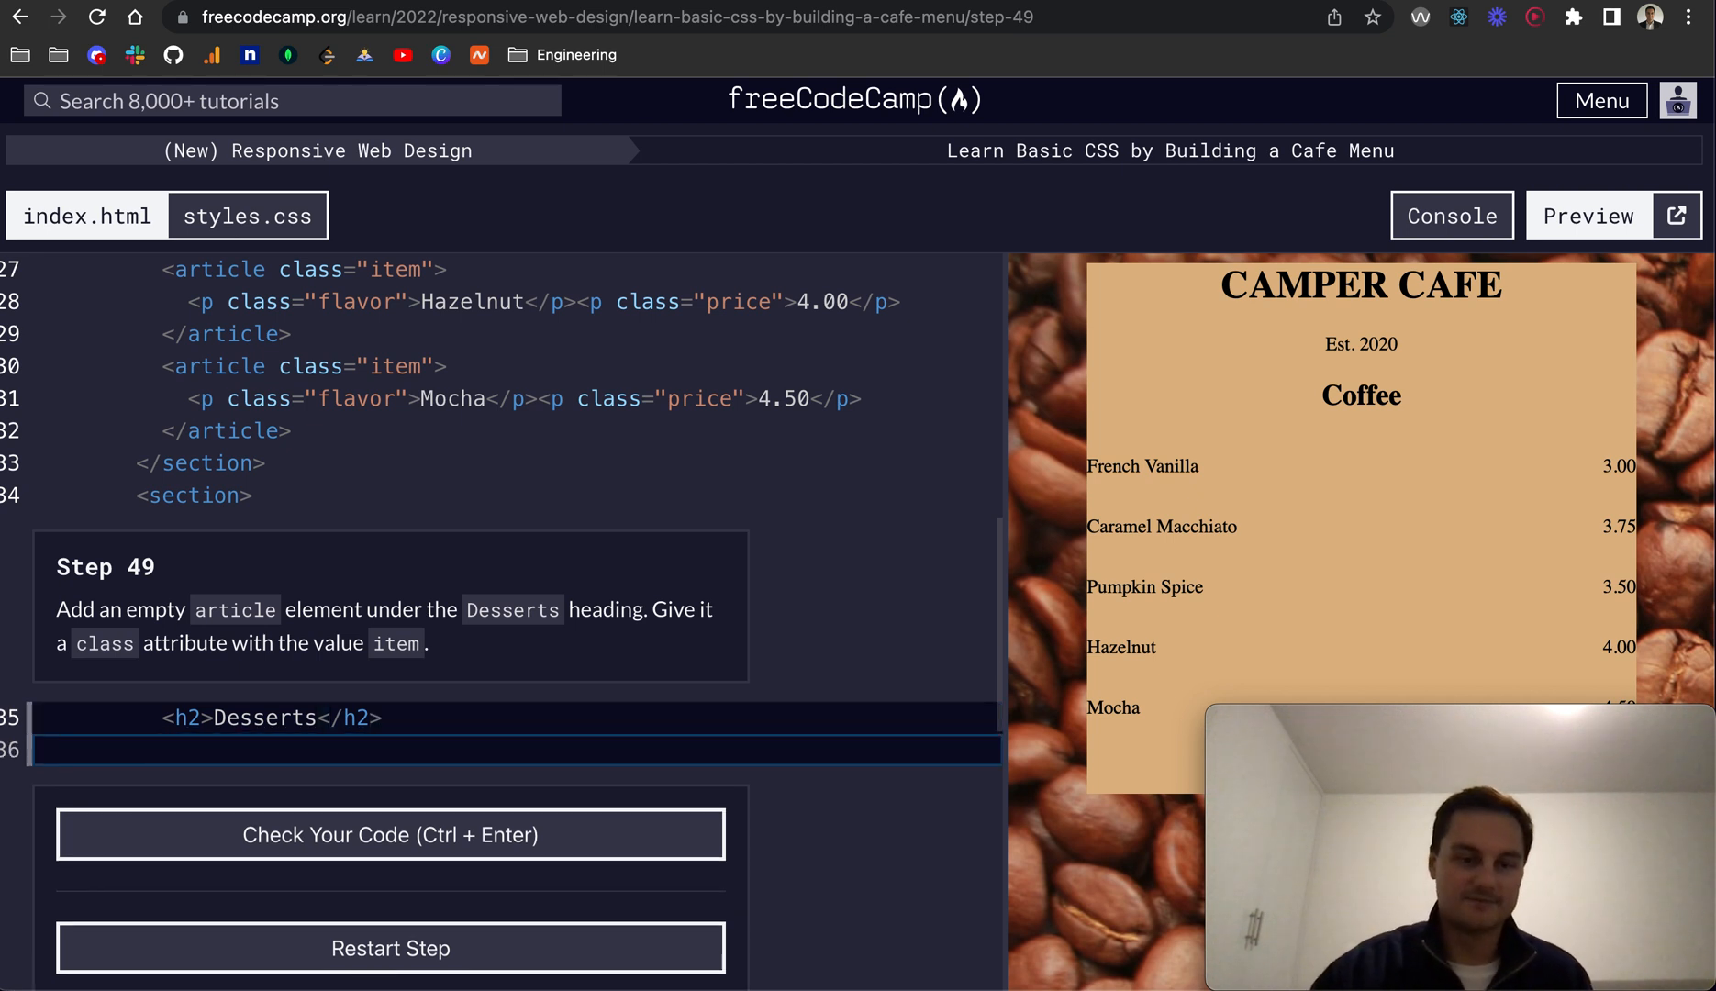
text(<ar)
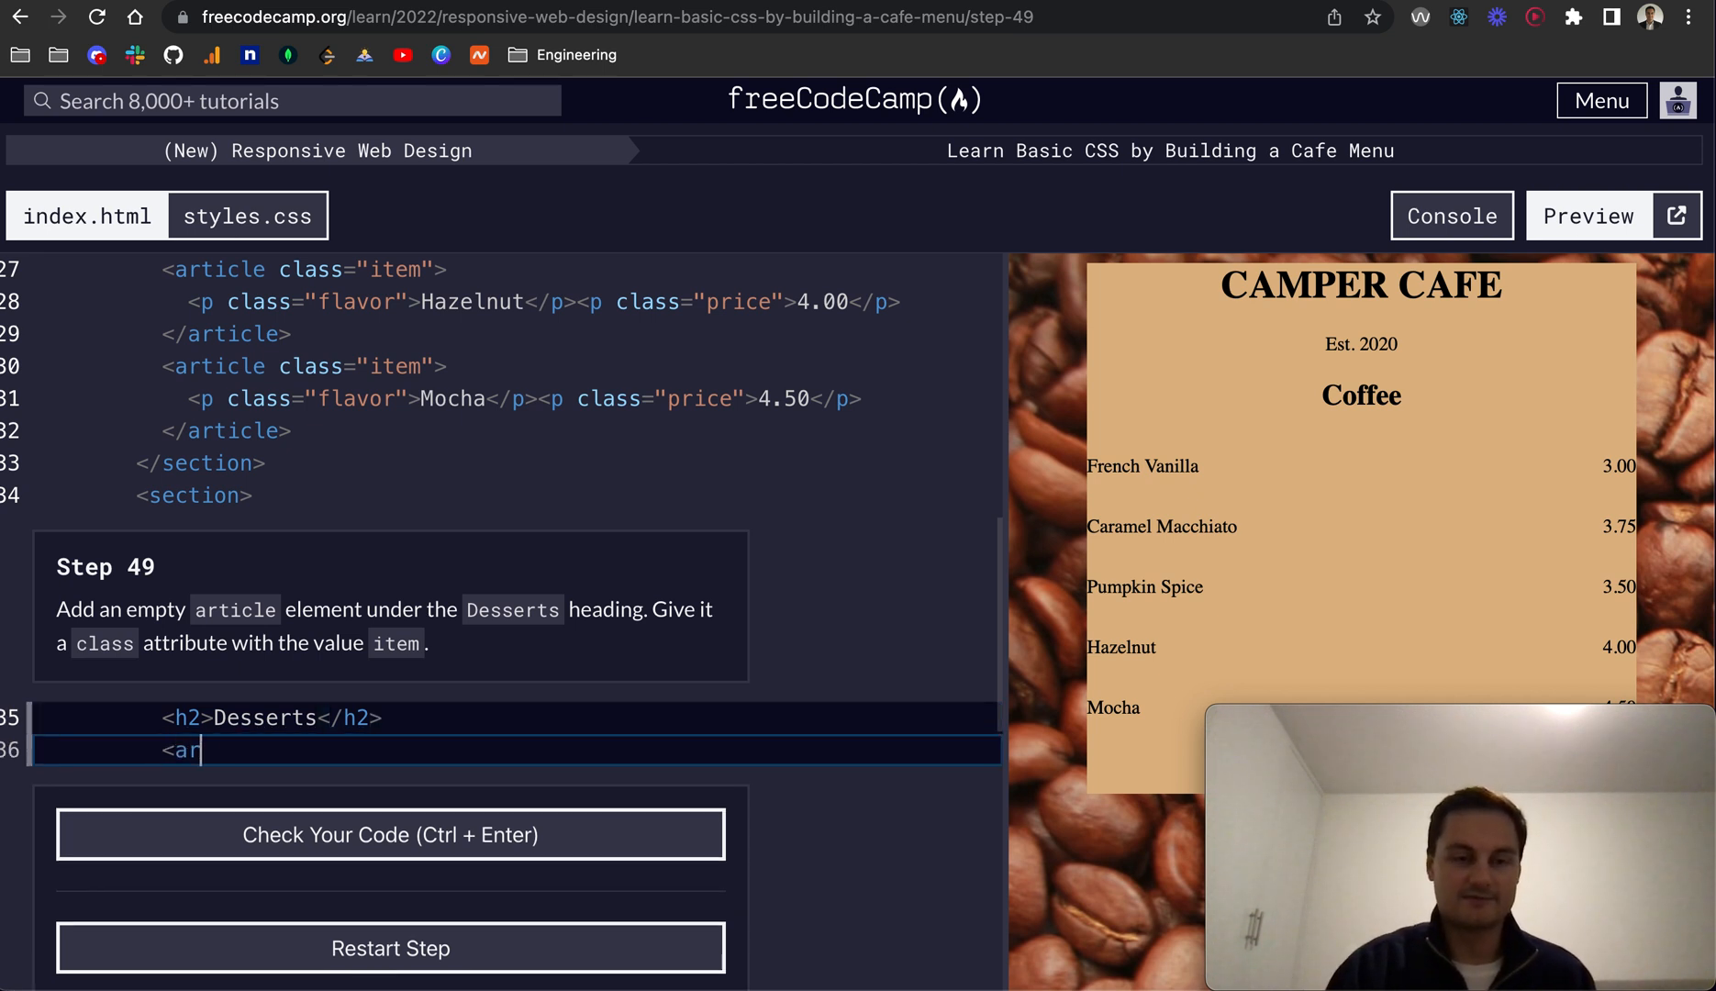
text(ticle>)
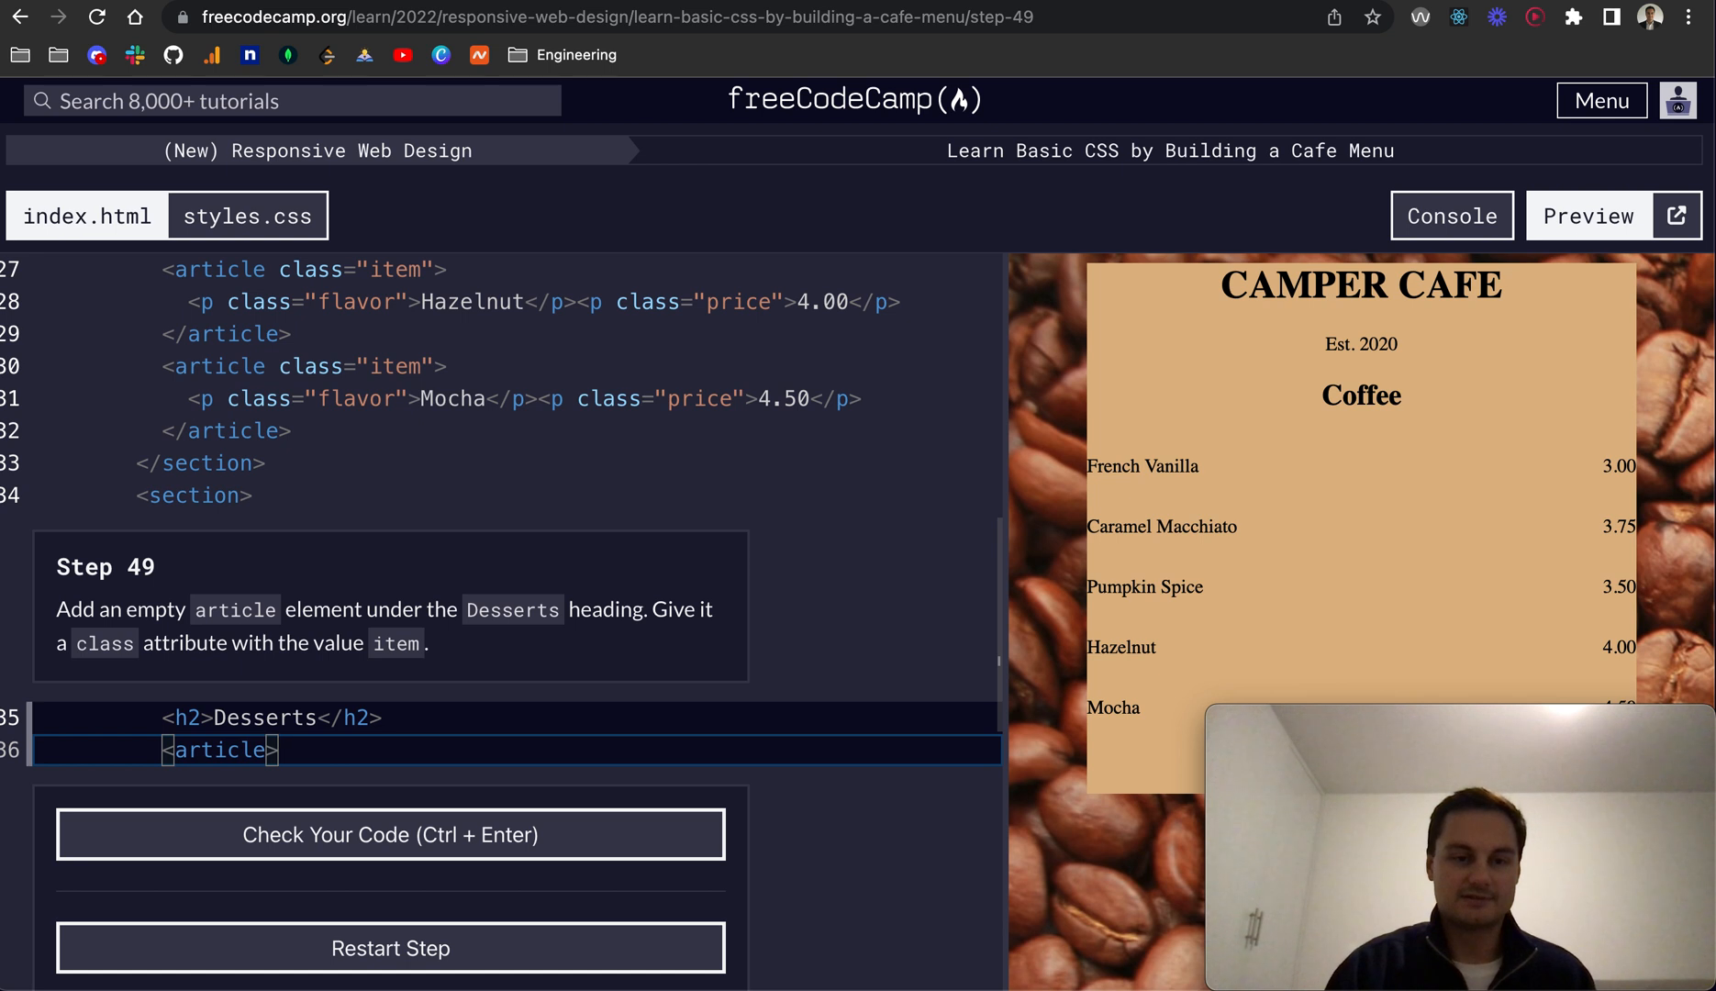
text(></article>)
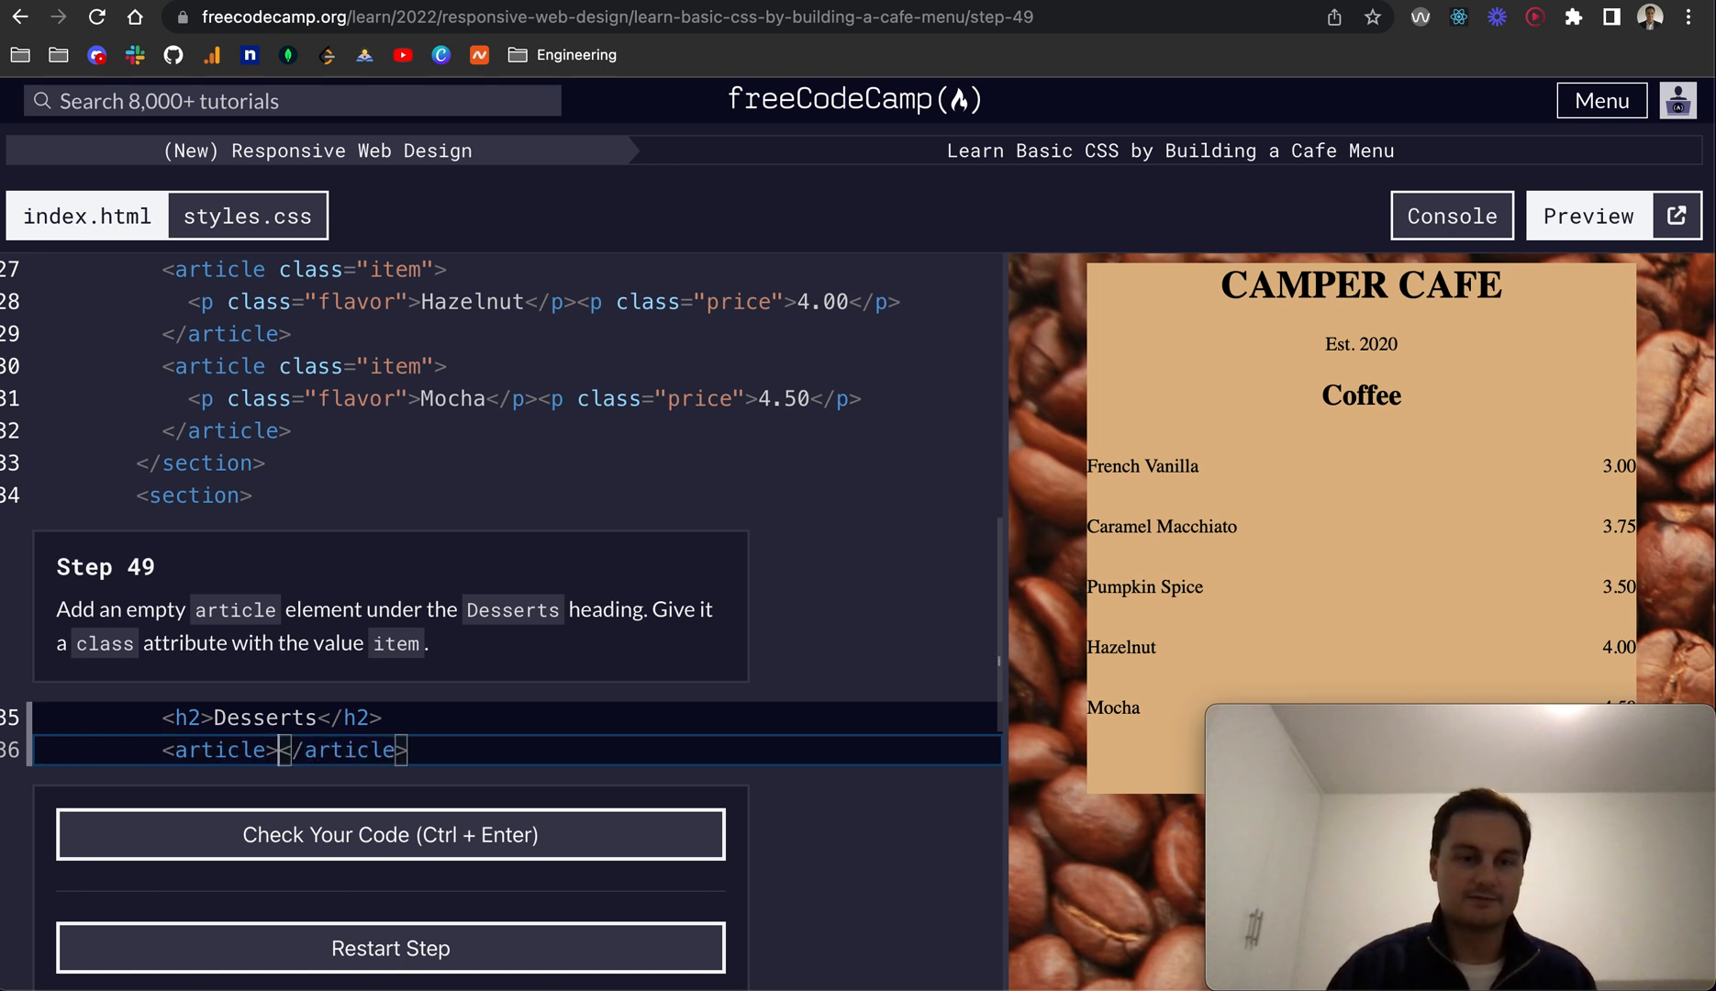
text(class="")
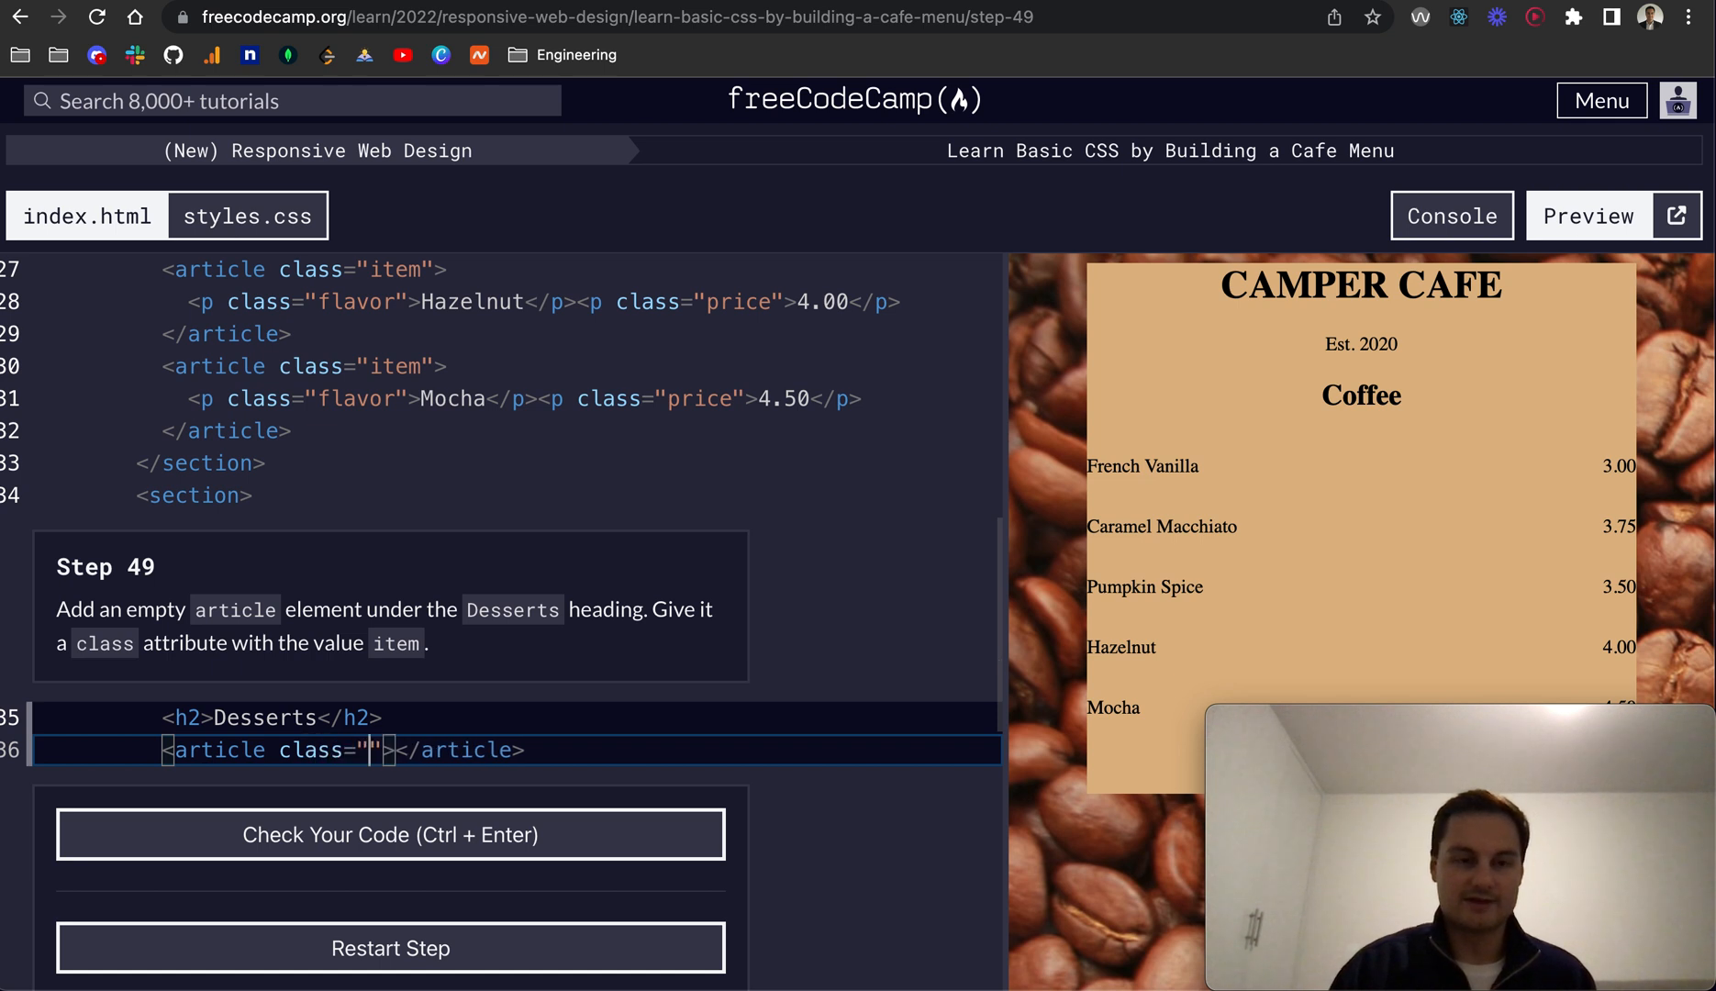
text(item)
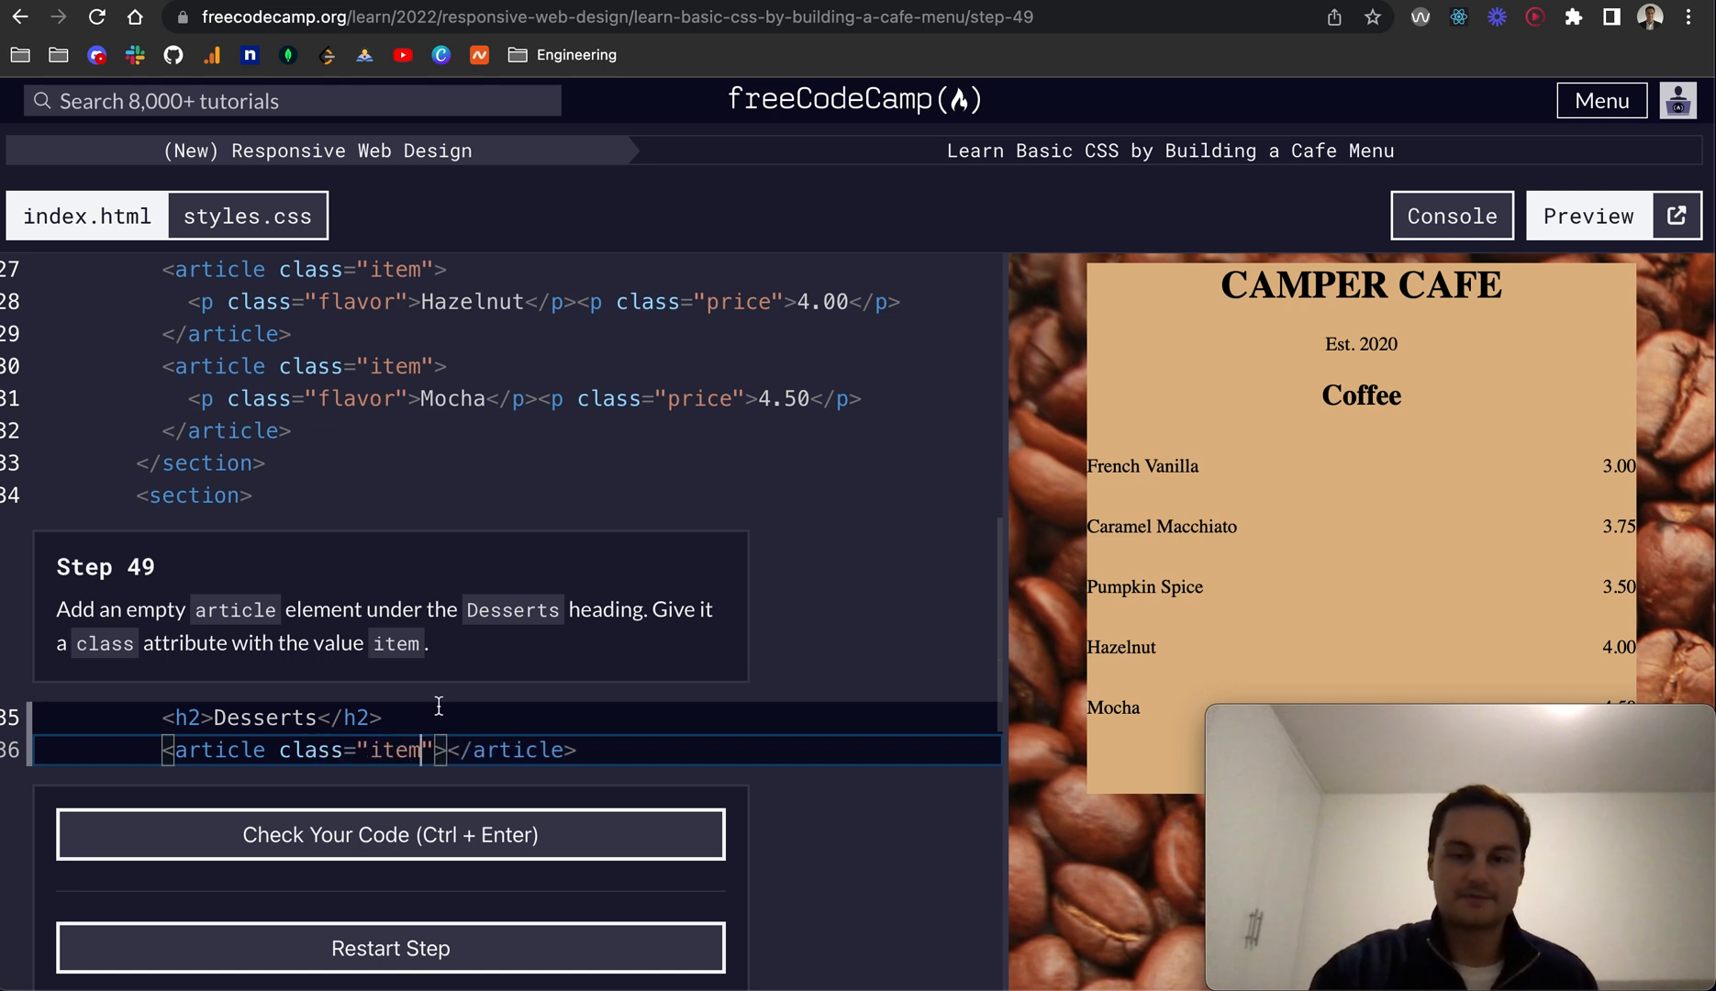
click(389, 834)
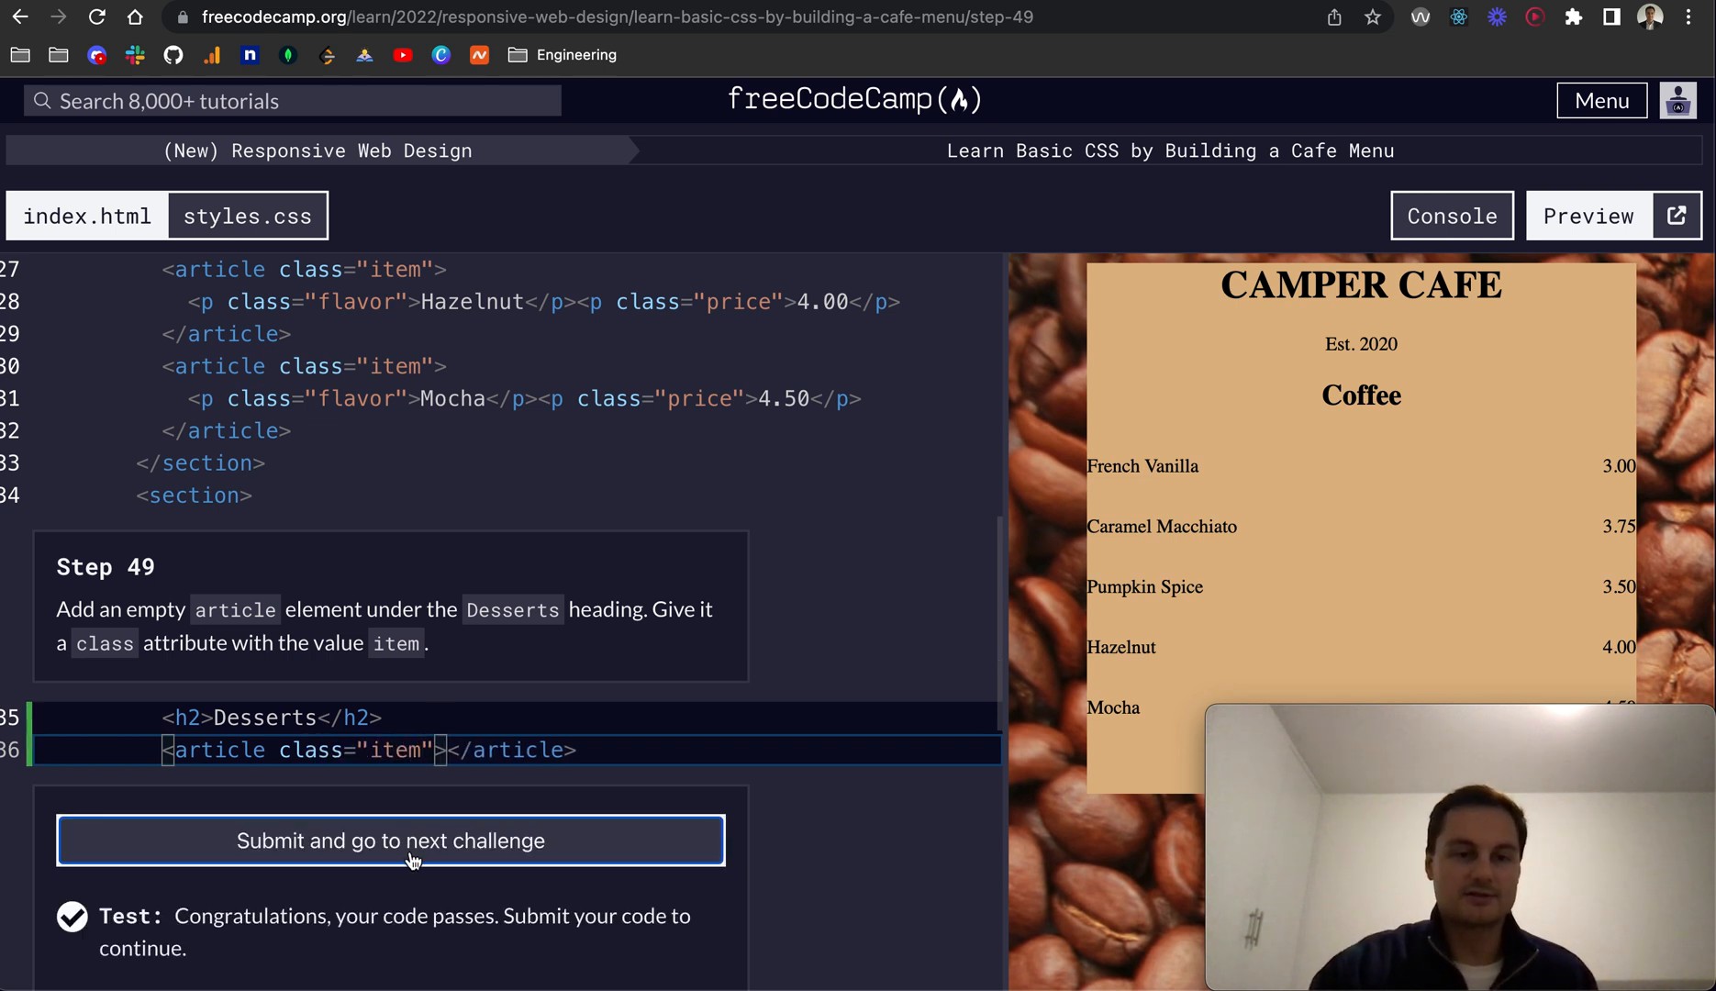
click(389, 841)
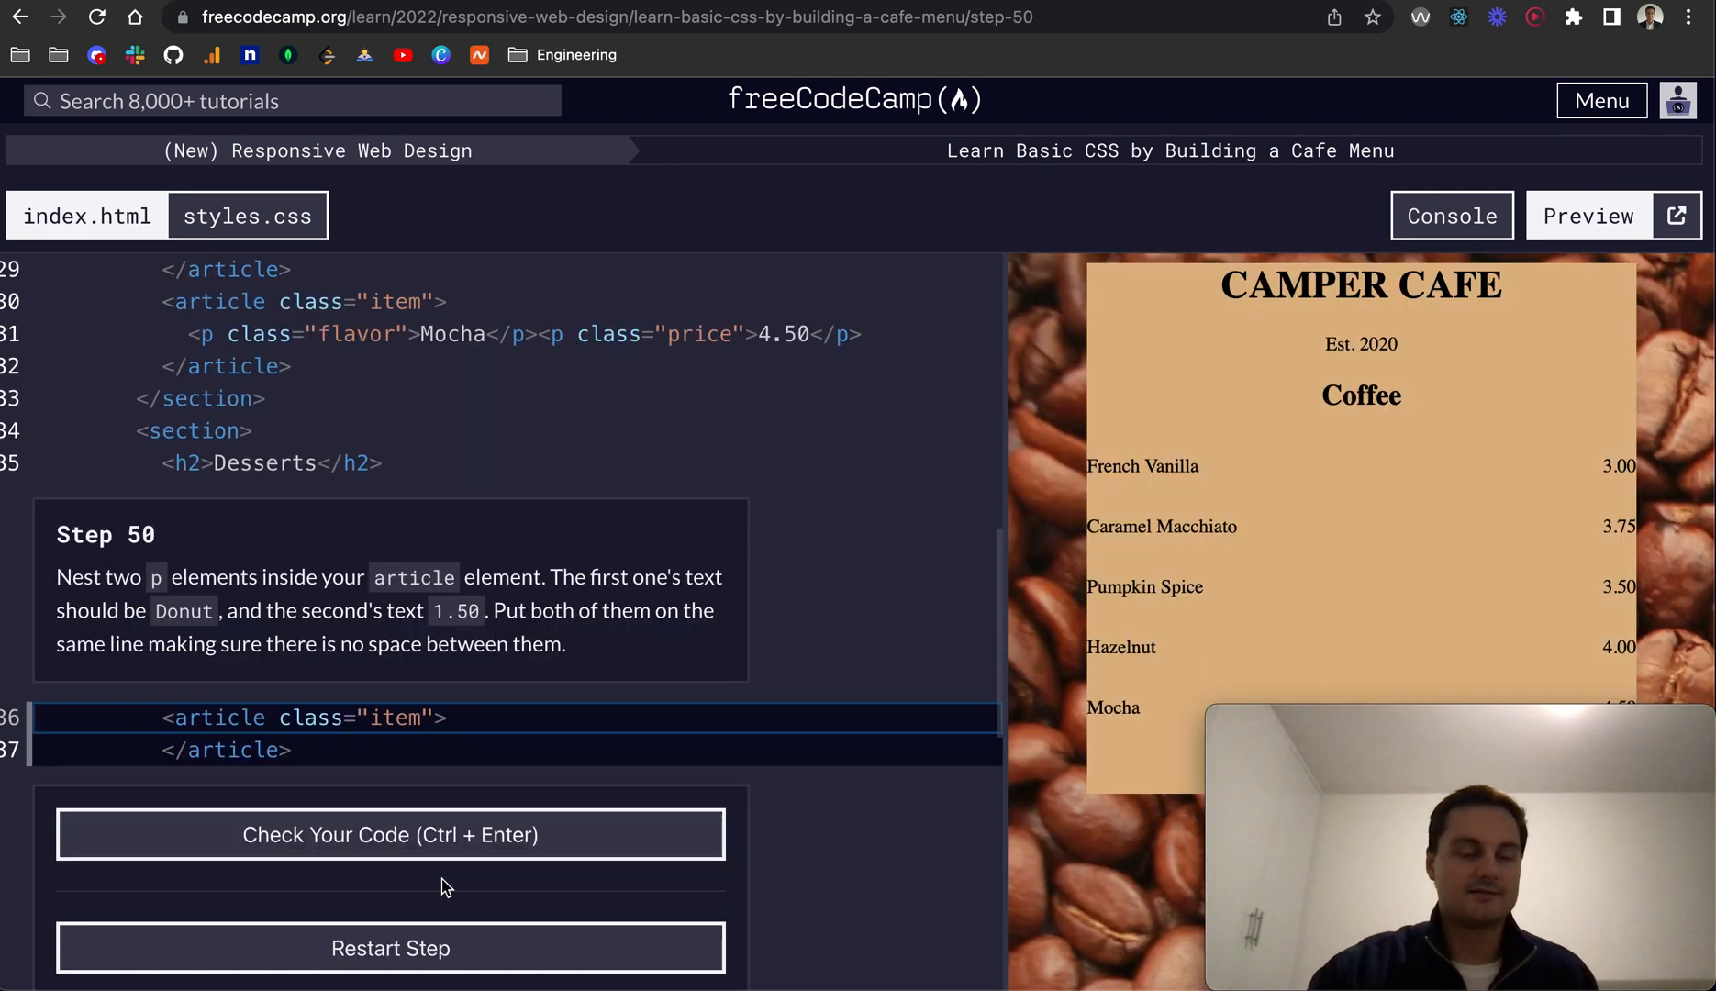
mouse_move(151, 580)
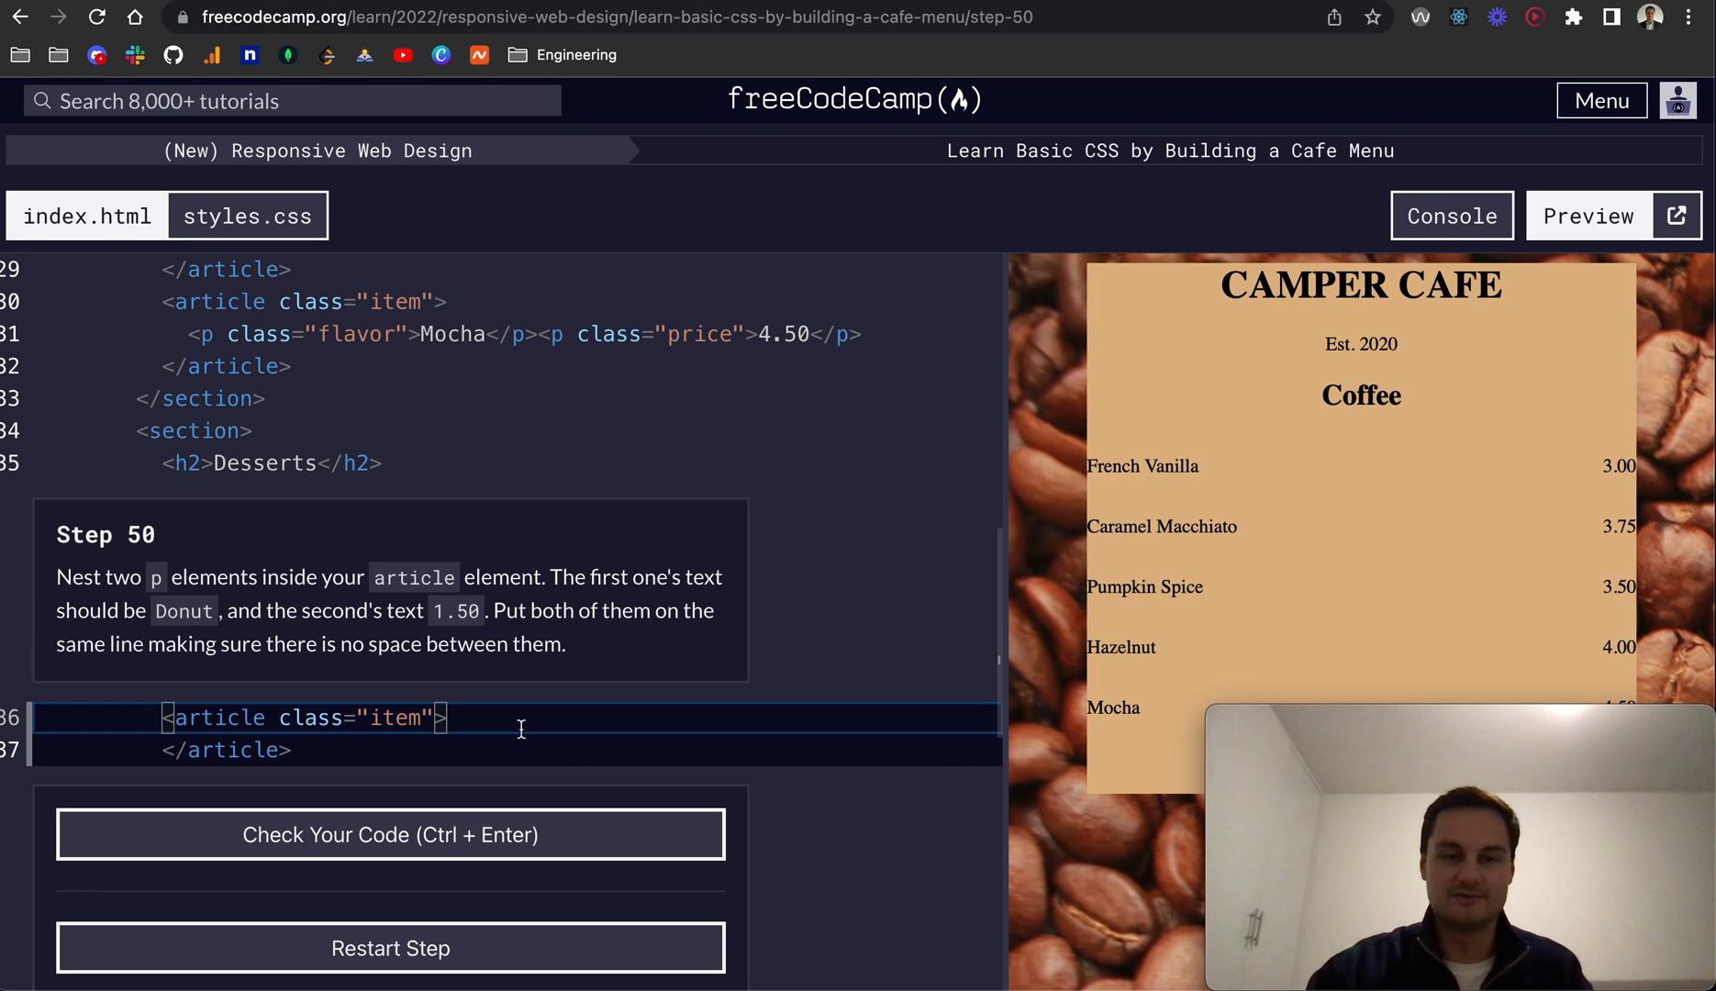
Add <p>Donut</p><p>1.50</p> inside the dessert article, pass step 50, and advance to step 51.
key(Enter)
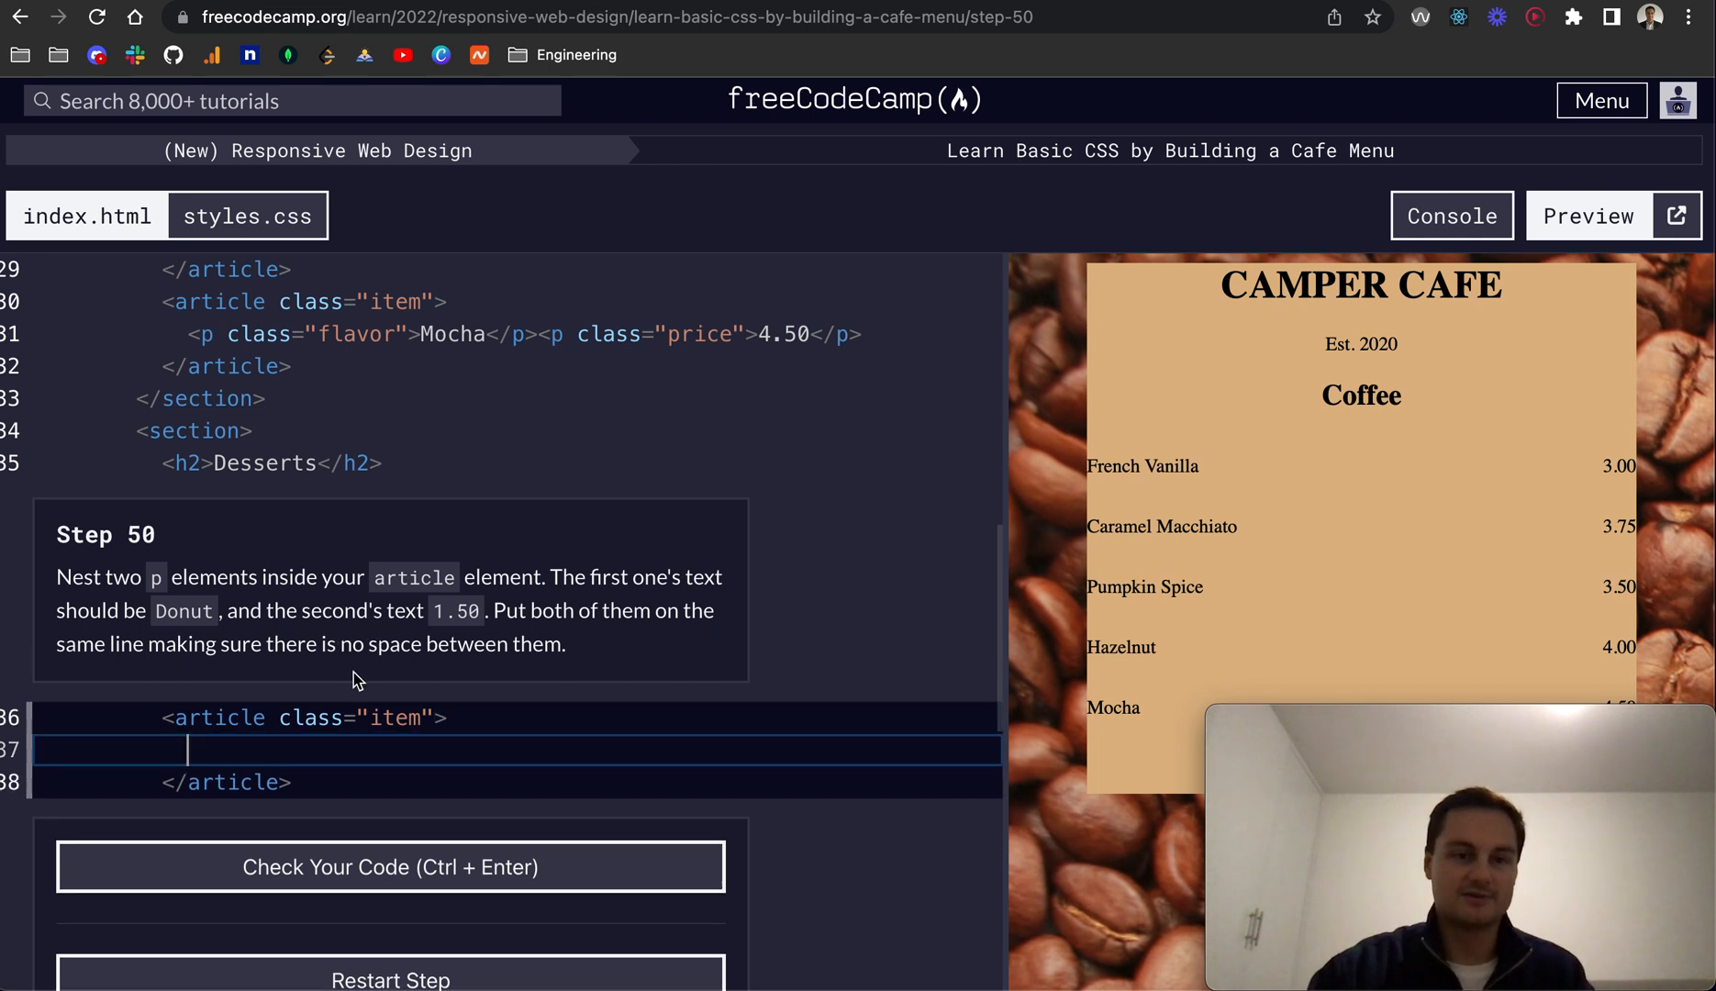
mouse_move(444, 627)
text(<p>Mocha</p><p>4.50</p>)
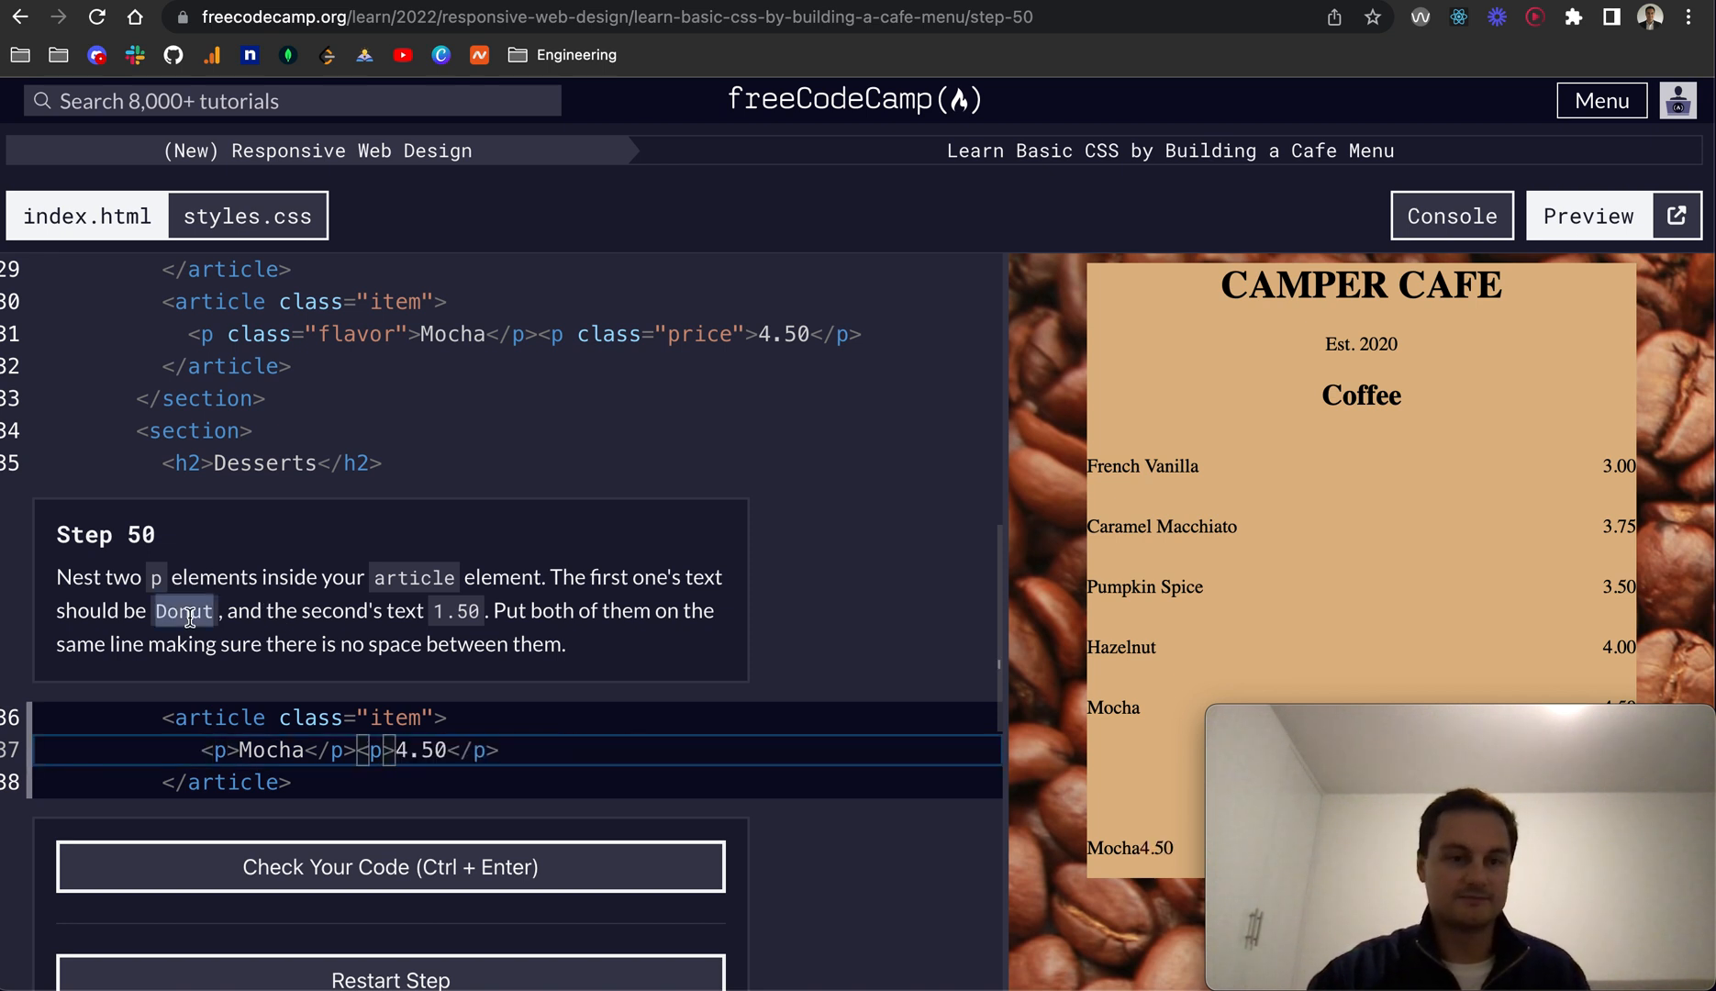
text(Donut)
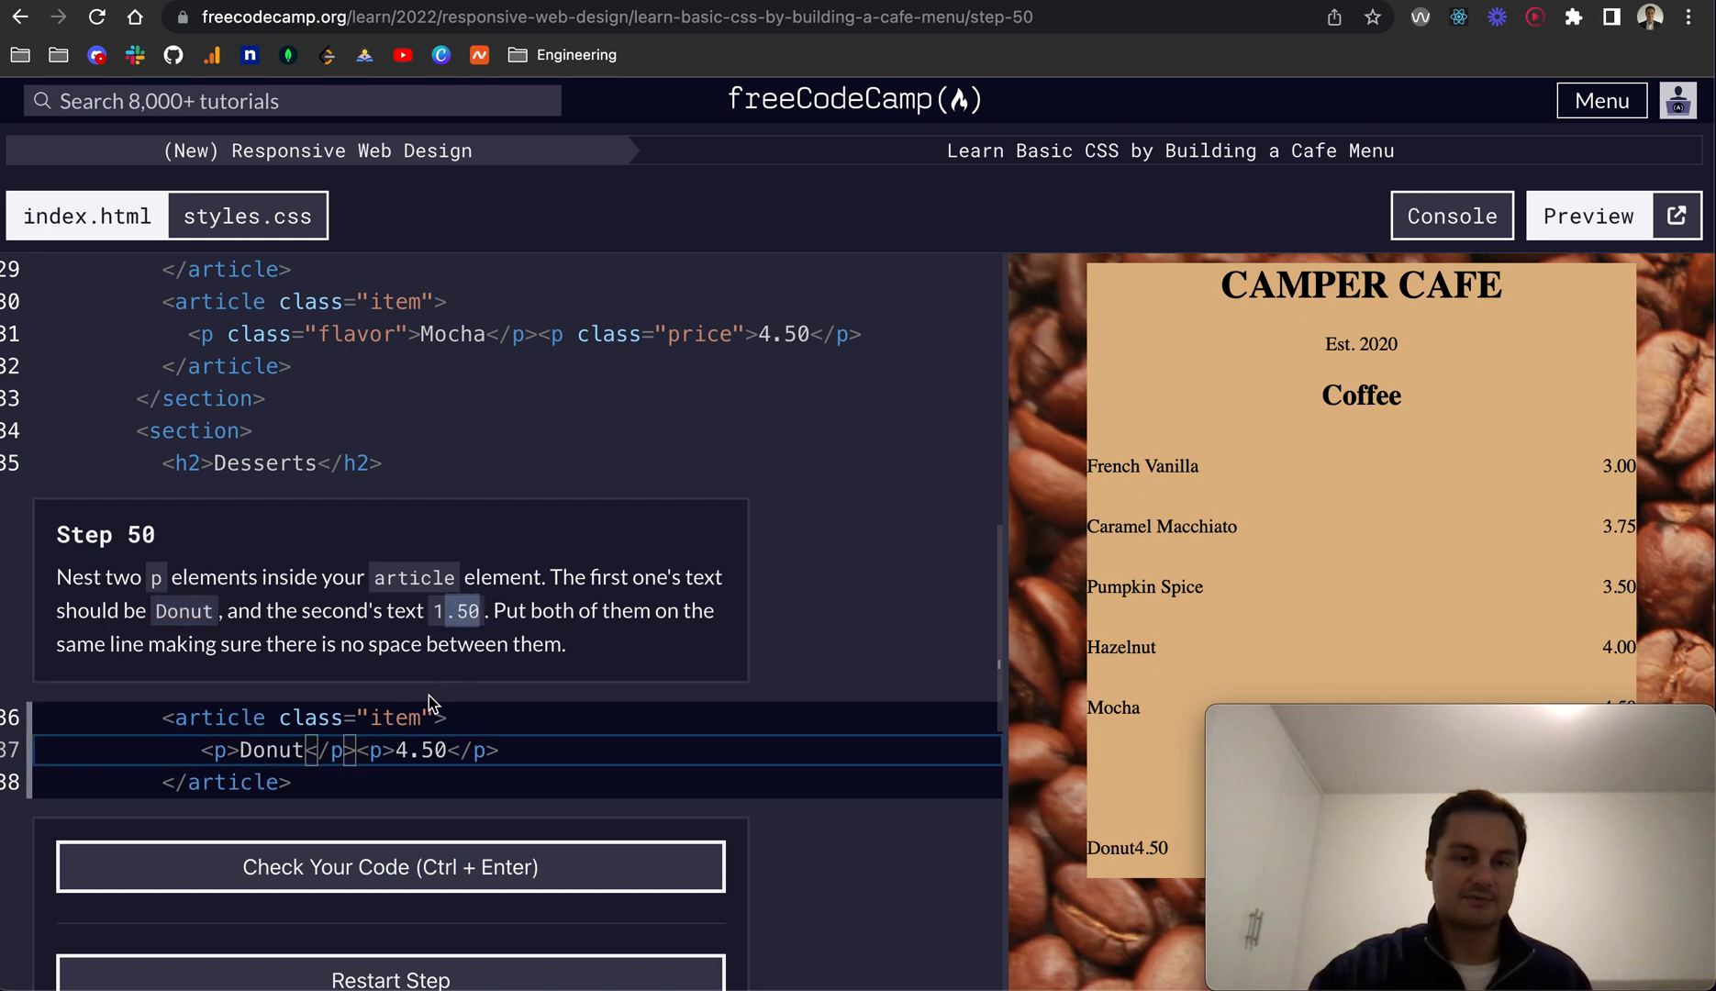
text(1)
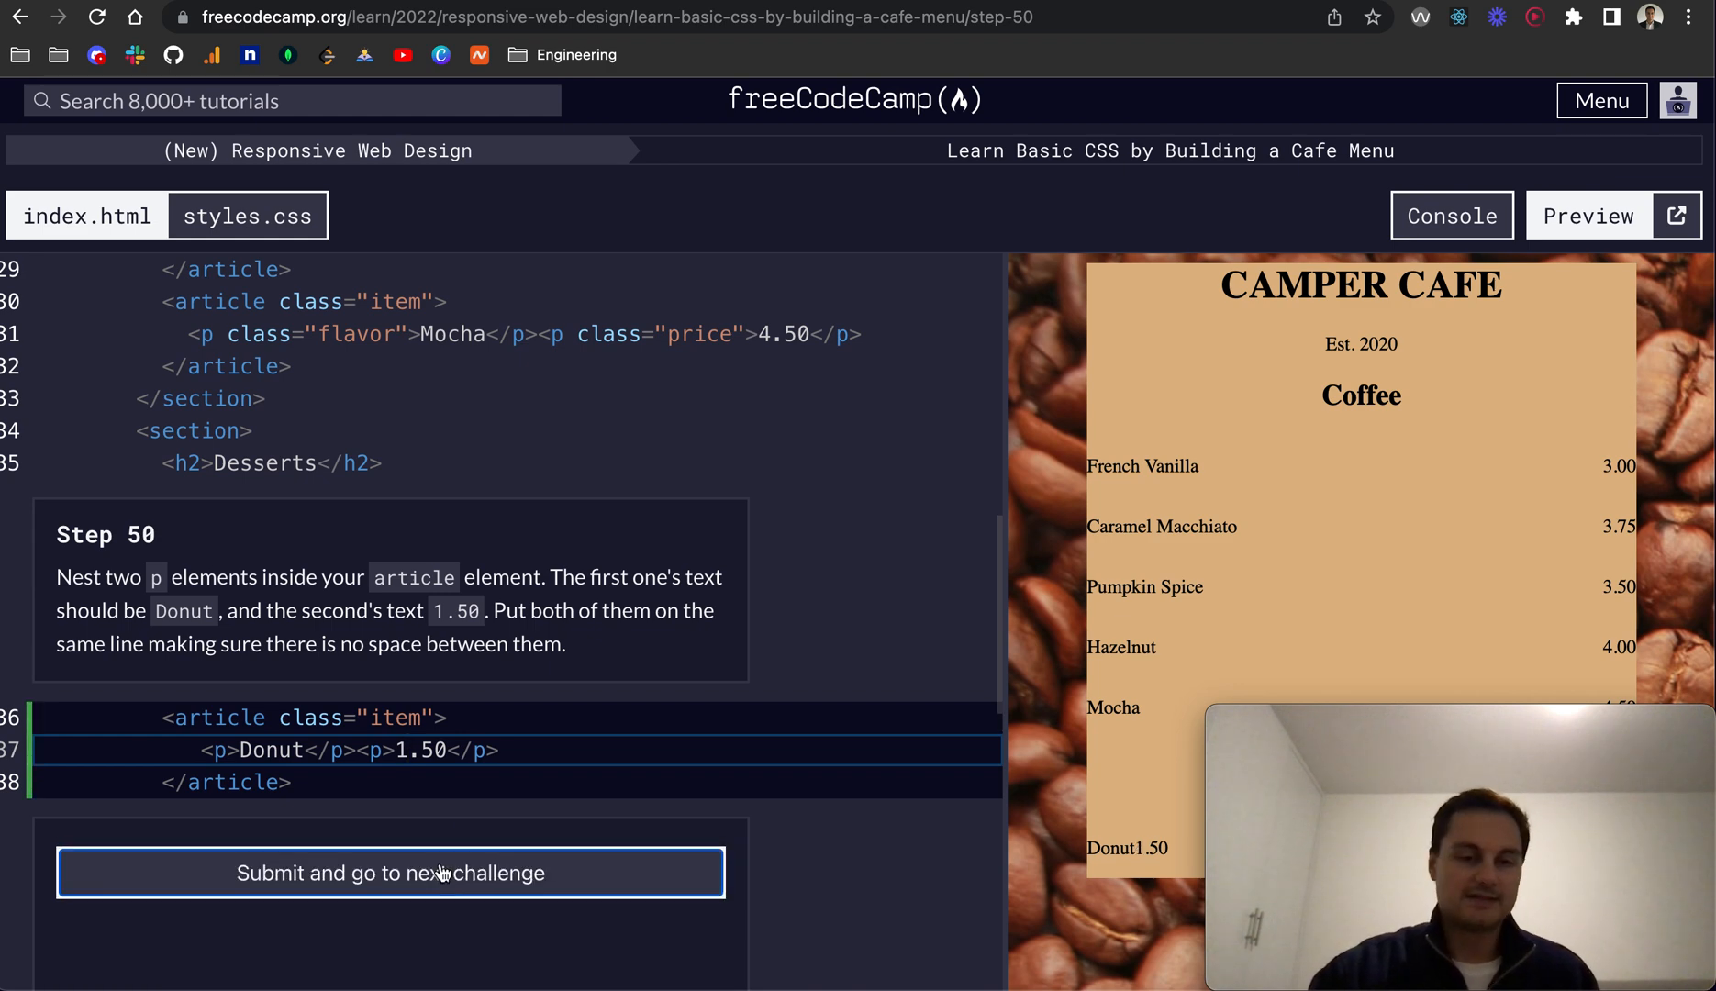
click(389, 871)
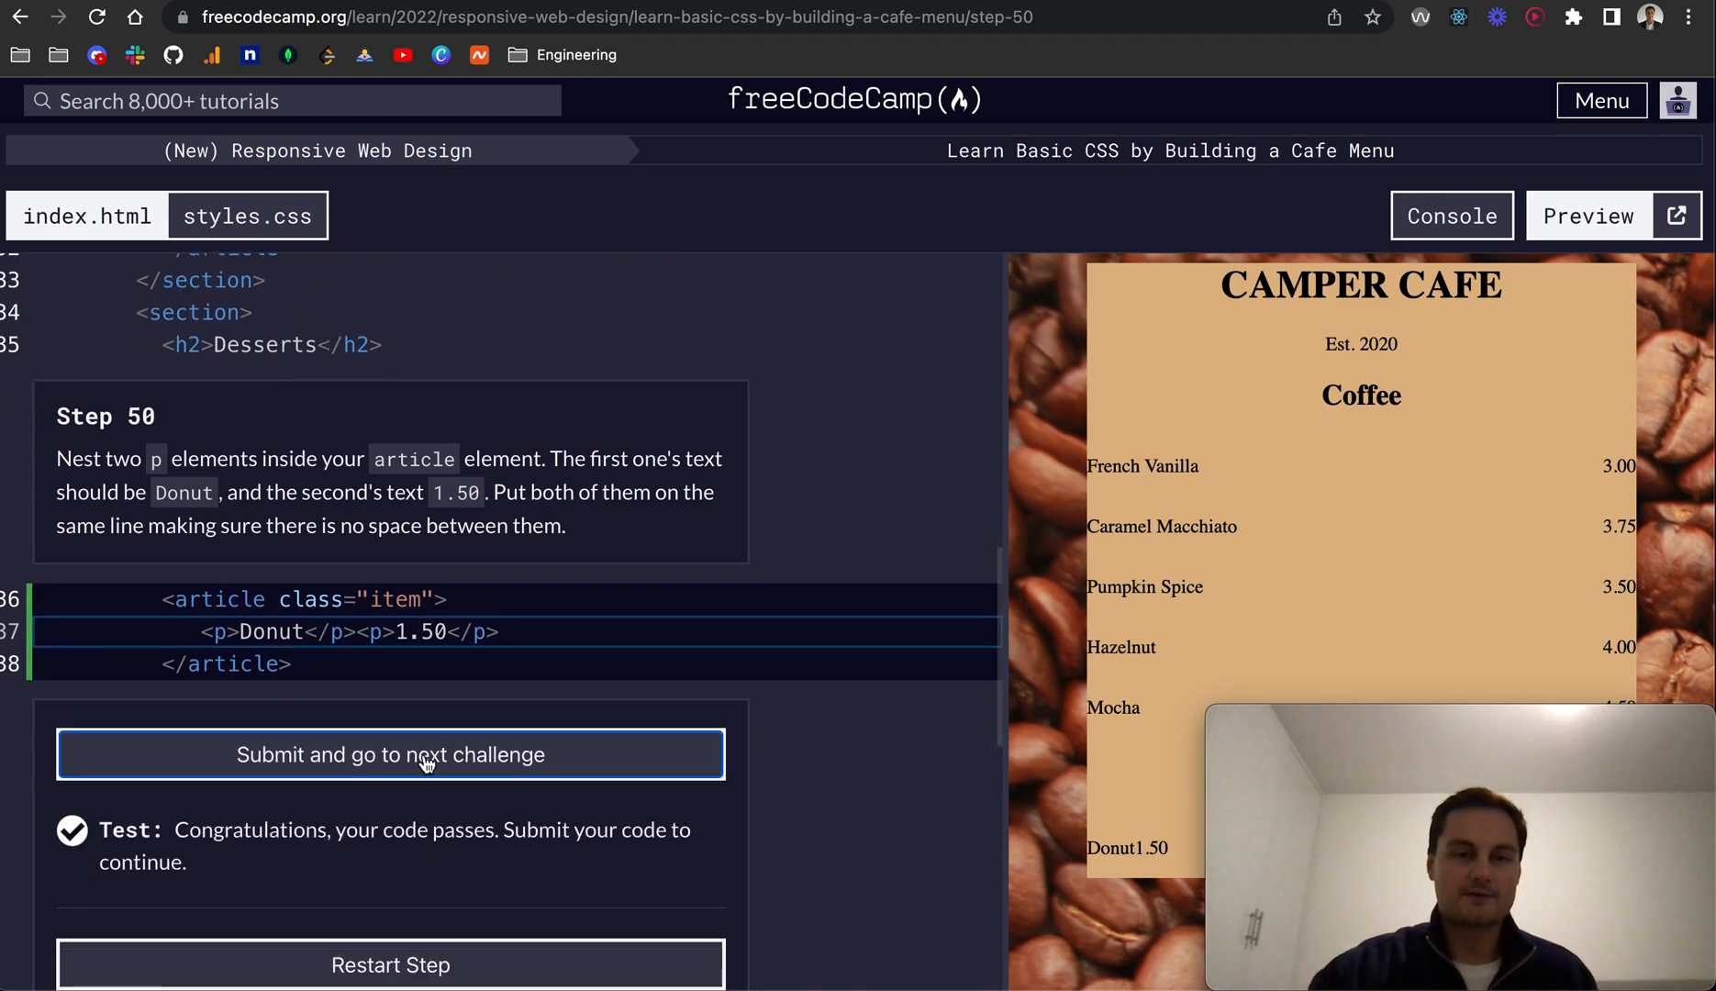
click(389, 755)
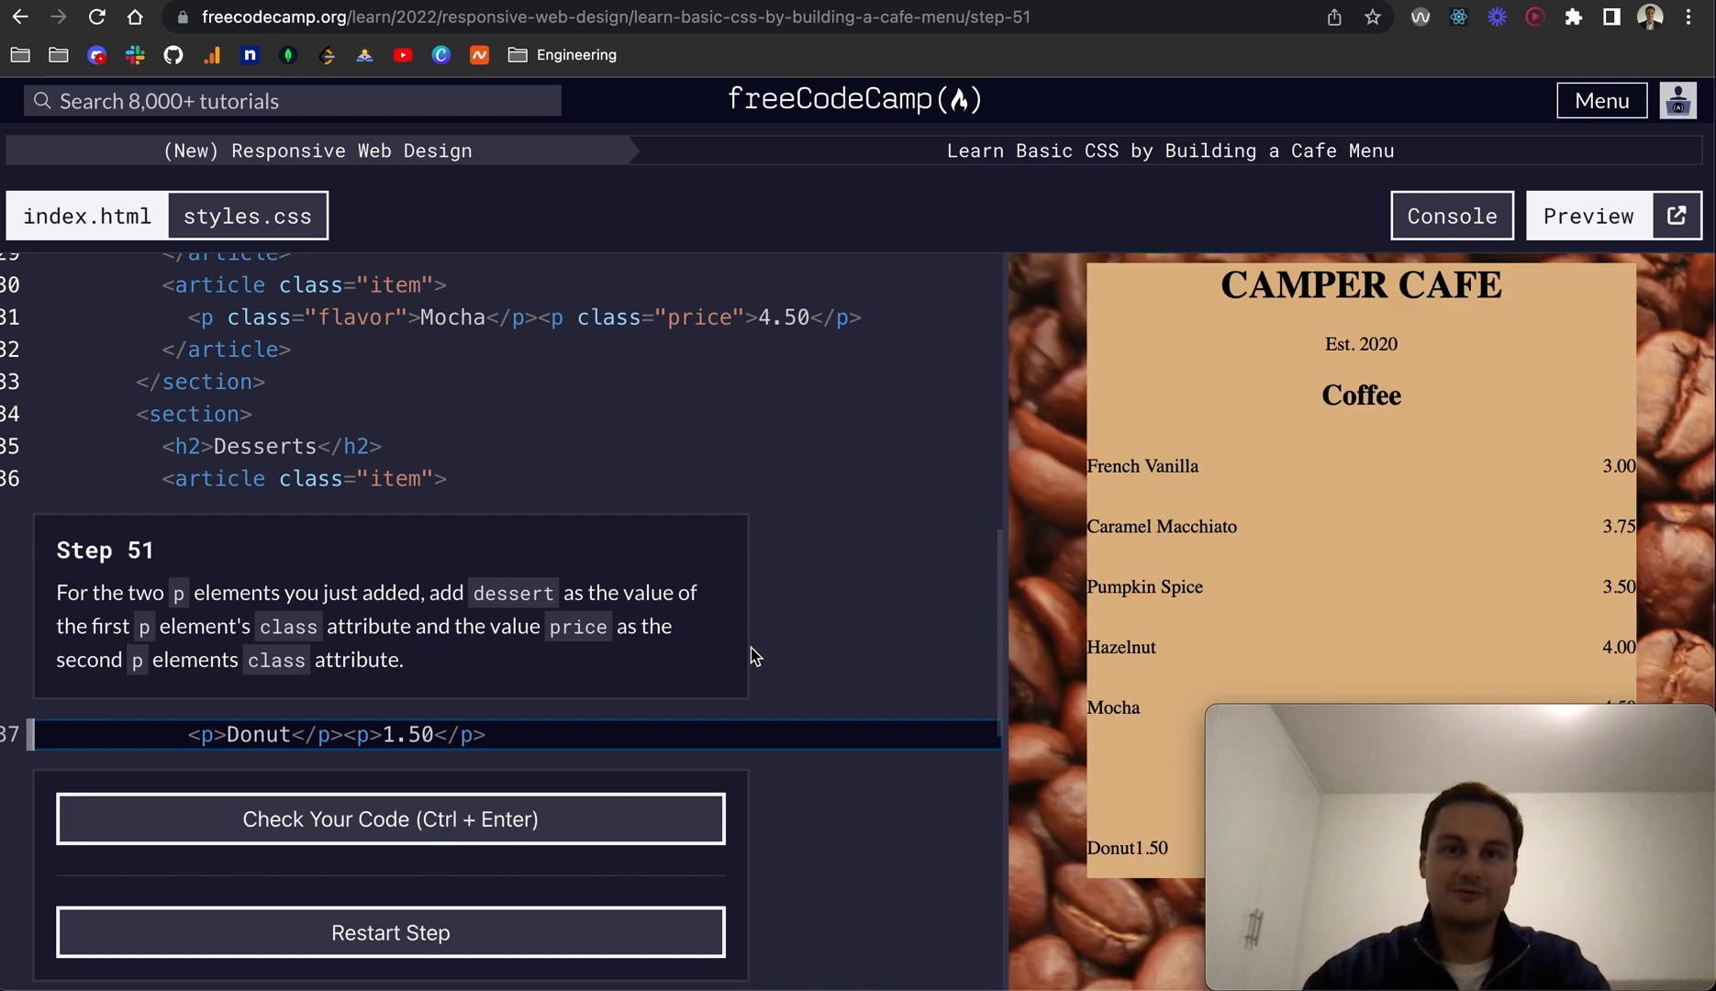
mouse_move(1038, 178)
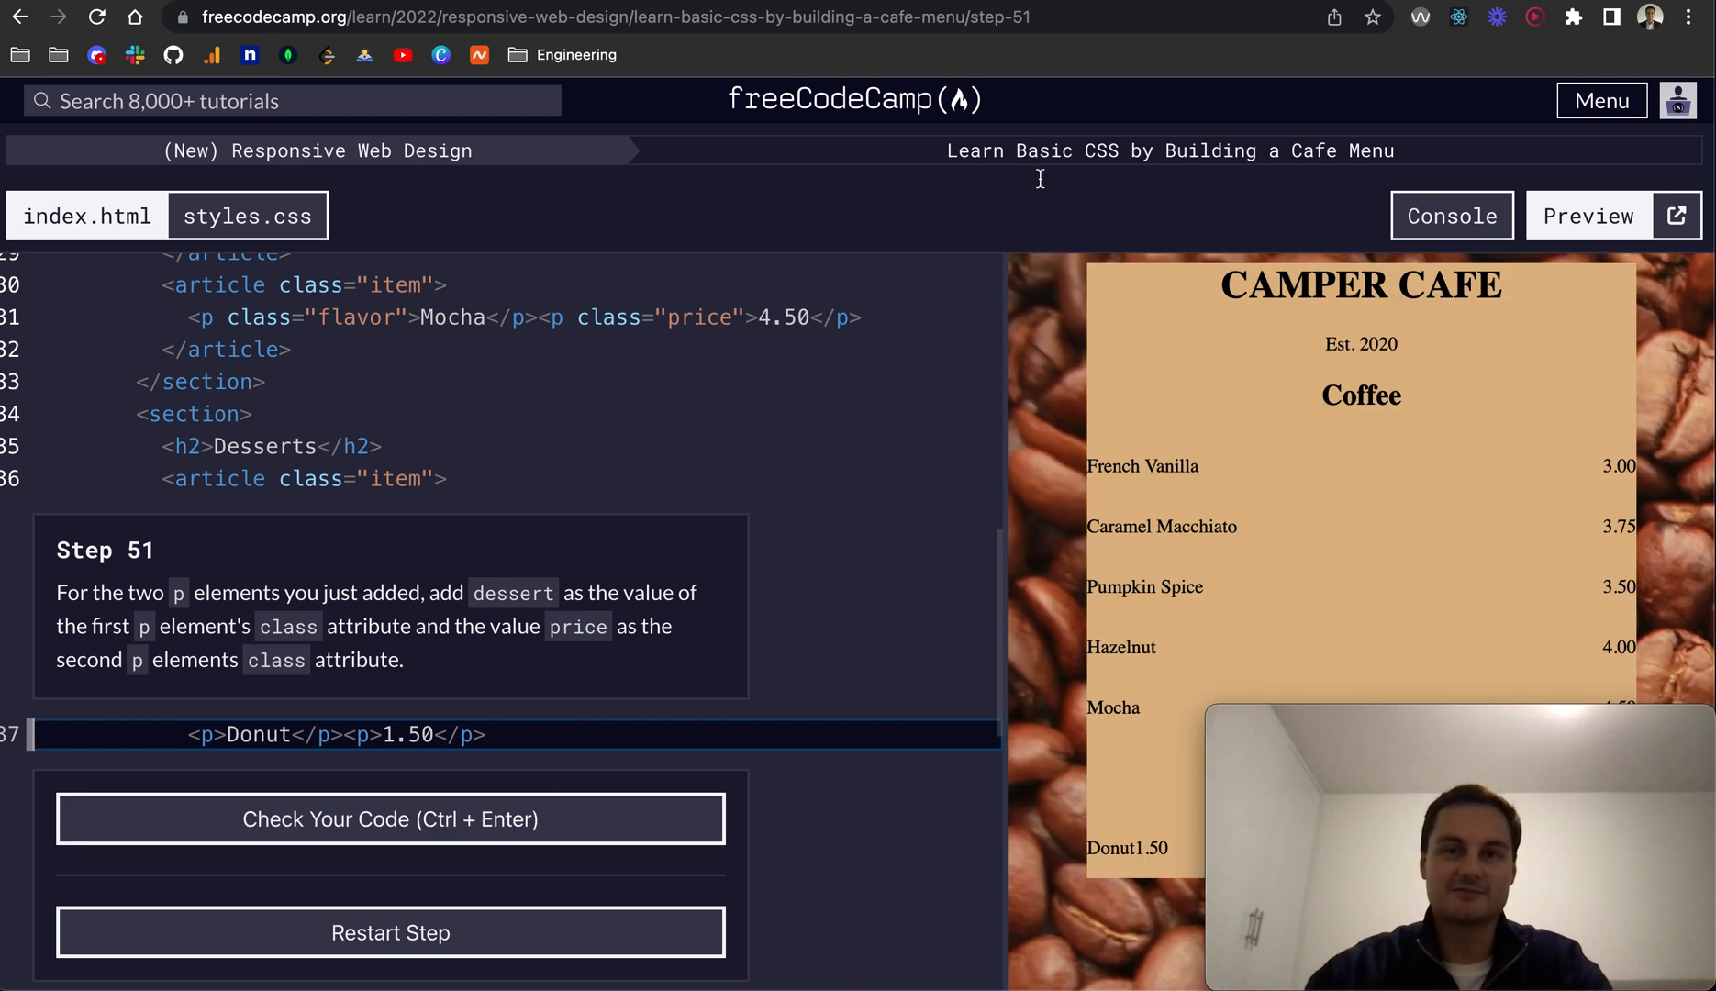